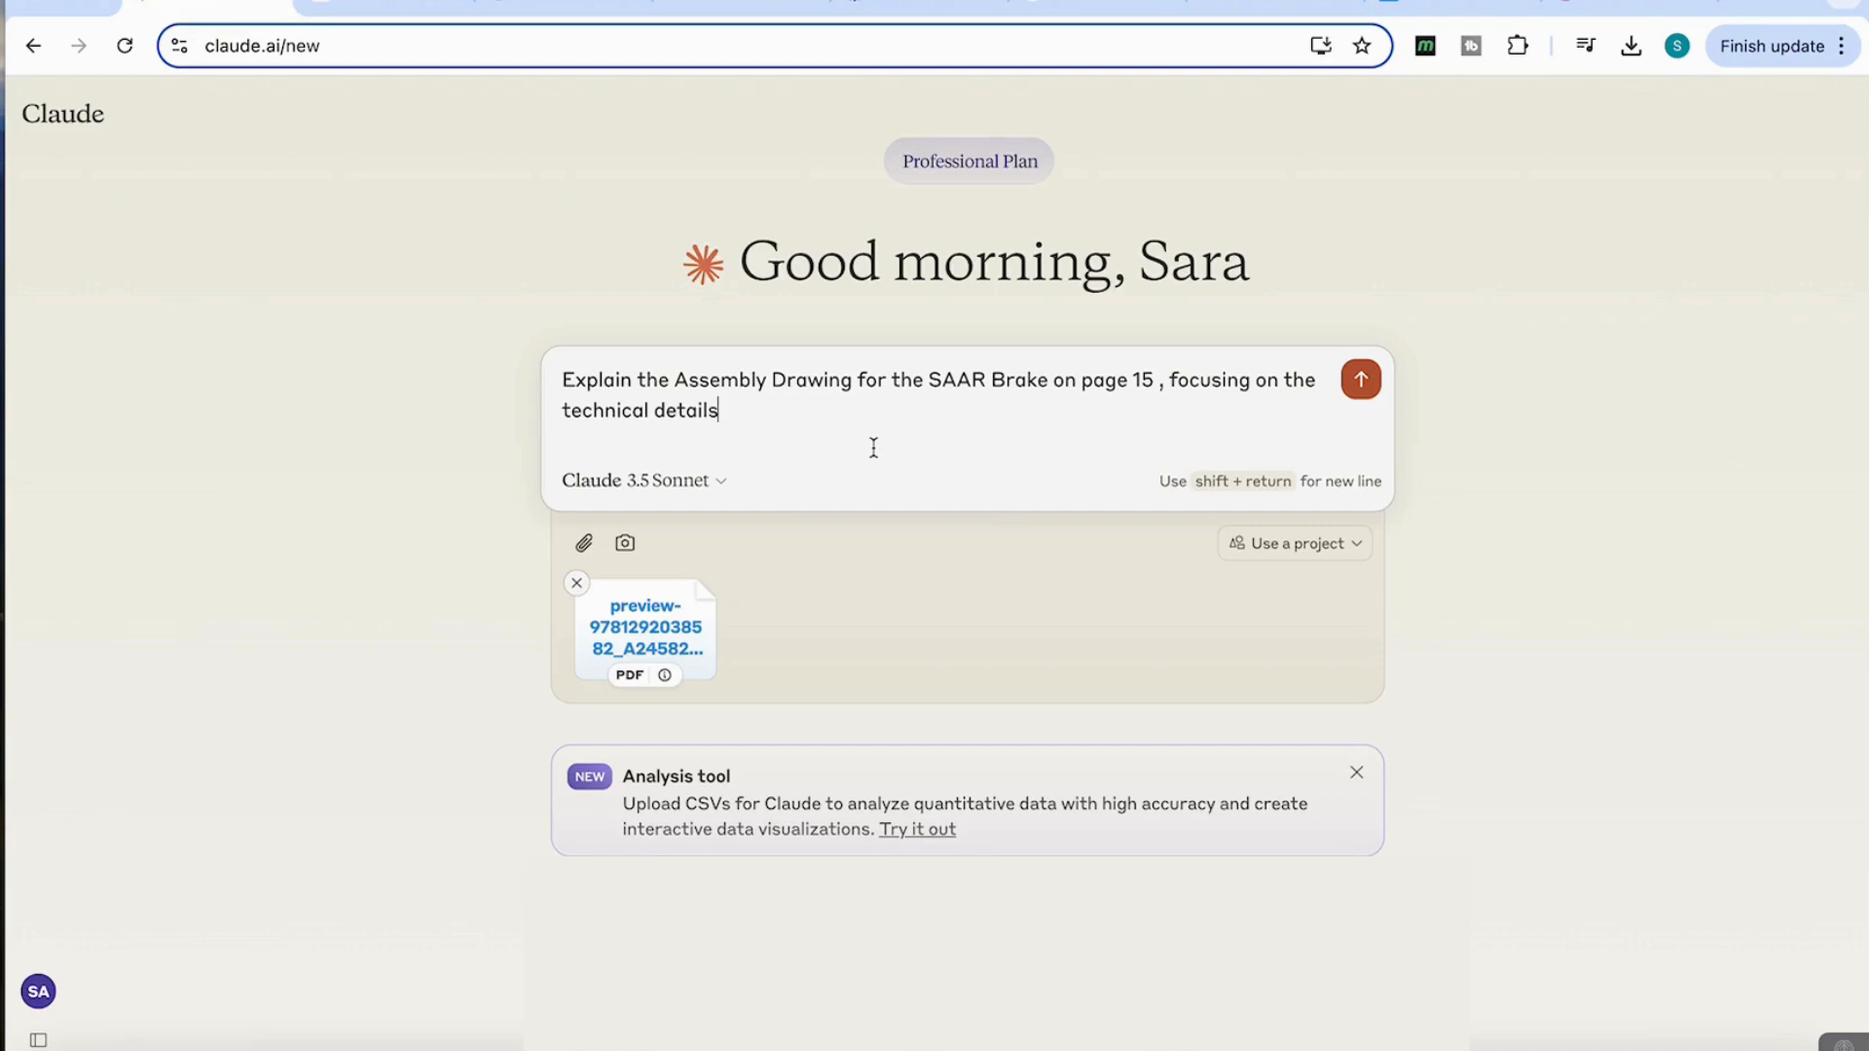
Send the question about the SAAR Brake drawing on page 15 and read through Claude's answer
left_click(1359, 379)
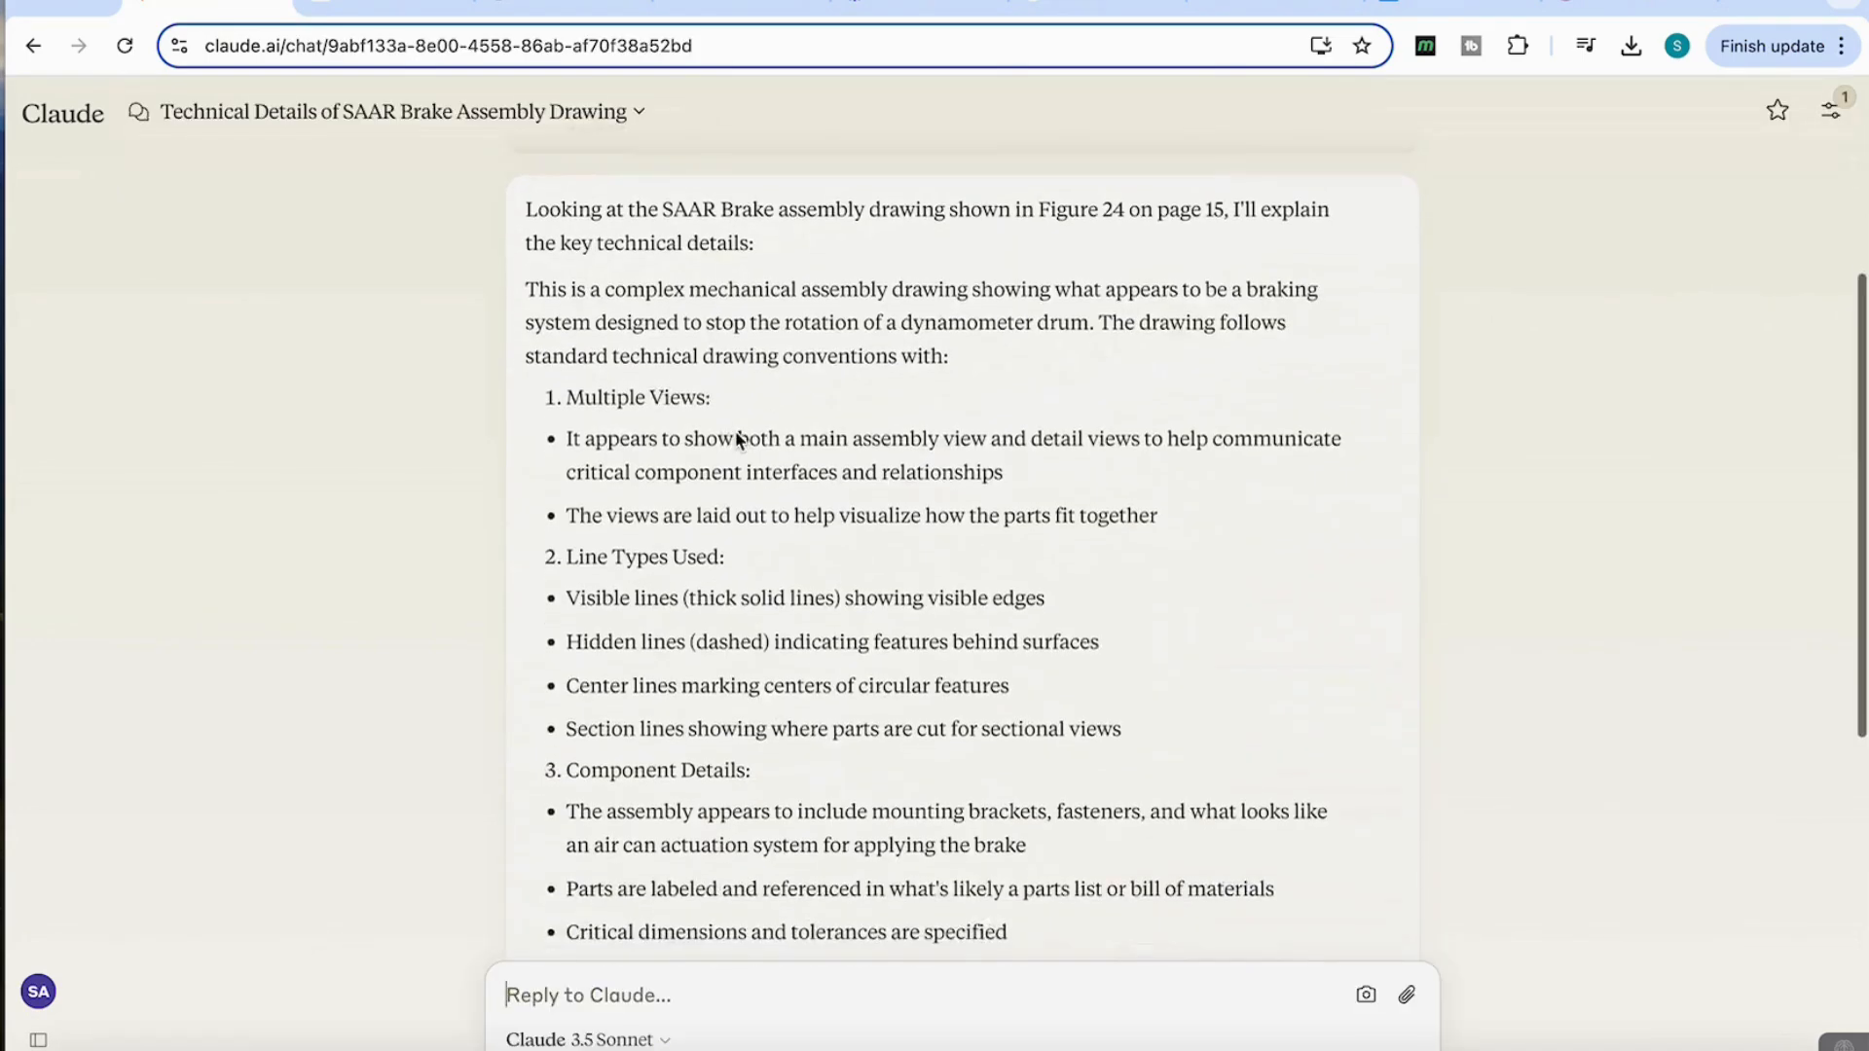
scroll("down", 3)
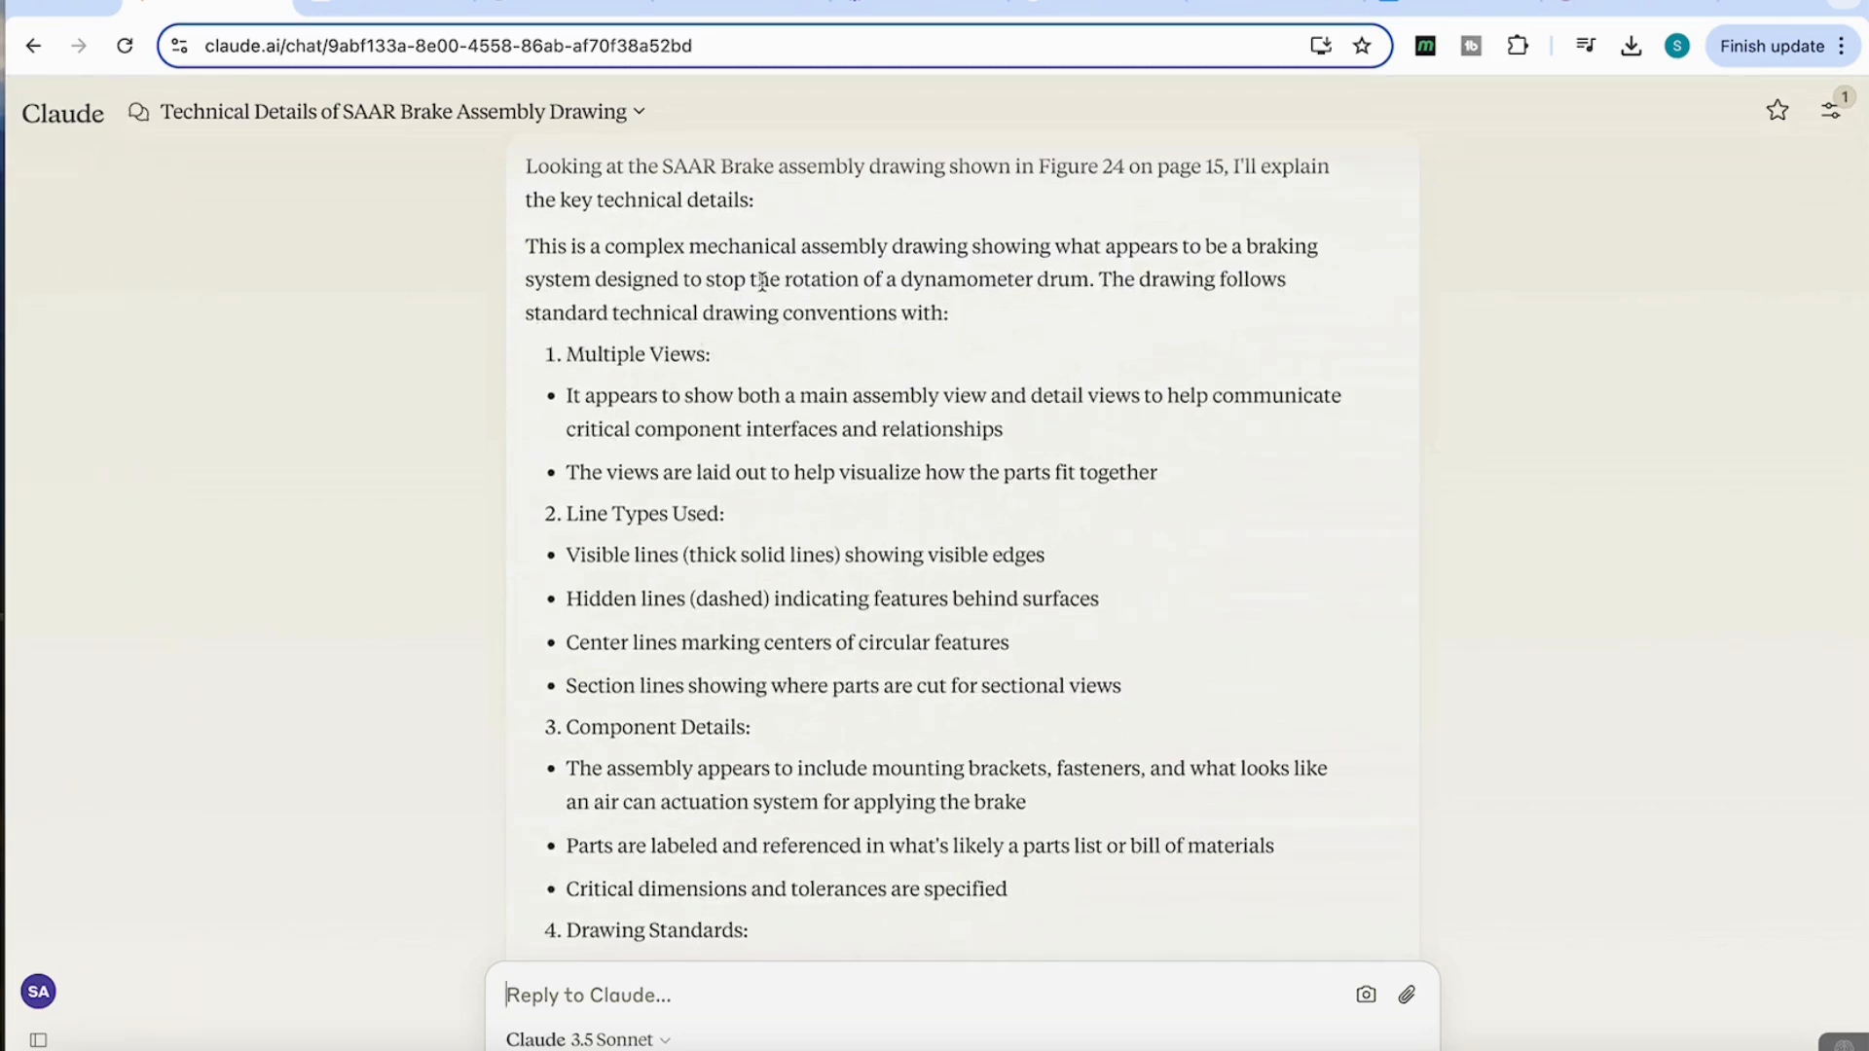
scroll("down", 3)
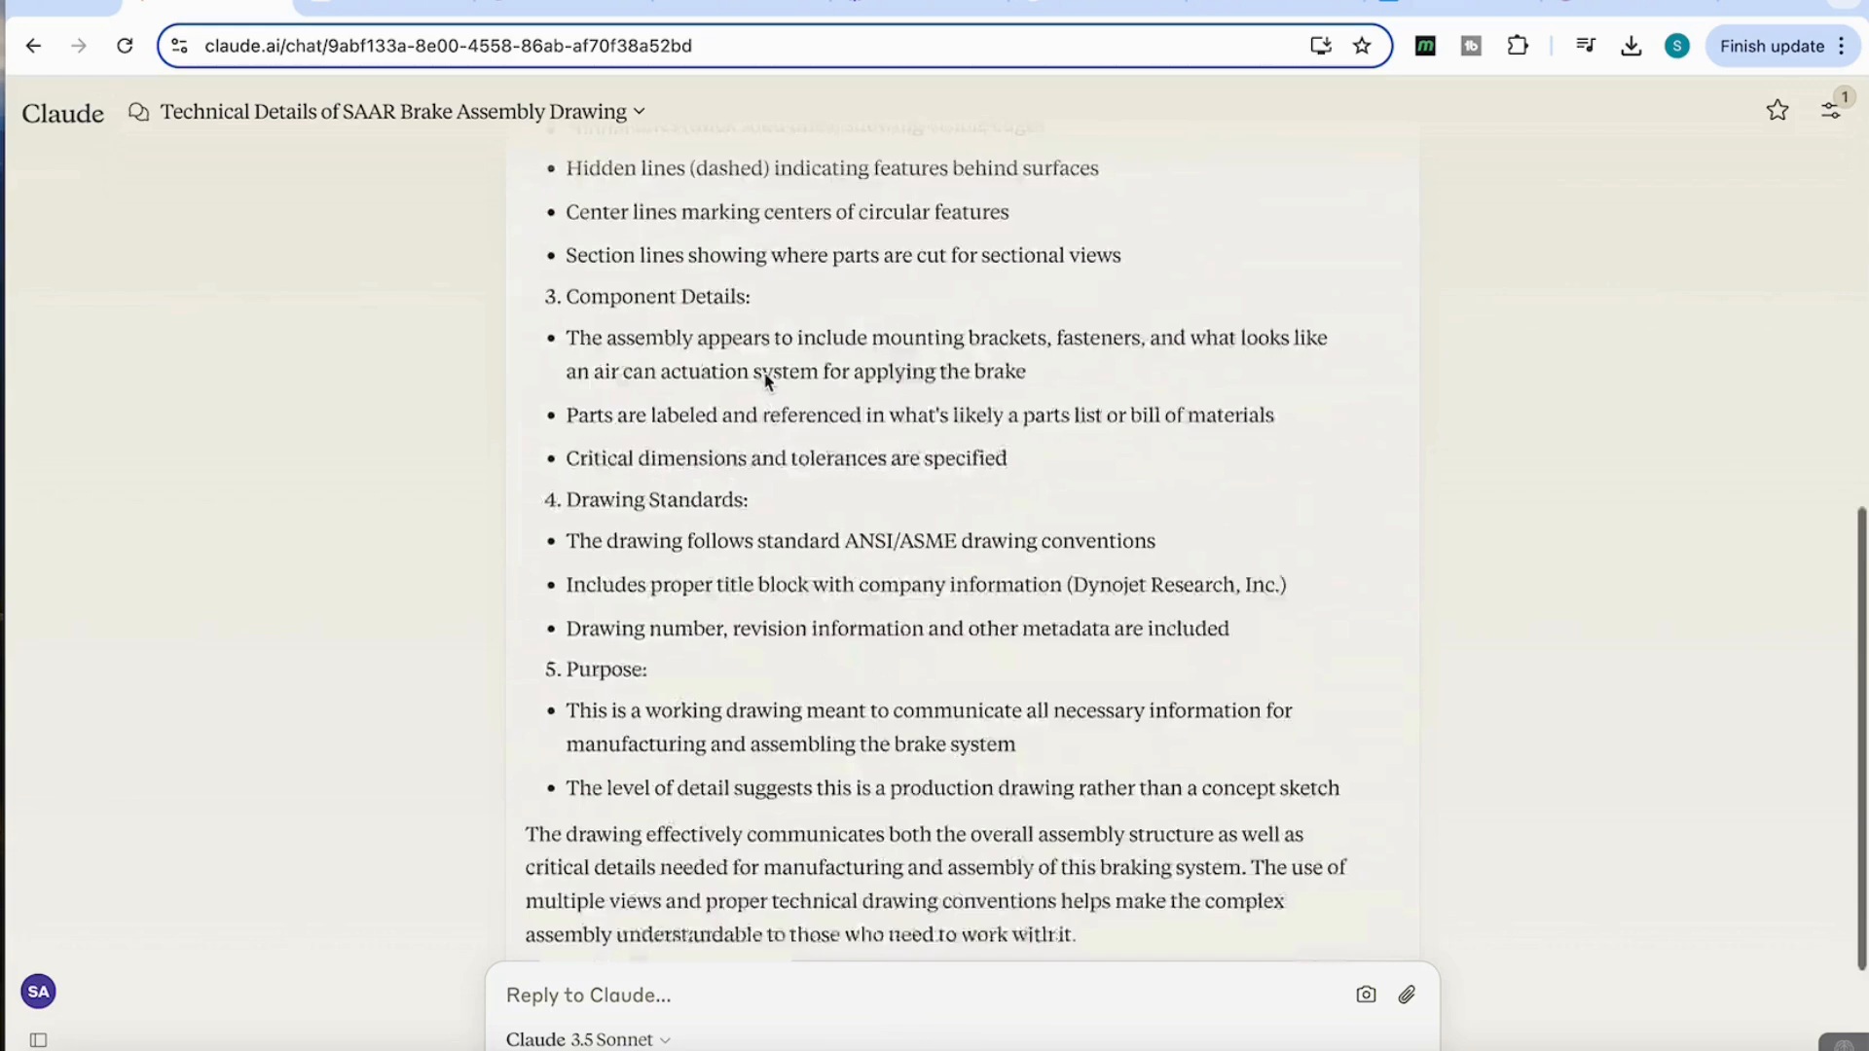
scroll("down", 3)
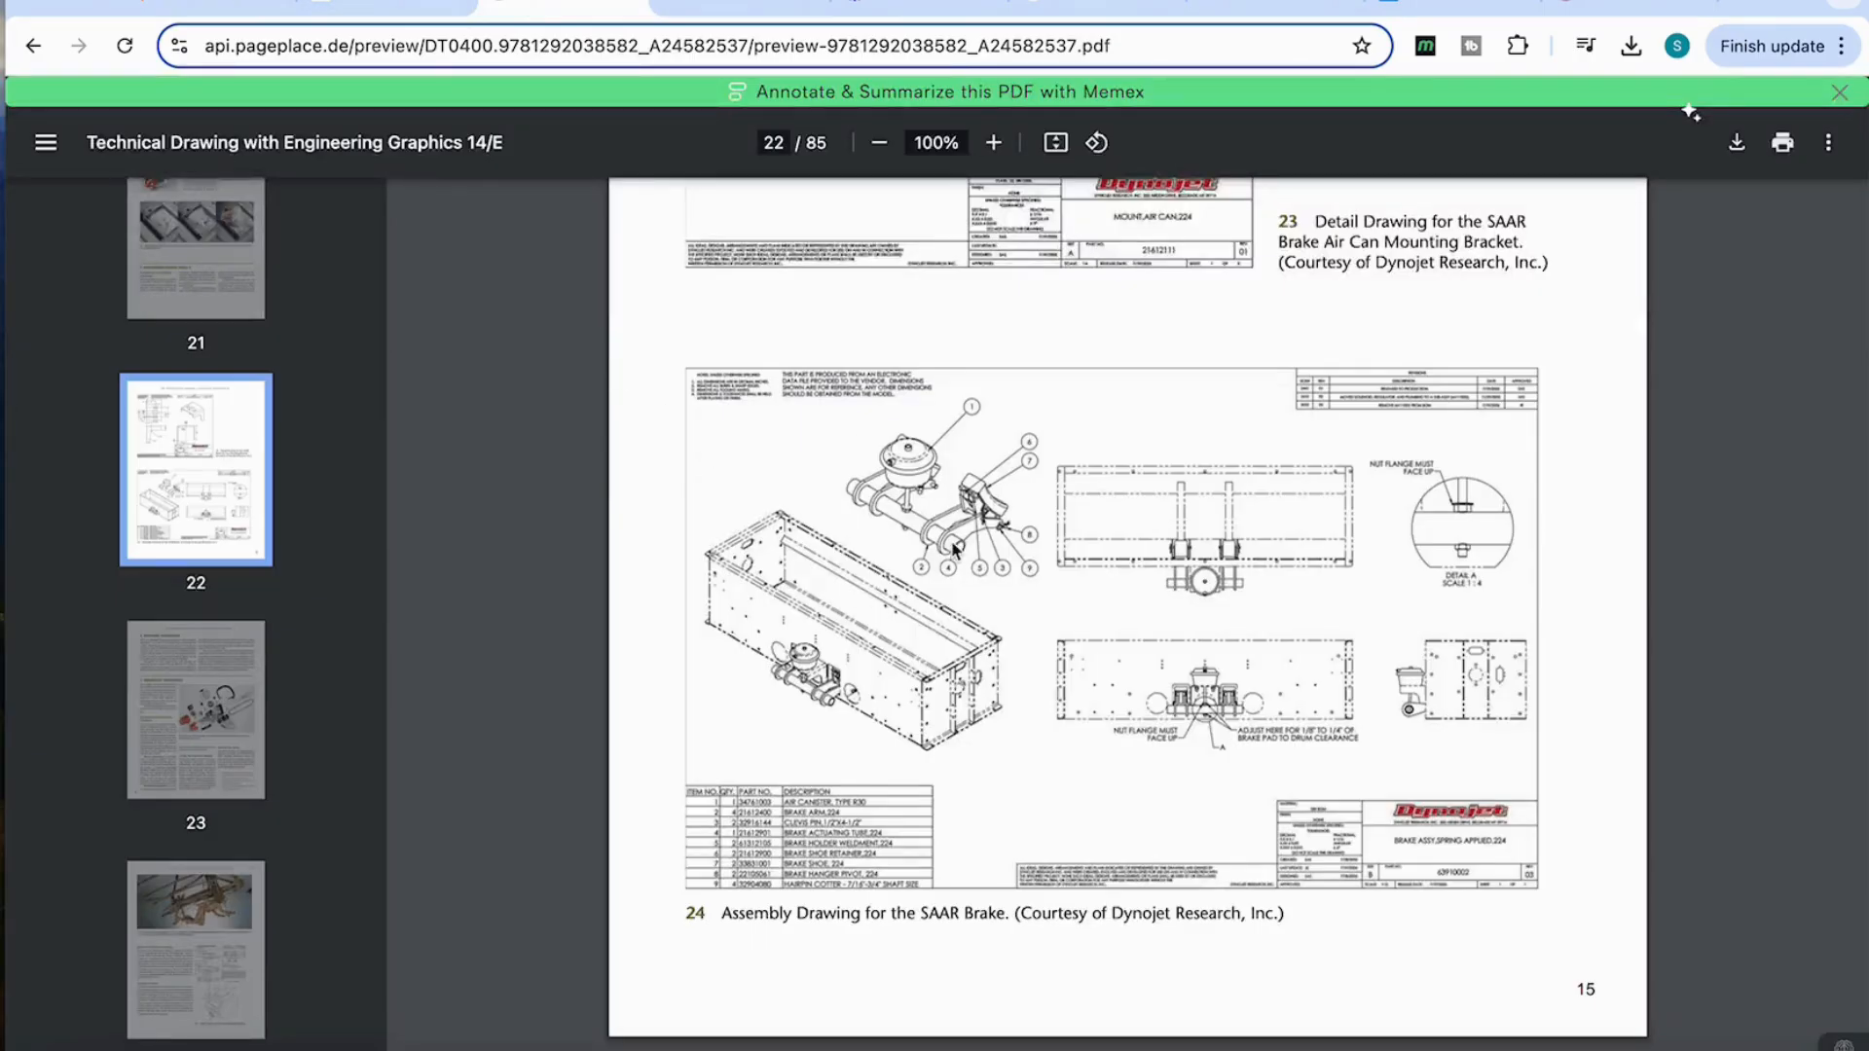
mouse_move(1199, 810)
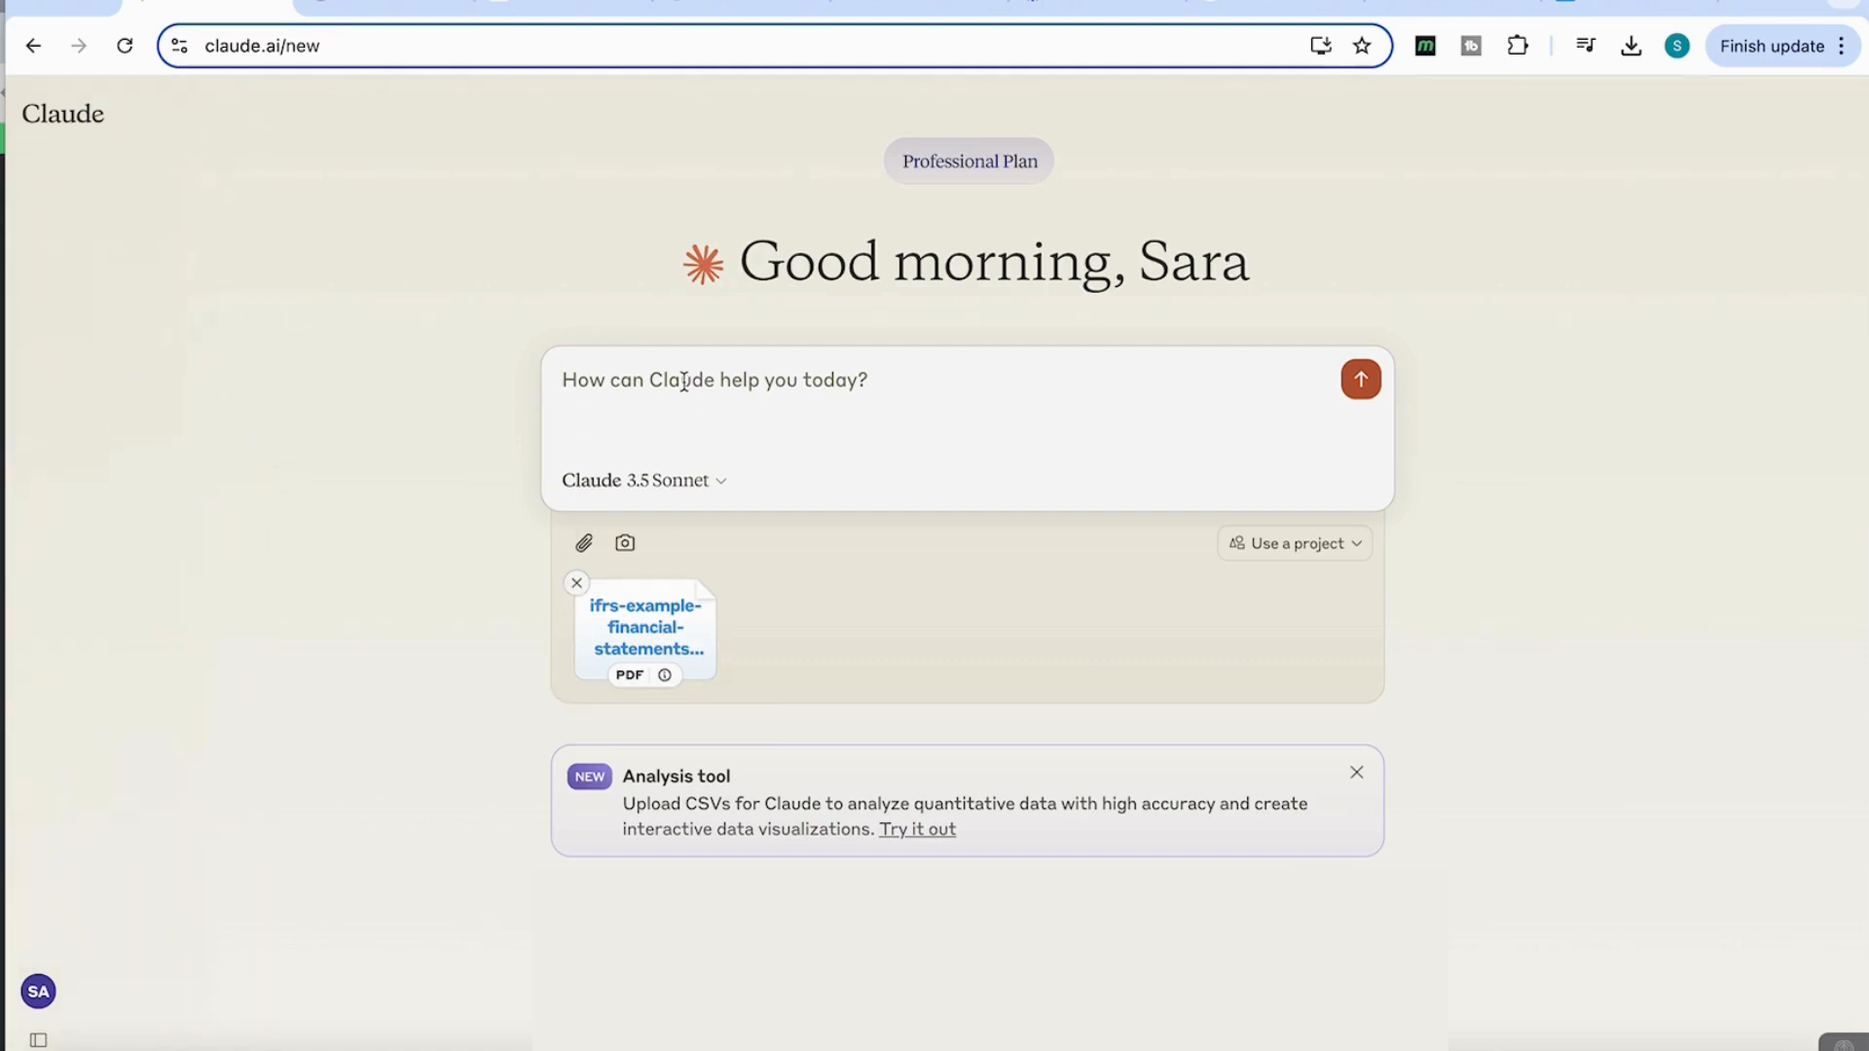
Ask 'Analyze the consolidated statements and provide me with the key insights' and read the response
type("Analyze the consolidated statements and provide me with the key insights")
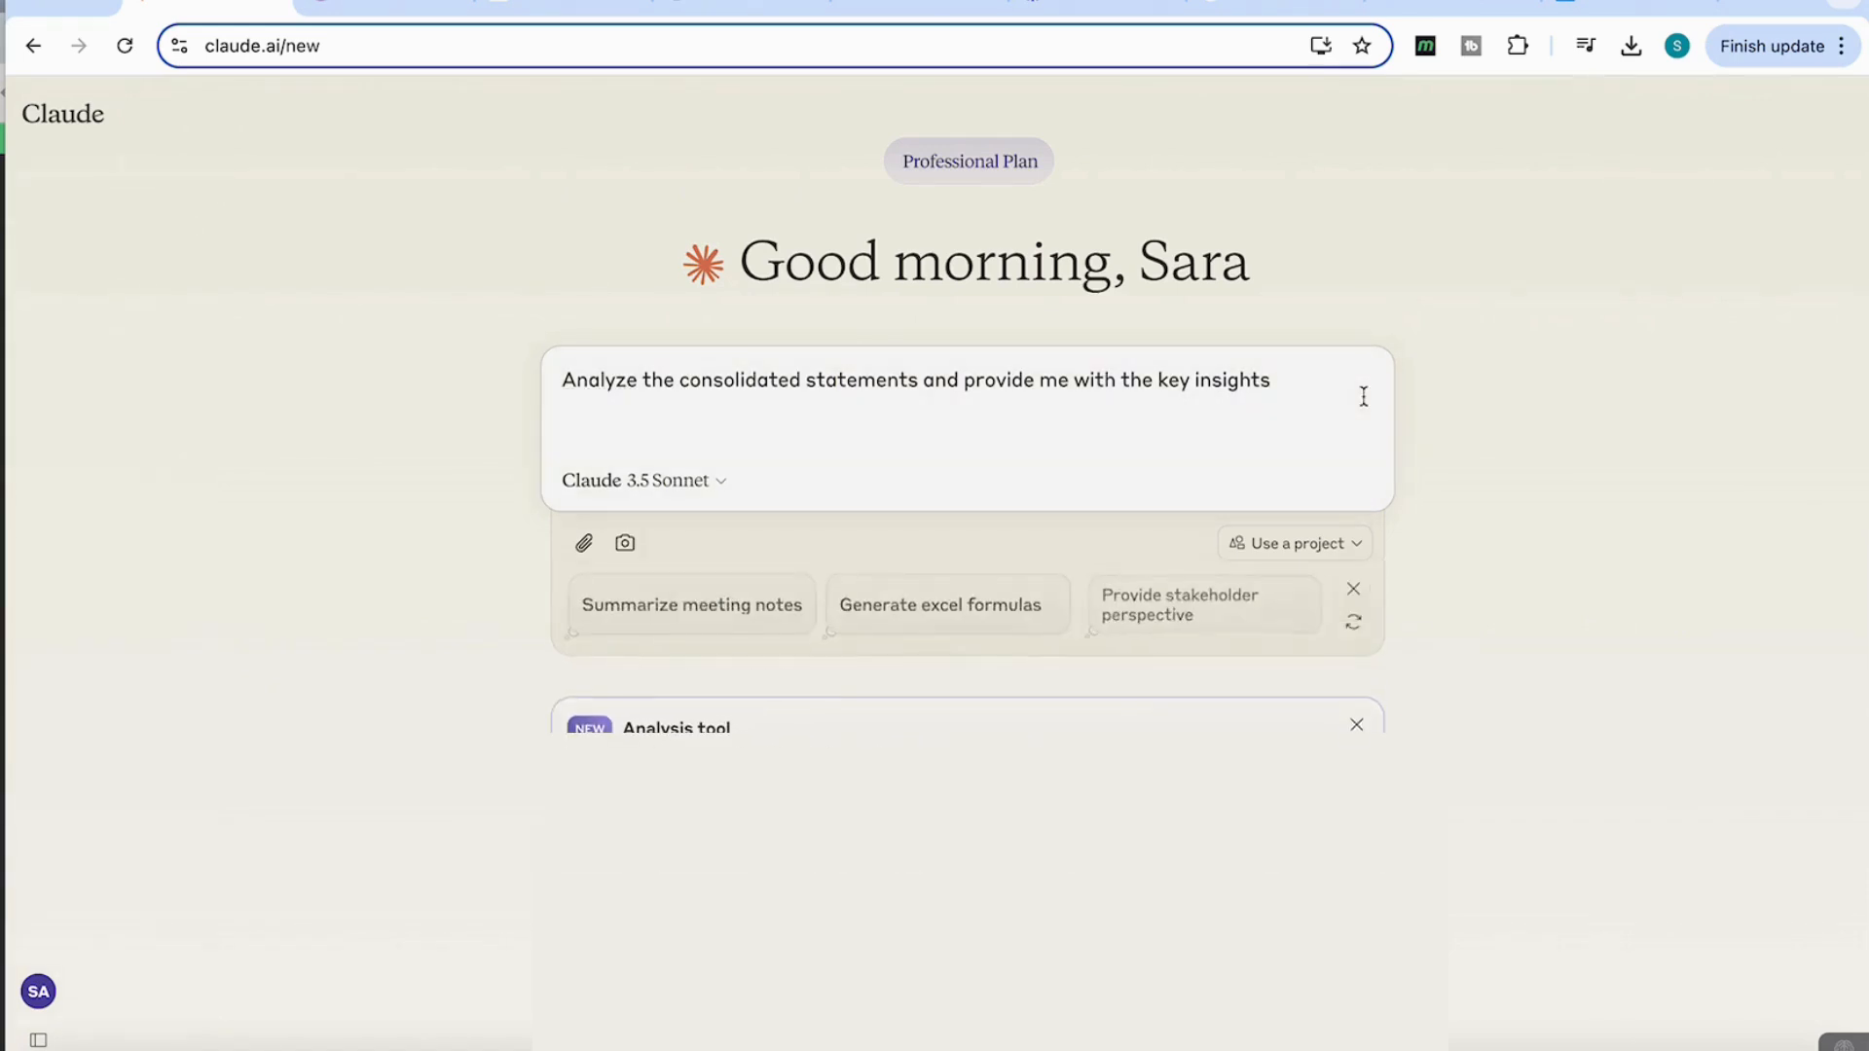
key("Enter")
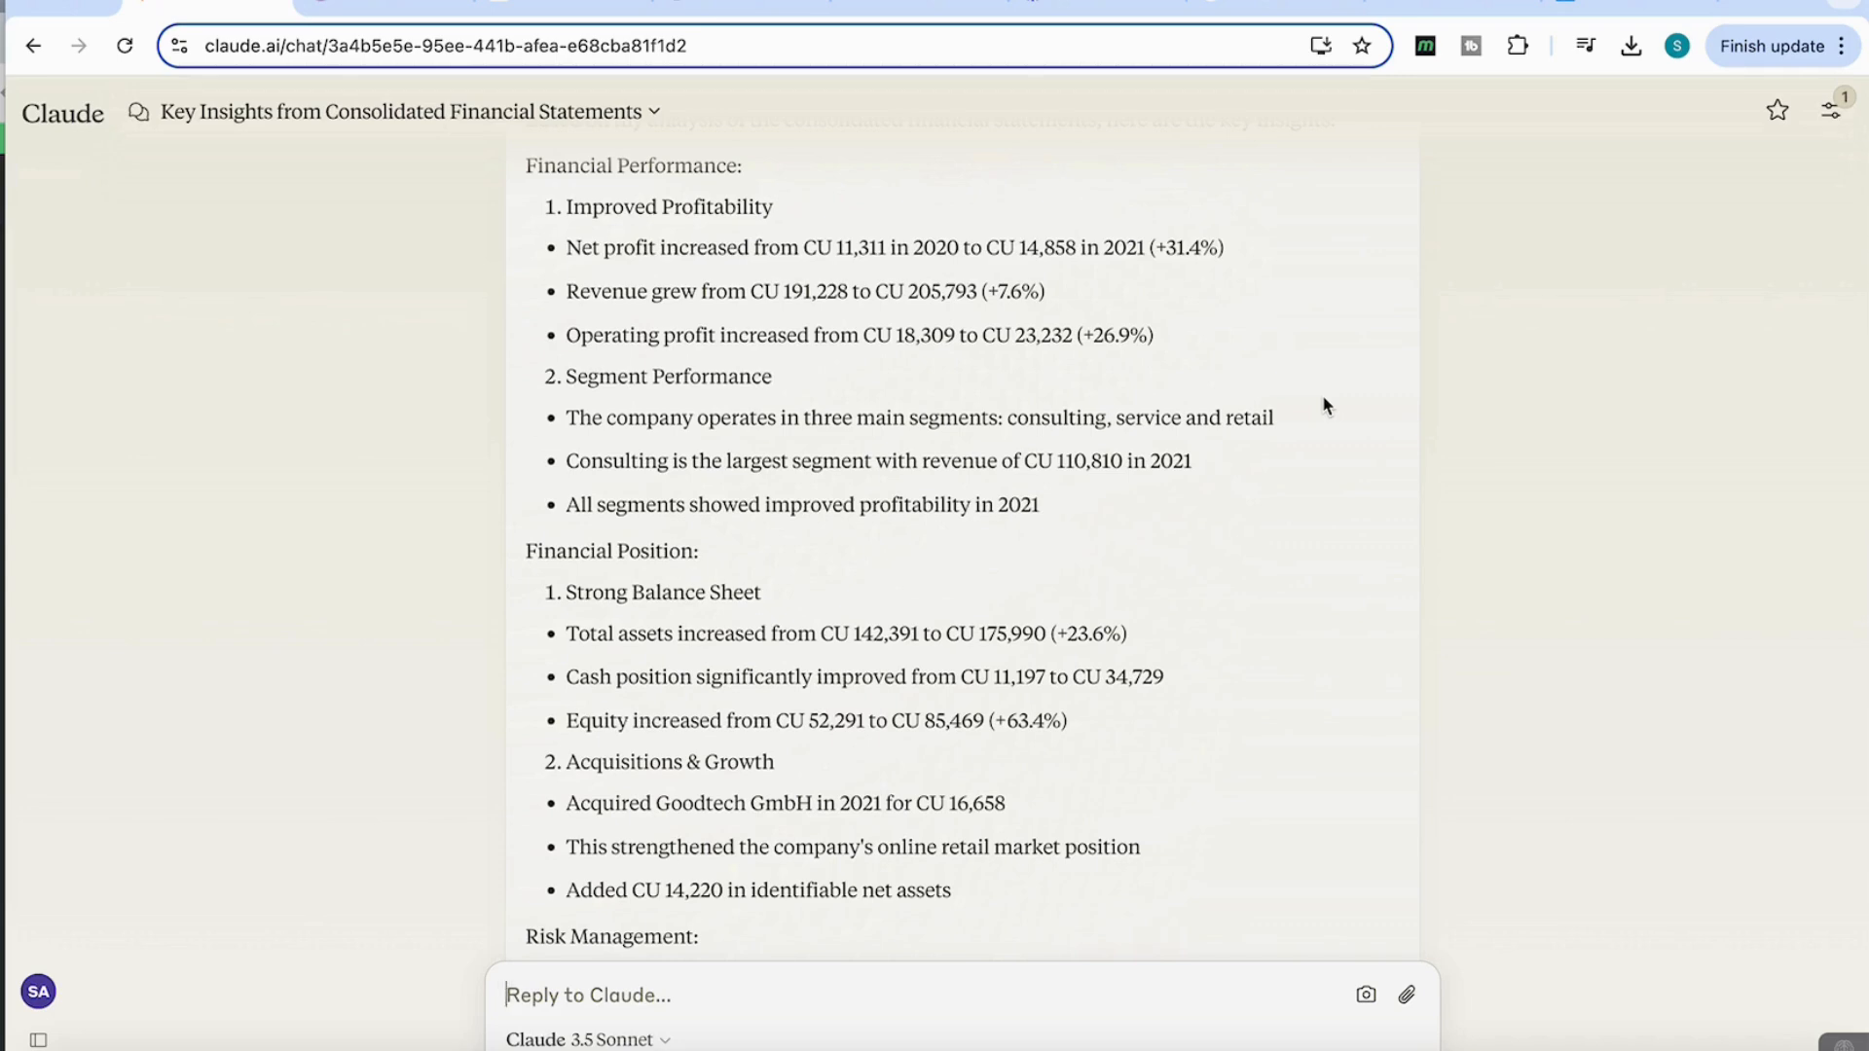
mouse_move(1301, 370)
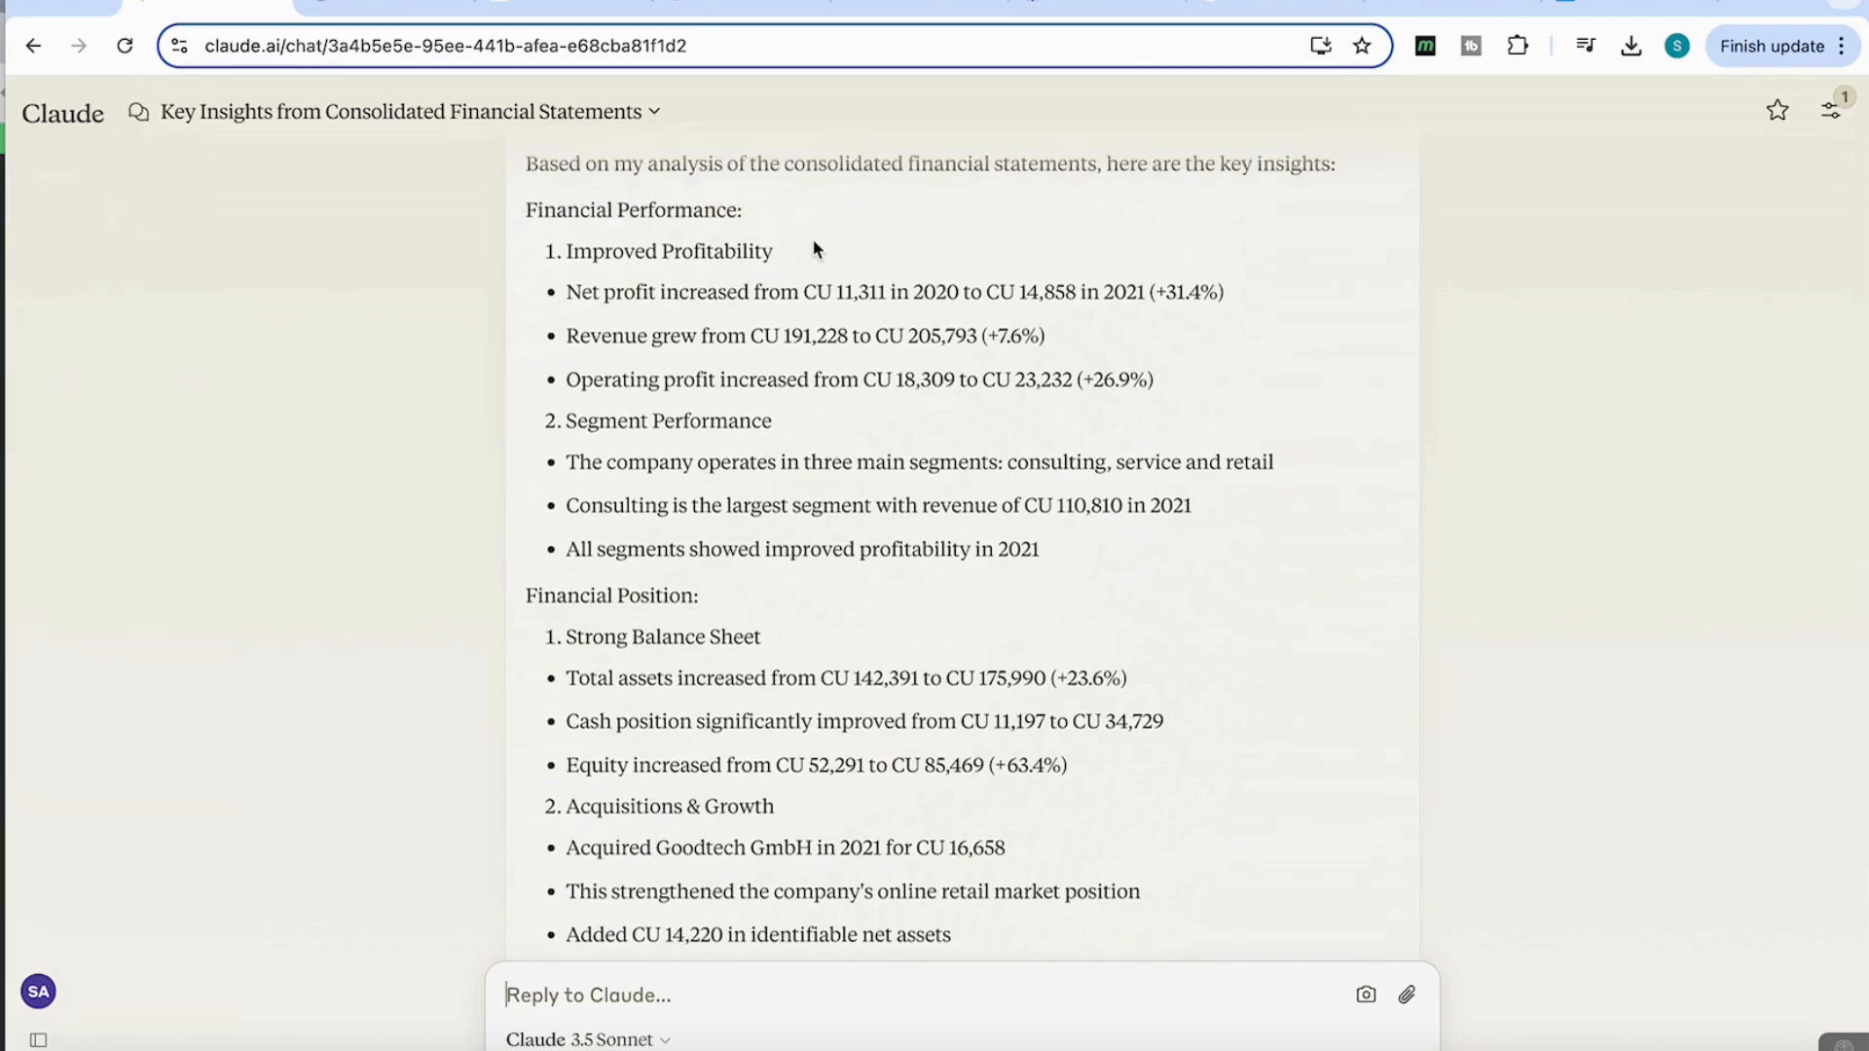
scroll("down", 3)
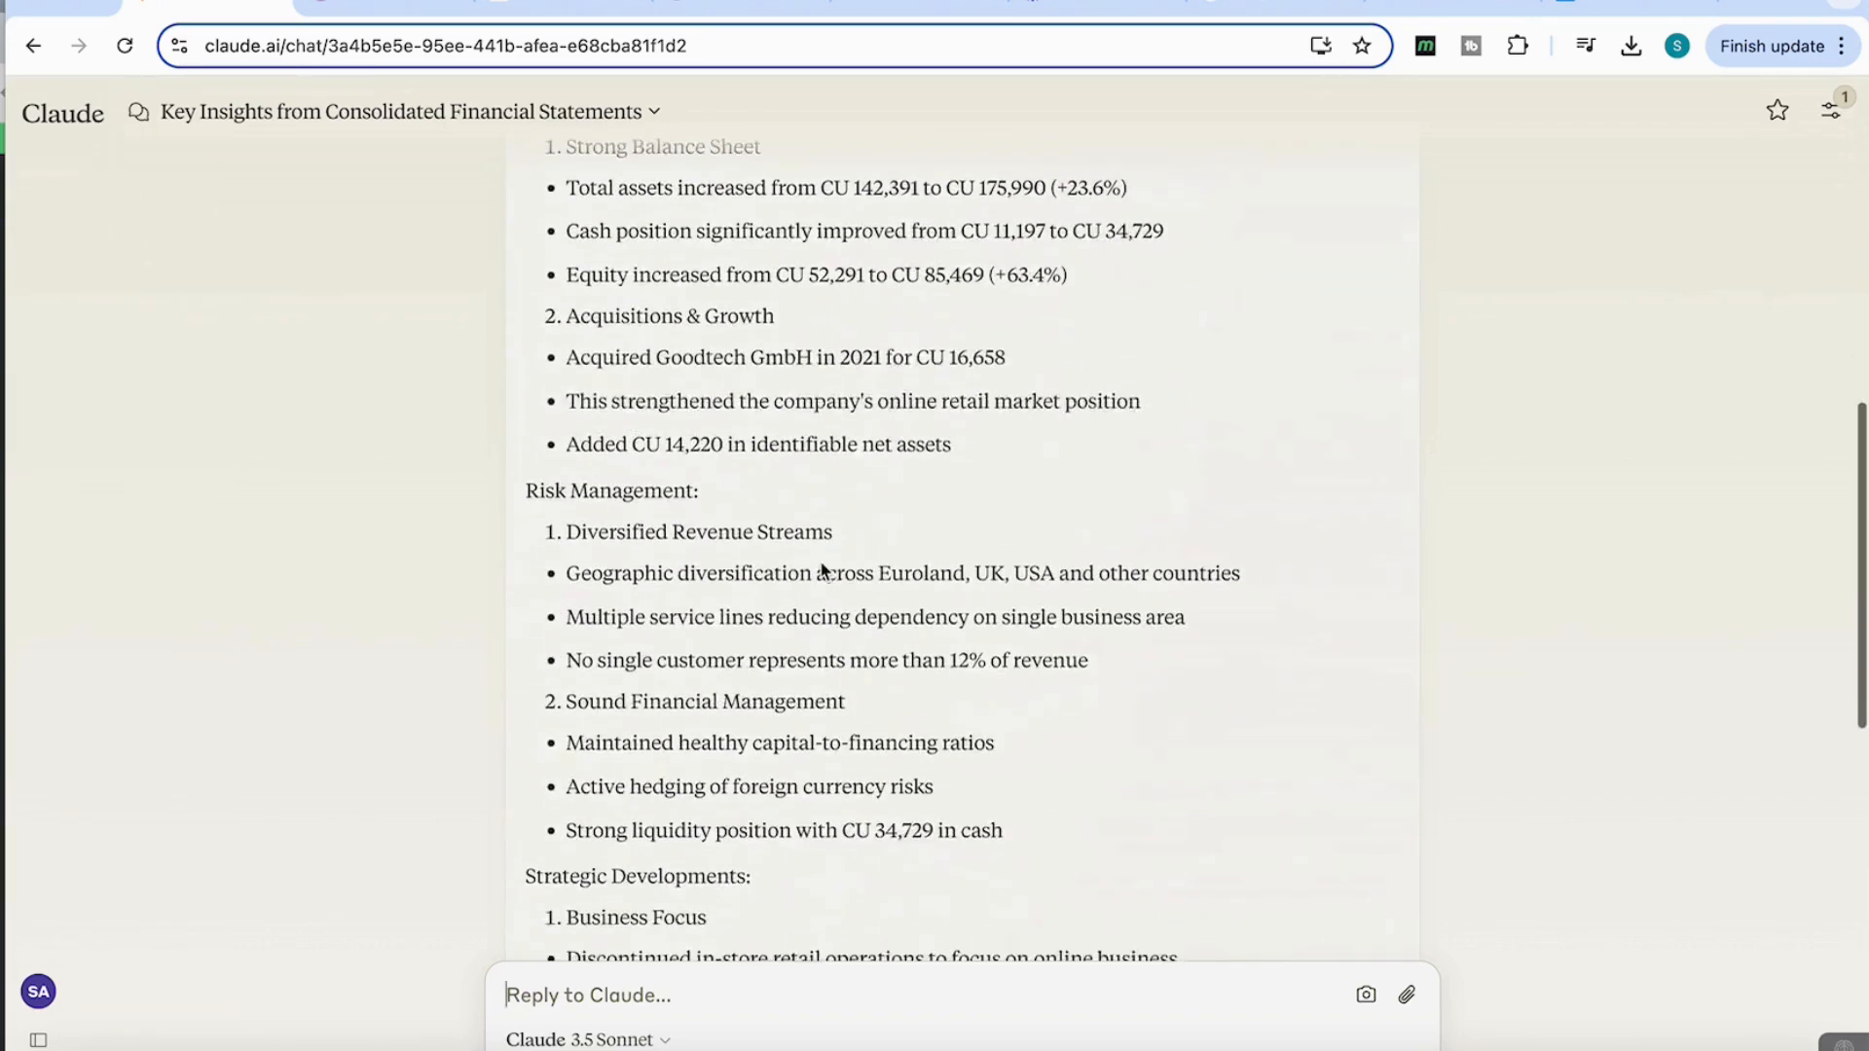
scroll("down", 3)
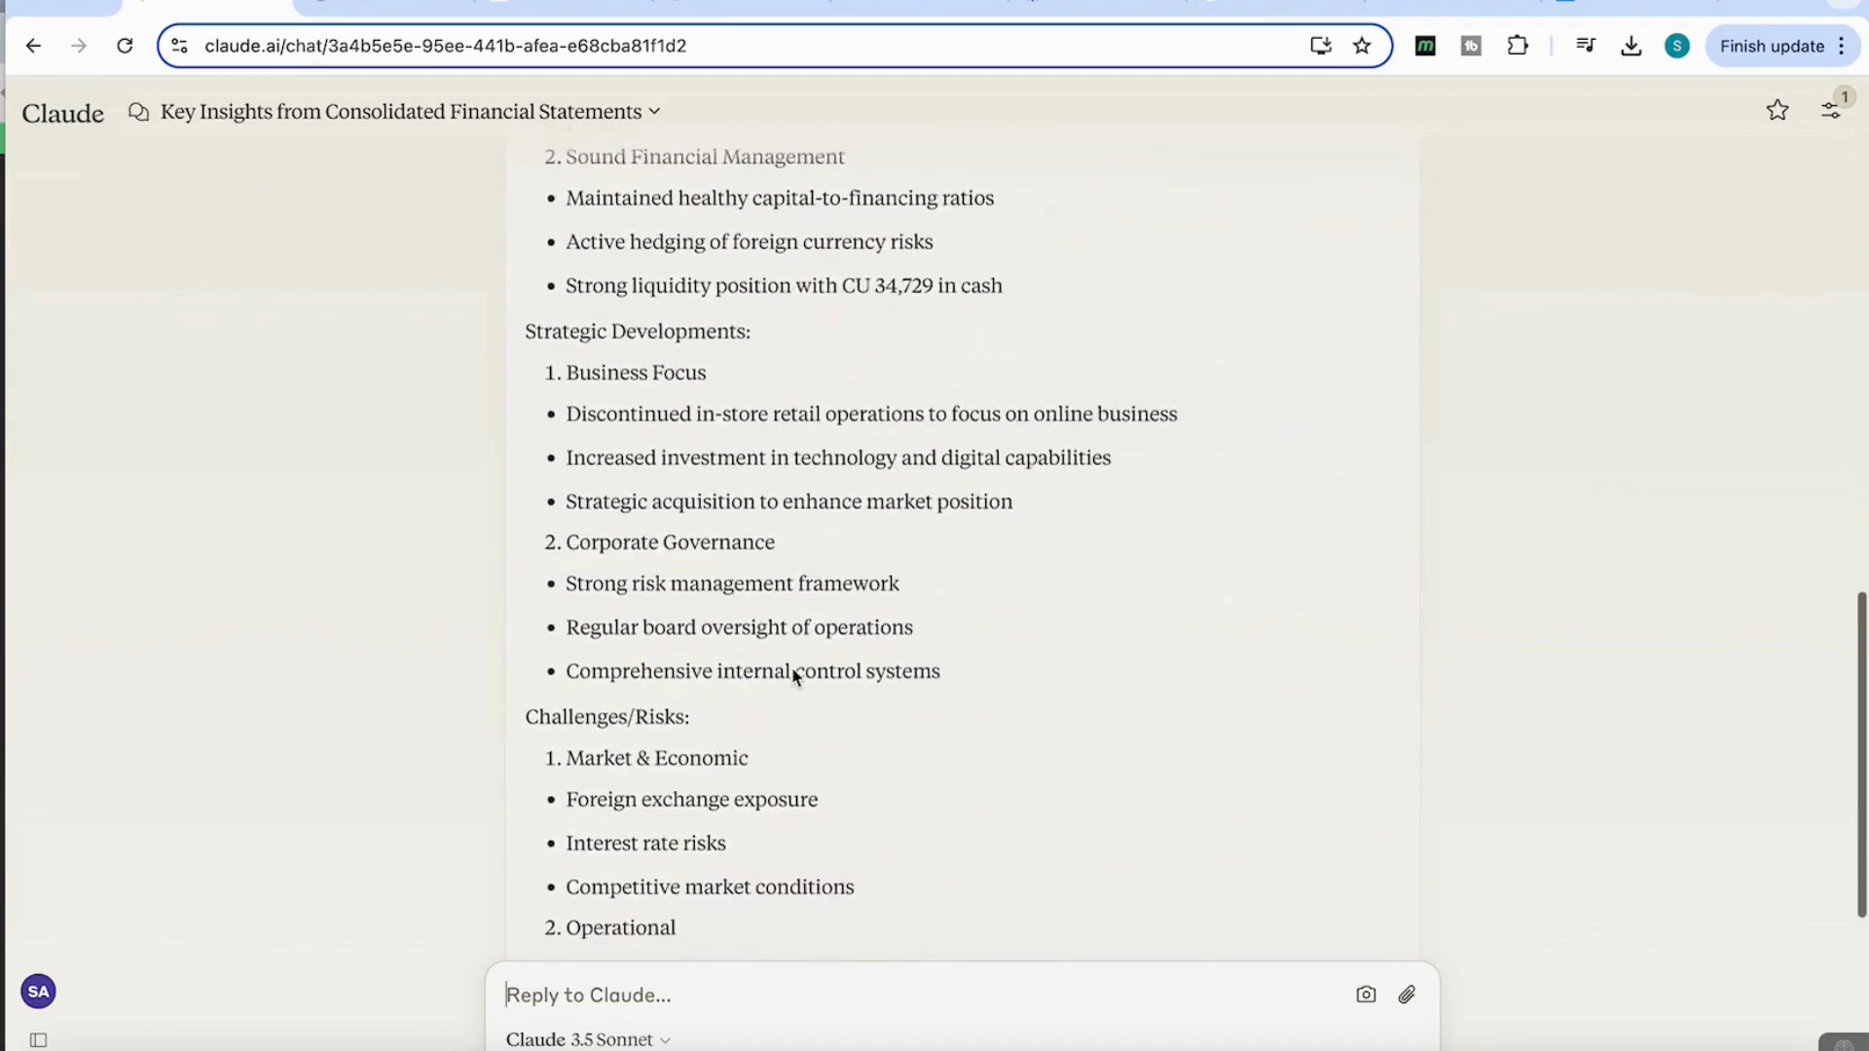
scroll("down", 3)
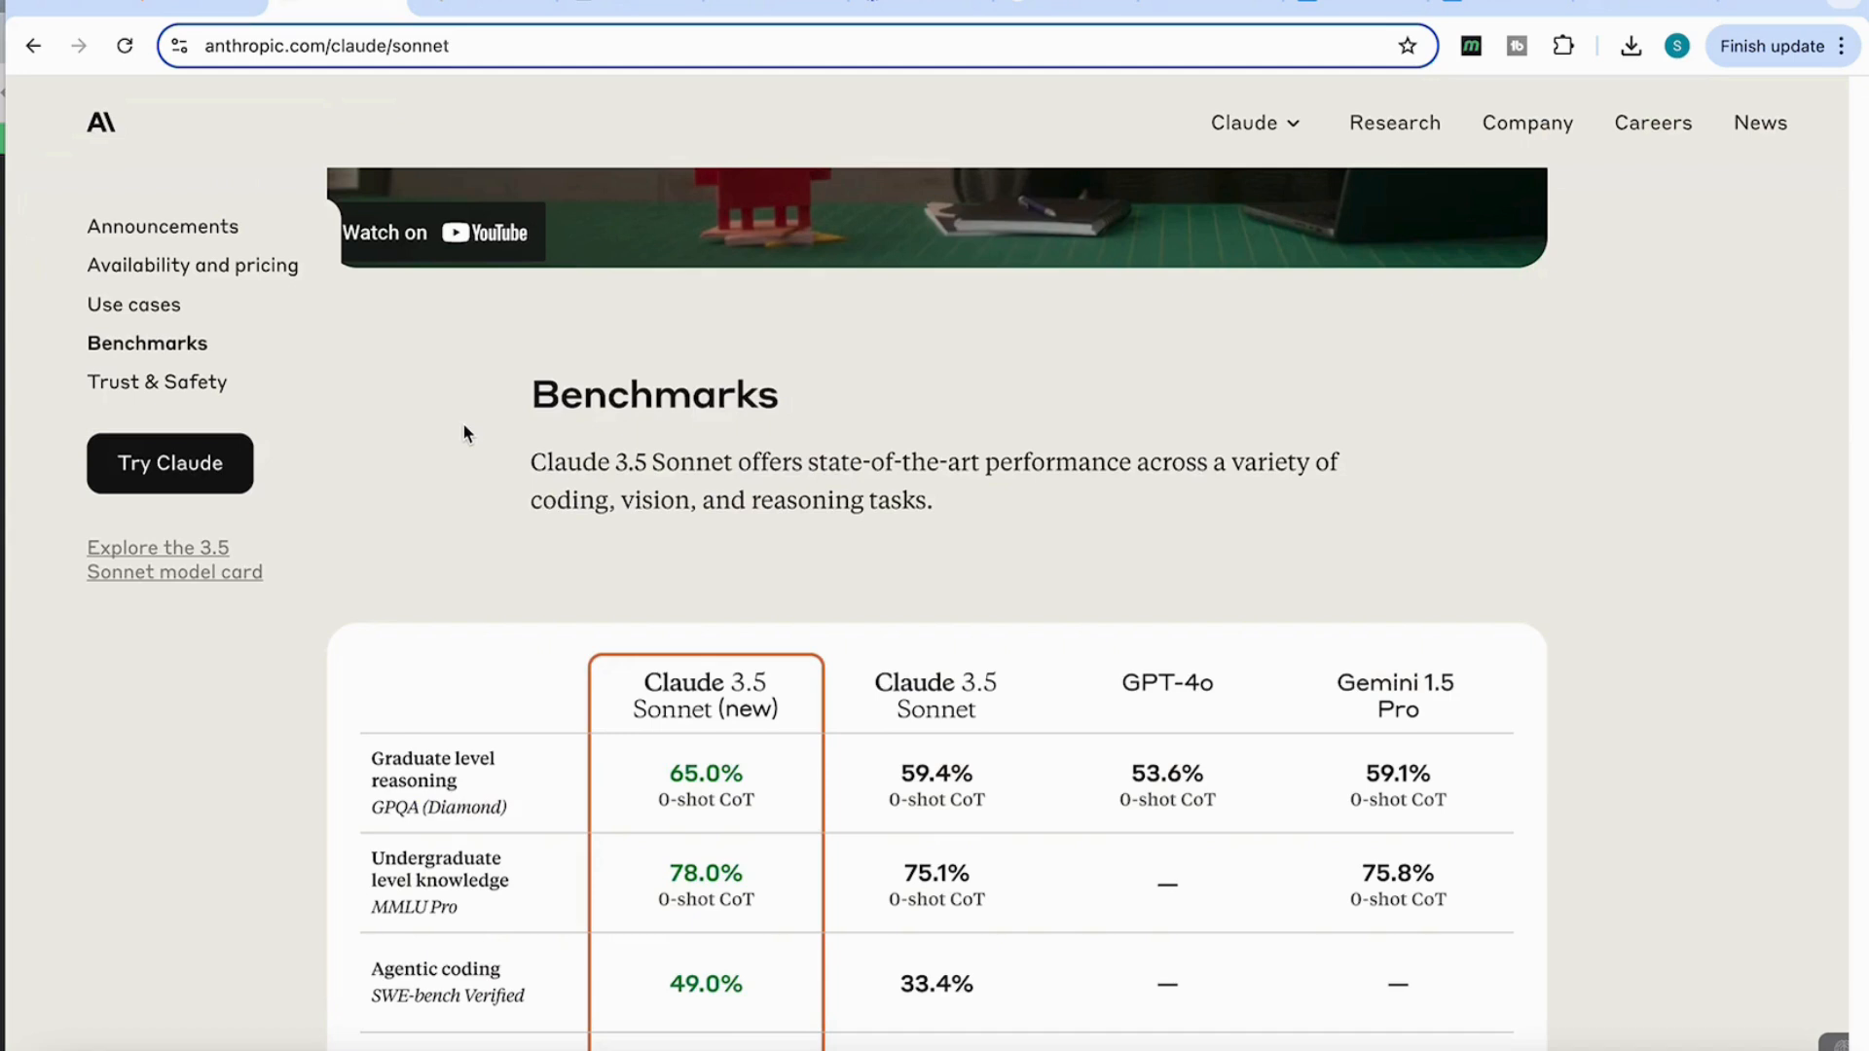
Scroll the Claude 3.5 Sonnet benchmark table to the Code and Math problem-solving rows
scroll("down", 3)
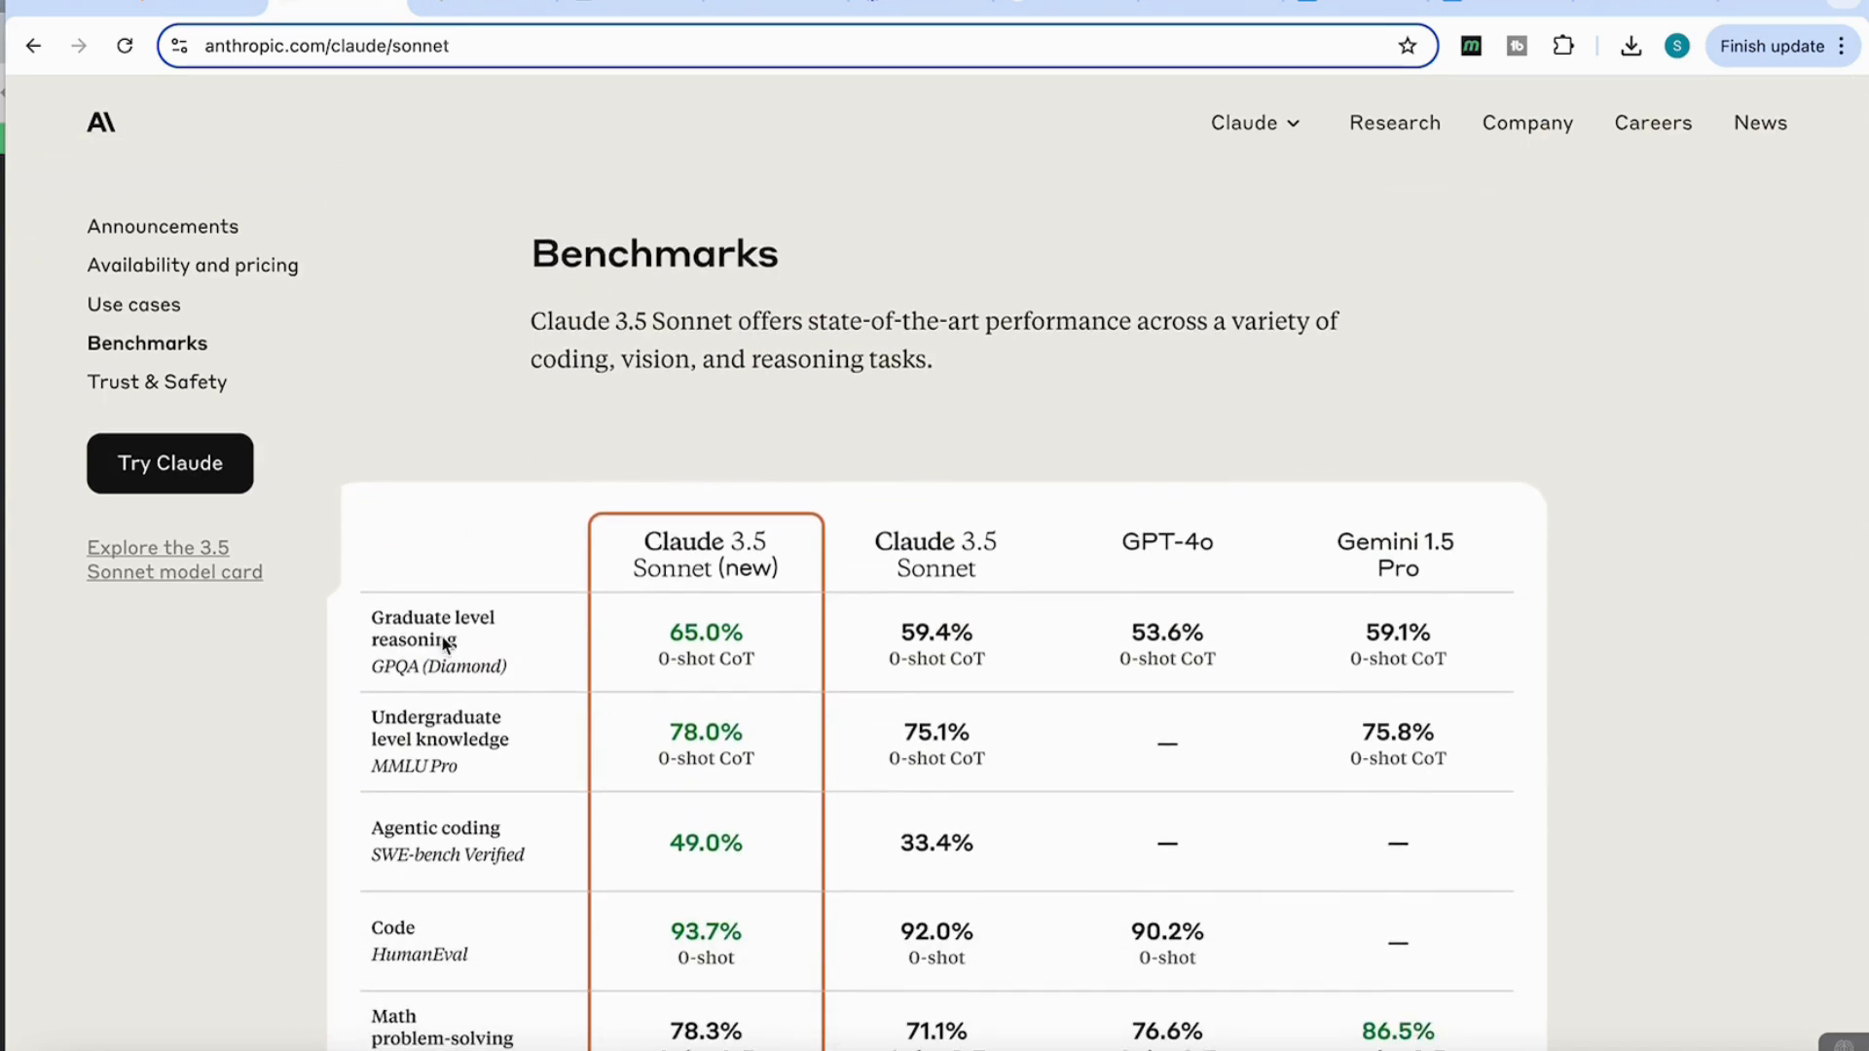
mouse_move(714, 648)
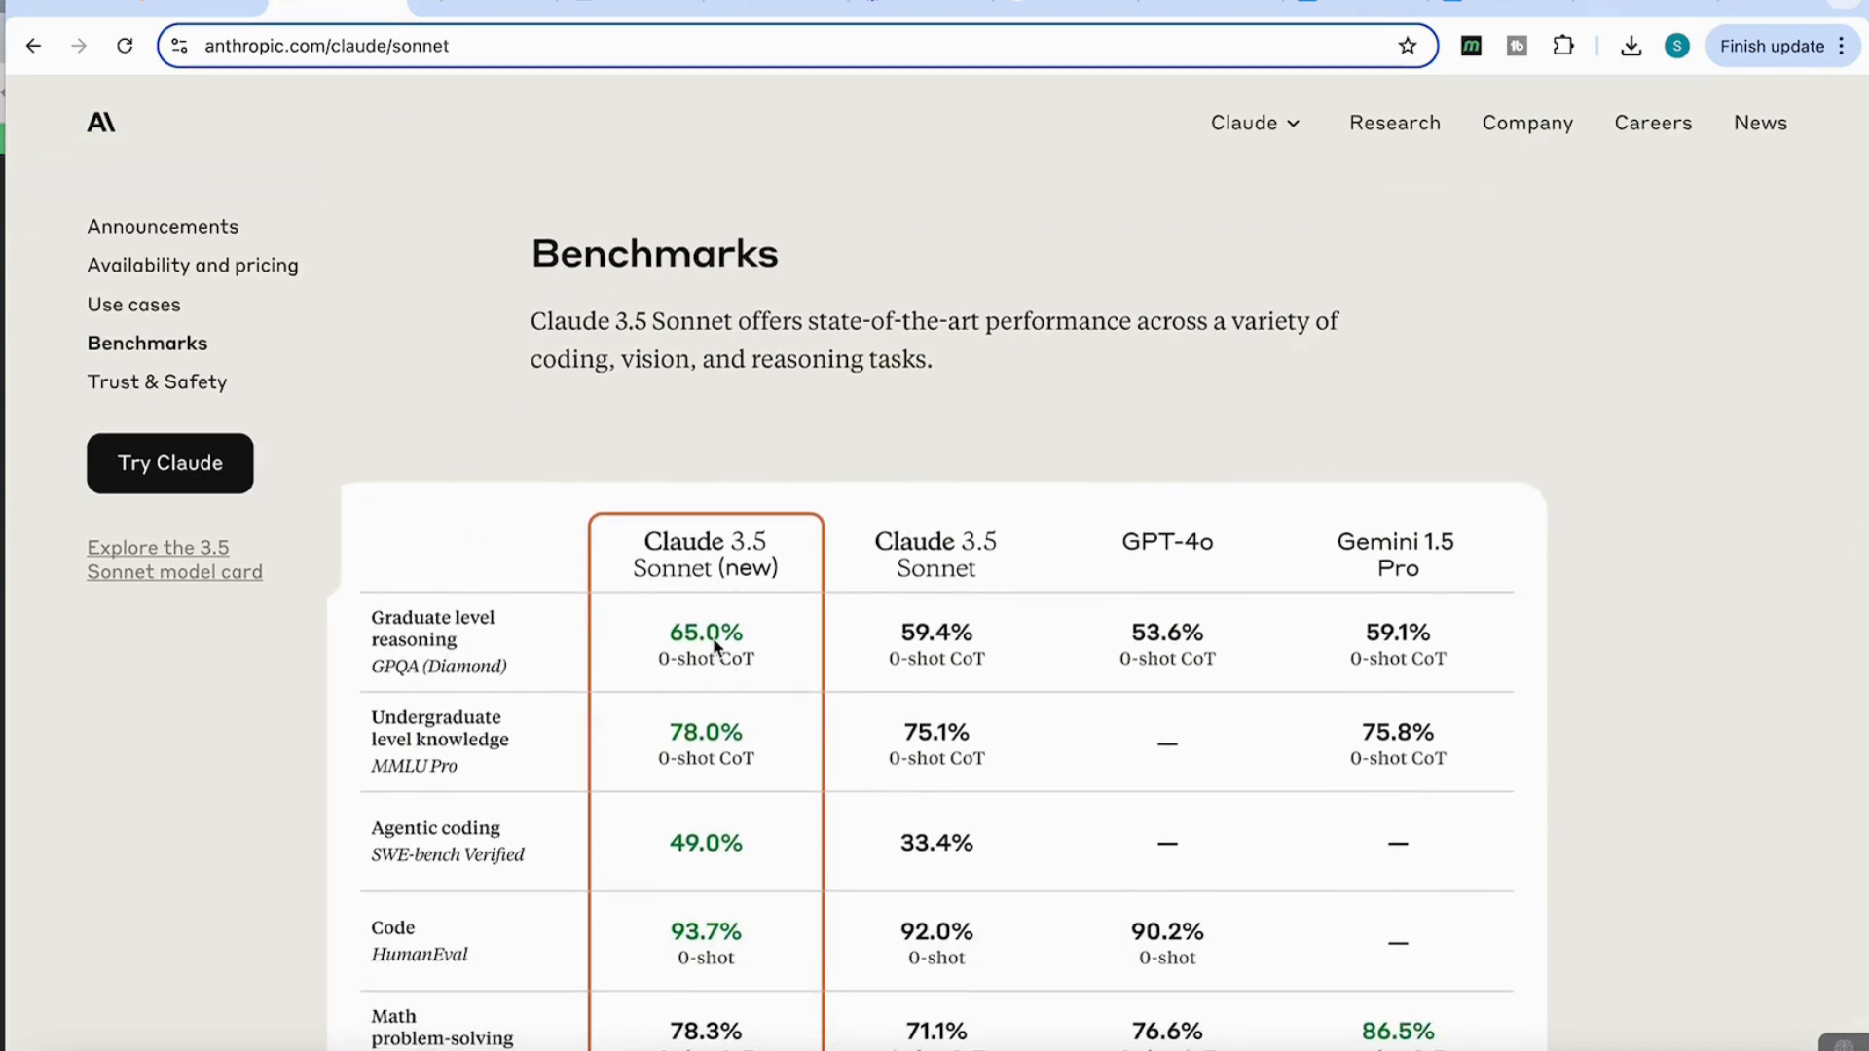
mouse_move(707, 678)
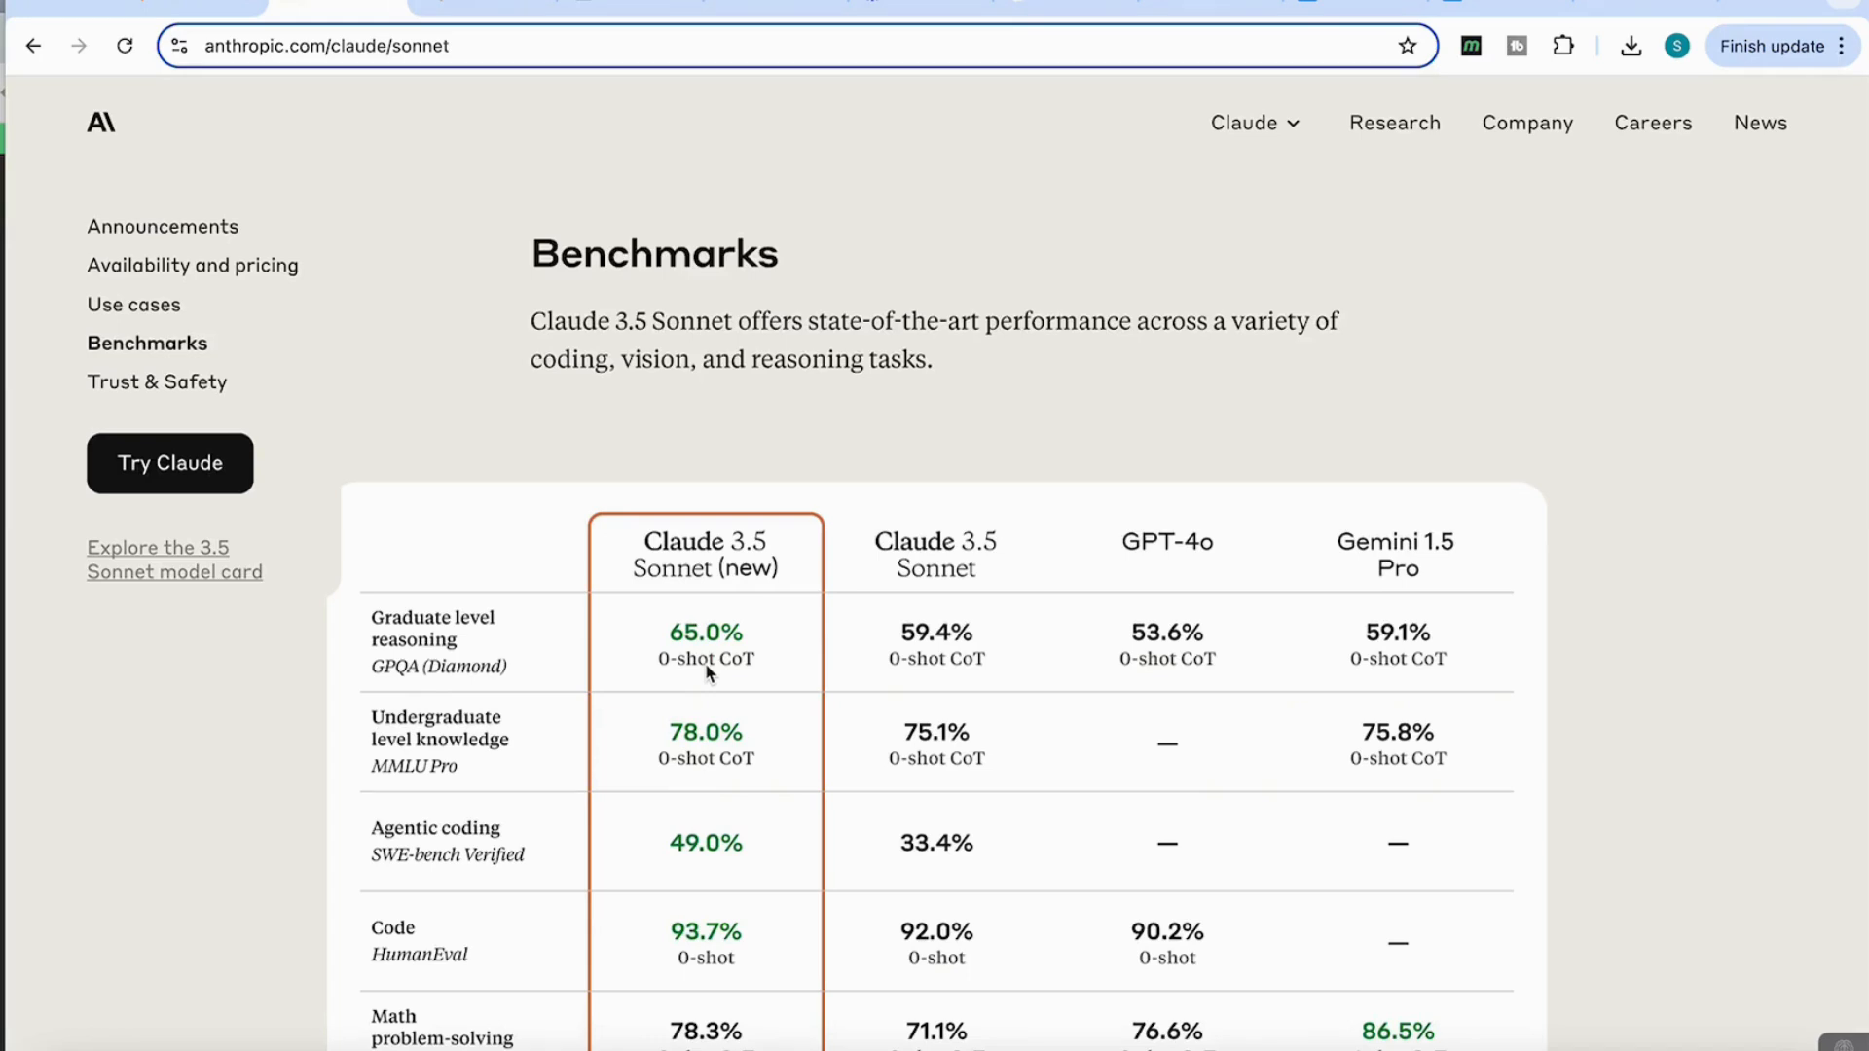
mouse_move(927, 672)
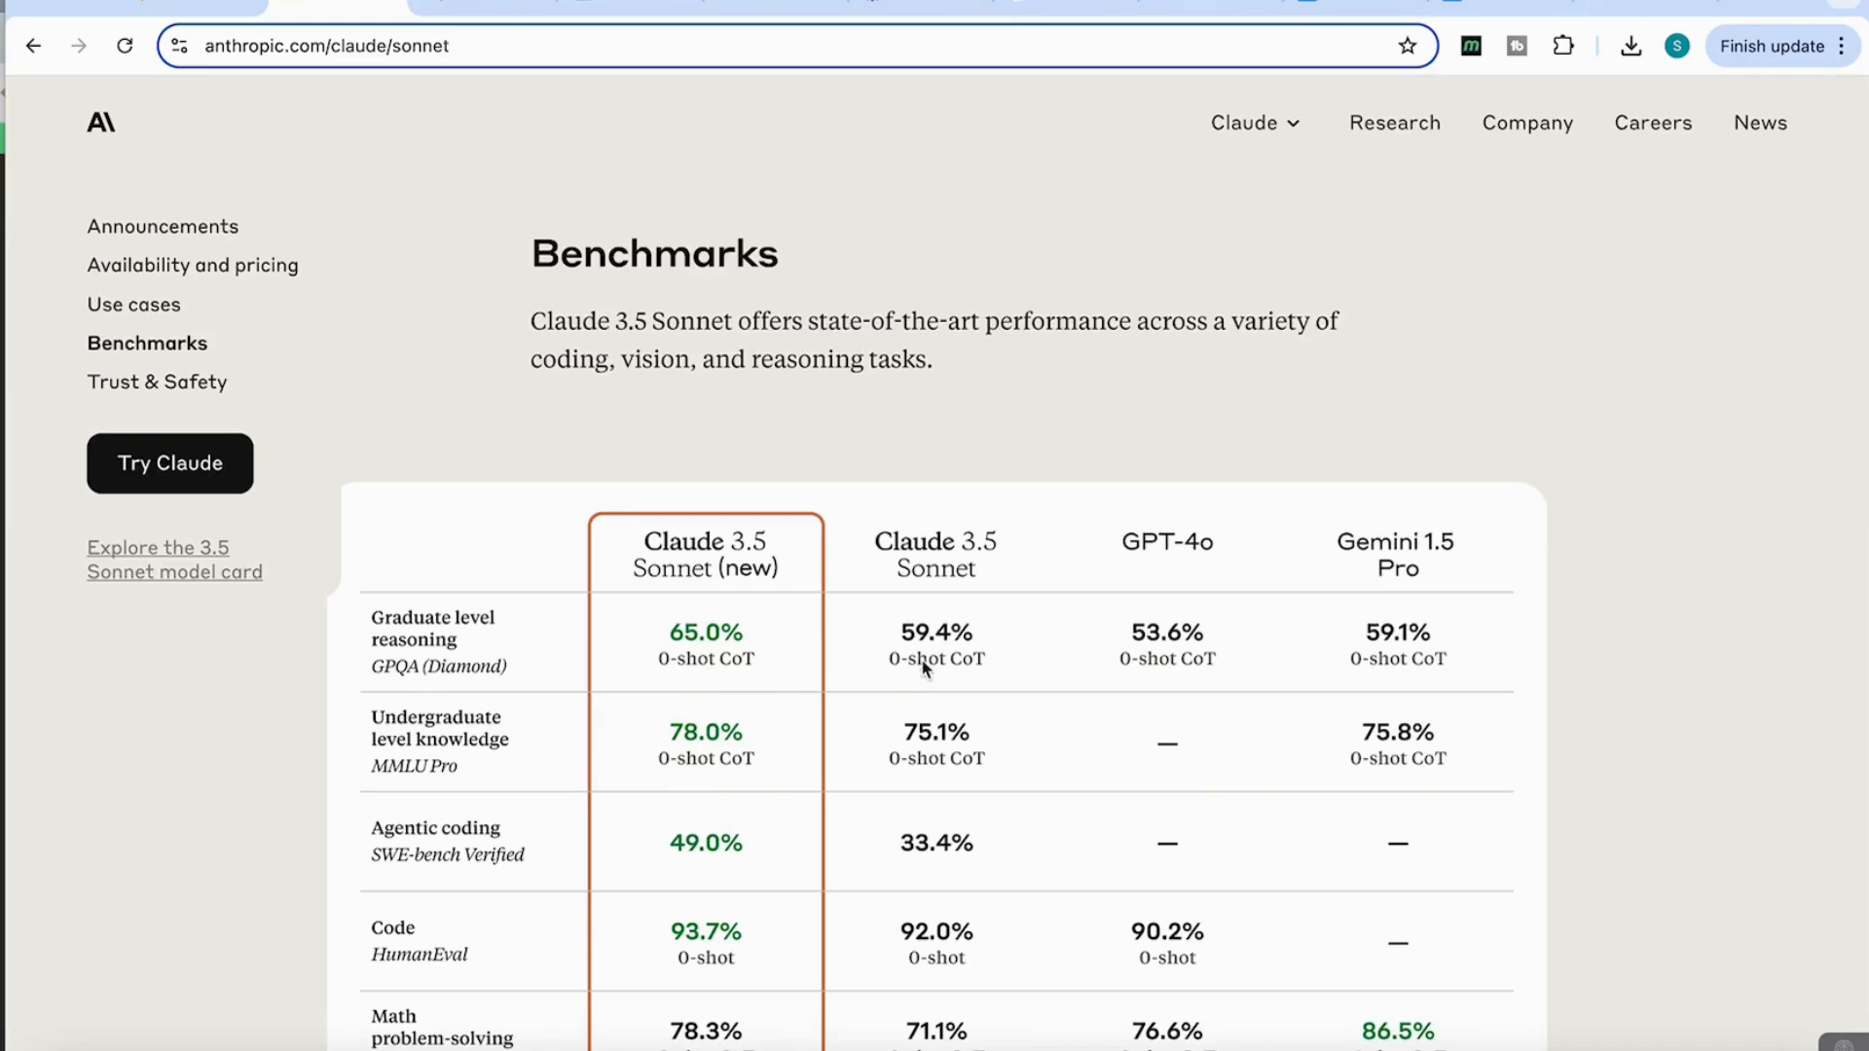
mouse_move(728, 660)
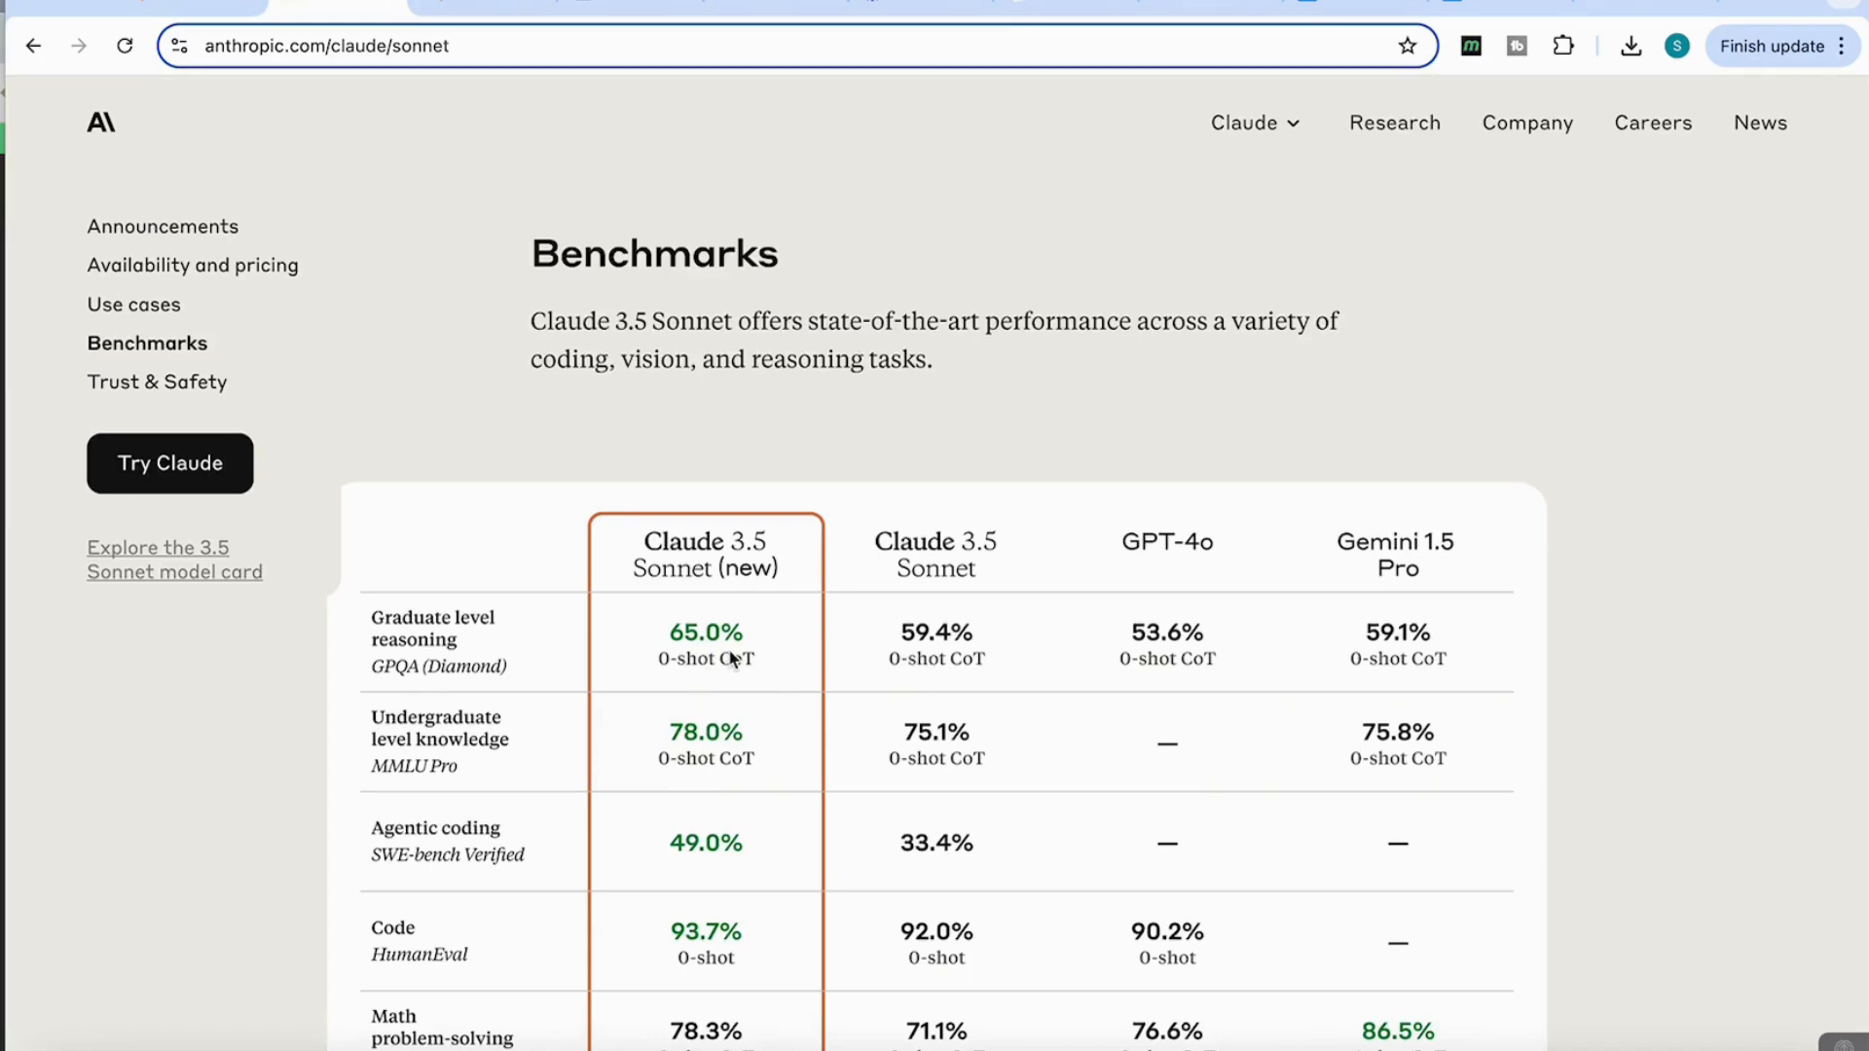
mouse_move(582, 354)
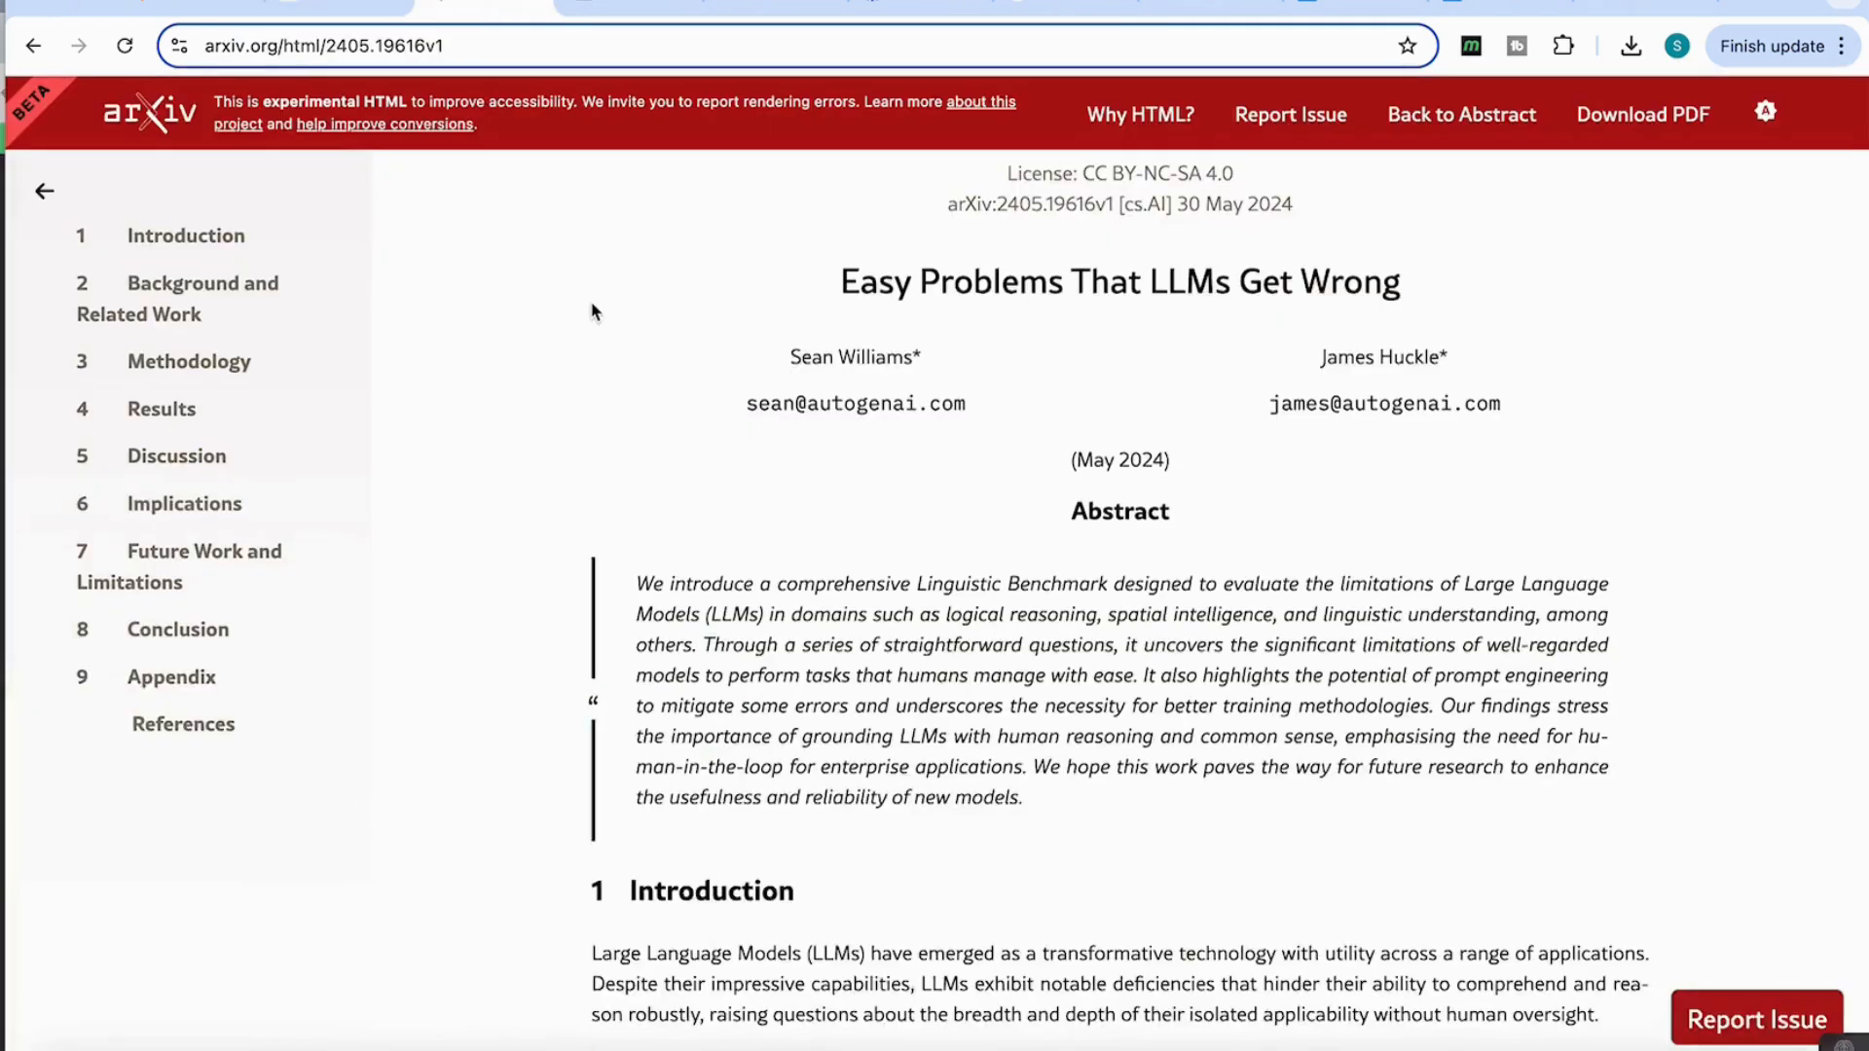
mouse_move(1132, 397)
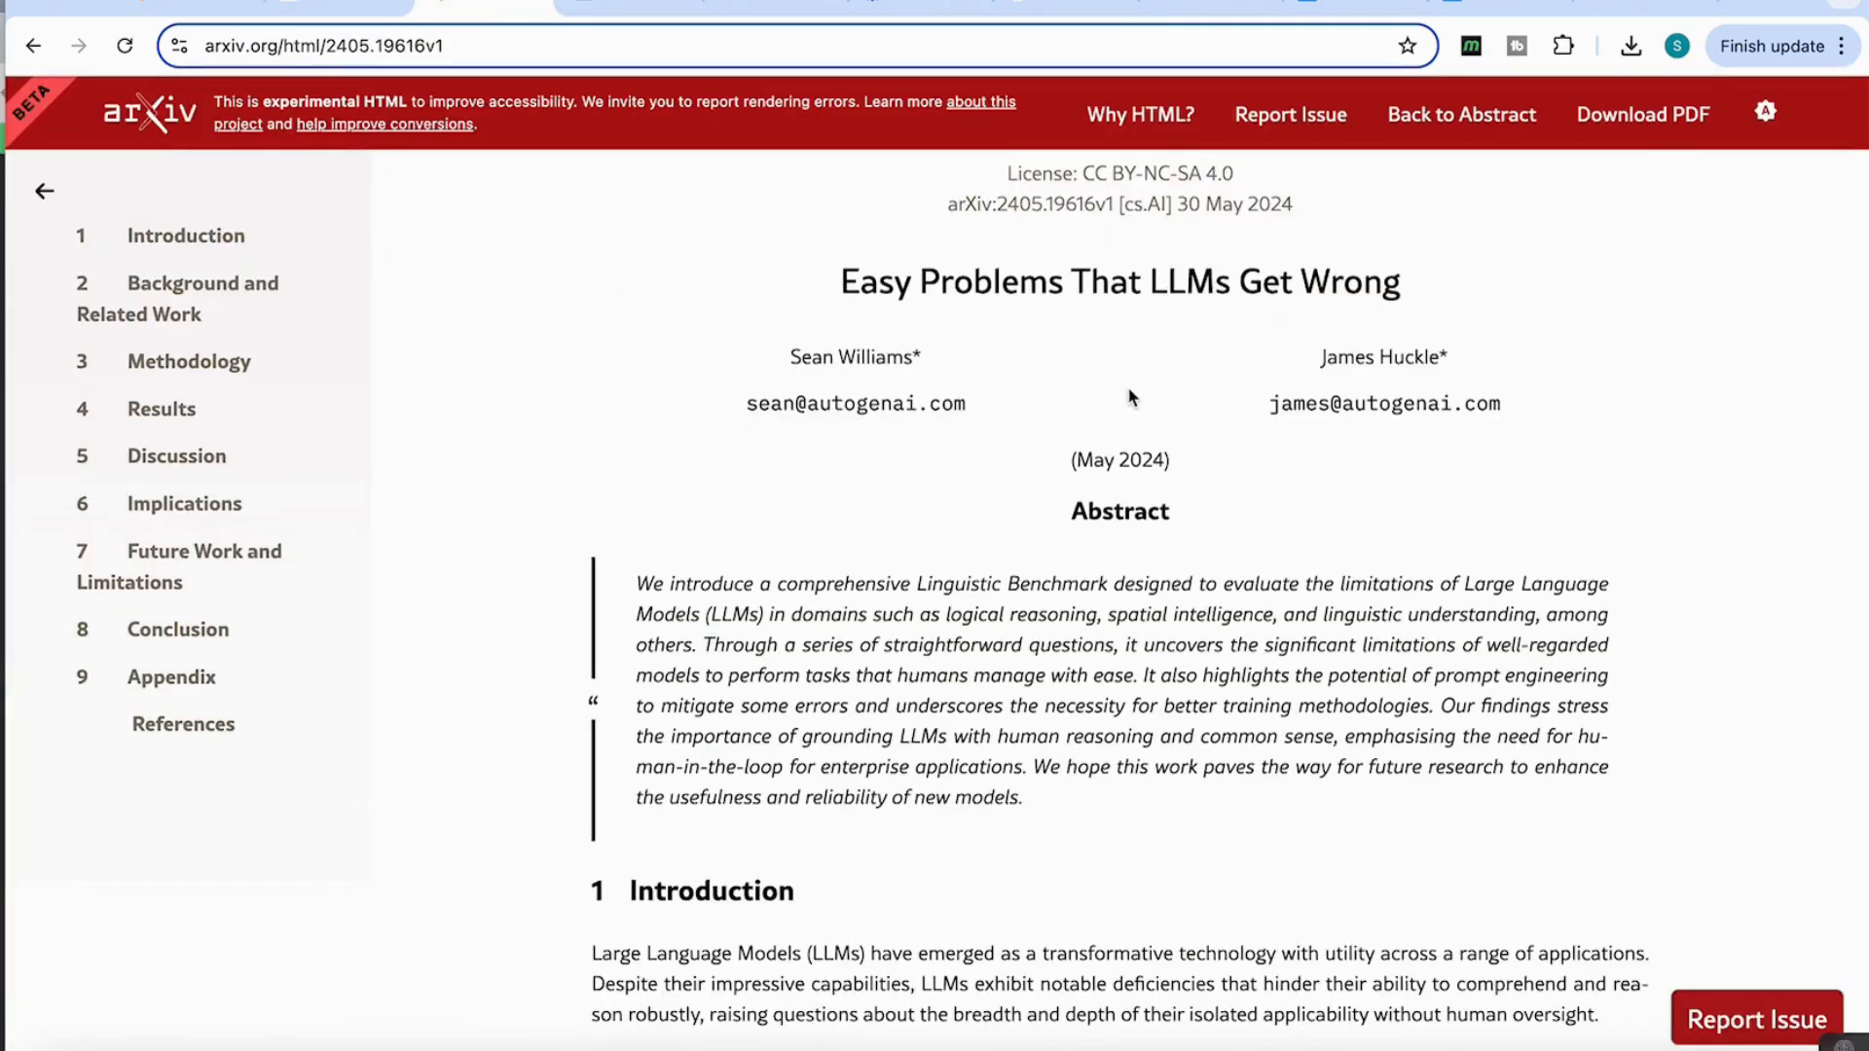
Reach section 3.3.3 of the arXiv paper and follow its Online Quiz link
scroll("down", 3)
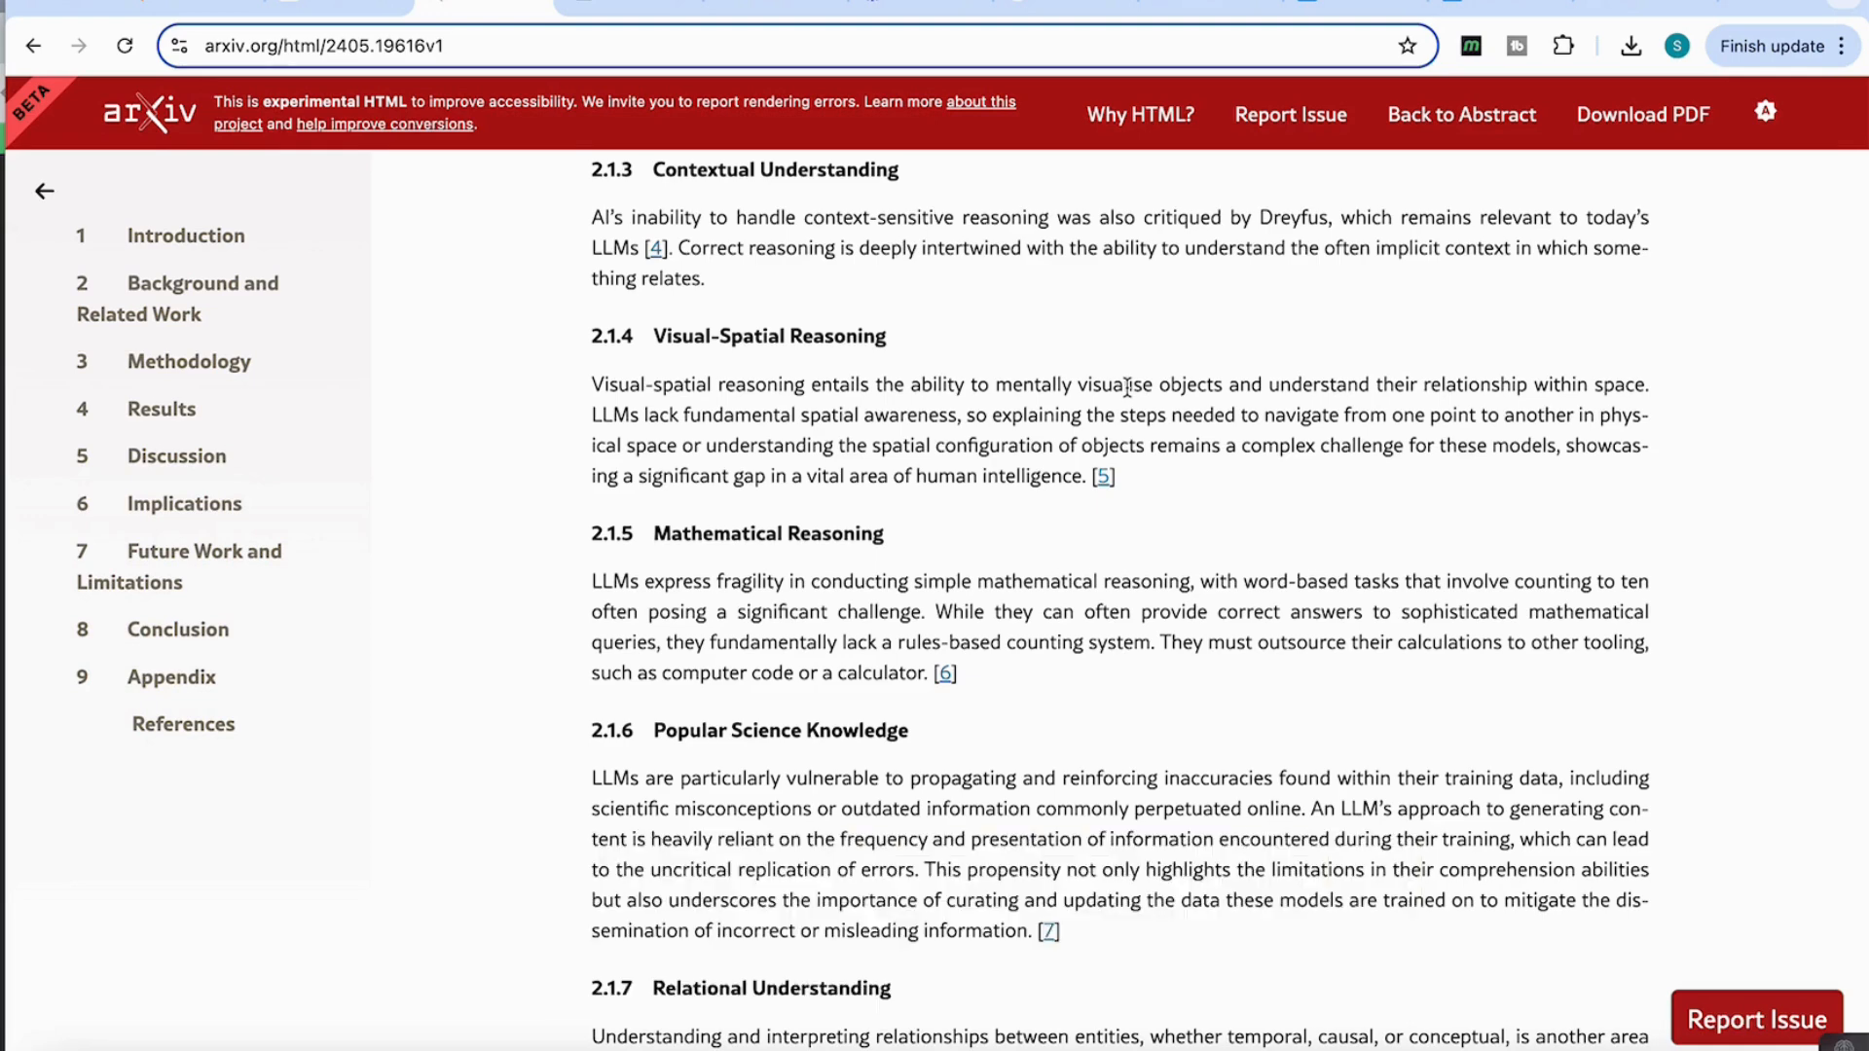
scroll("down", 3)
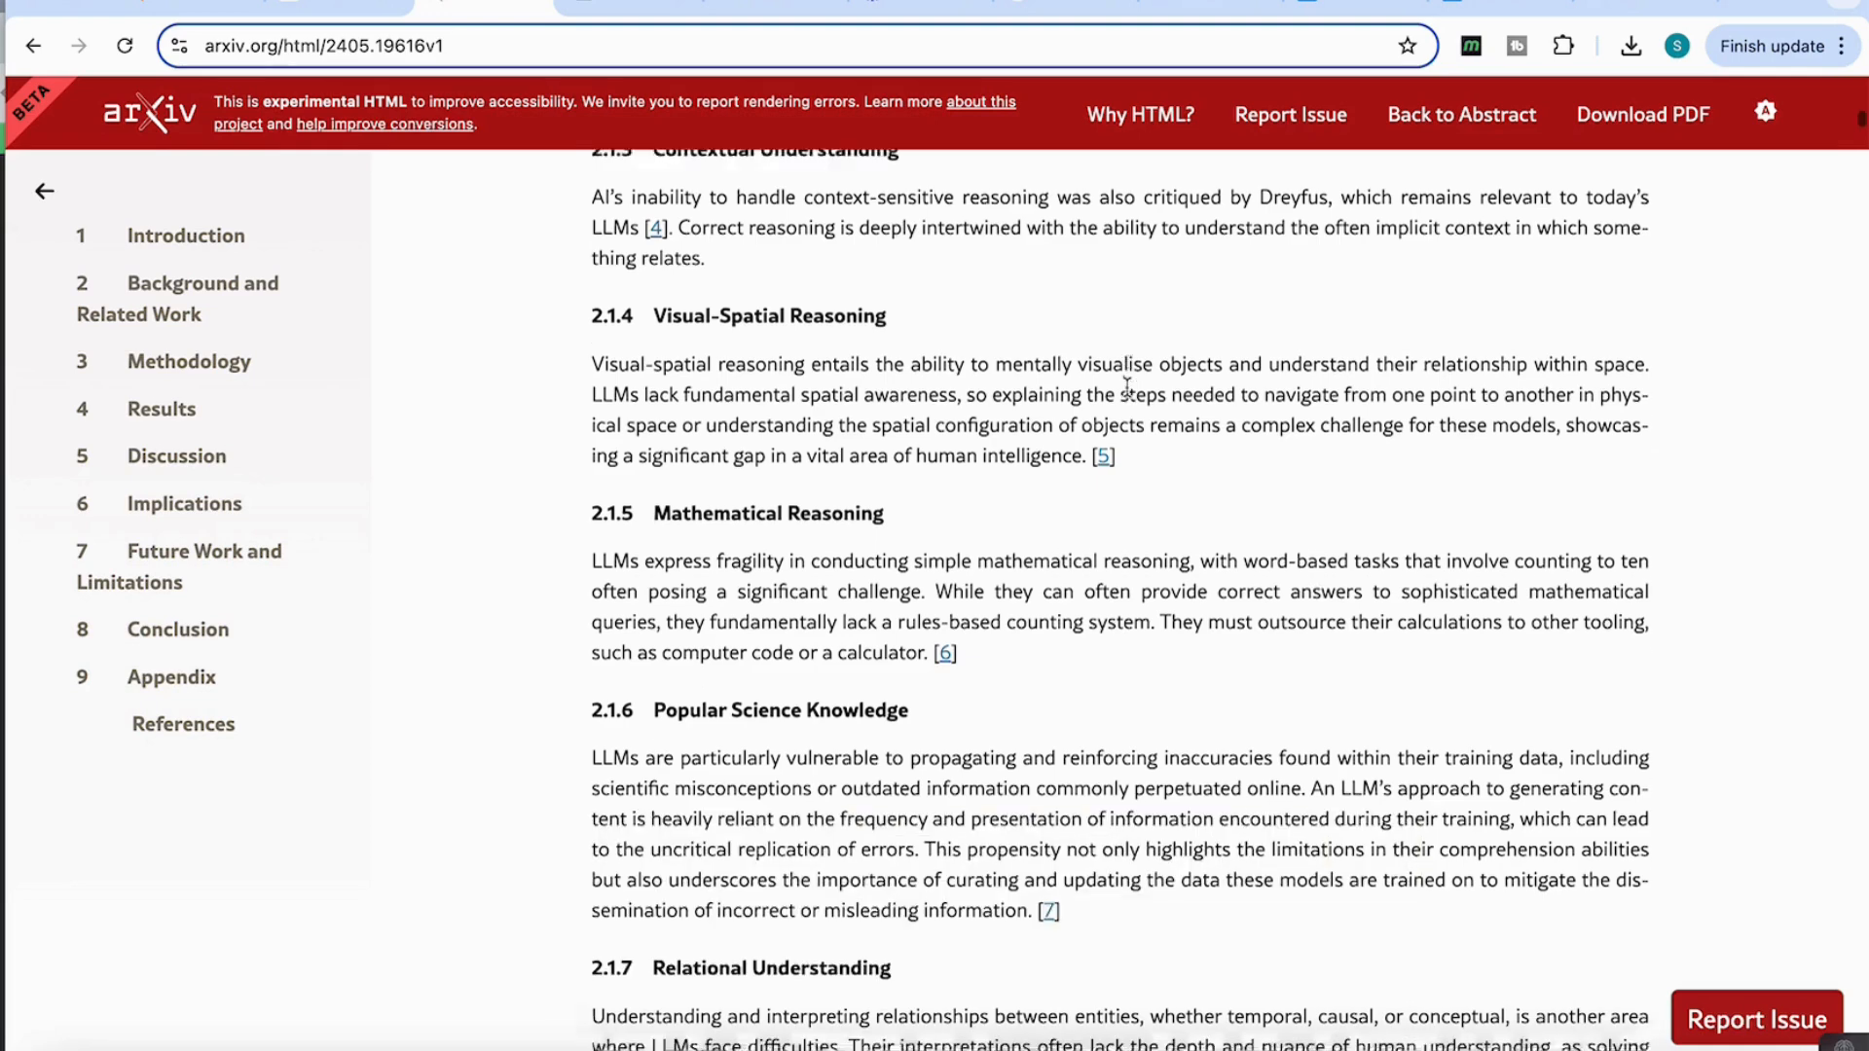
scroll("down", 3)
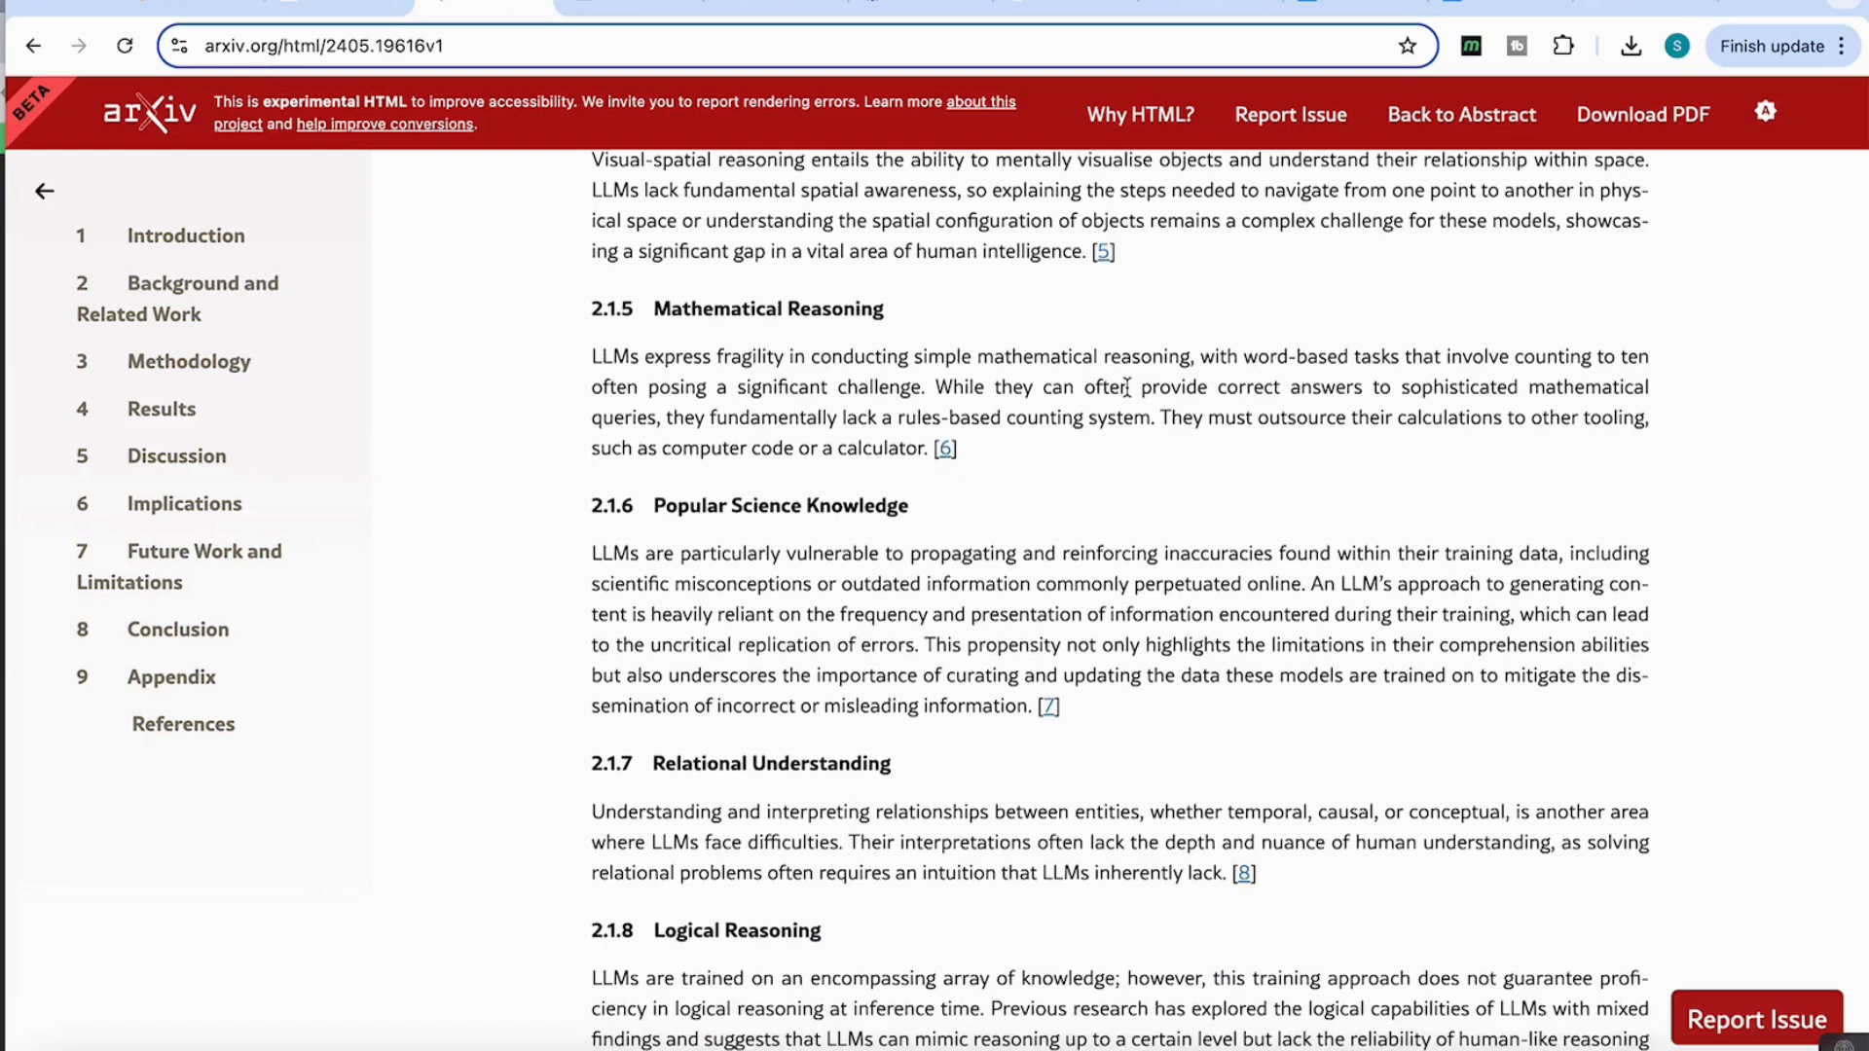
scroll("down", 3)
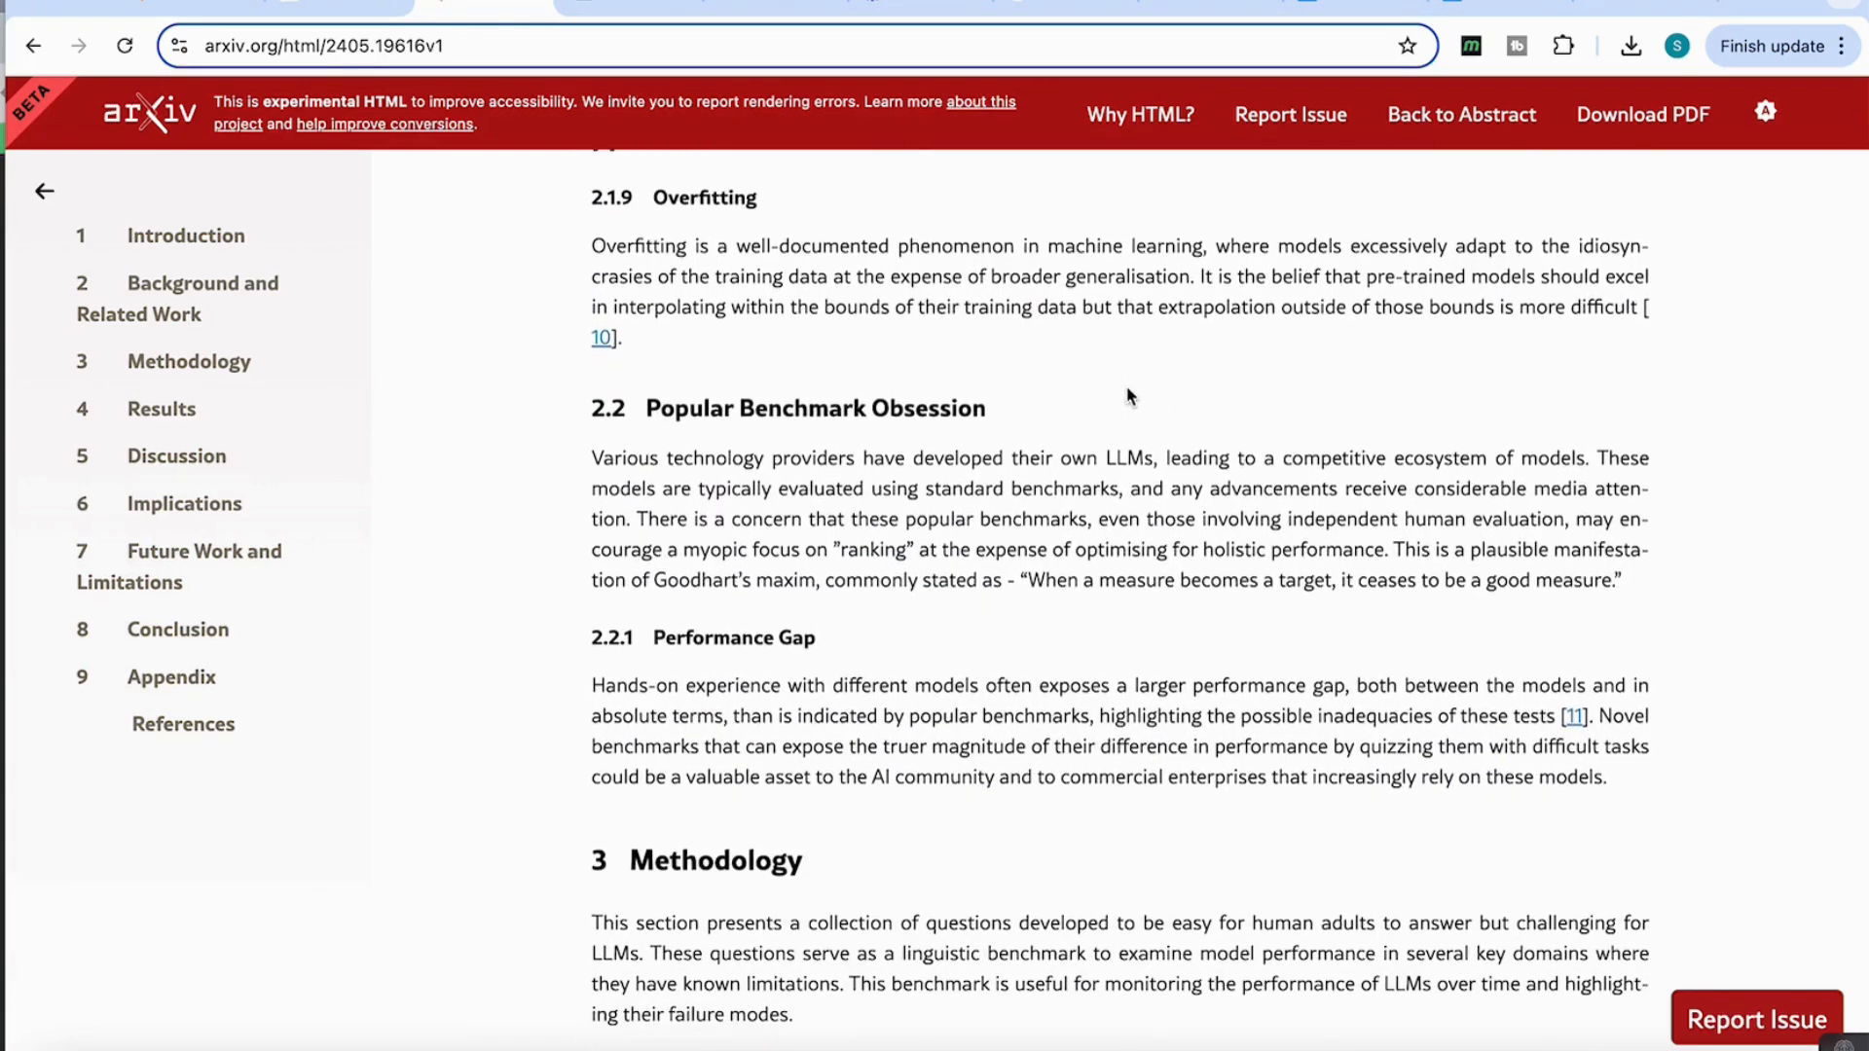
scroll("down", 3)
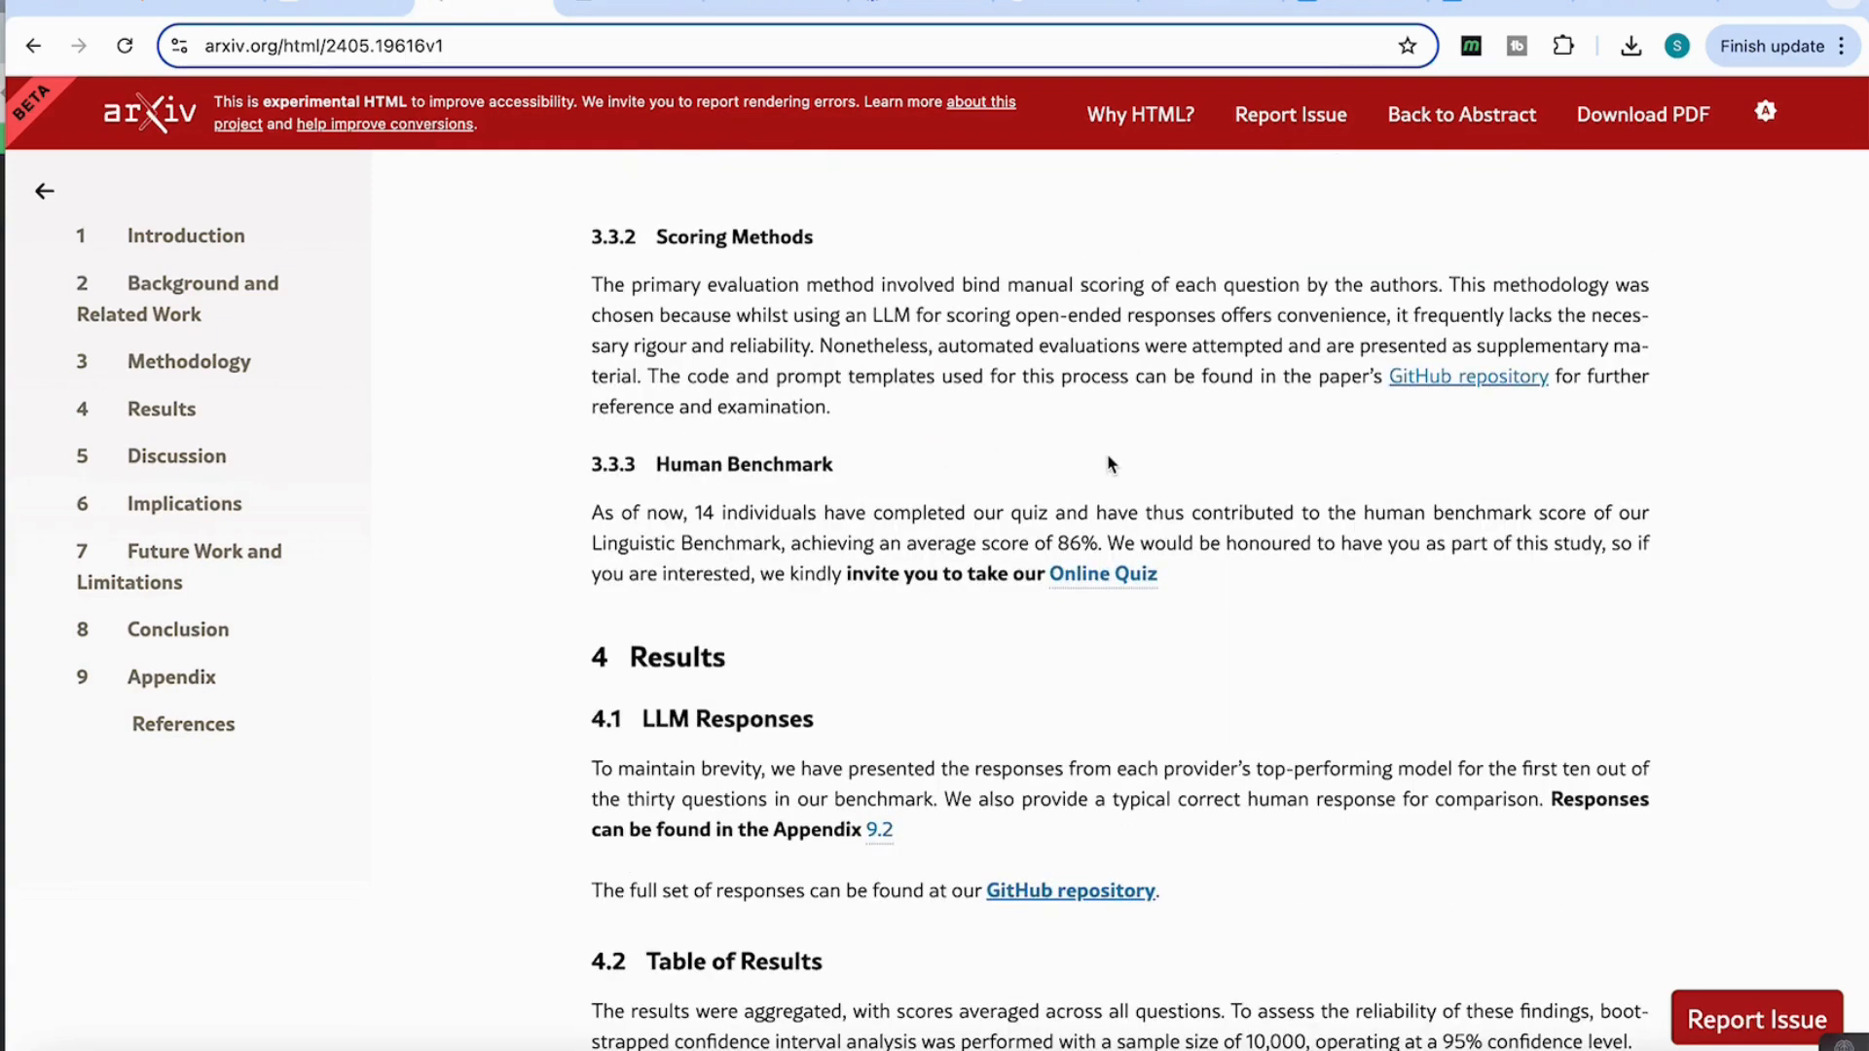
mouse_move(1195, 524)
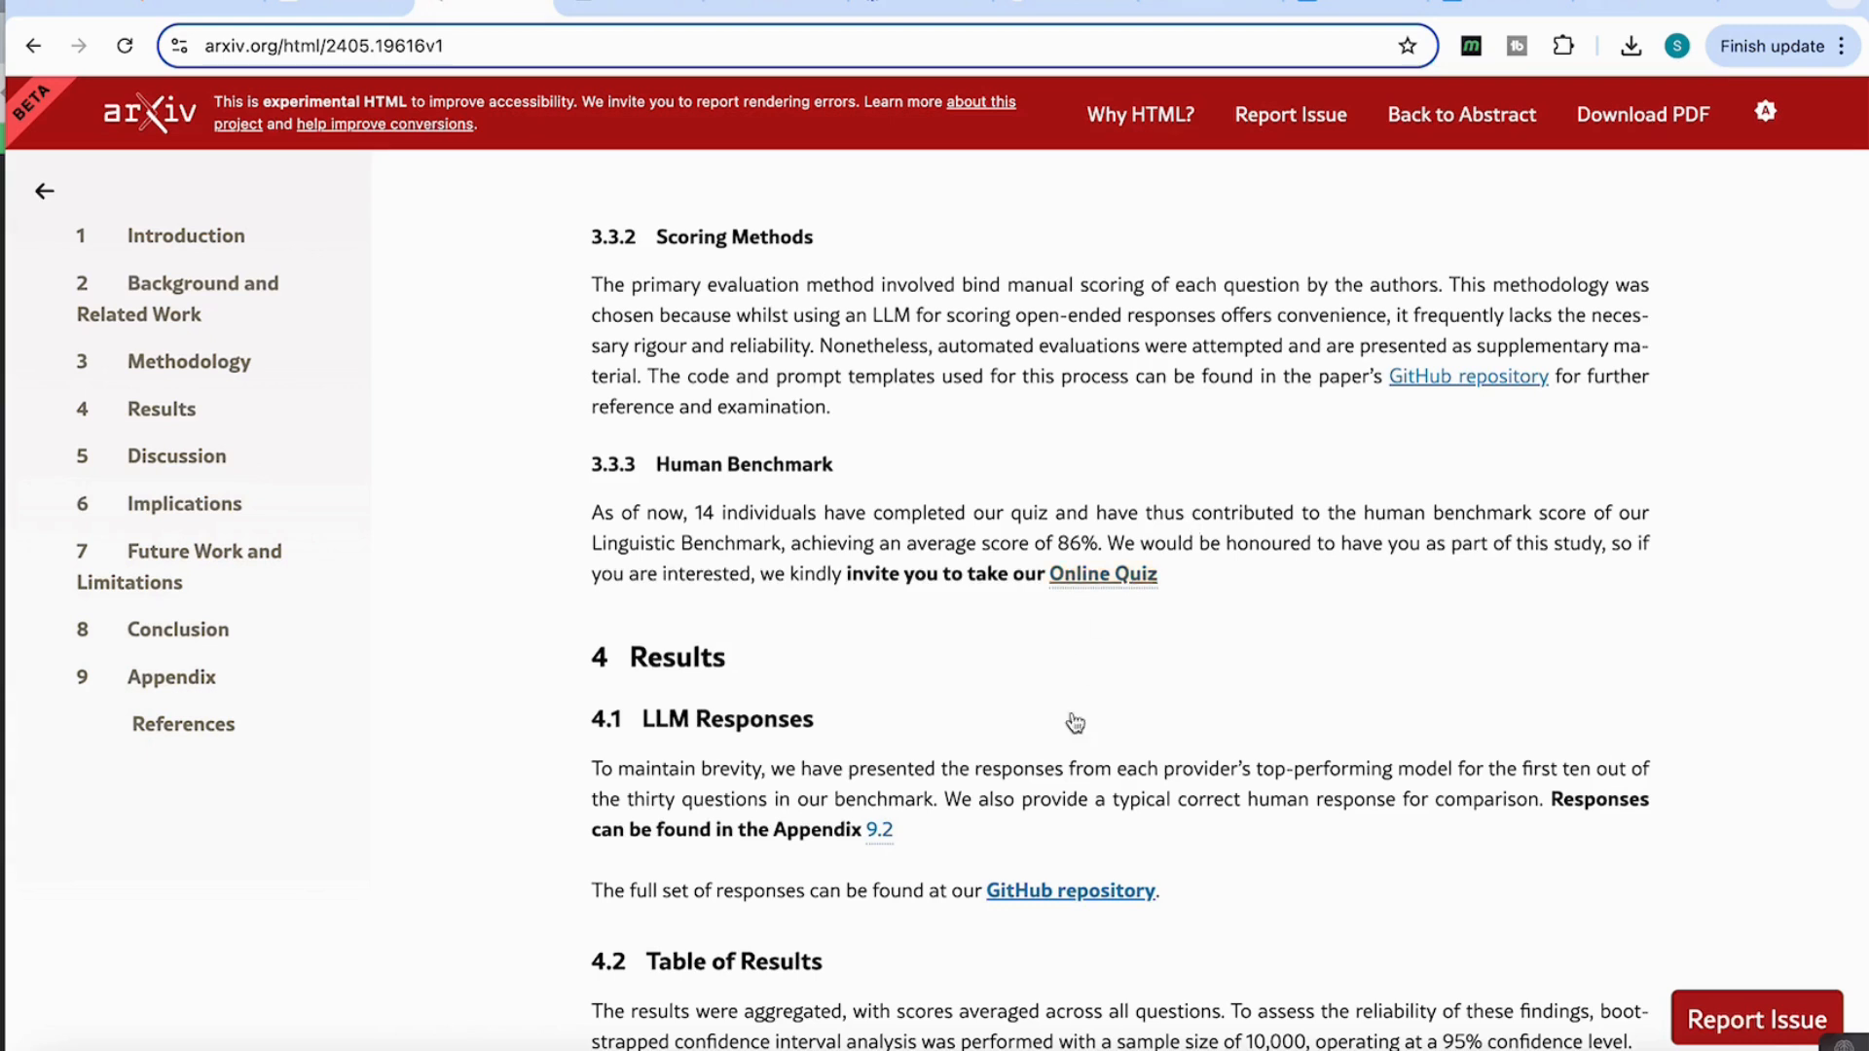
mouse_move(1102, 580)
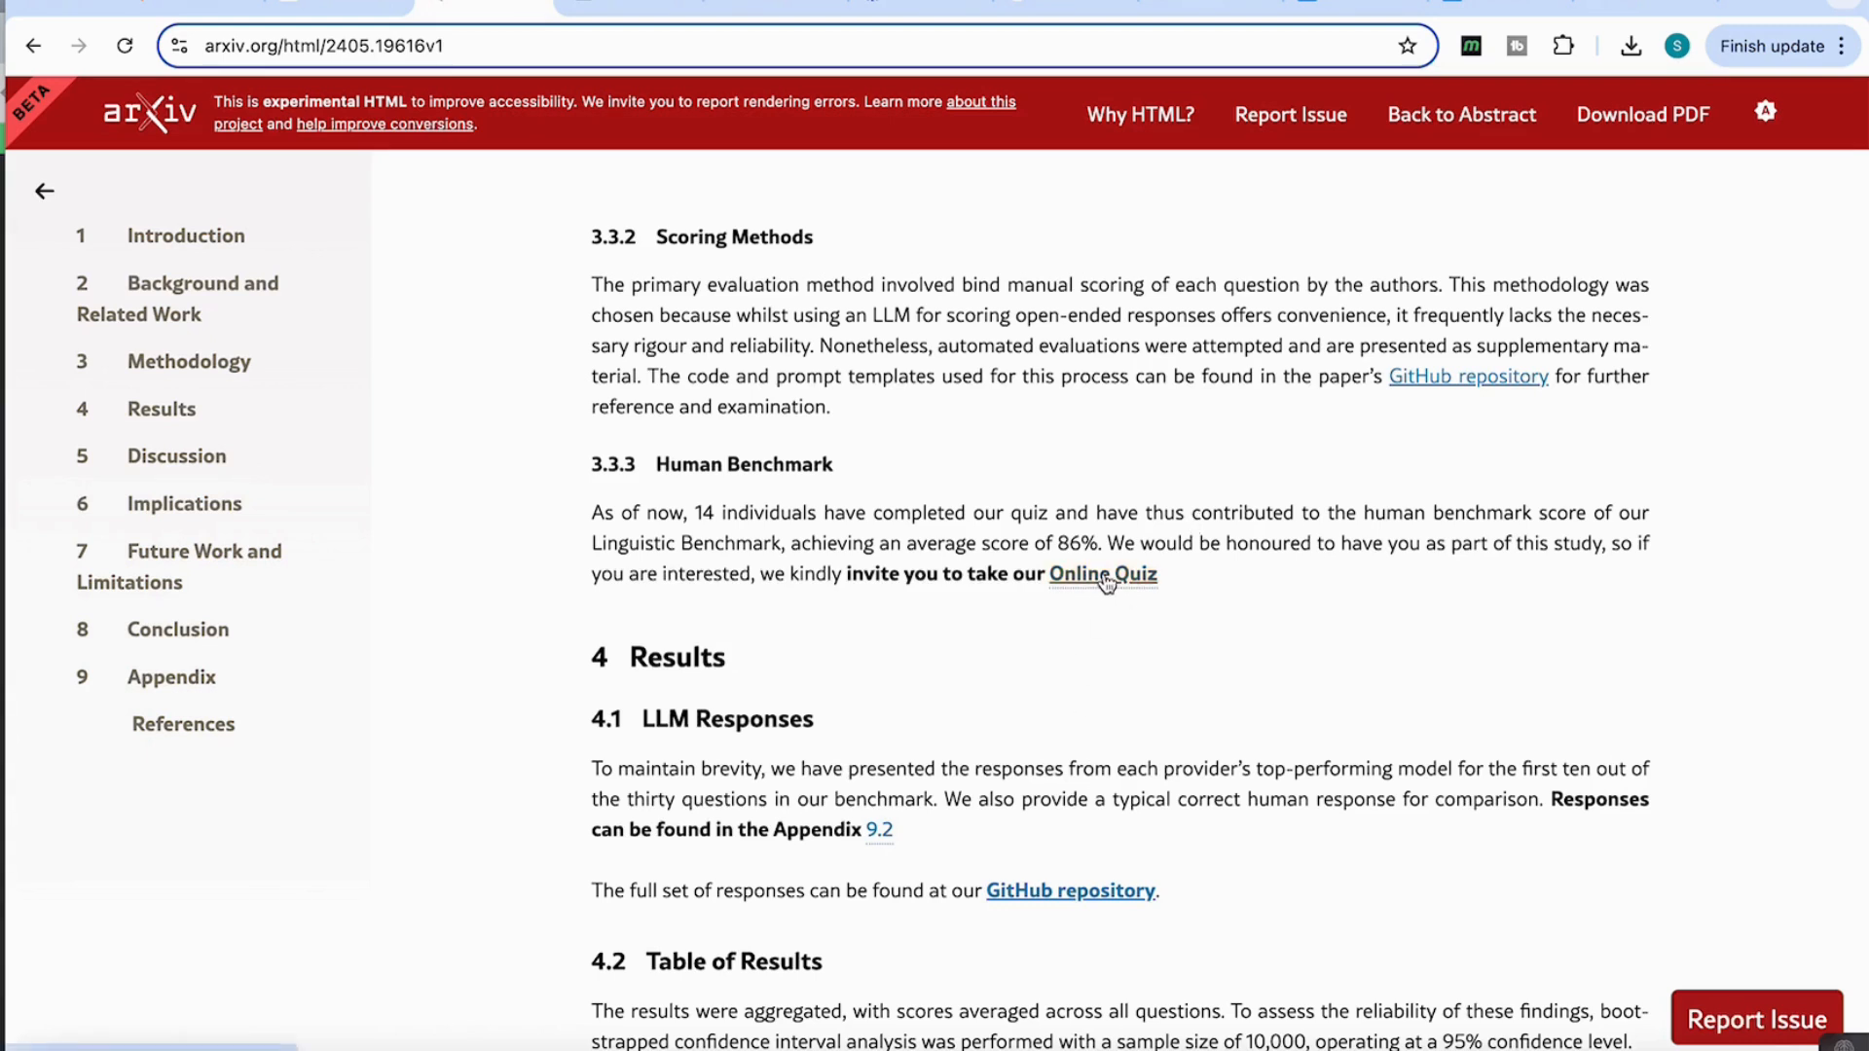
left_click(1102, 575)
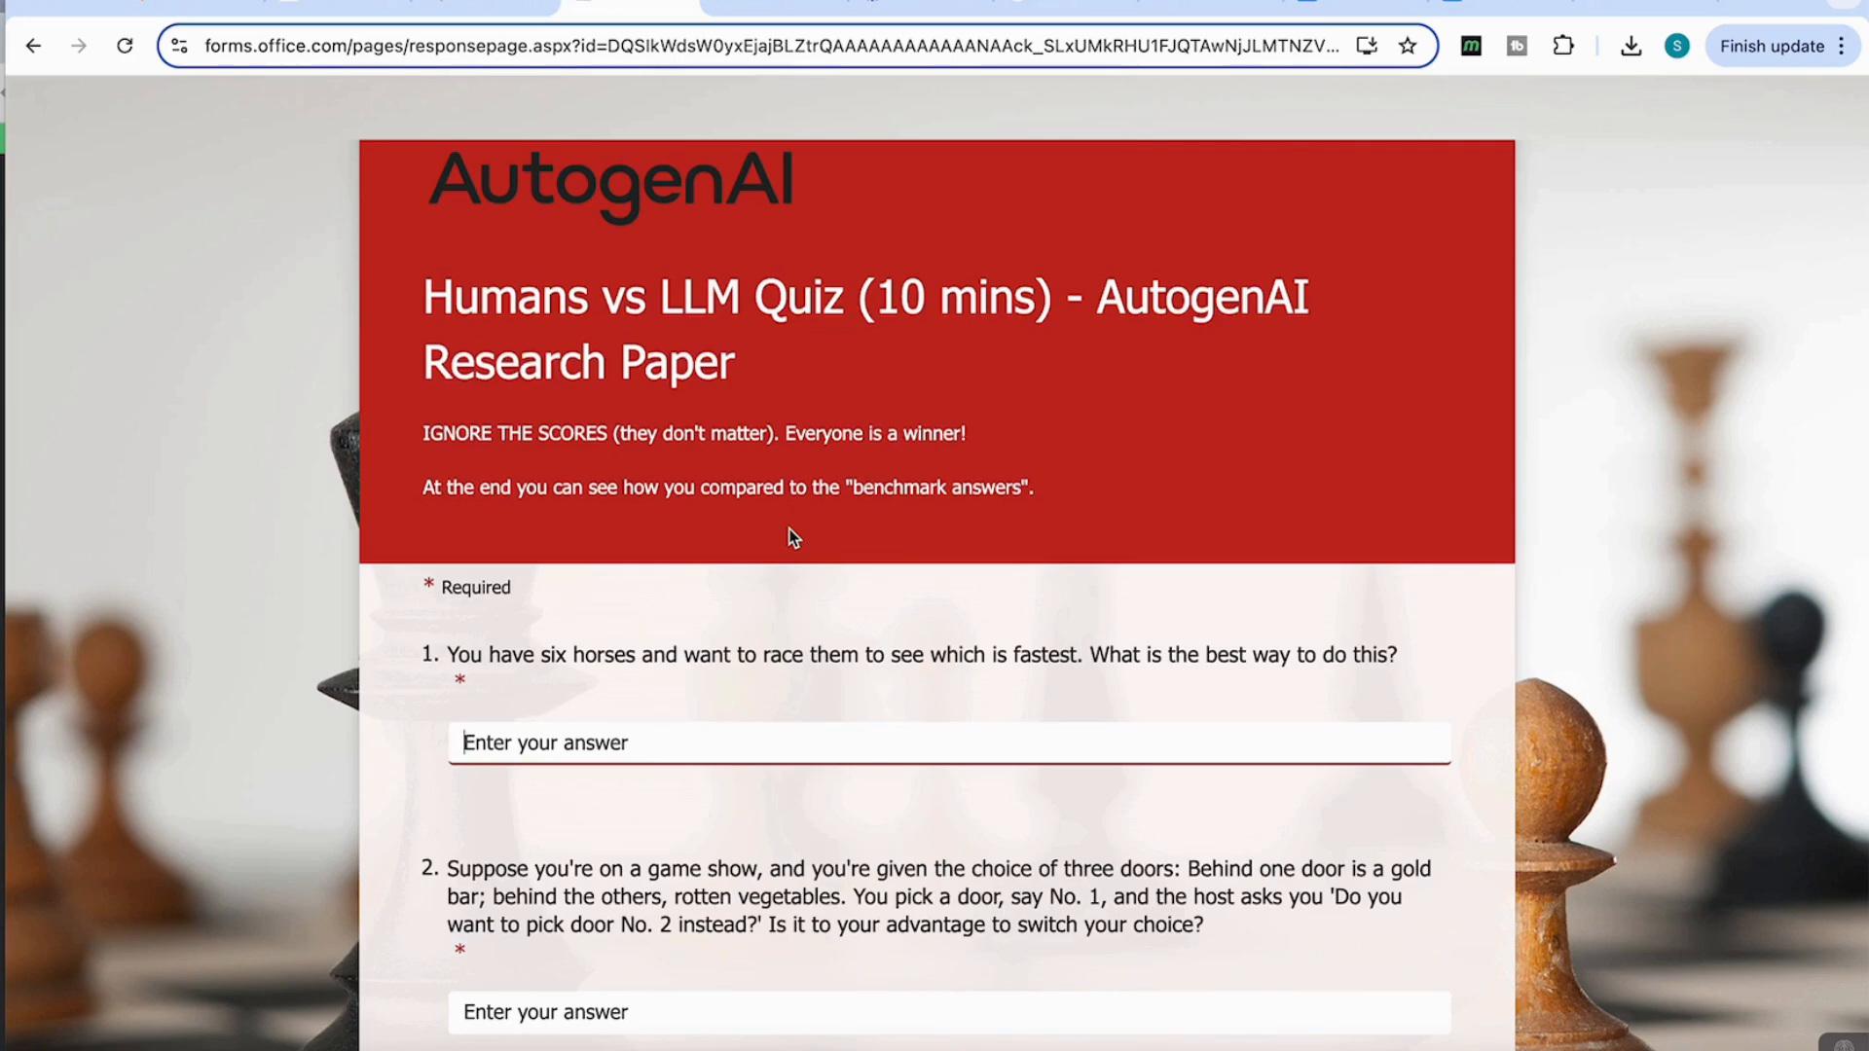
Scroll the Humans vs LLM quiz down to question 4, the farmer river-crossing puzzle
scroll("down", 3)
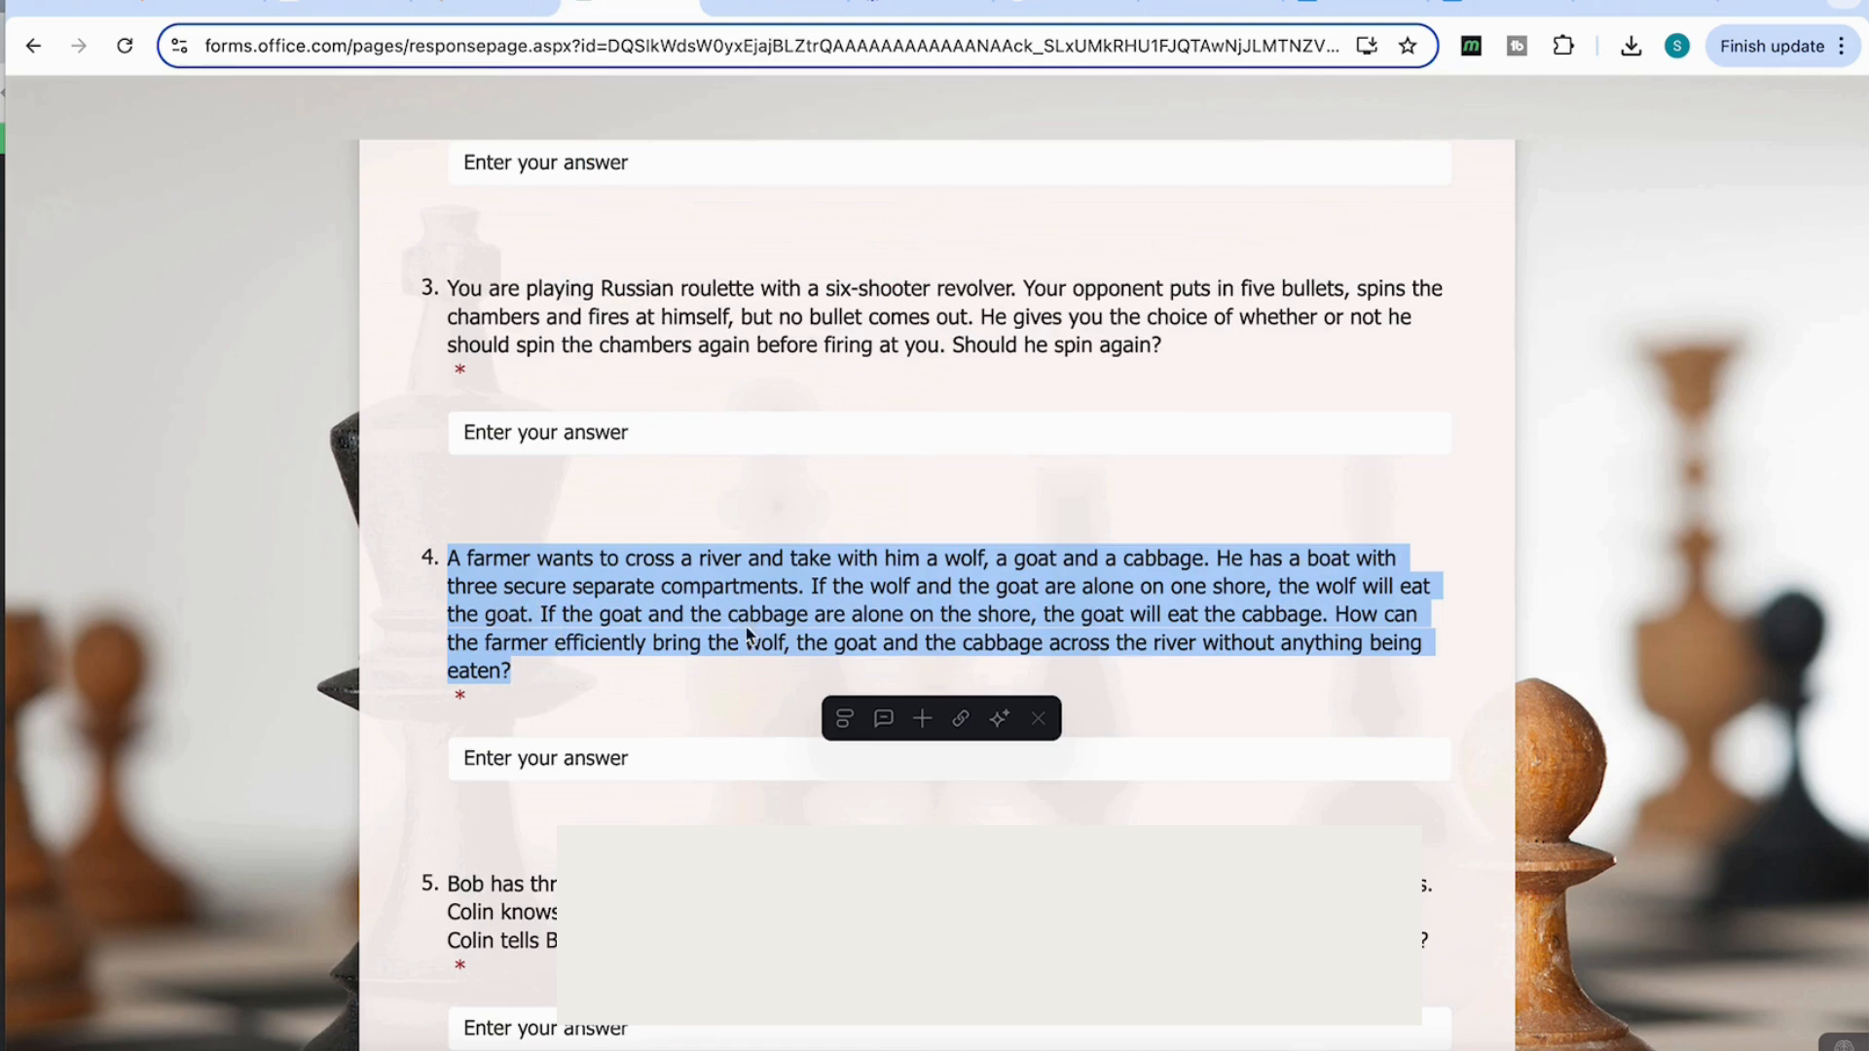
mouse_move(1152, 615)
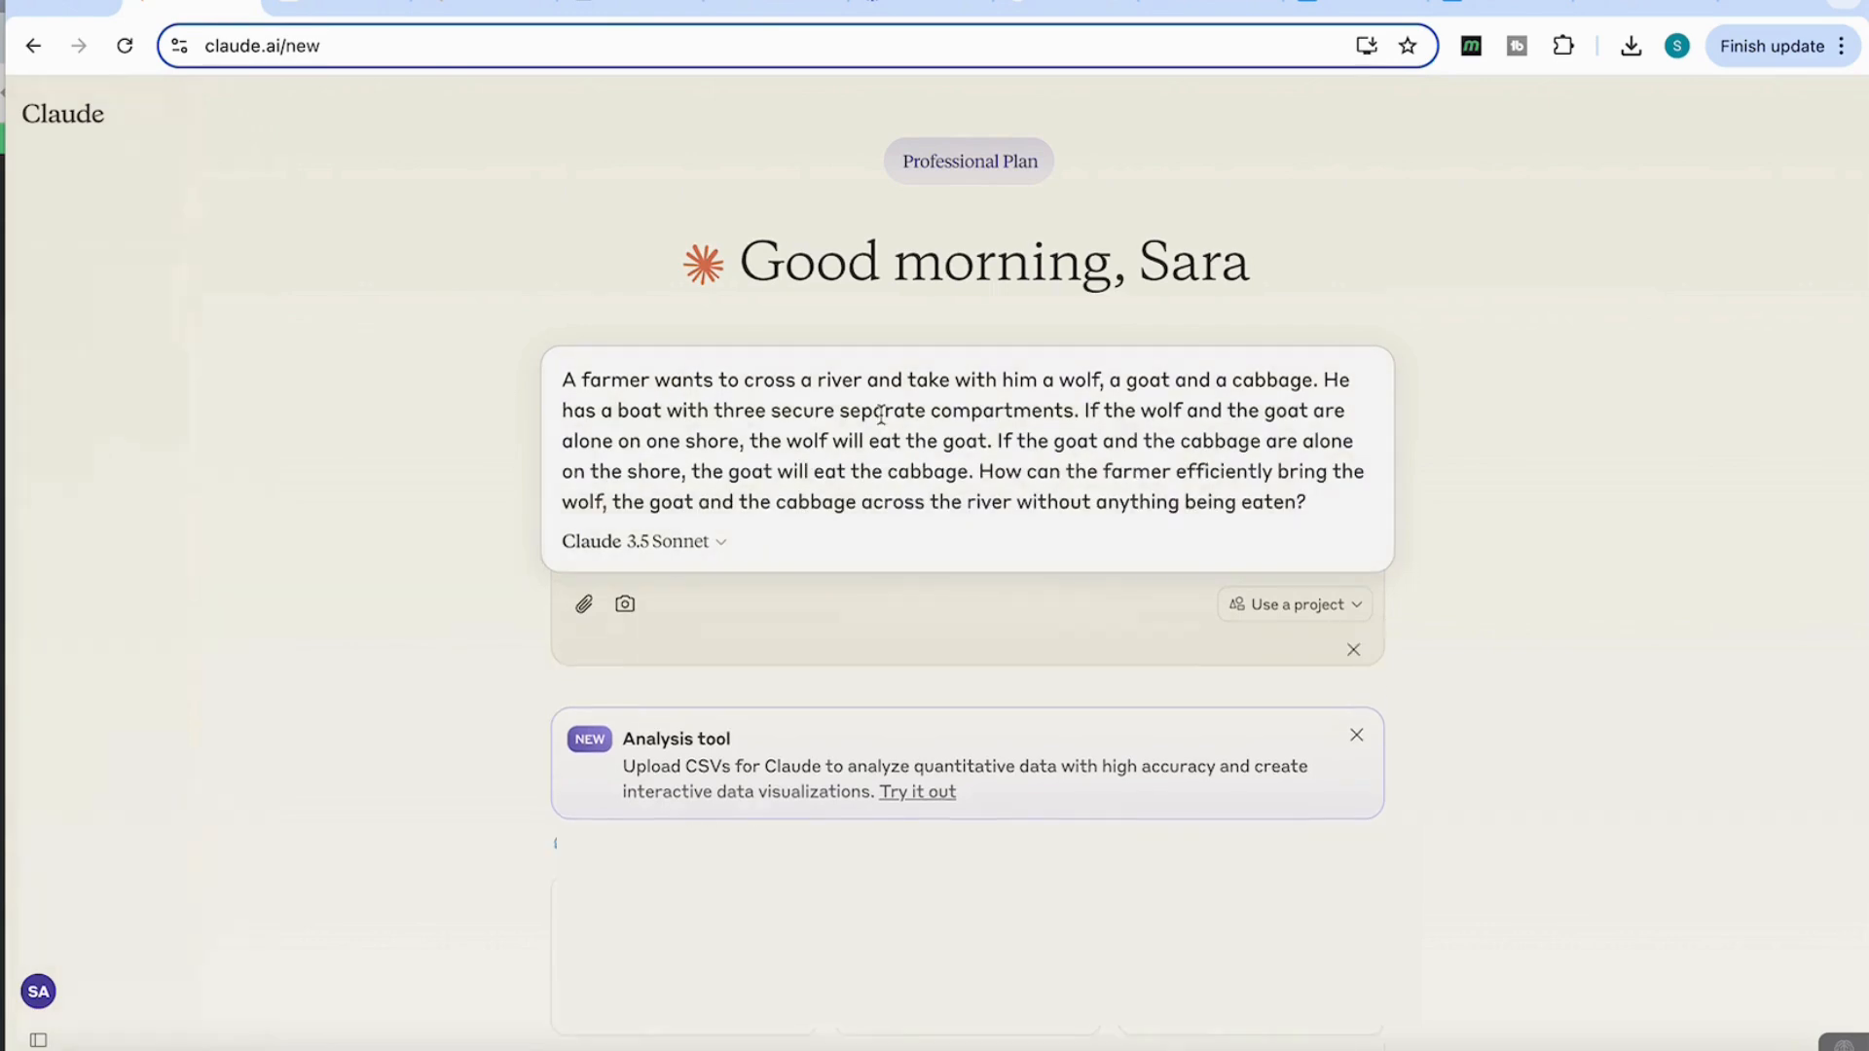
Send the pasted wolf-goat-cabbage puzzle and read Claude's single-trip, three-compartment answer
key("Enter")
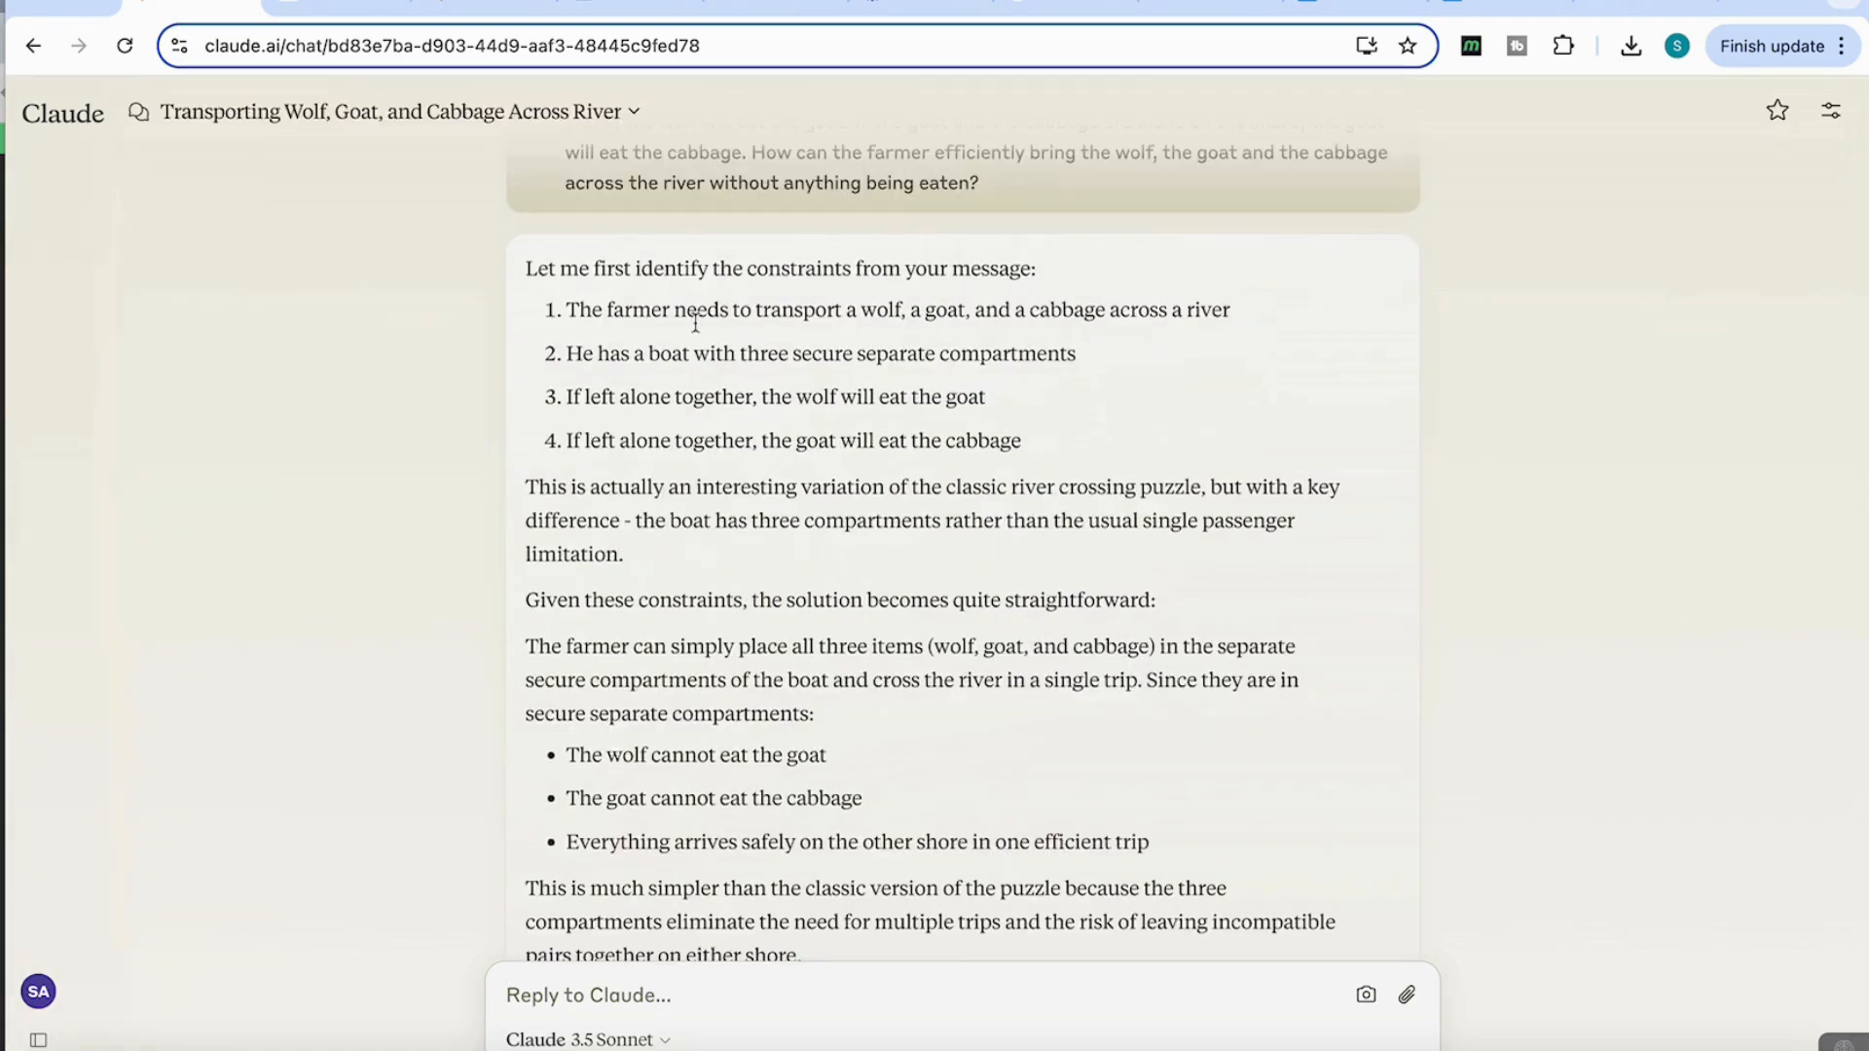
mouse_move(677, 350)
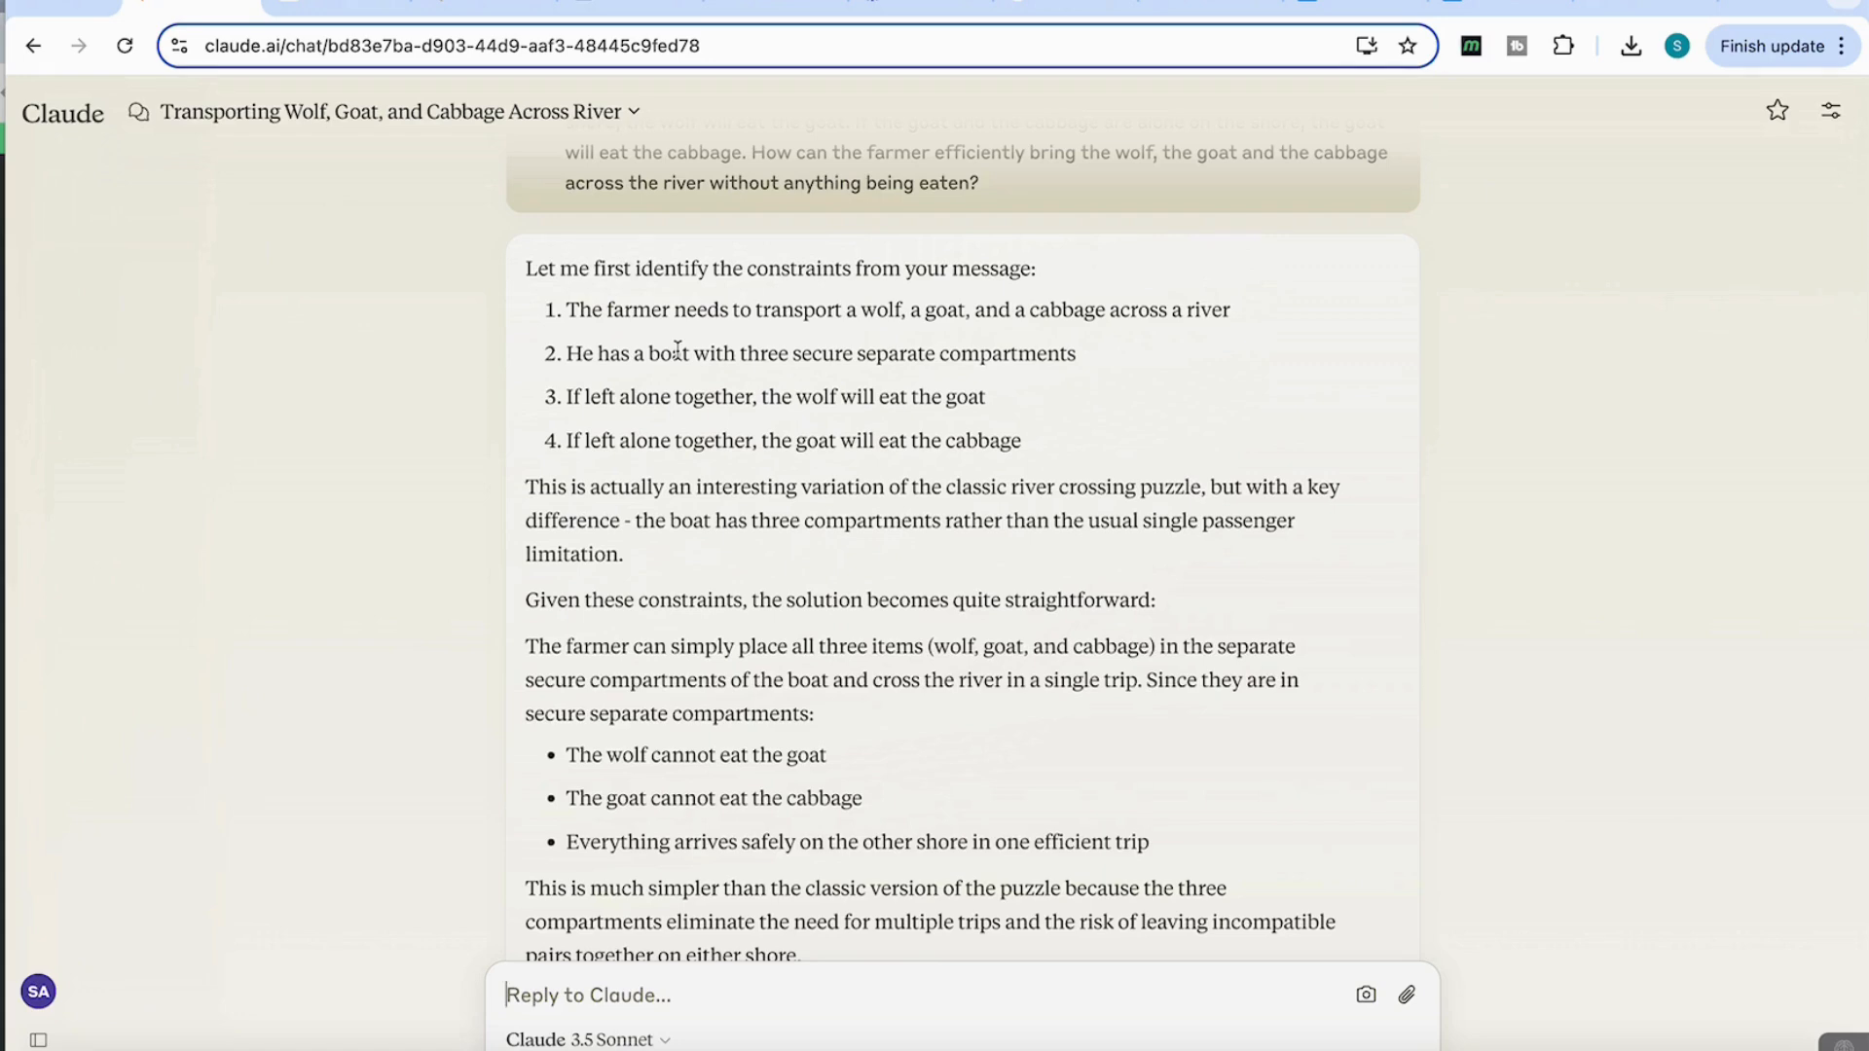
mouse_move(1045, 352)
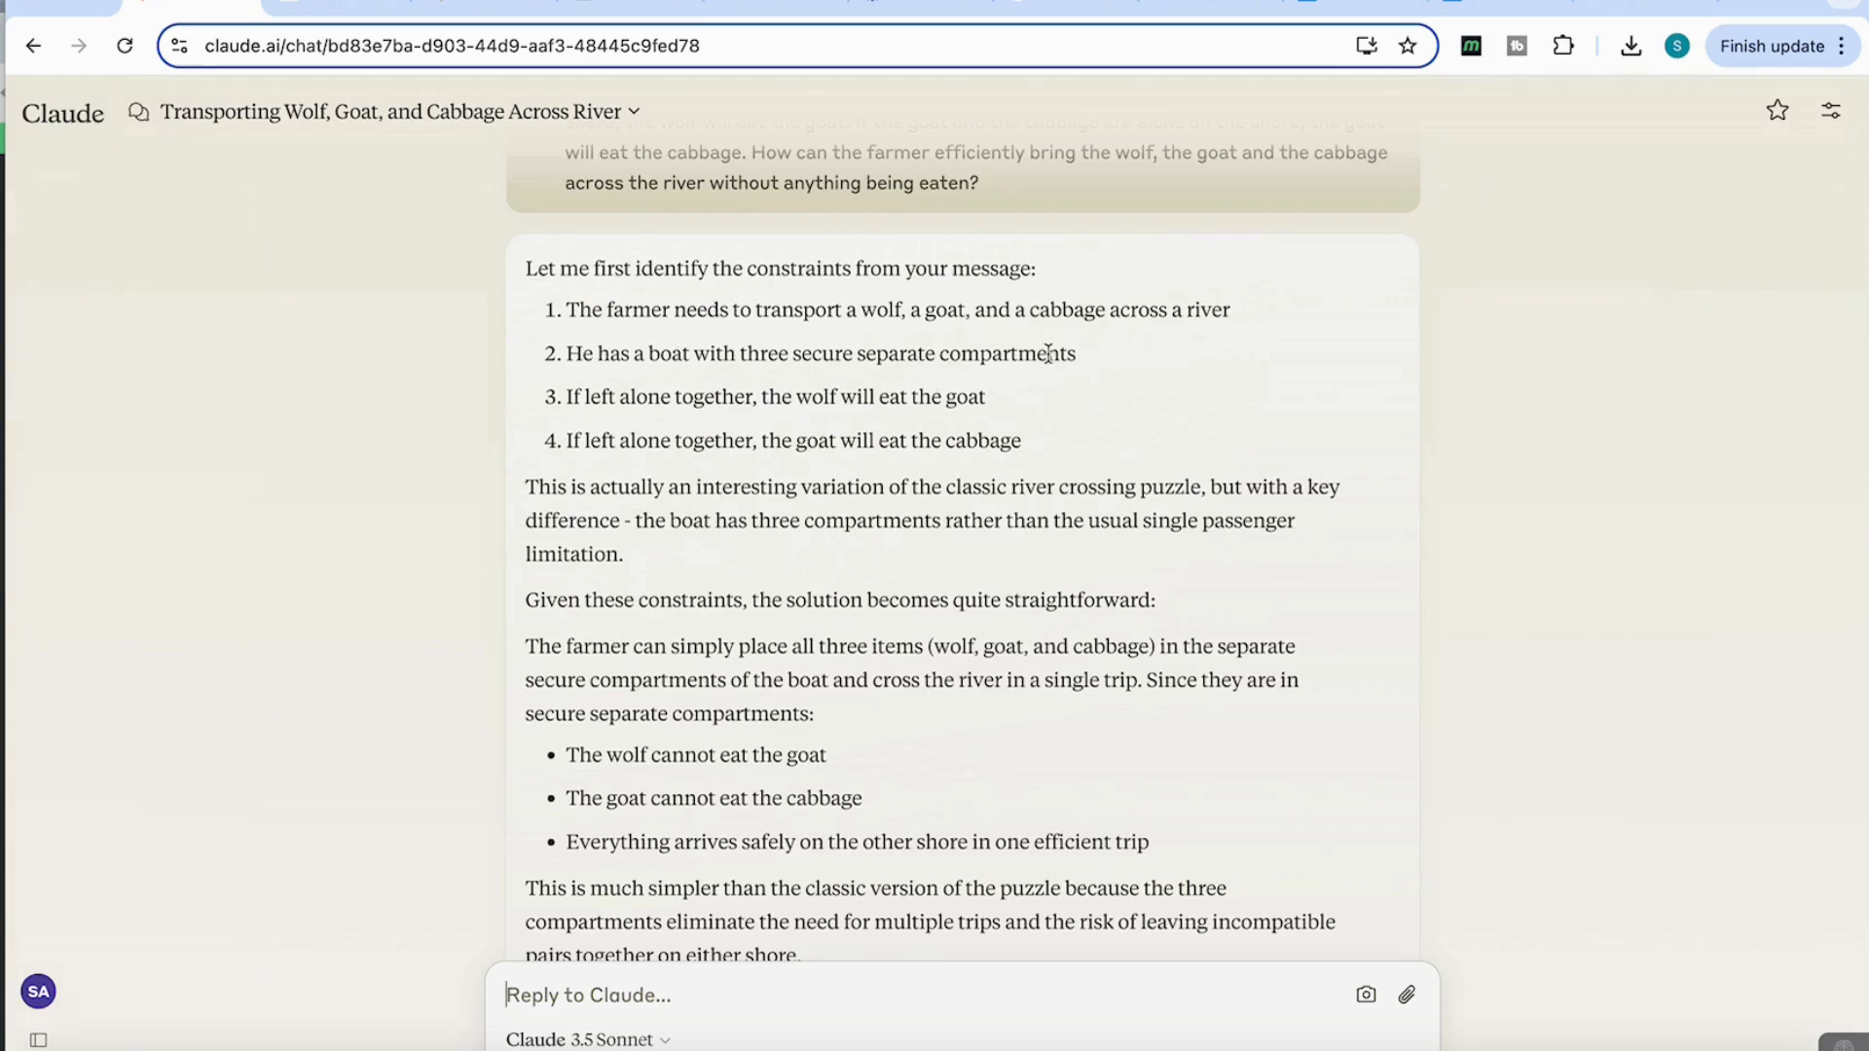
mouse_move(737, 381)
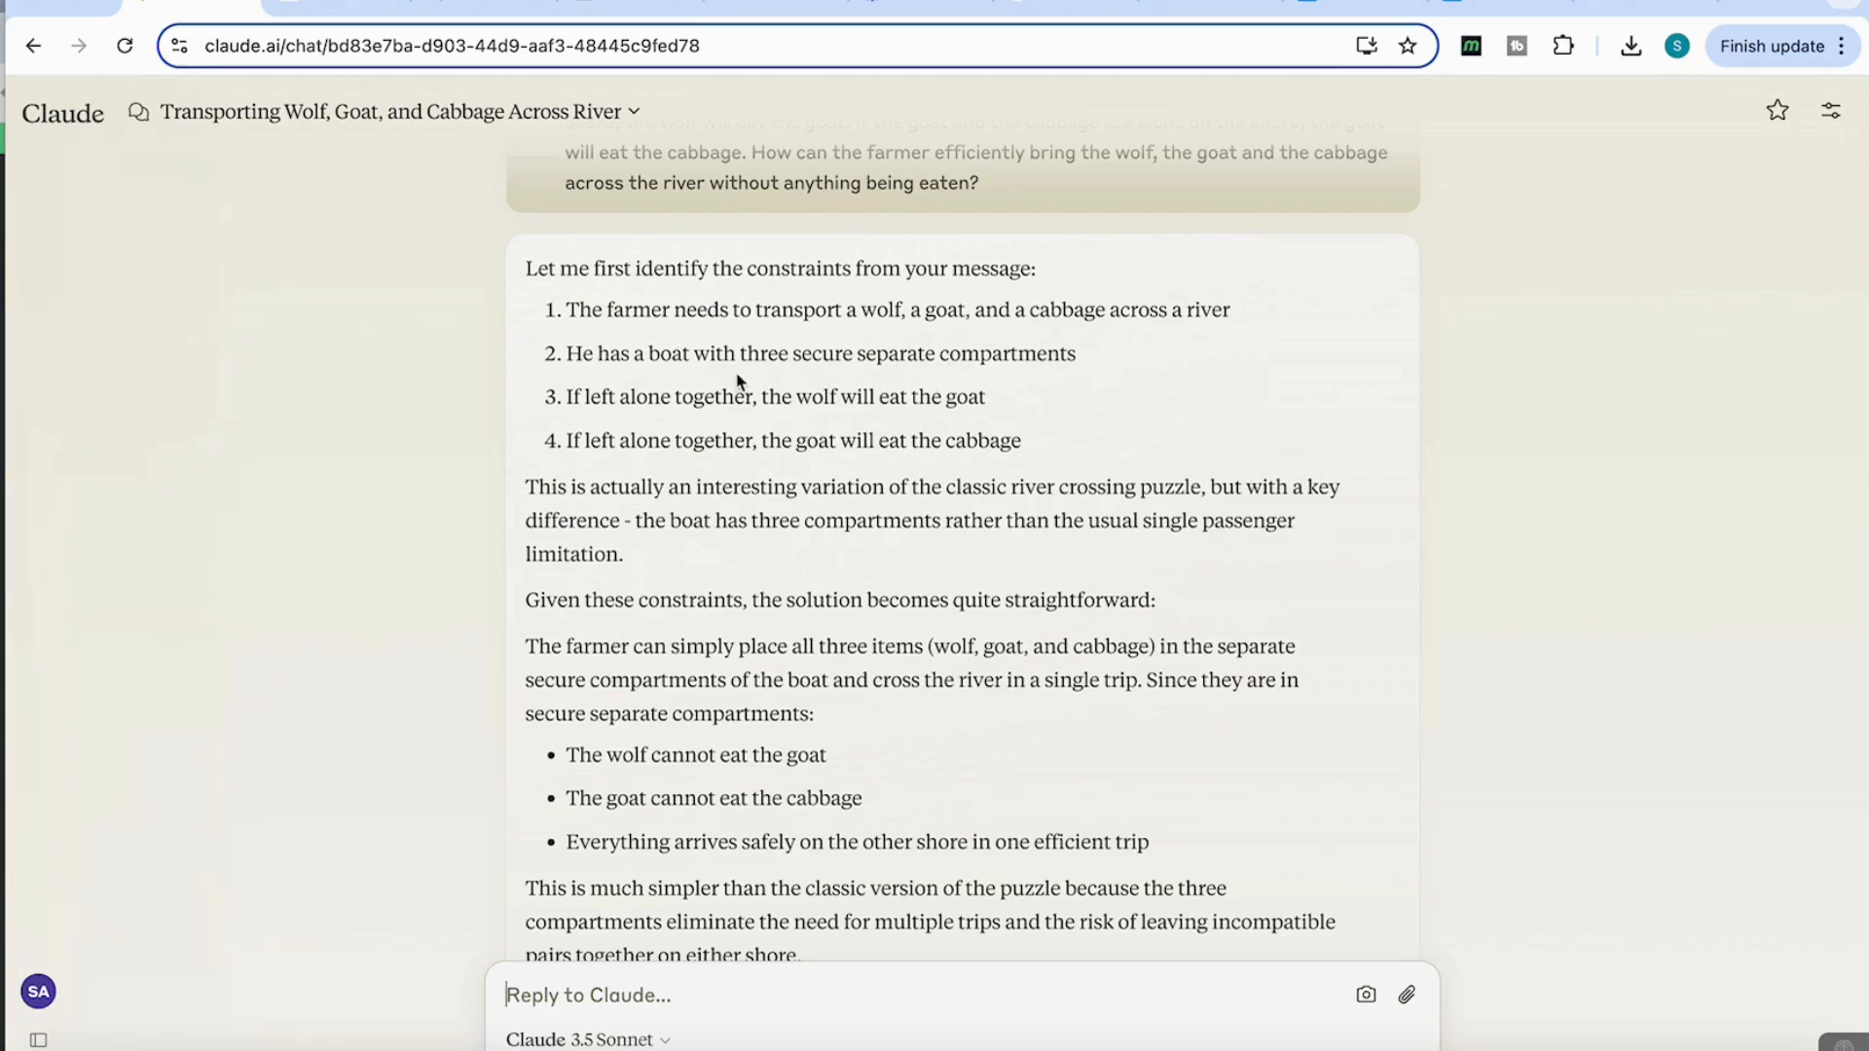
scroll("down", 3)
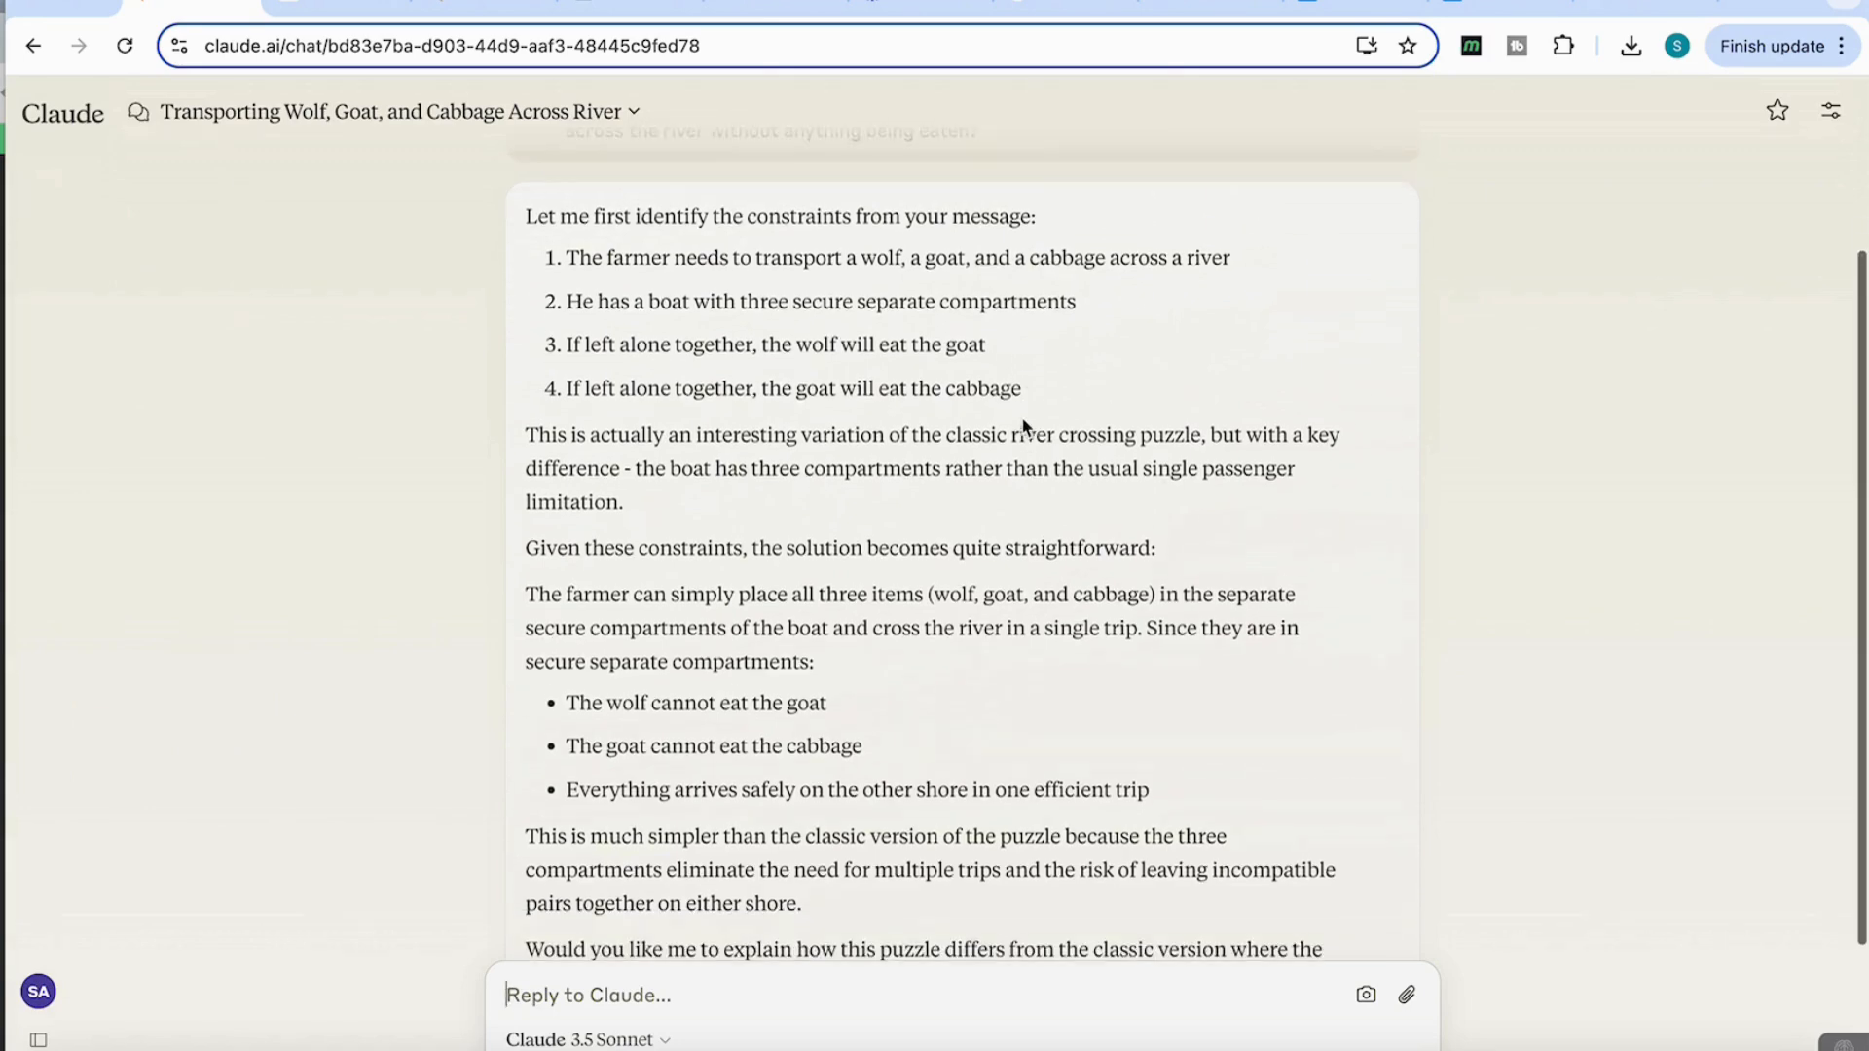
scroll("down", 3)
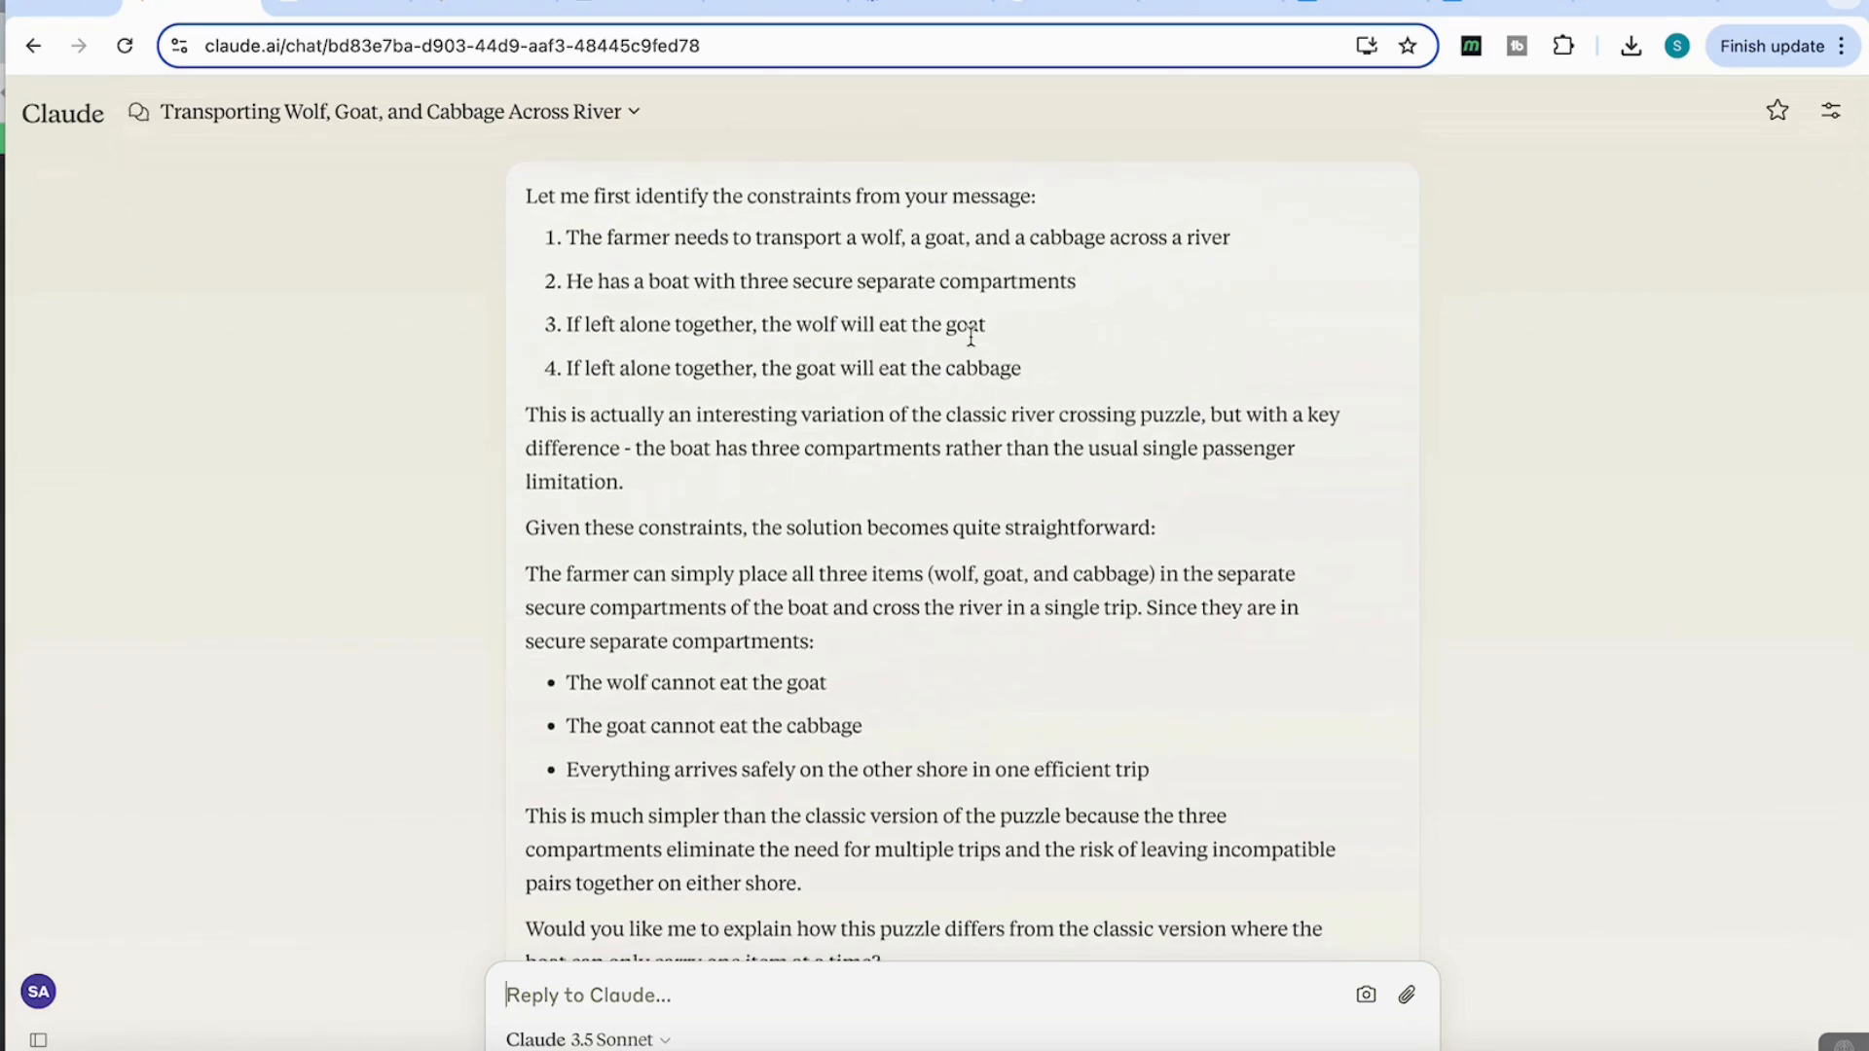
mouse_move(849, 405)
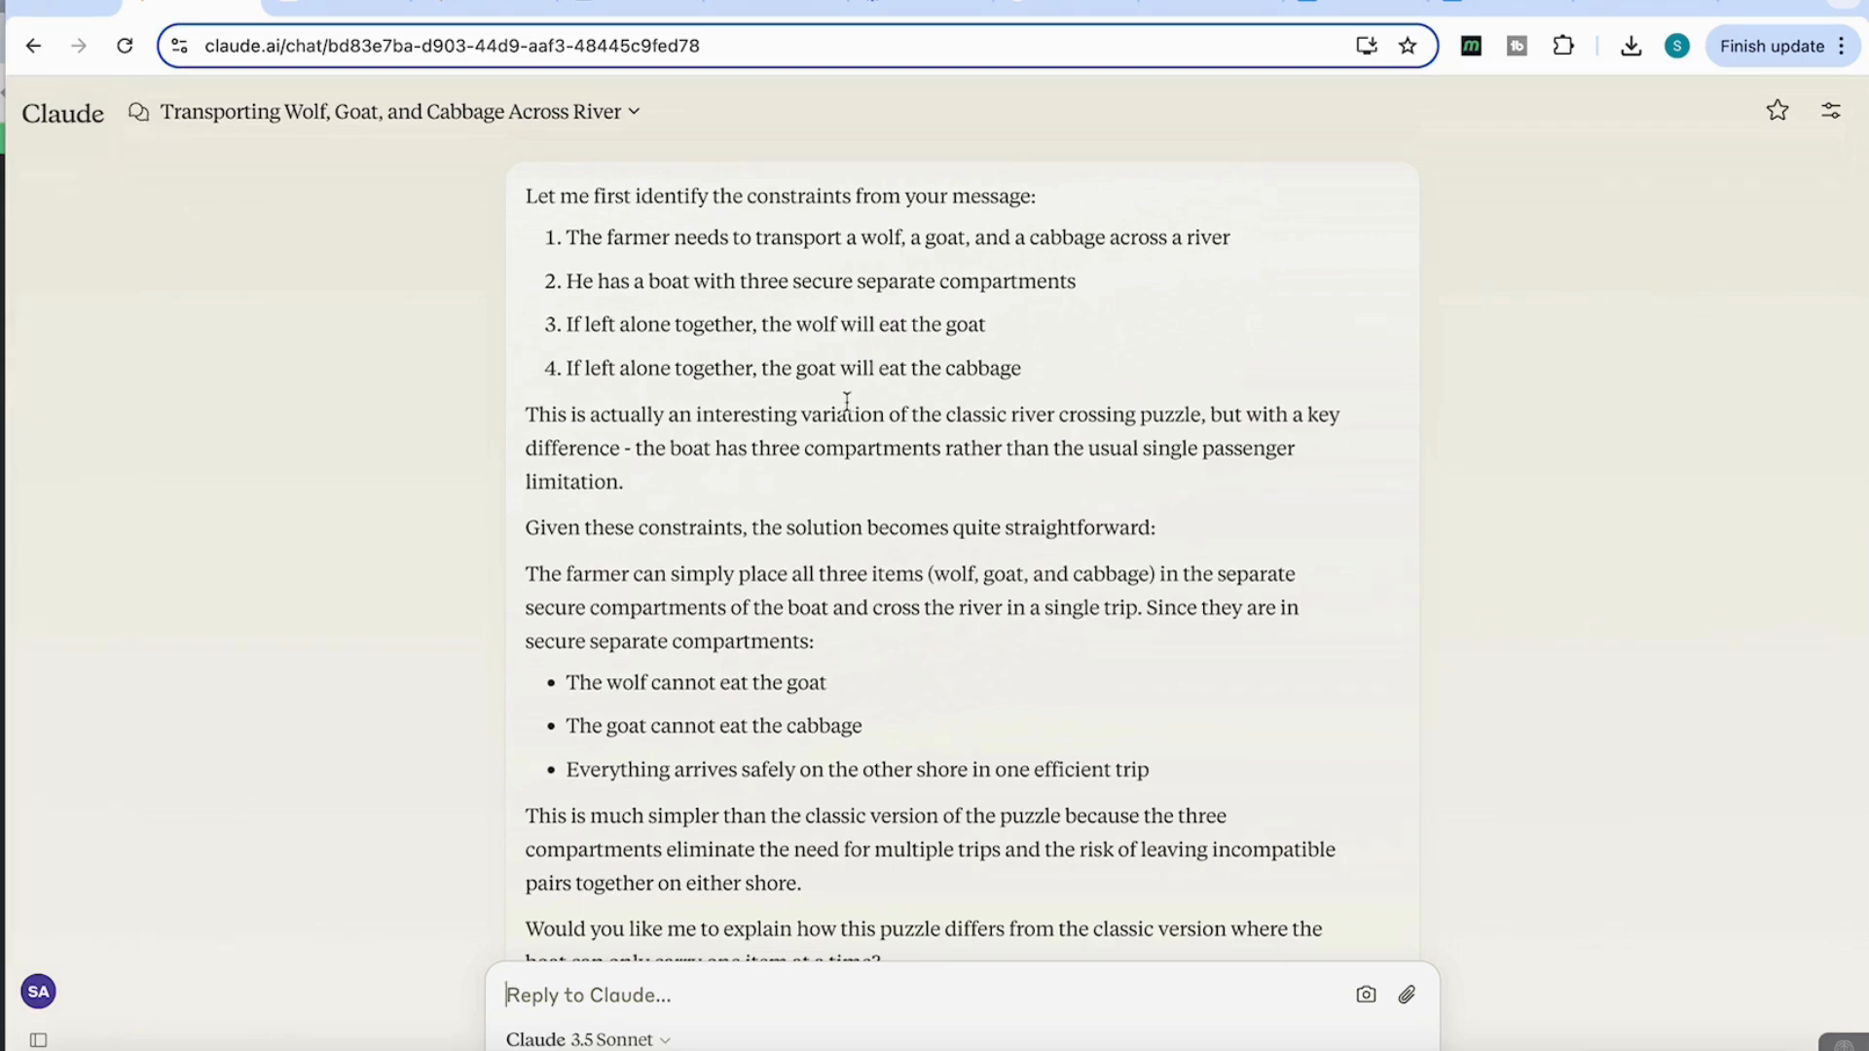
mouse_move(888, 413)
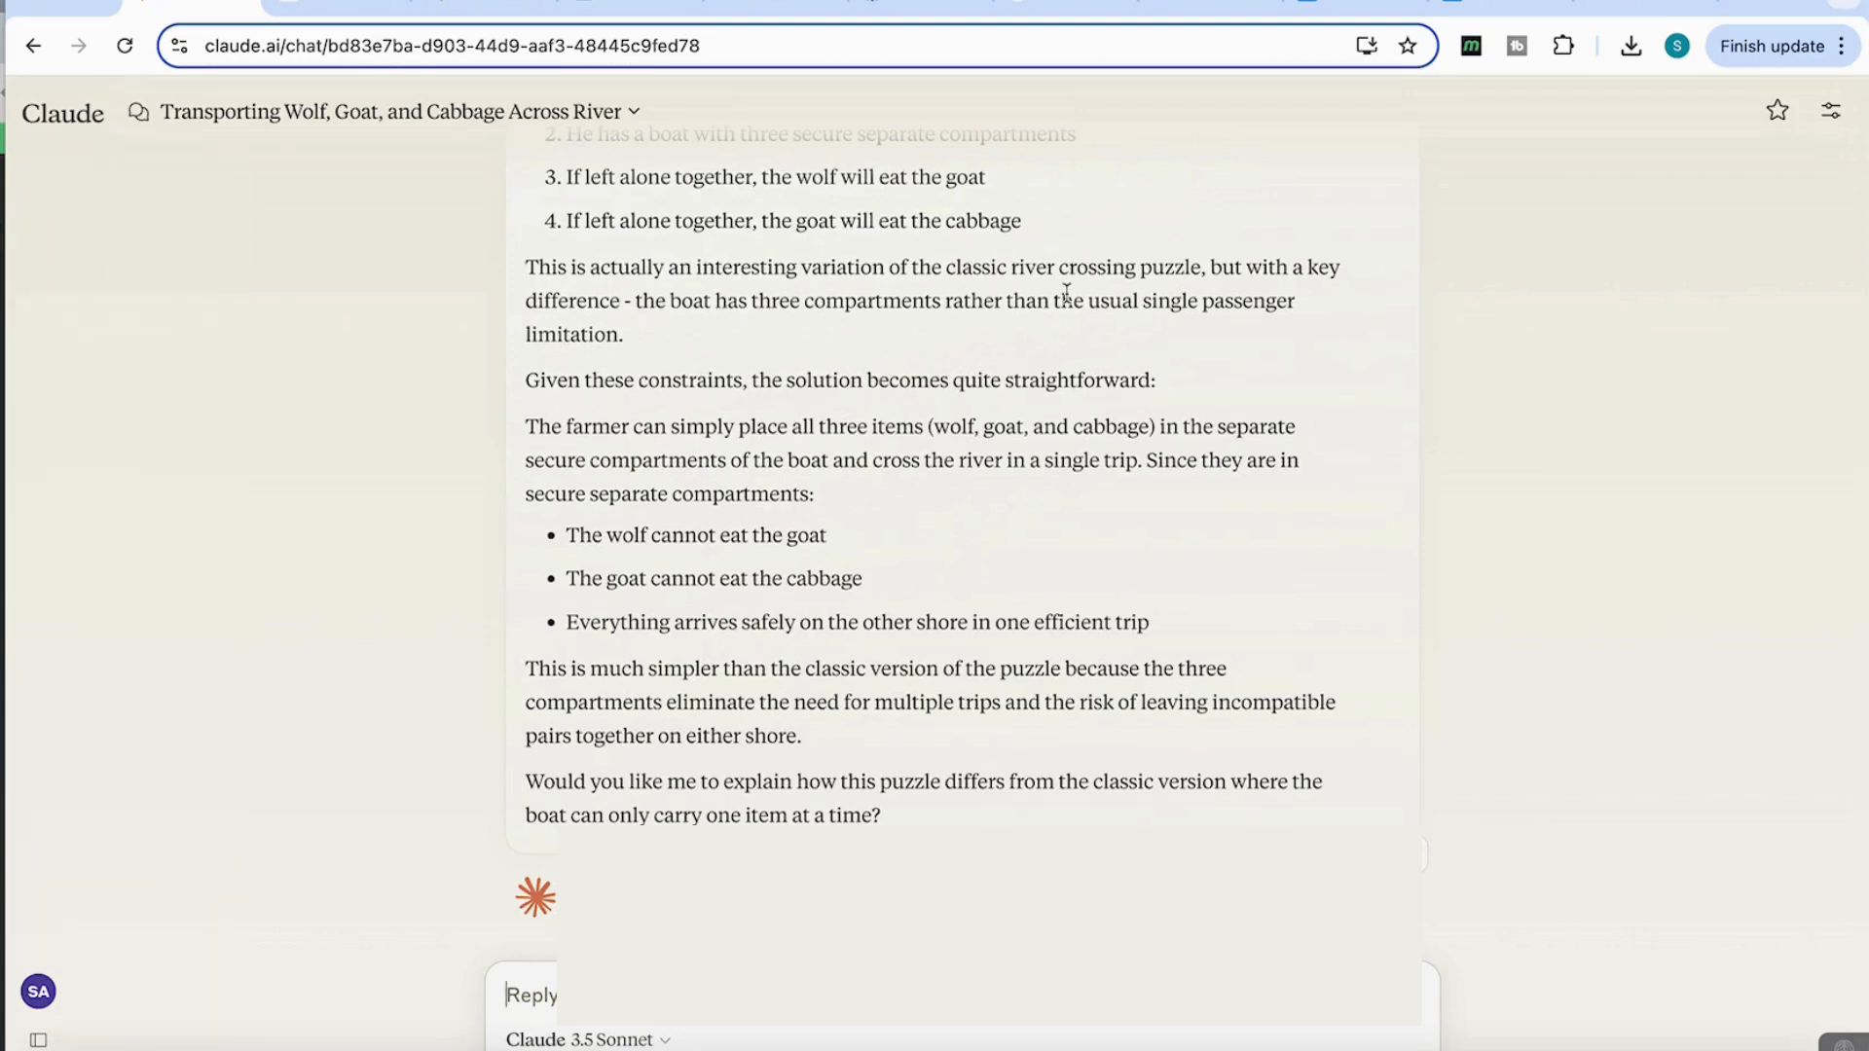
mouse_move(693, 335)
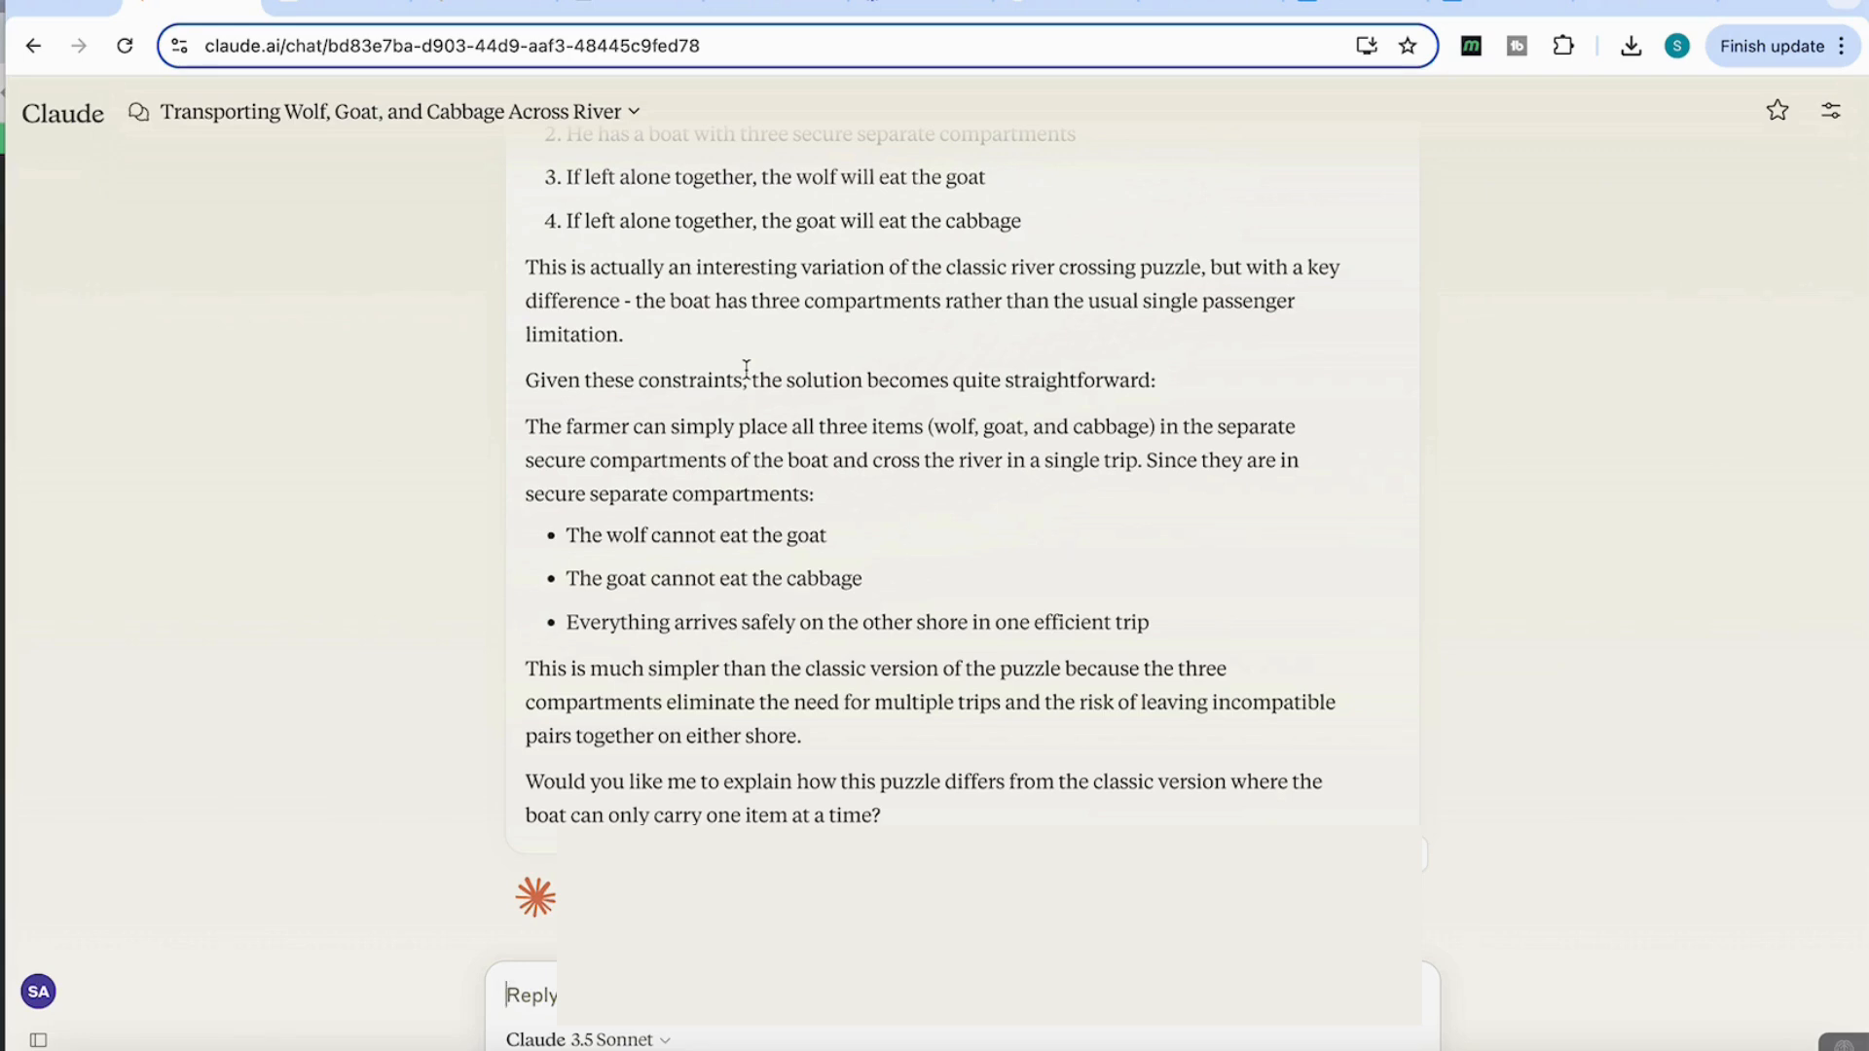
mouse_move(837, 457)
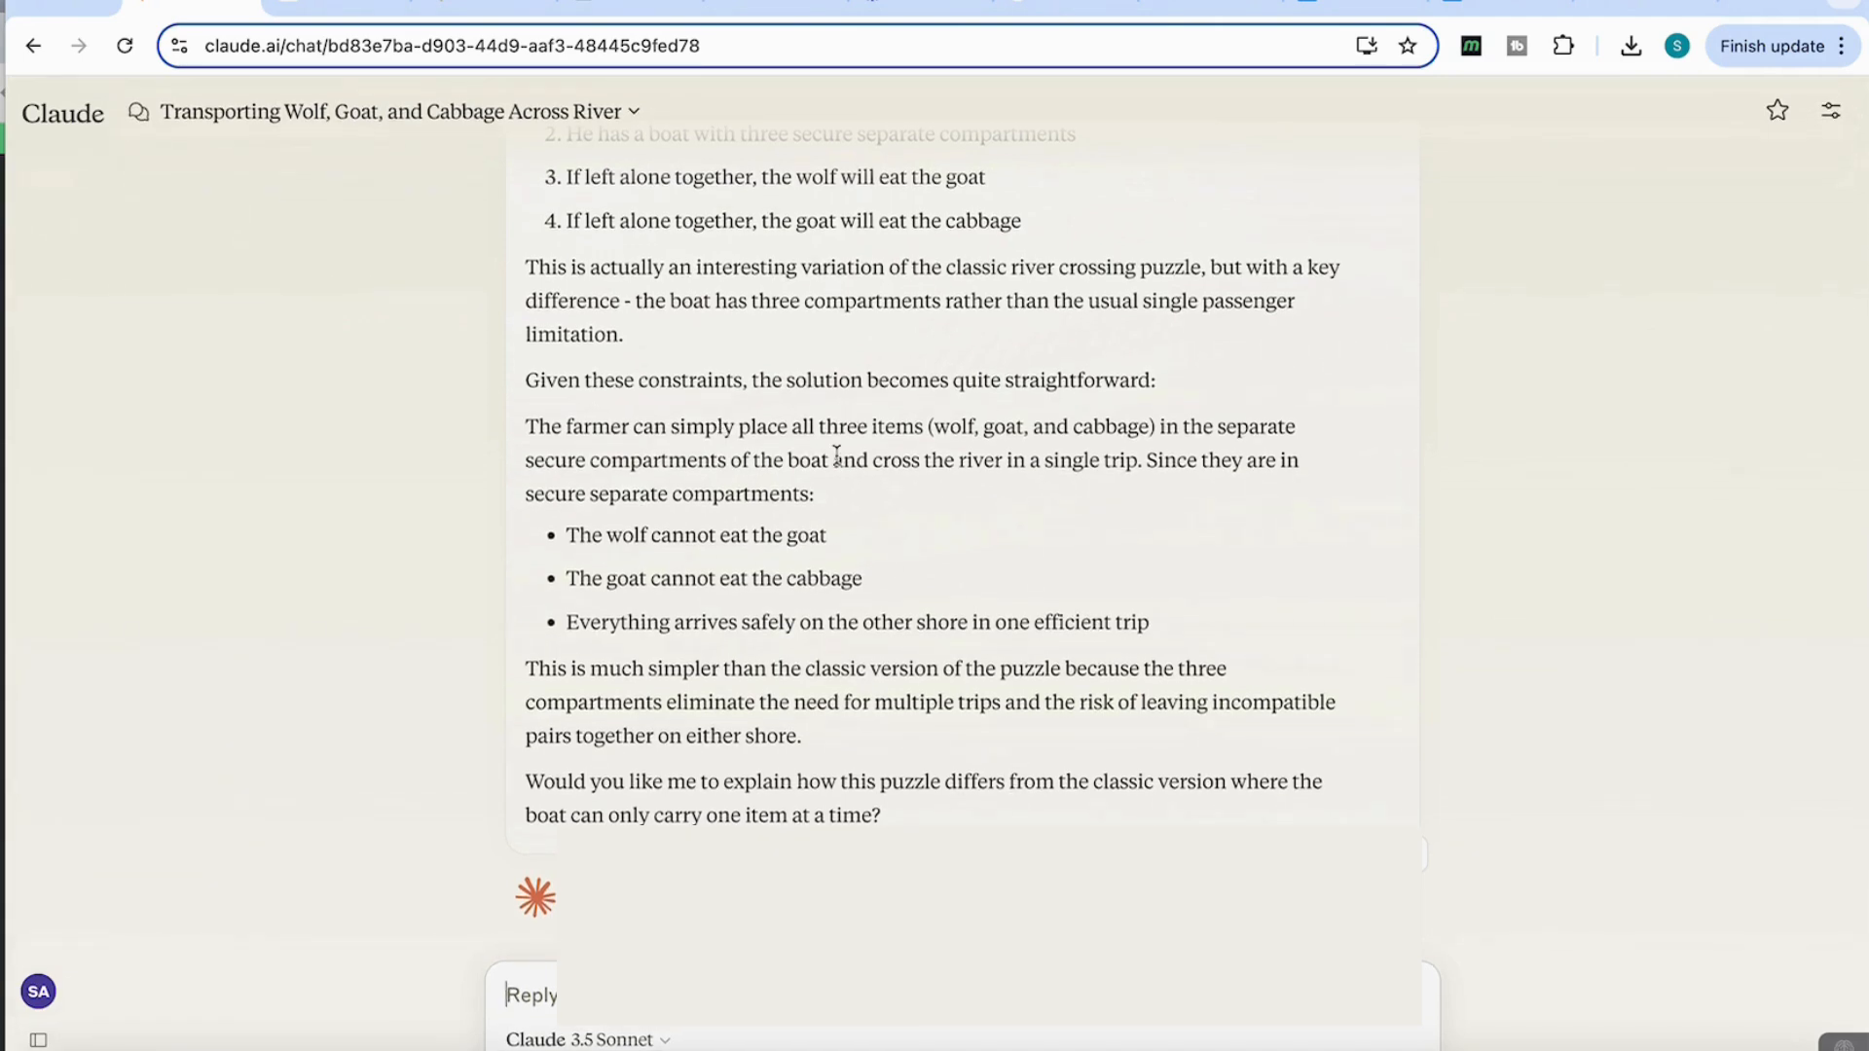
mouse_move(757, 471)
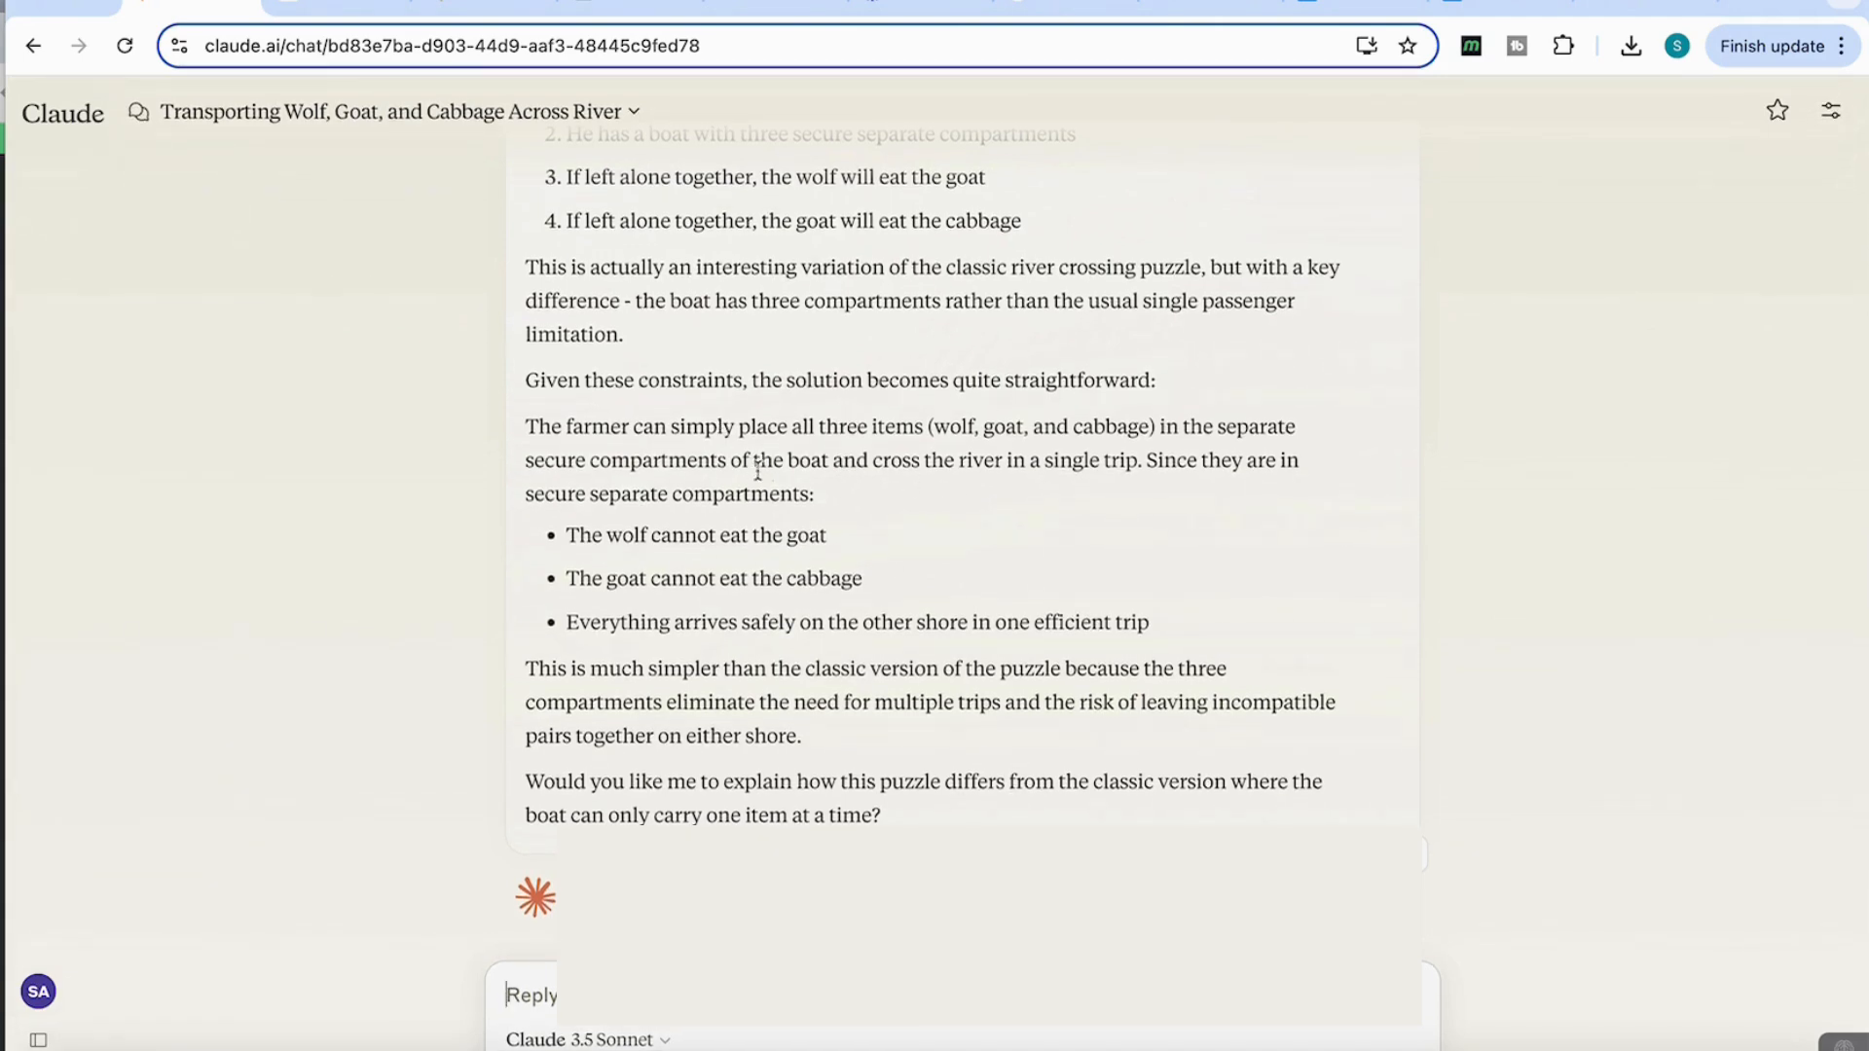
mouse_move(962, 463)
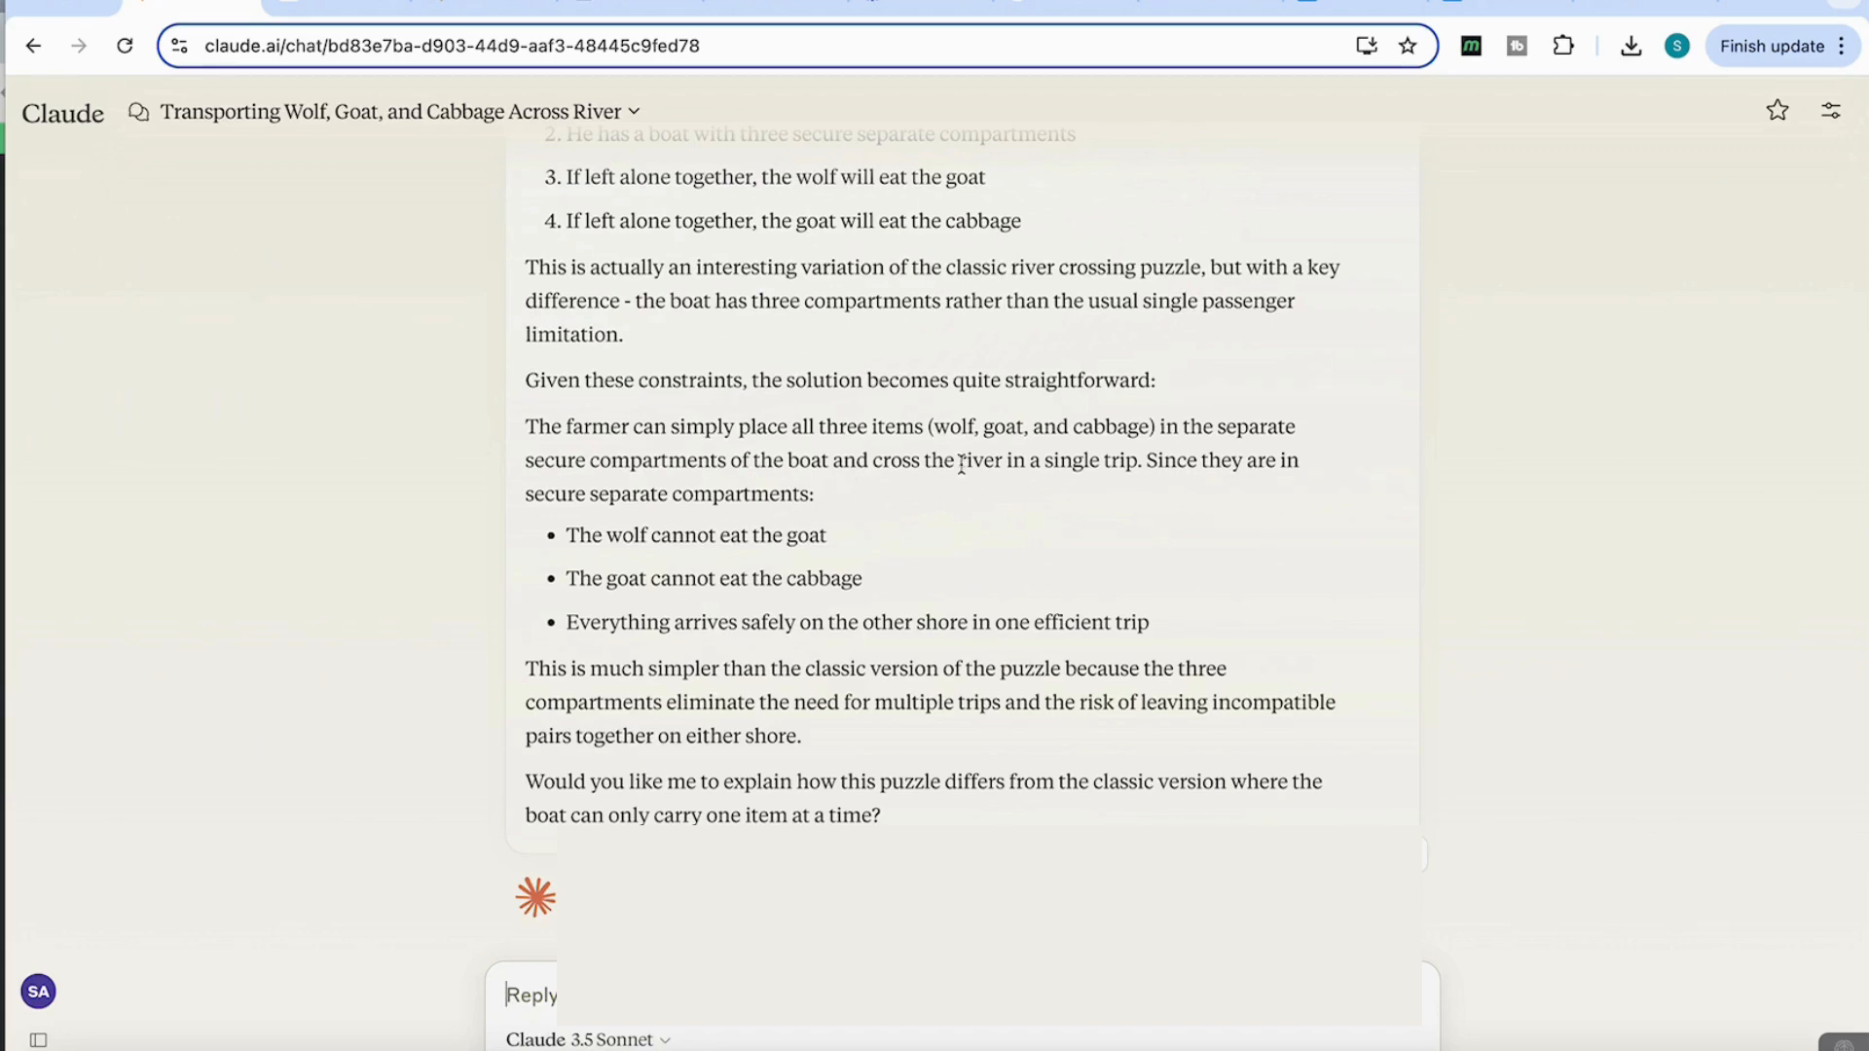
mouse_move(837, 483)
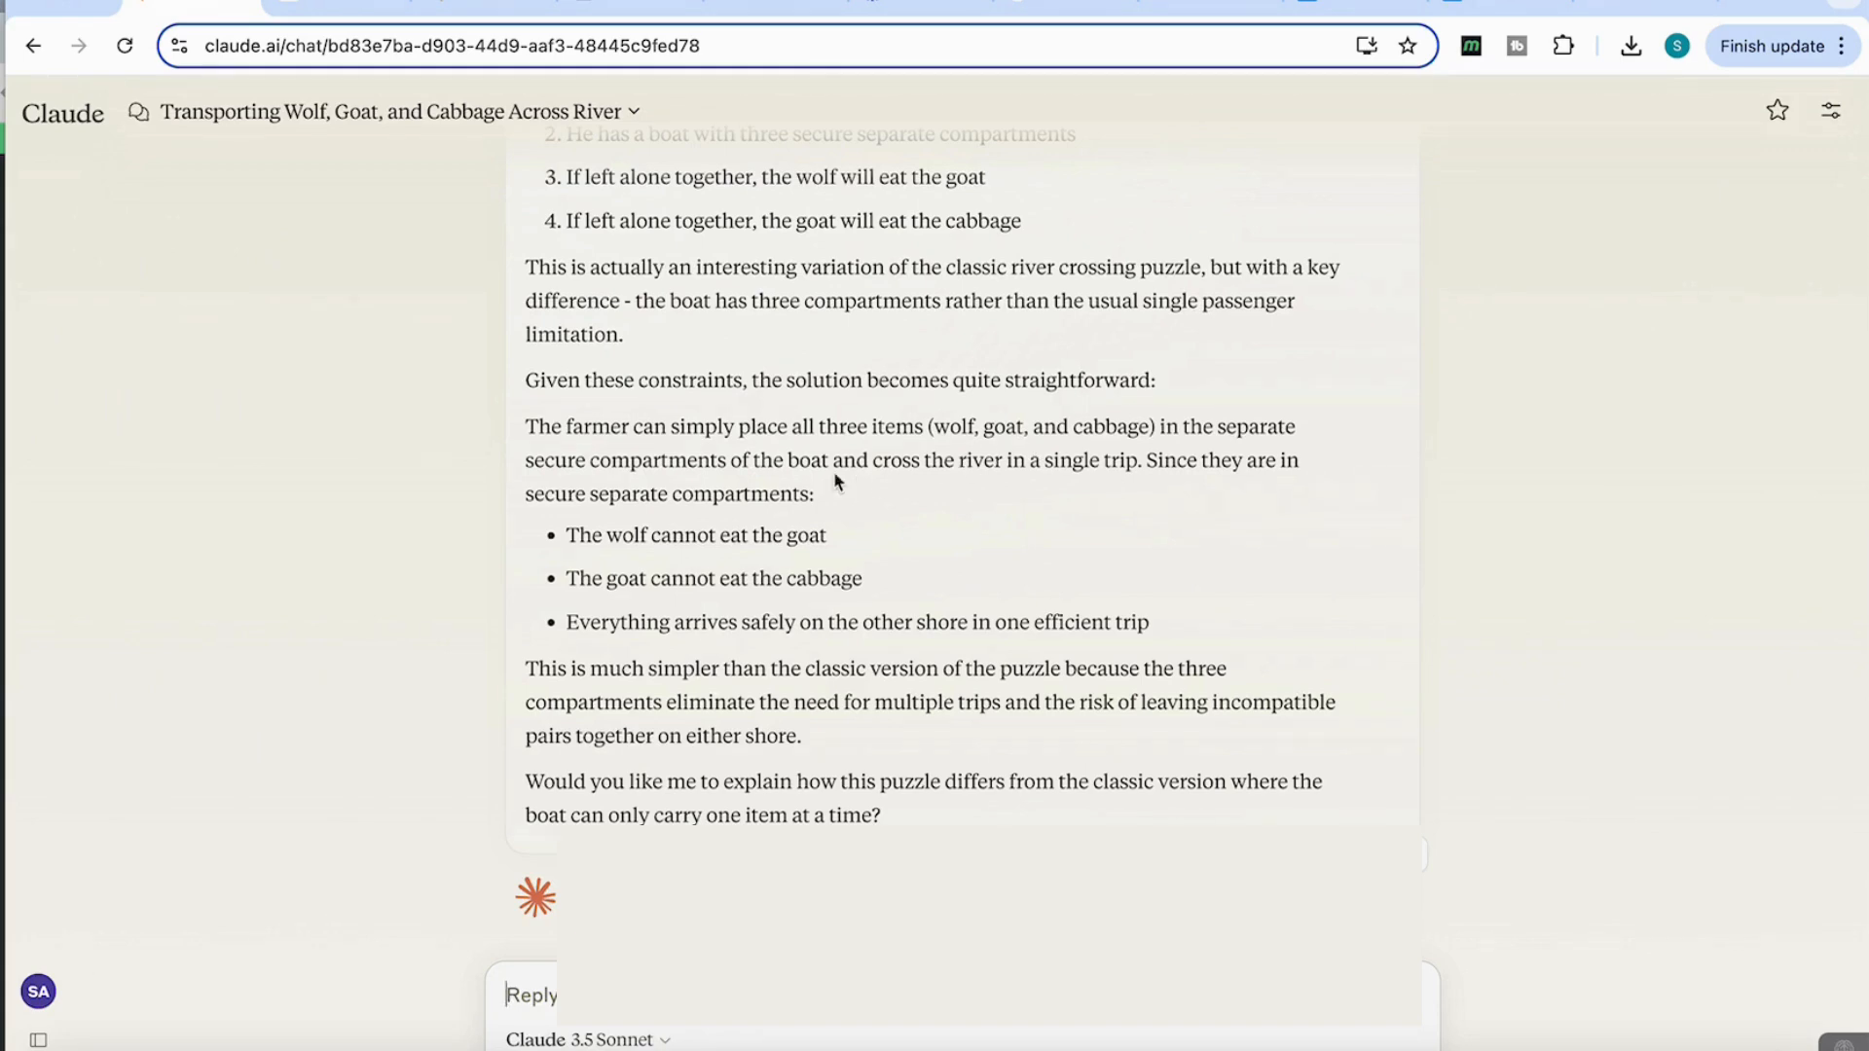
mouse_move(824, 518)
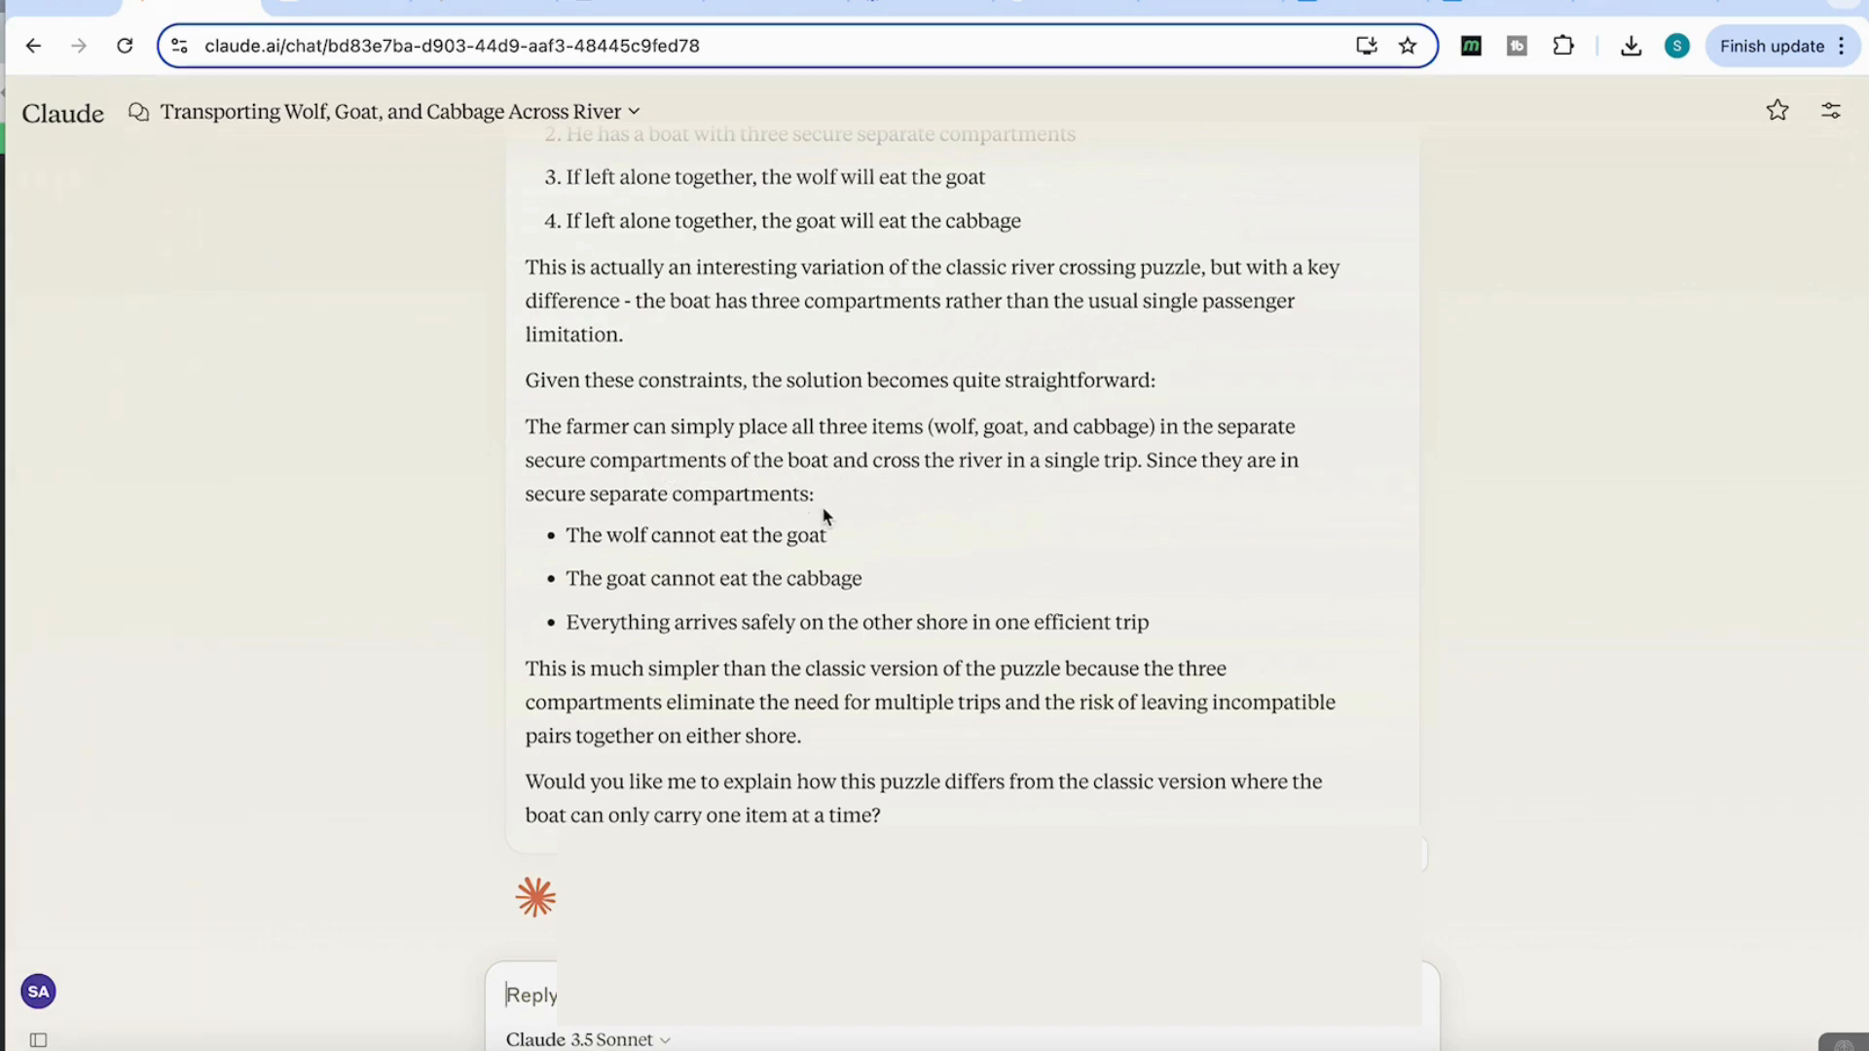
mouse_move(932, 521)
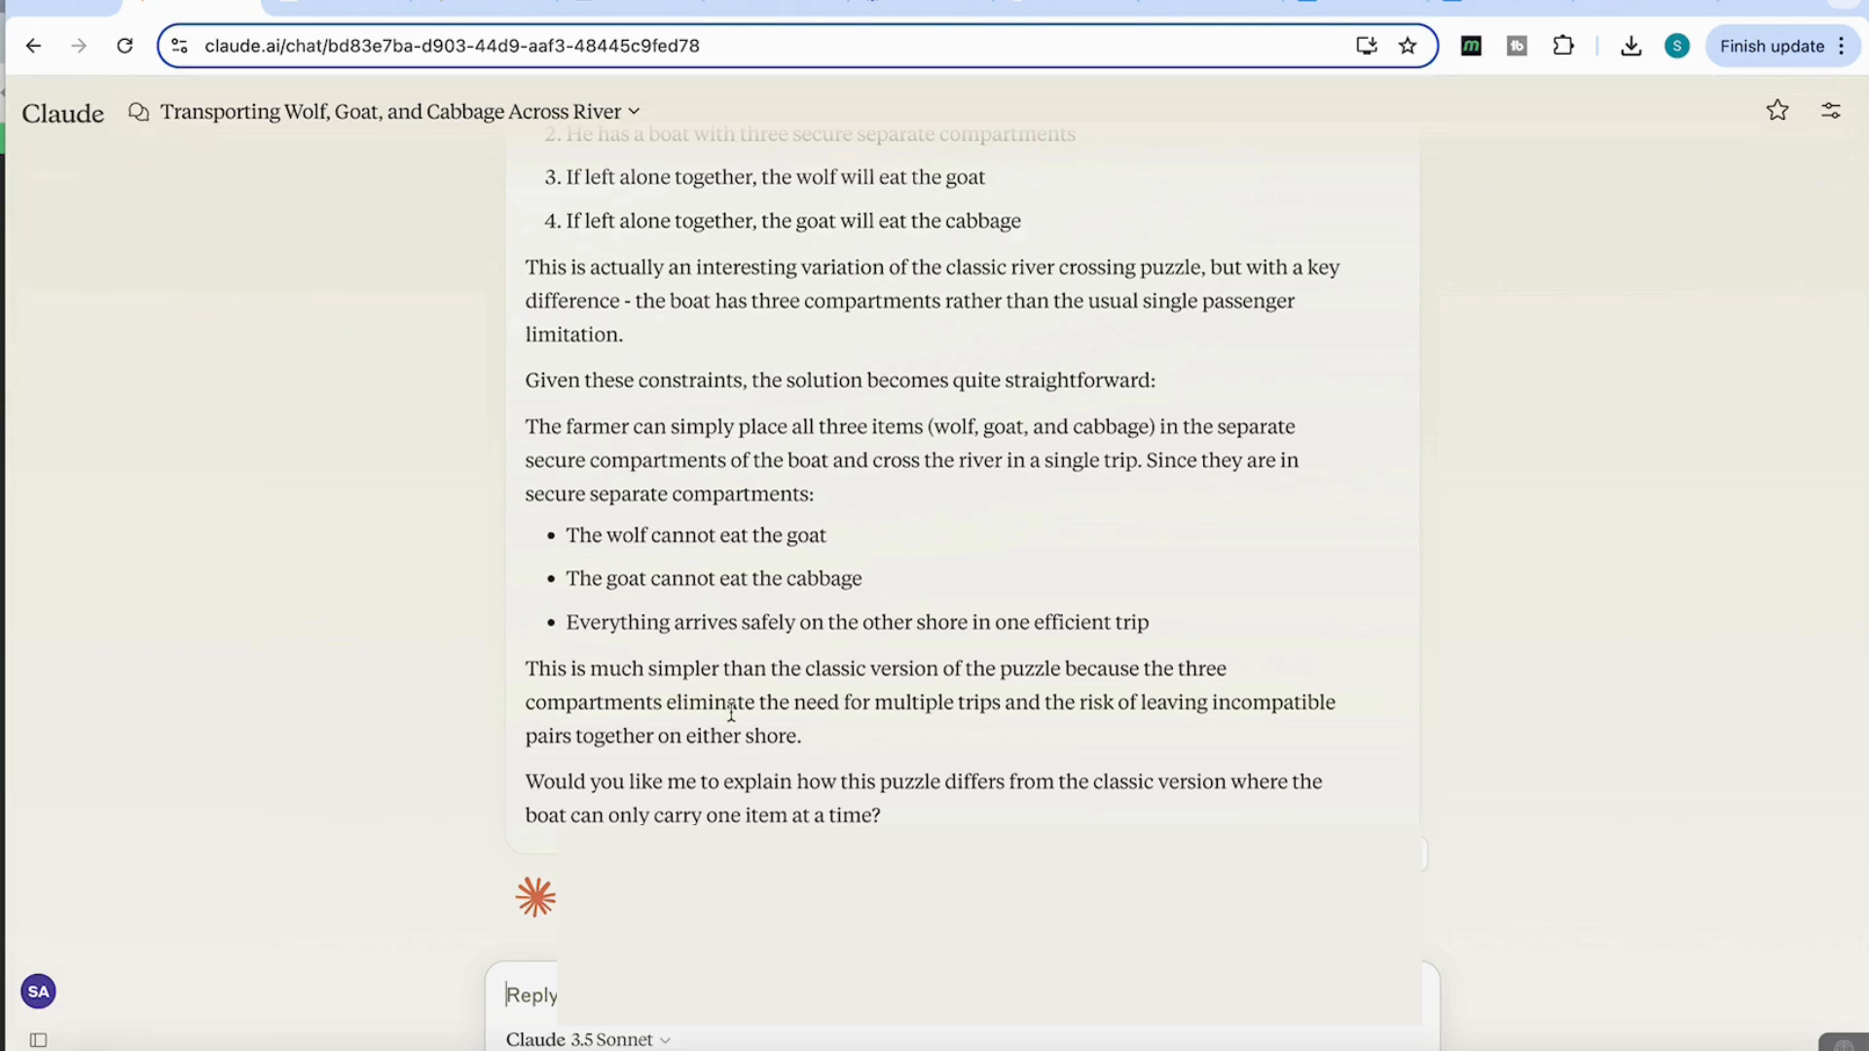
mouse_move(989, 752)
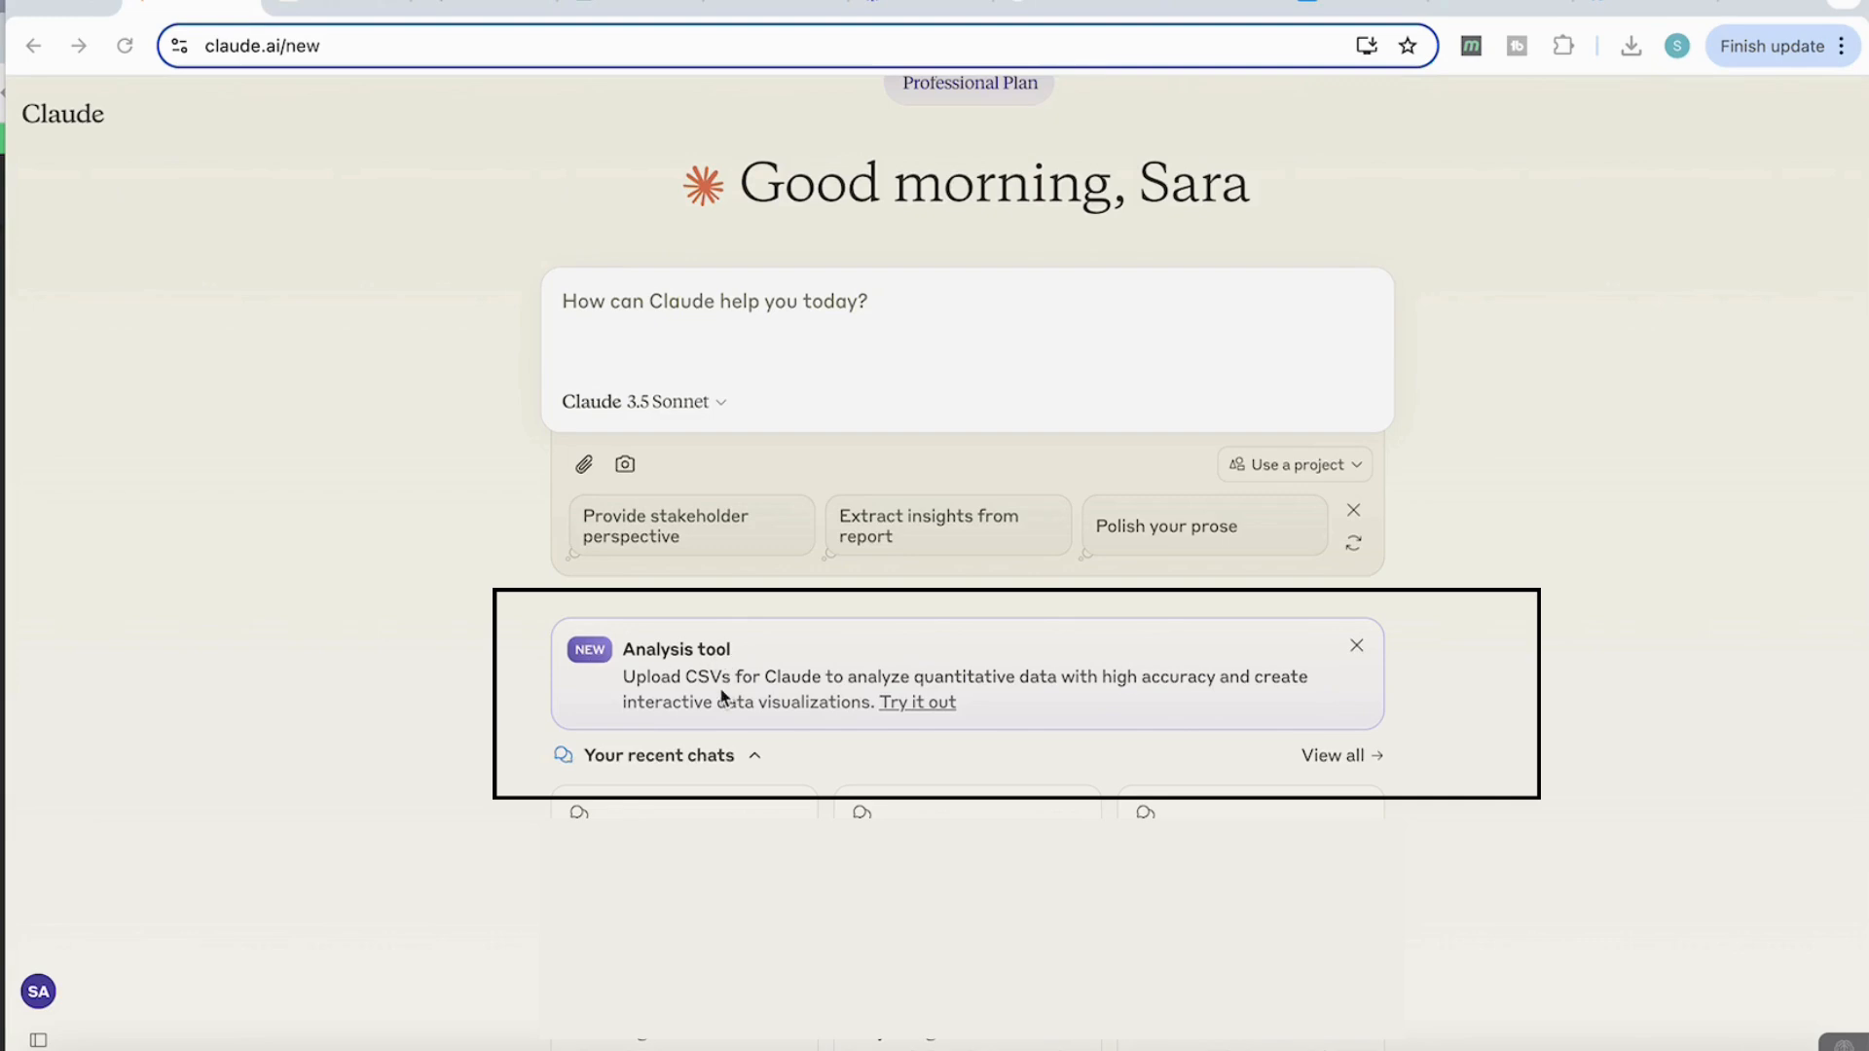
mouse_move(759, 693)
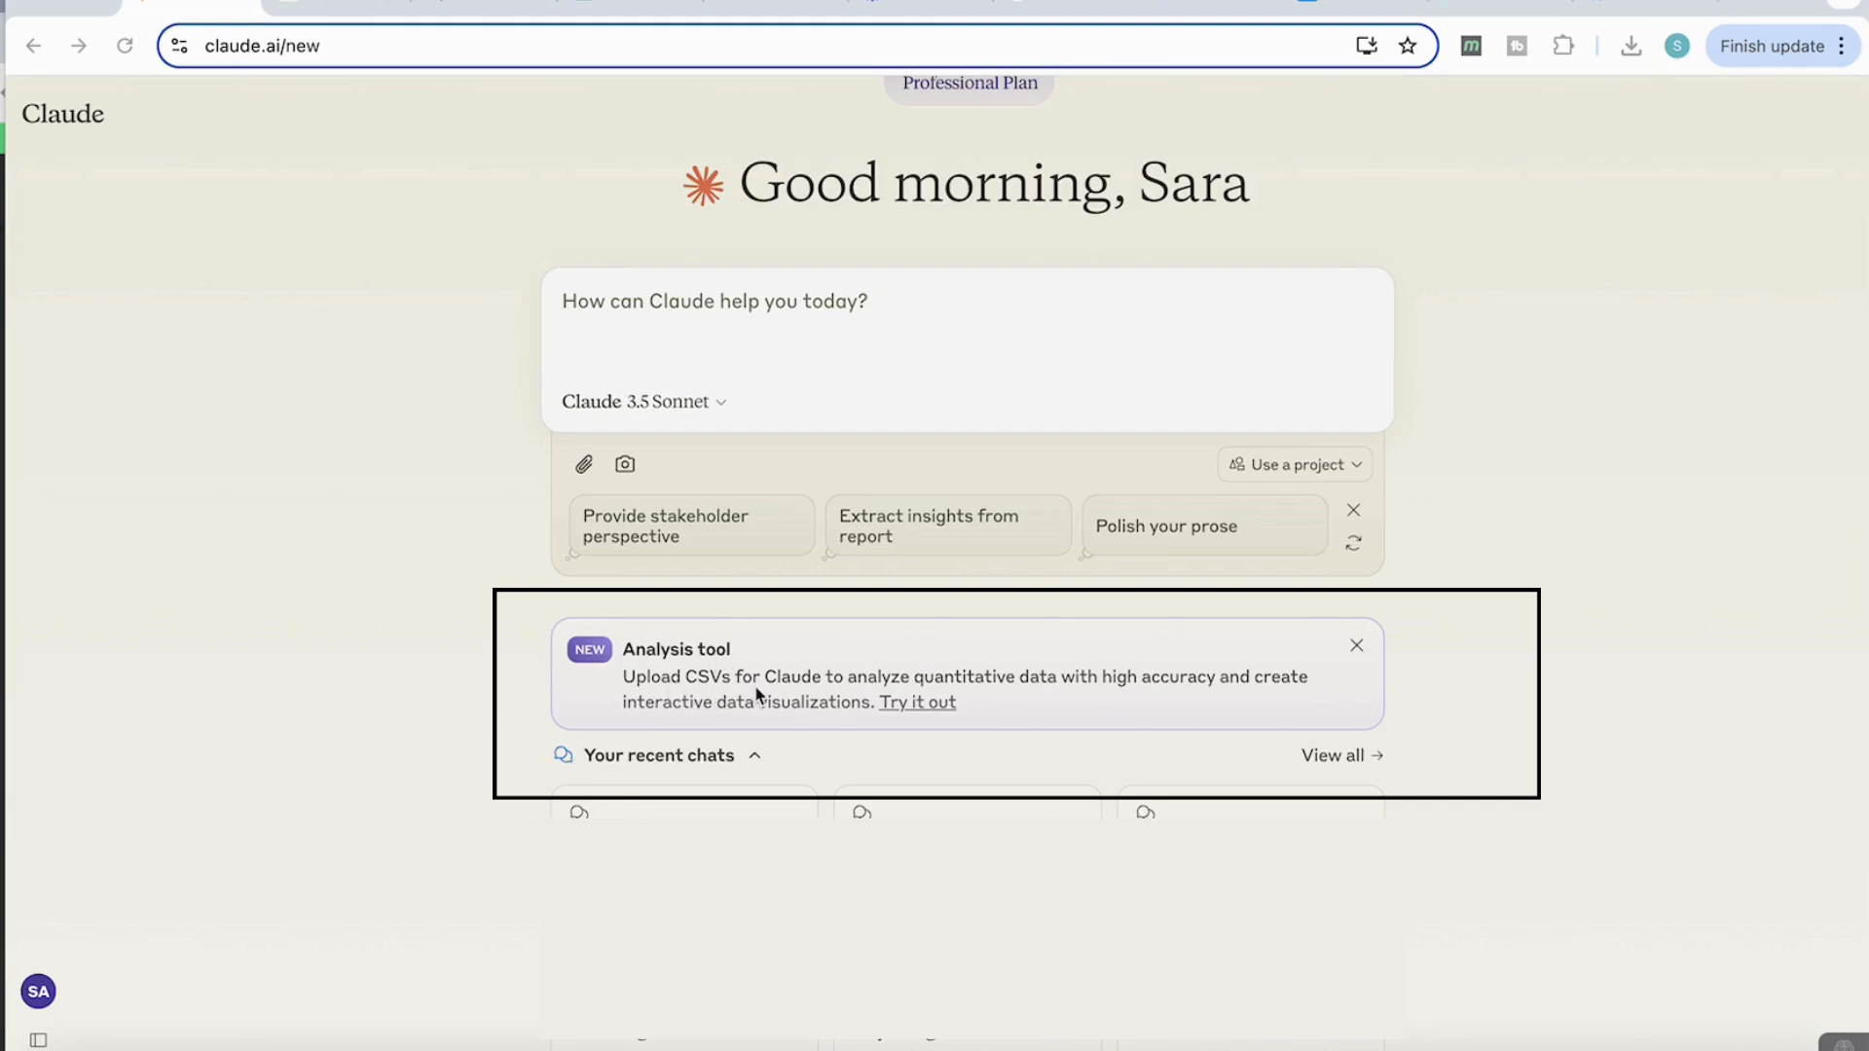
mouse_move(1168, 716)
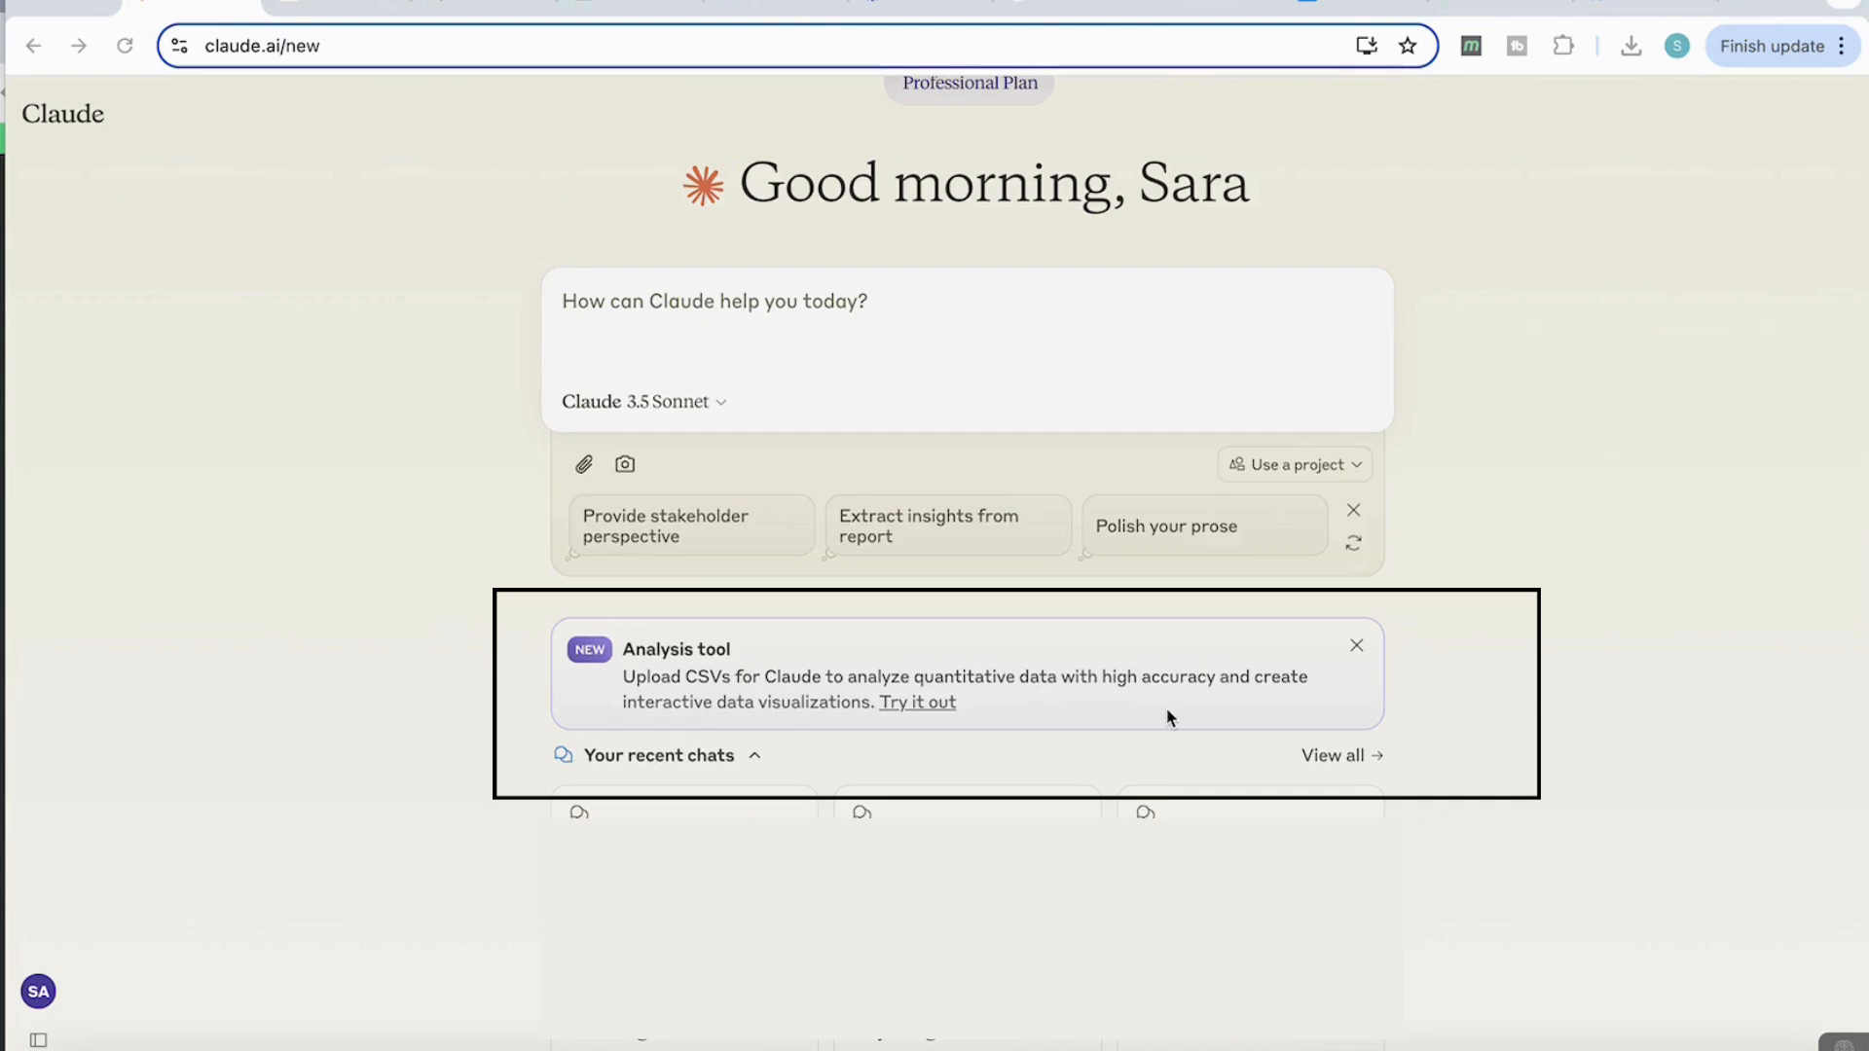
mouse_move(1028, 705)
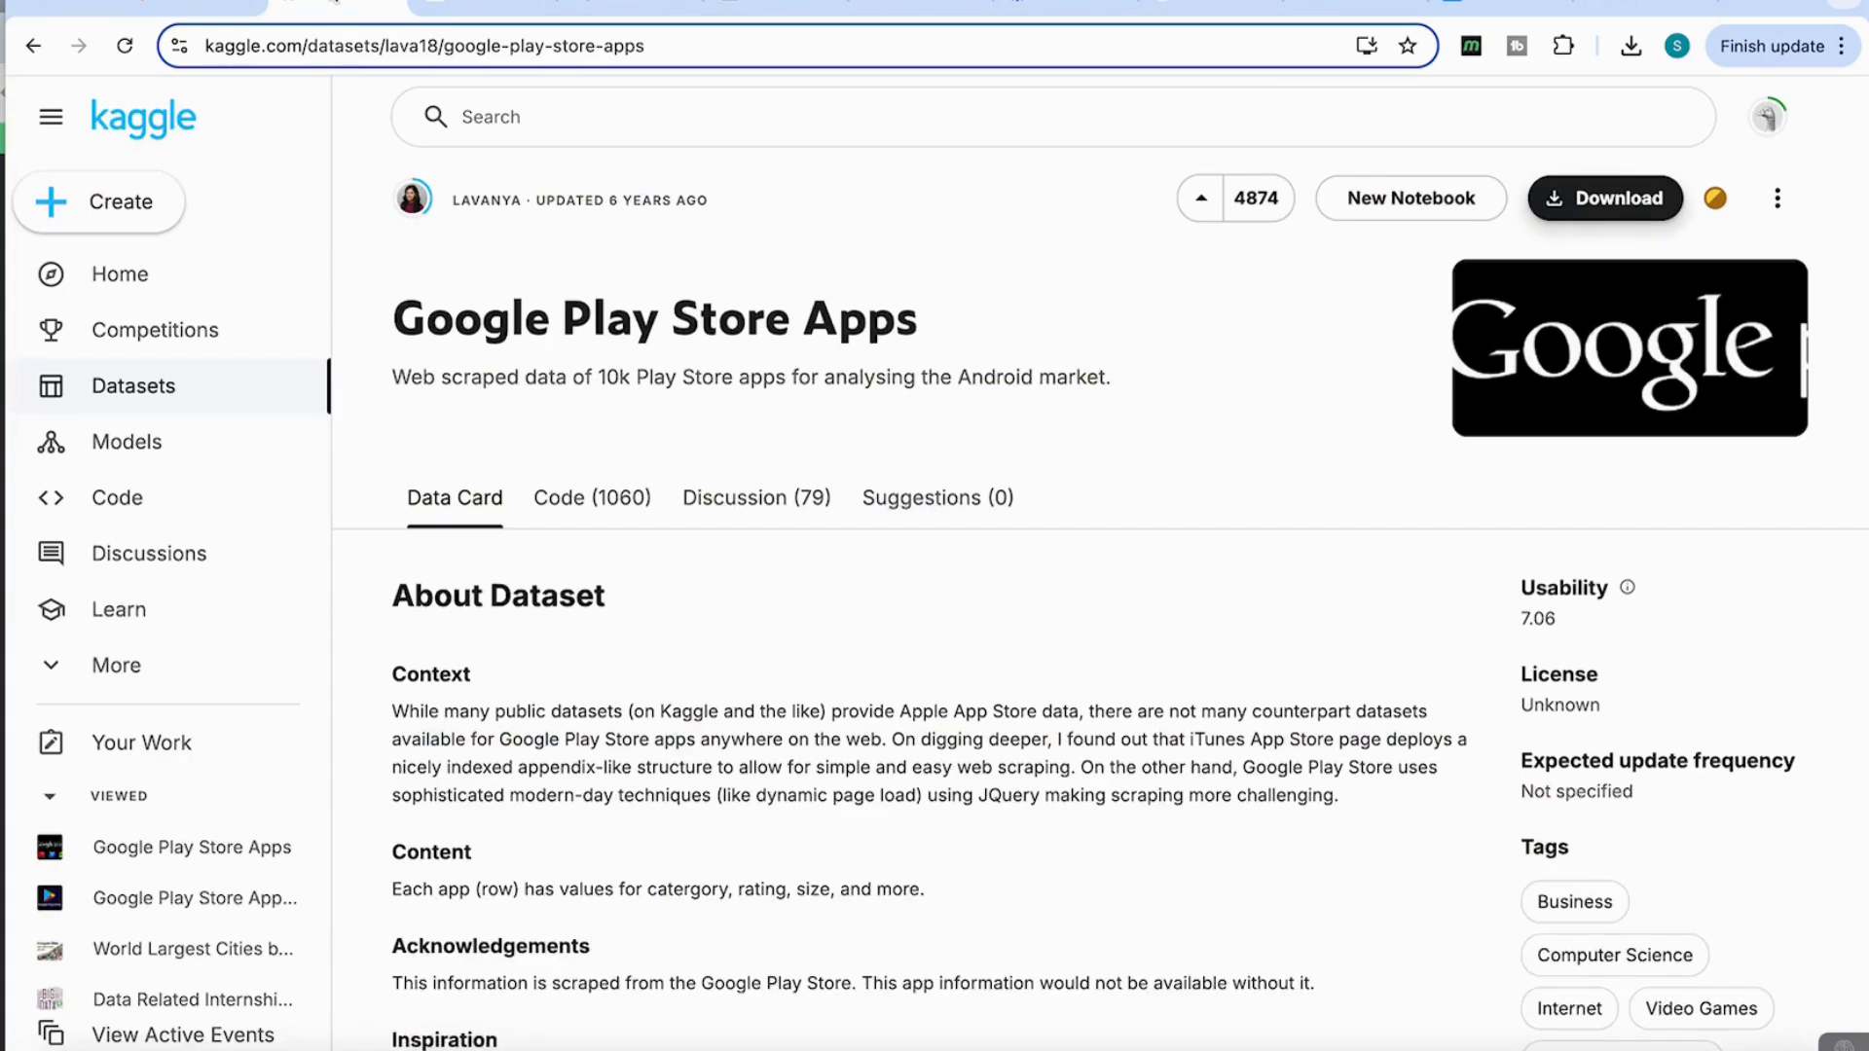
mouse_move(619, 372)
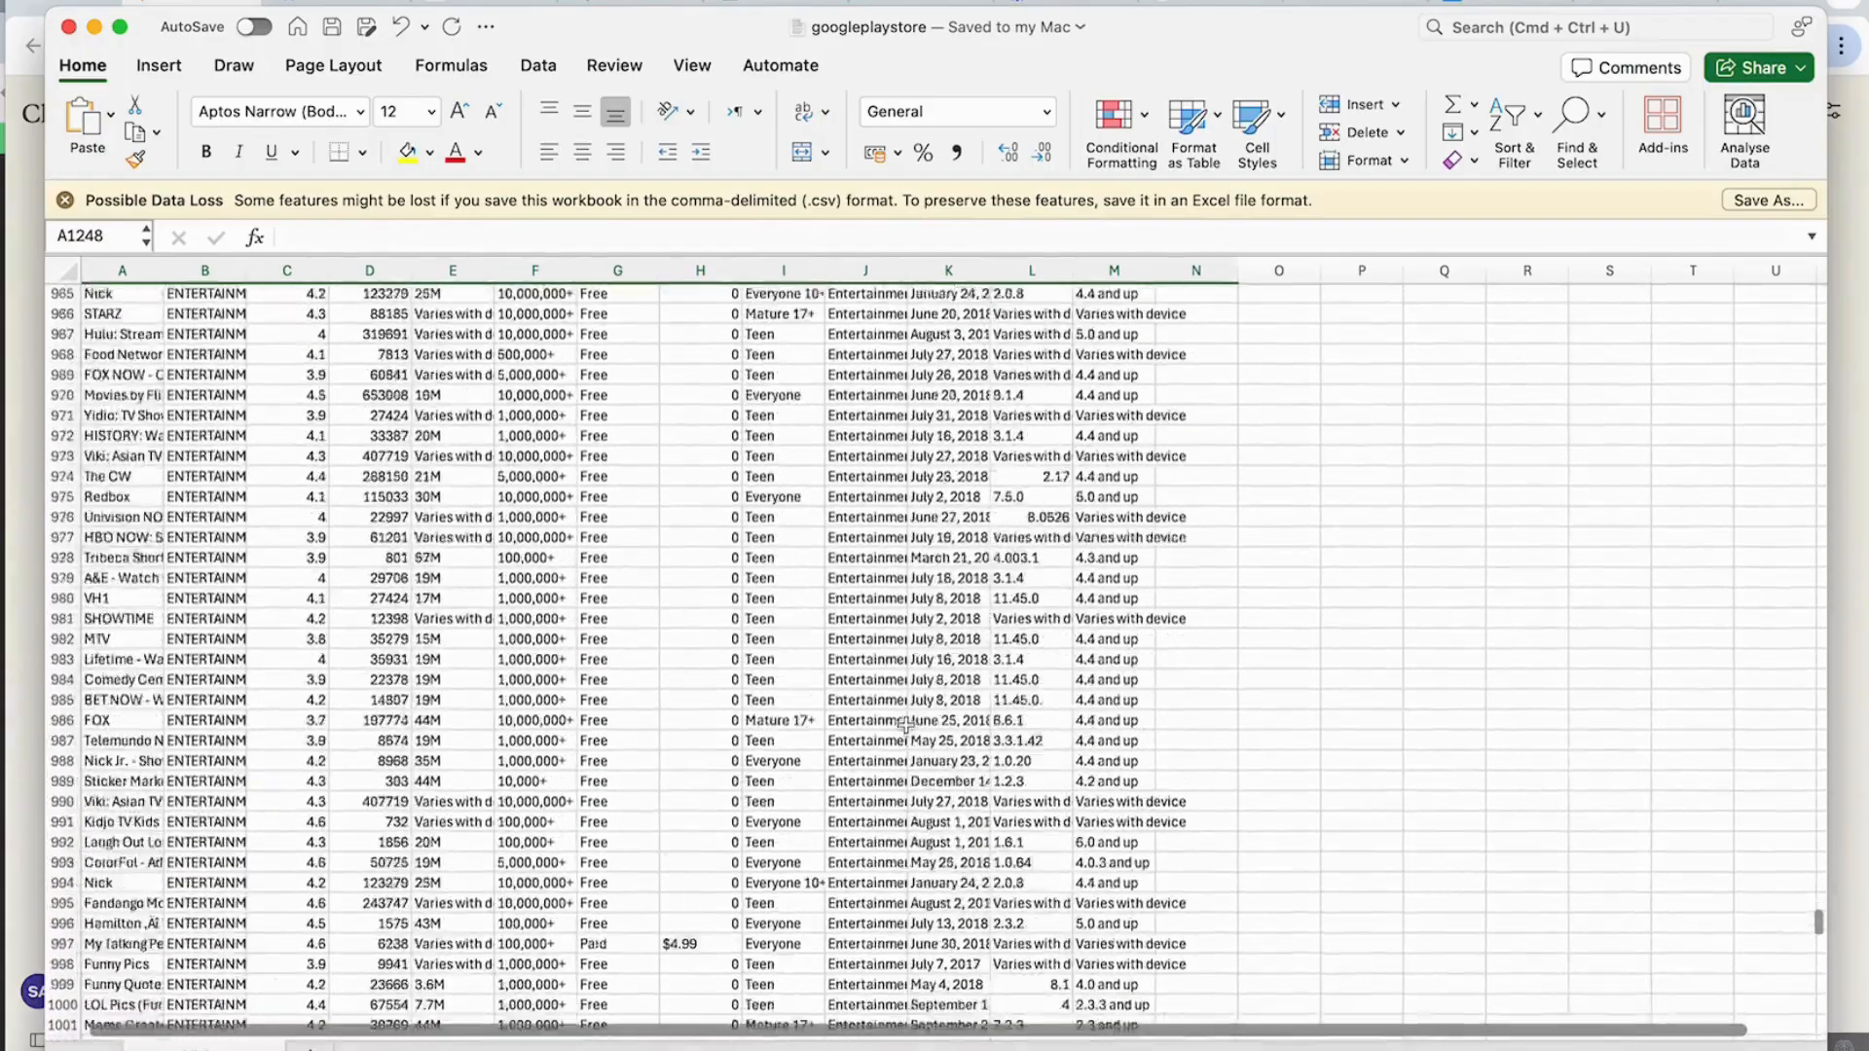
Browse down through the googleplaystore.csv rows of apps in Excel
scroll("down", 3)
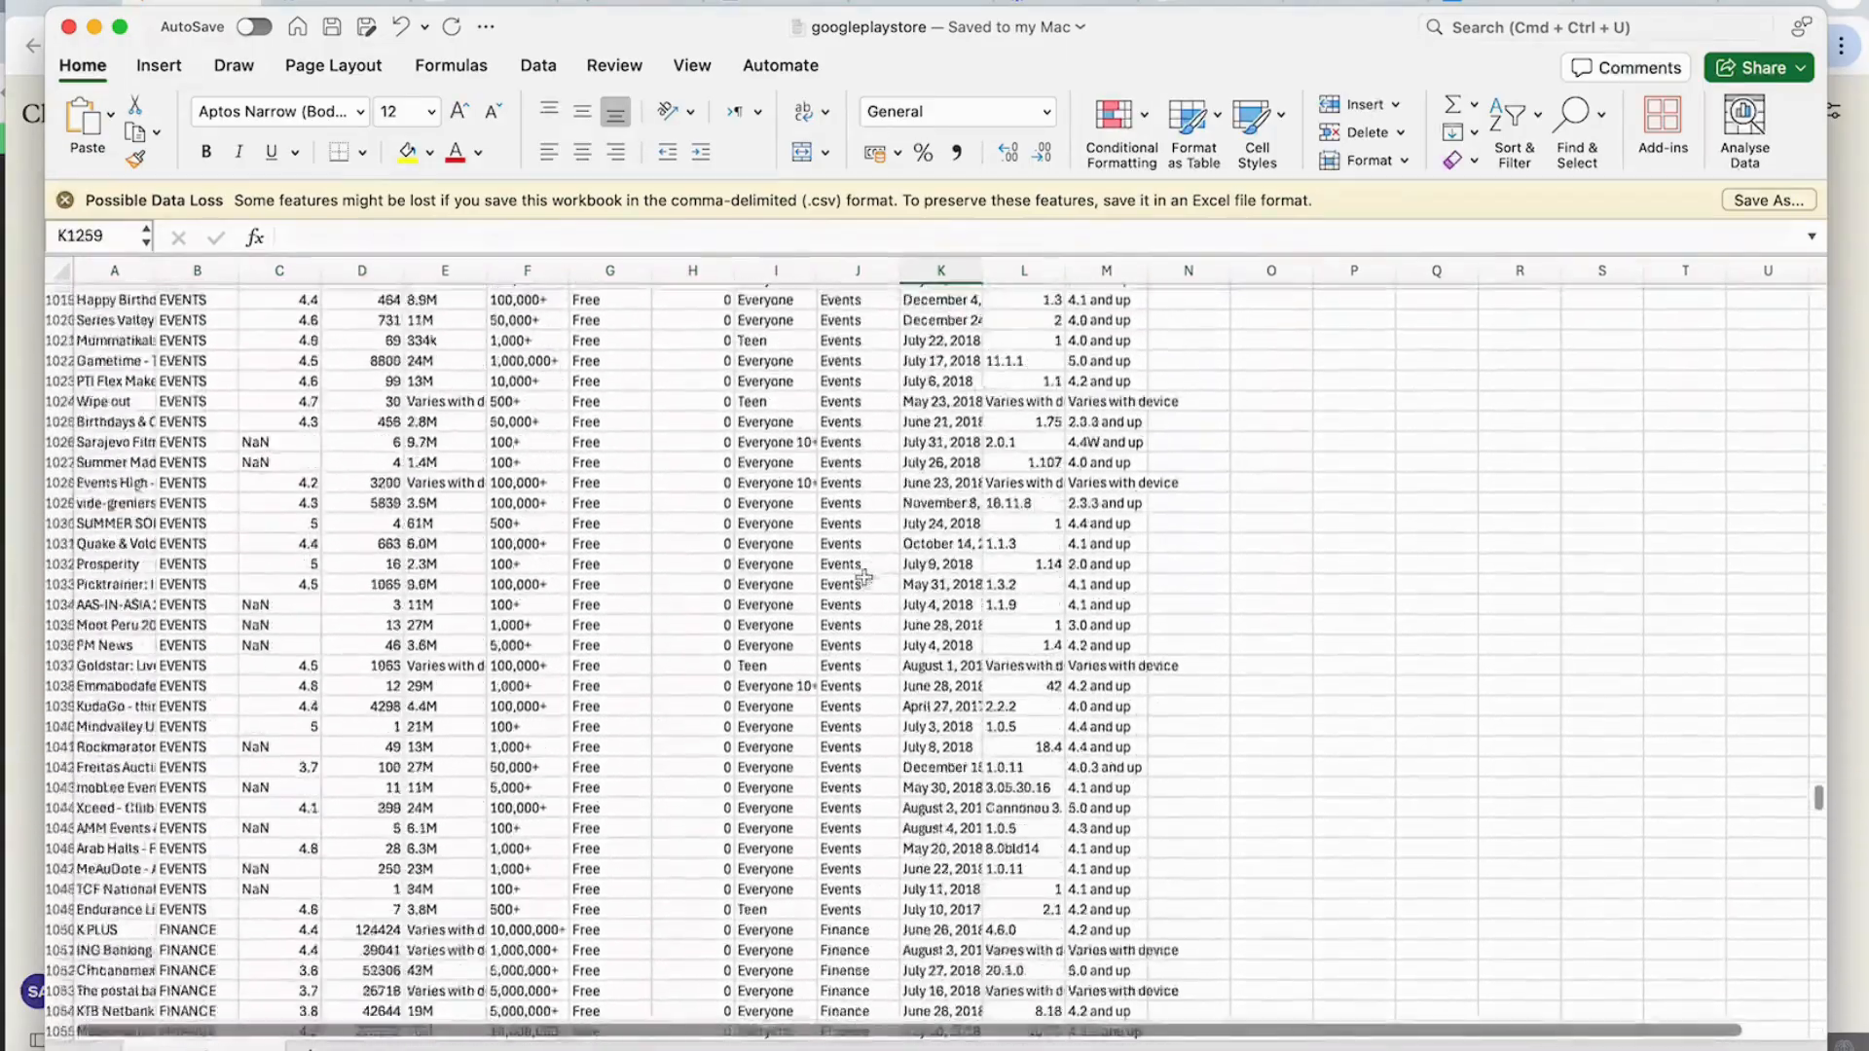
scroll("down", 3)
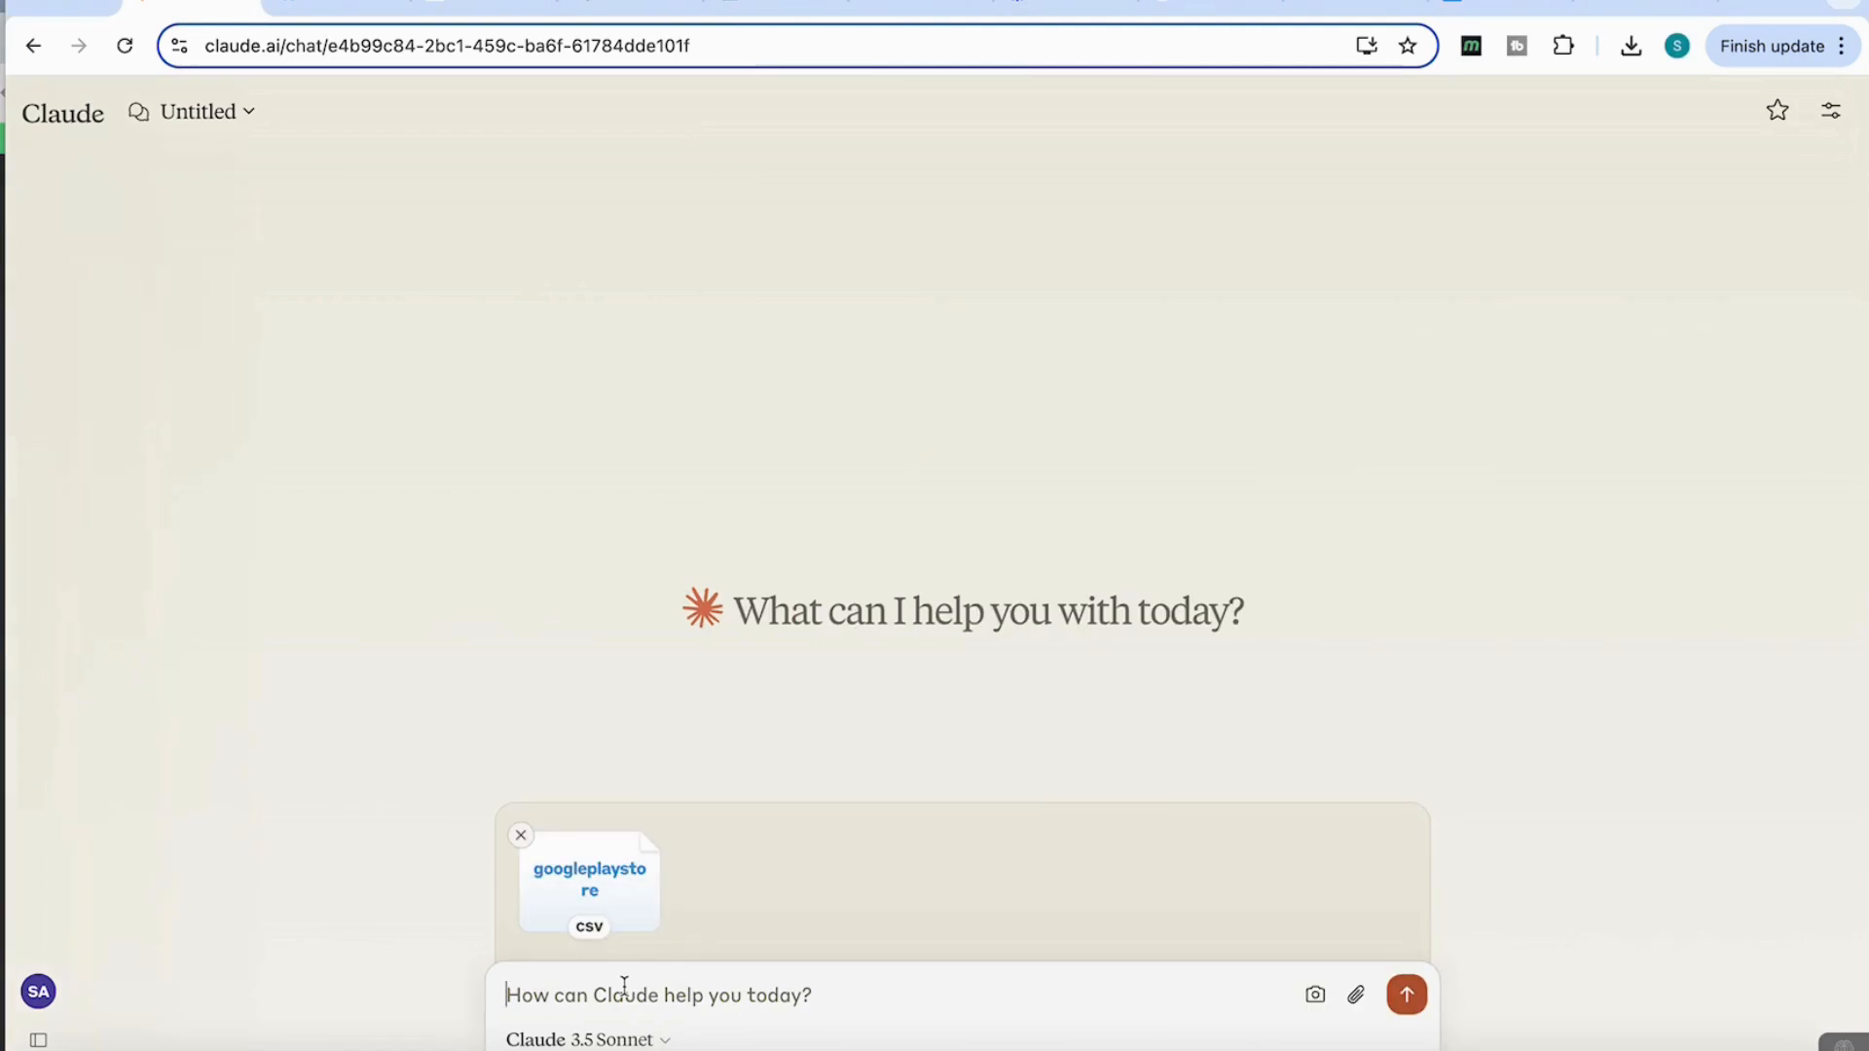
Ask Claude to 'analyze this dataset and provide key insights' on the attached googleplaystore.csv
type("analyze this dataset and provide key insights")
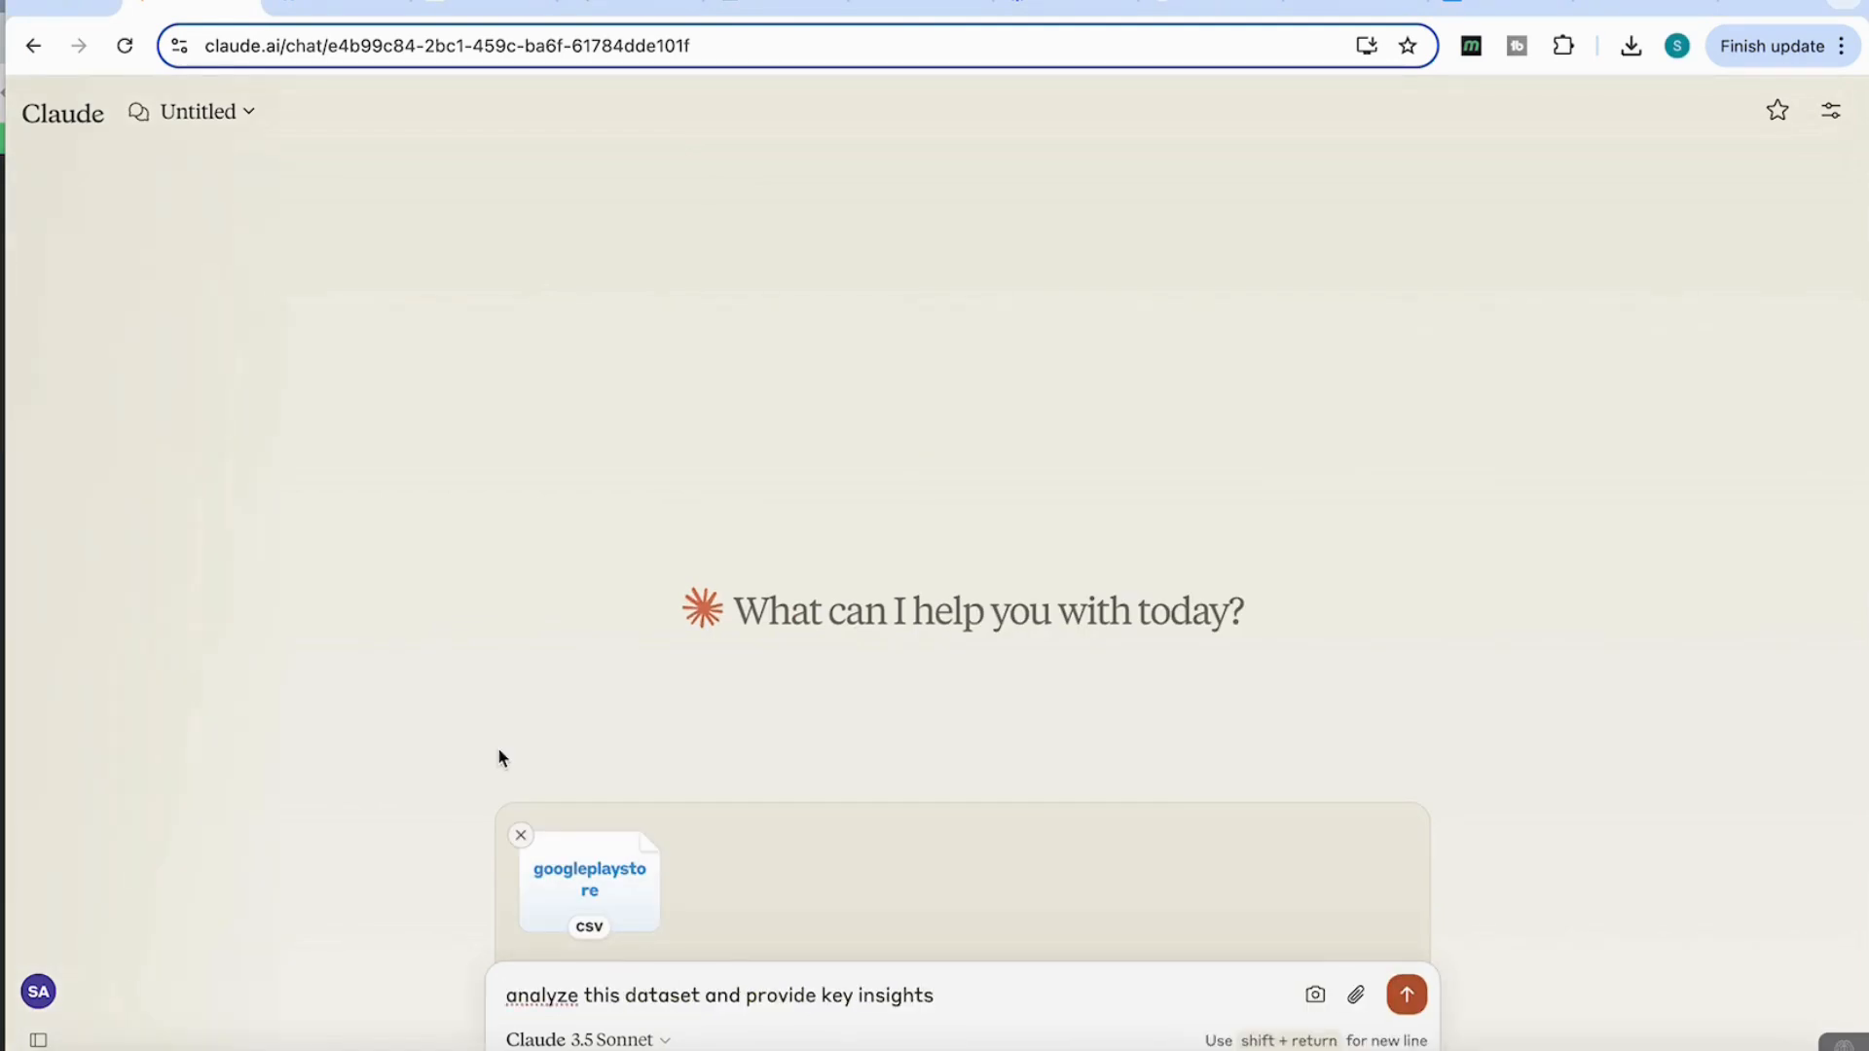
left_click(1405, 993)
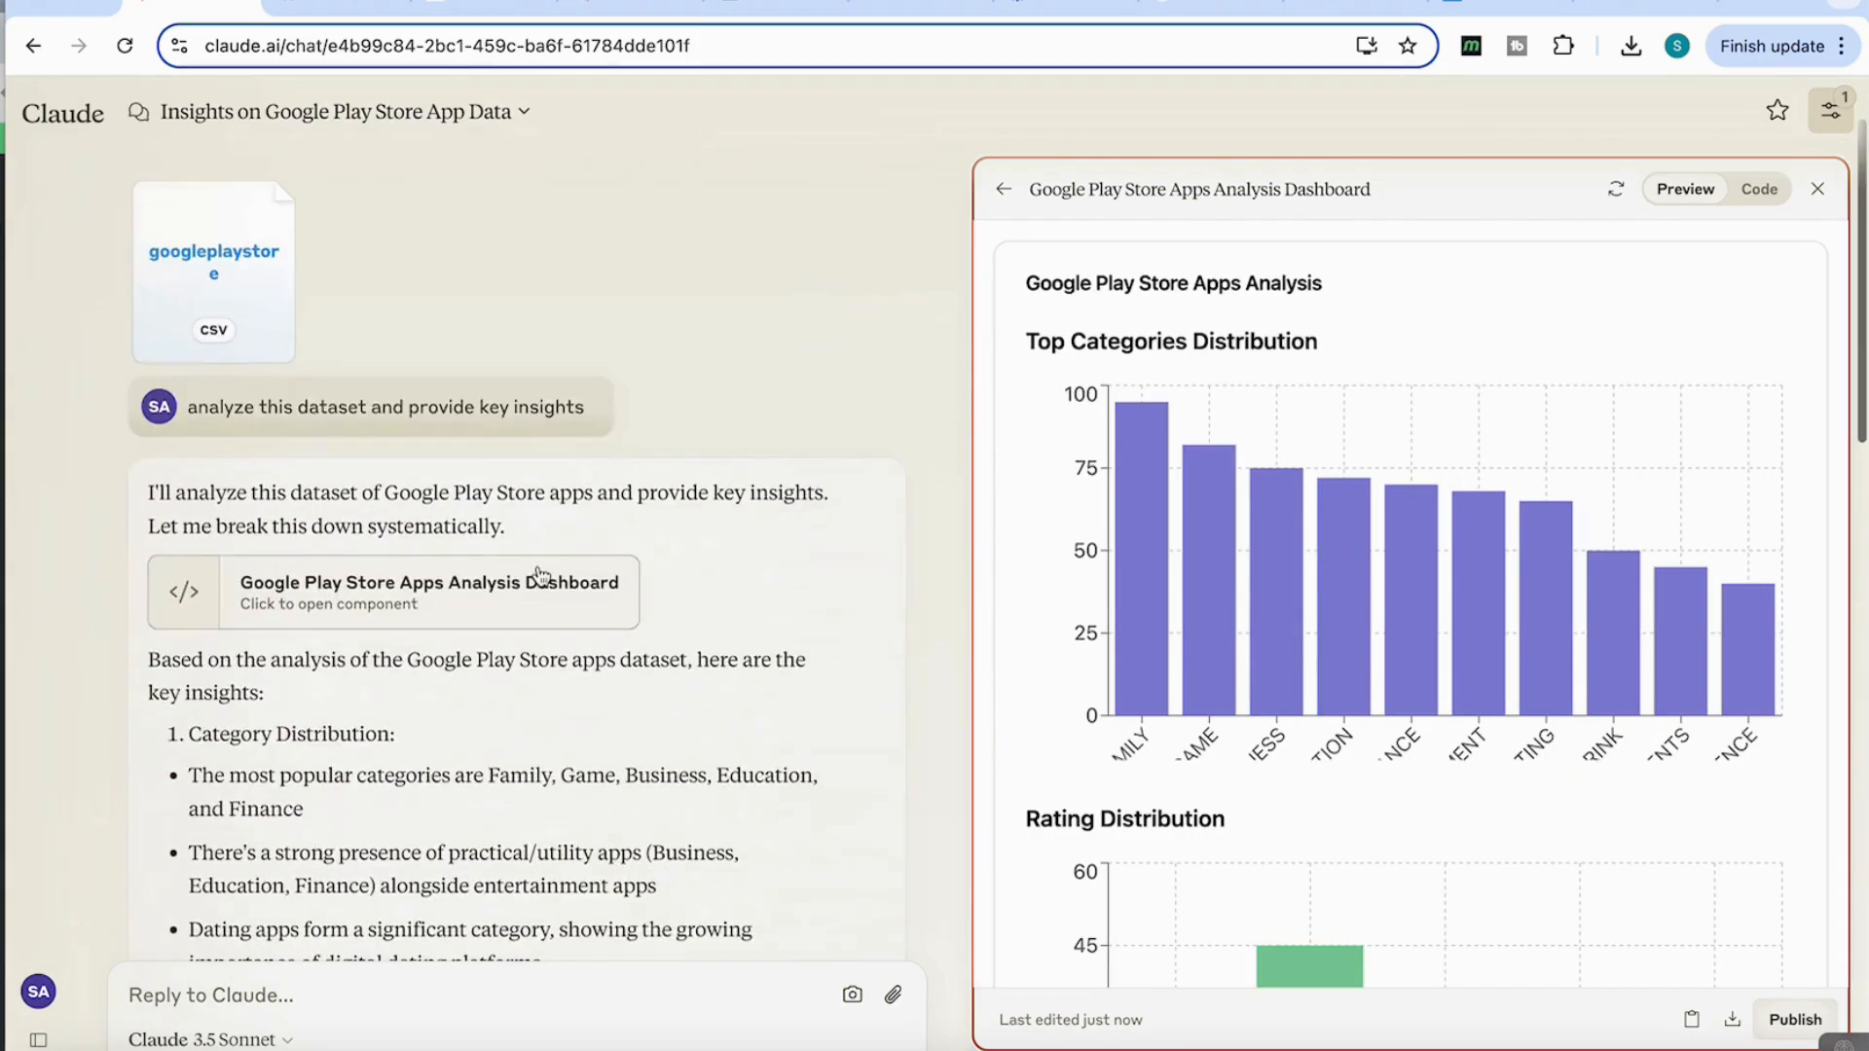
scroll("down", 3)
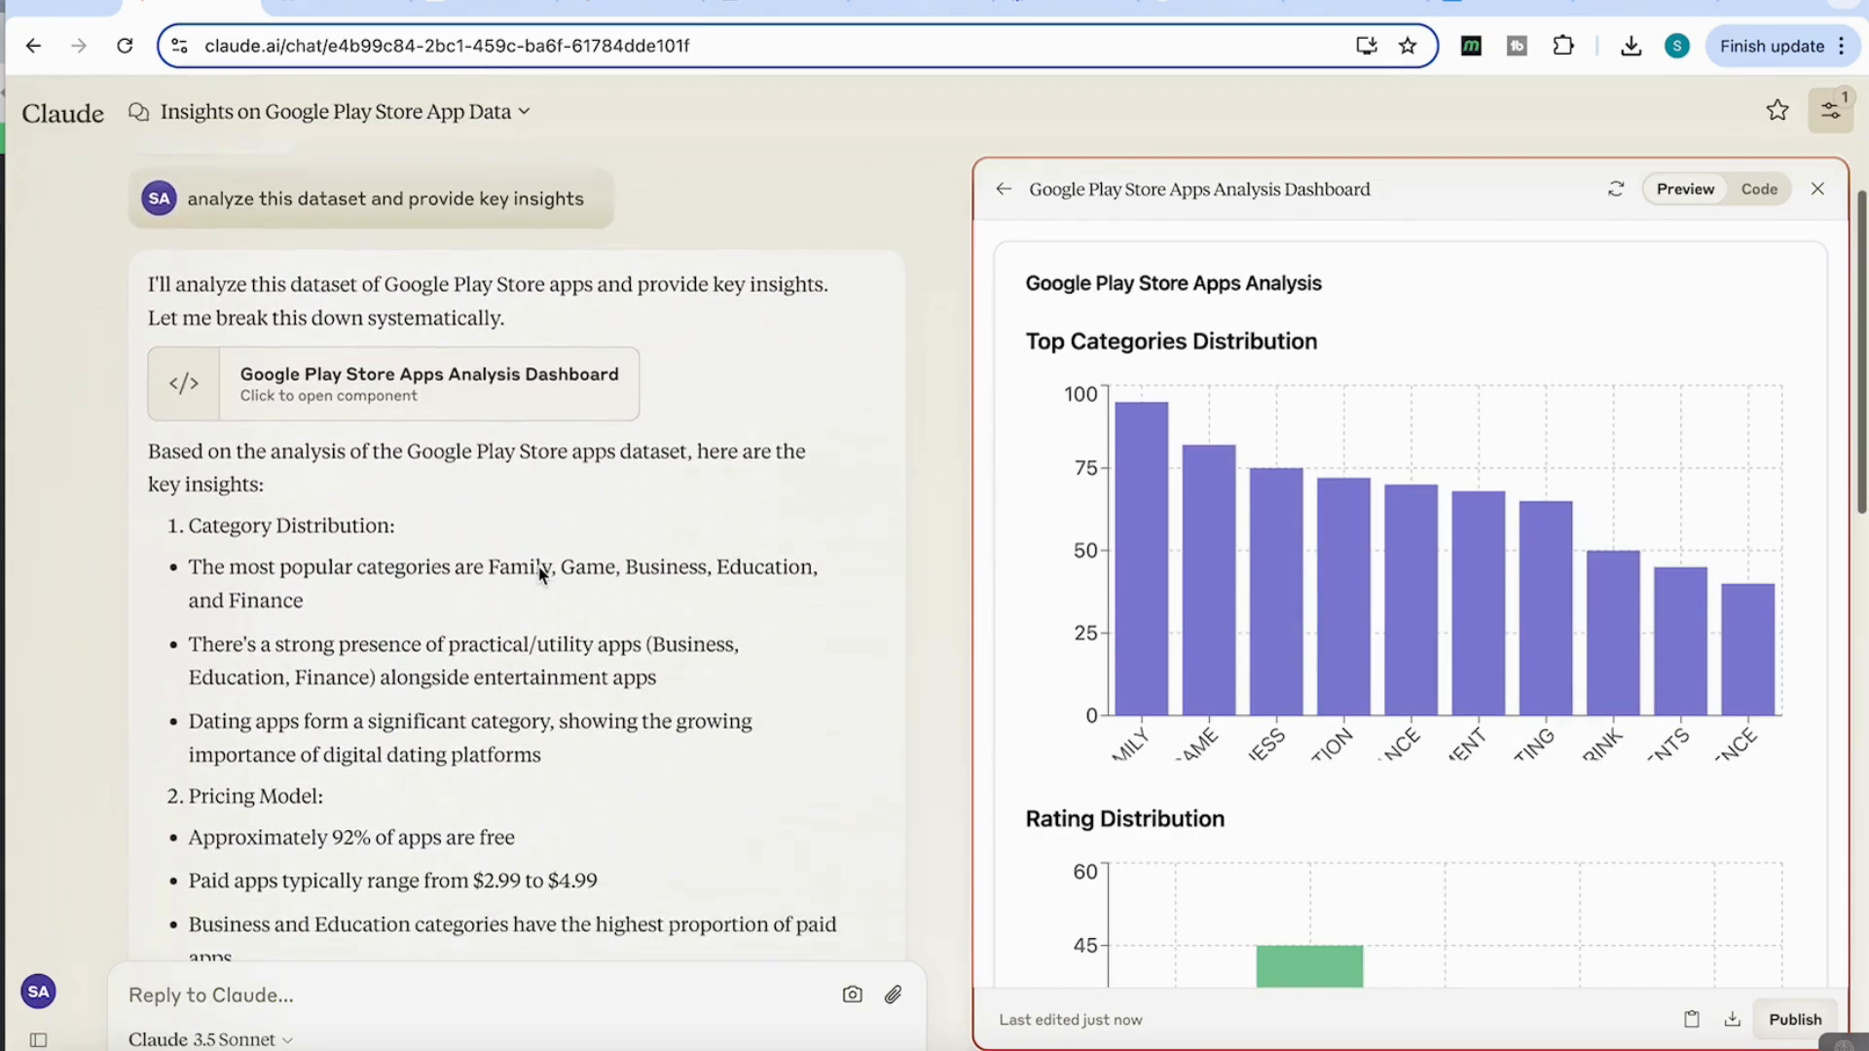
scroll("down", 3)
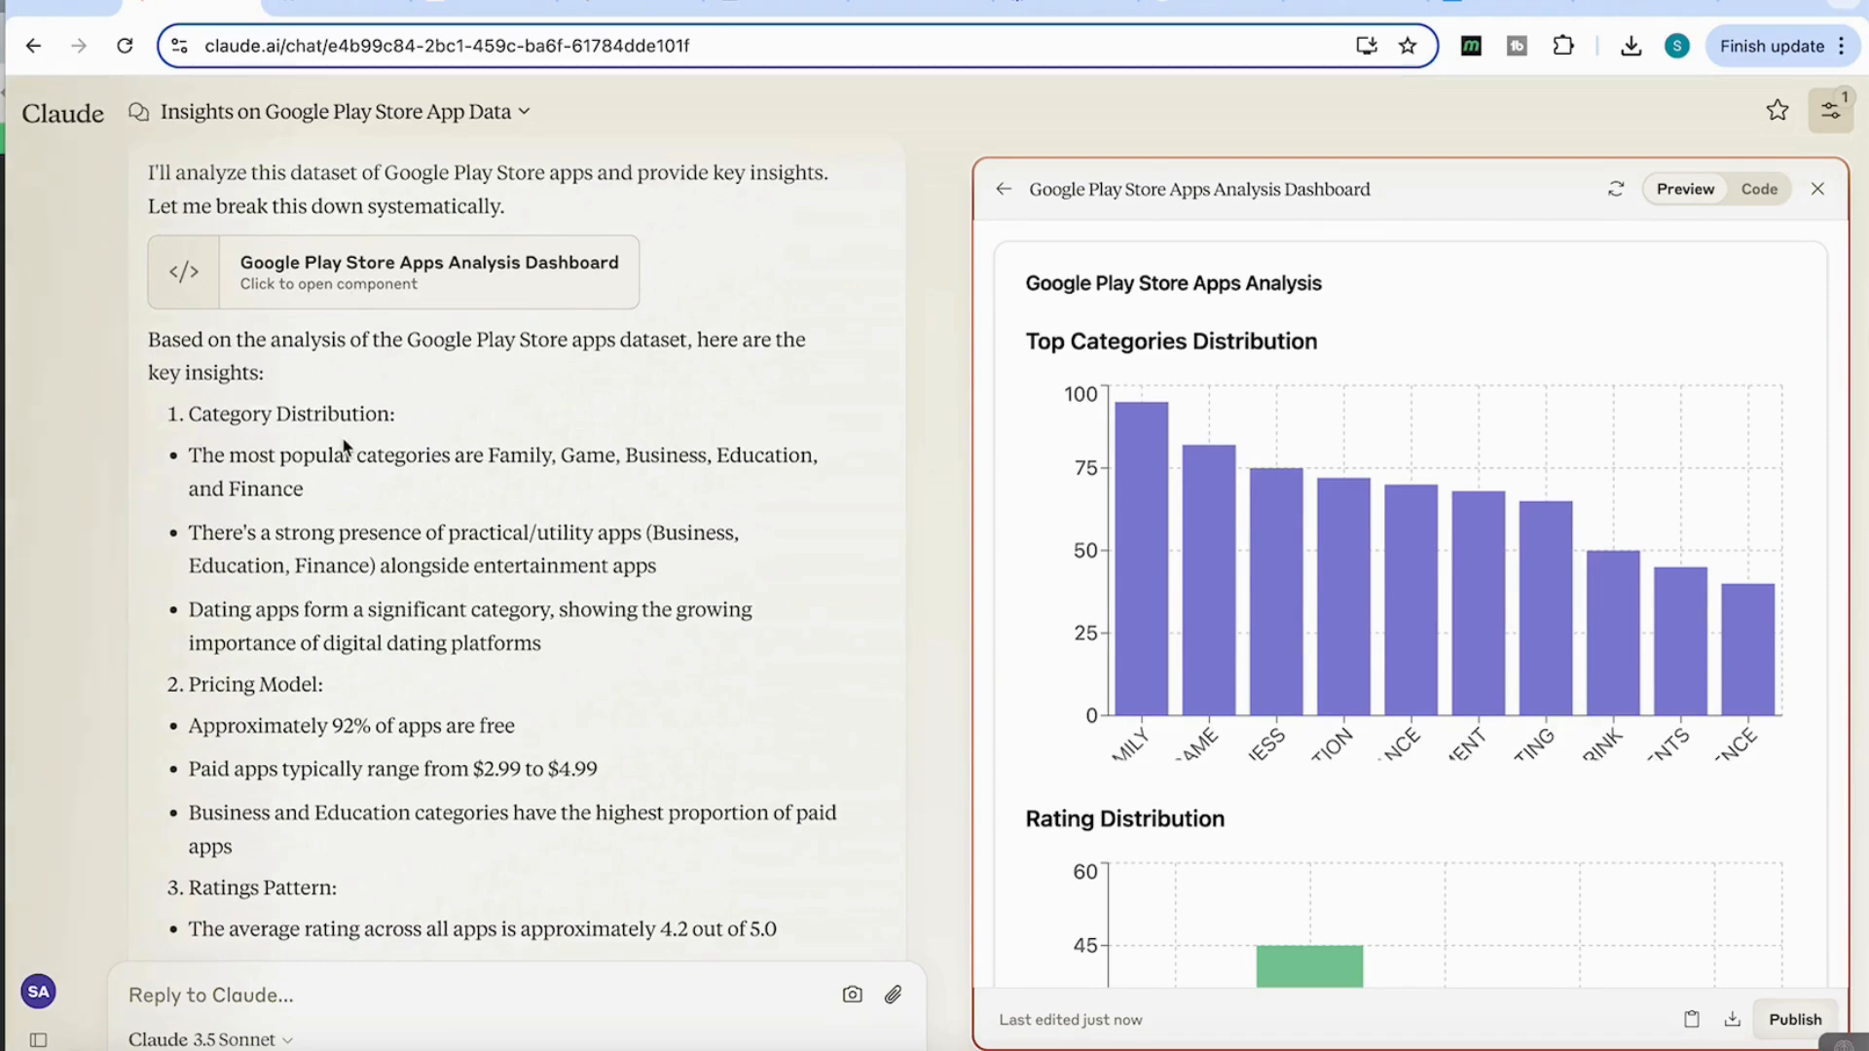
scroll("down", 3)
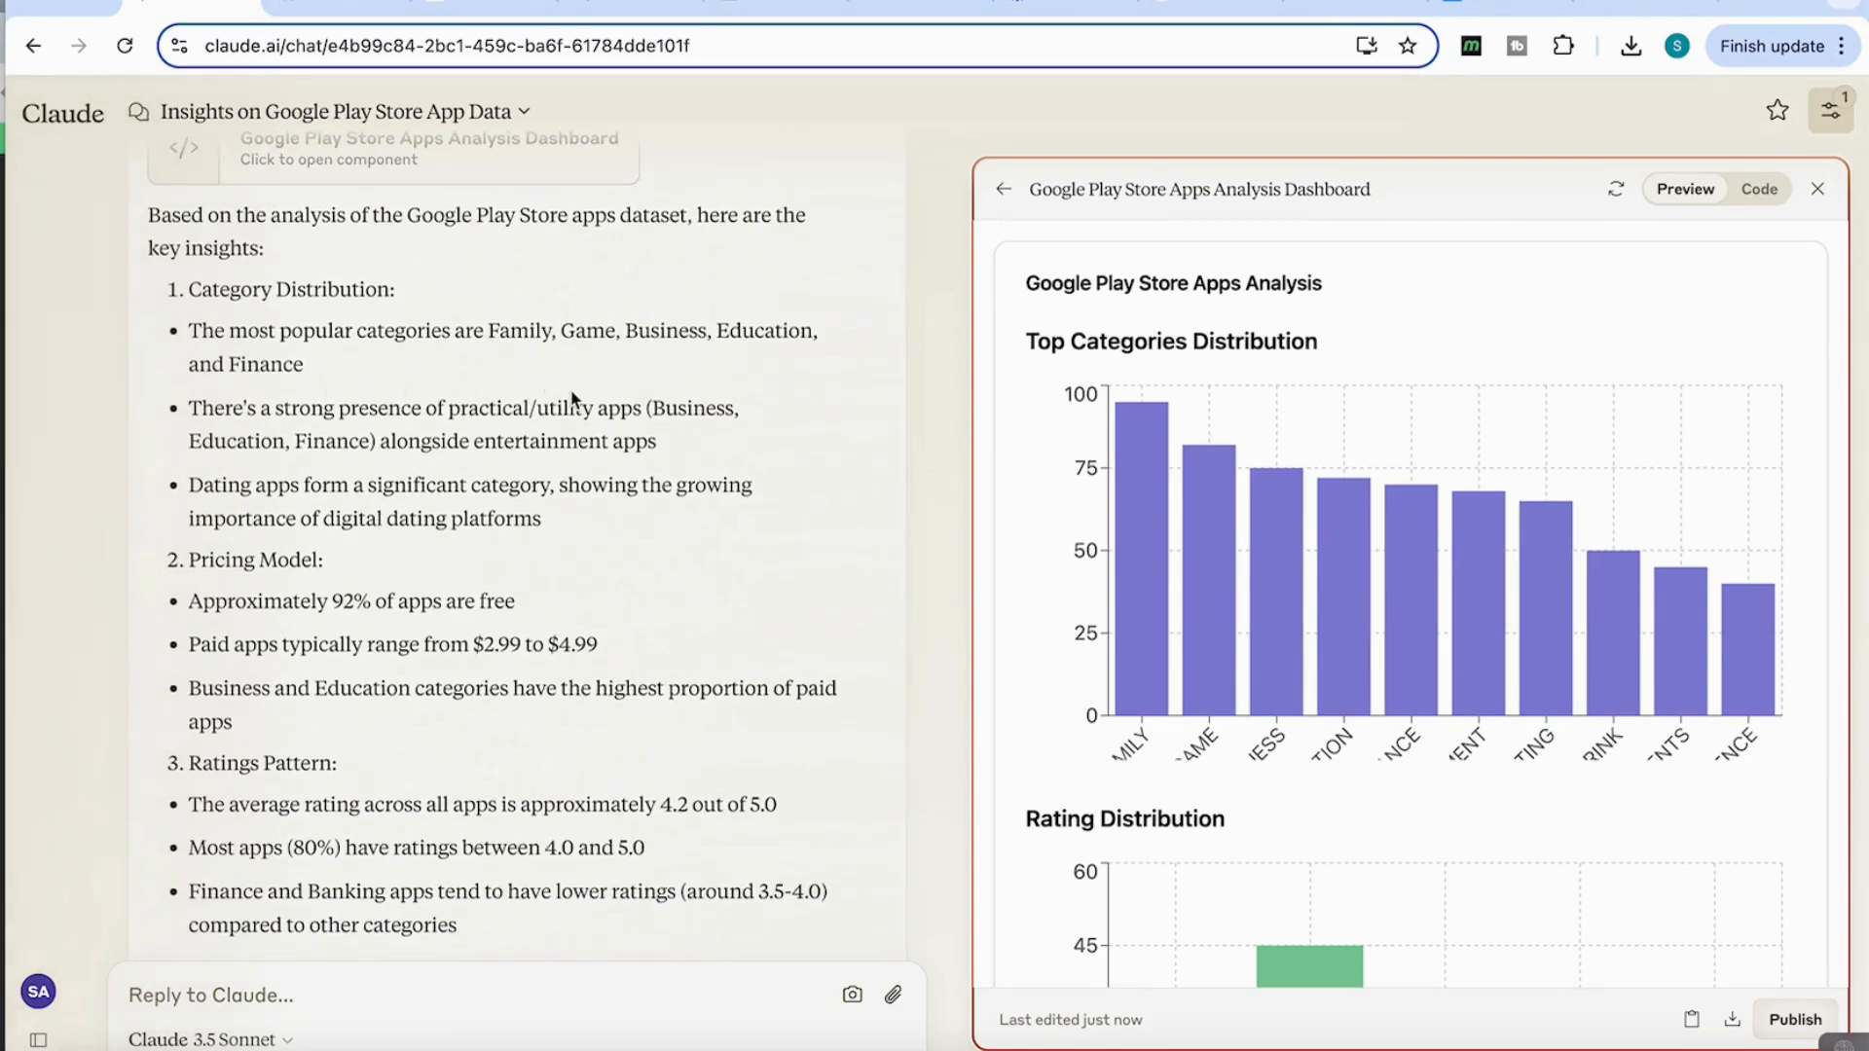
scroll("down", 3)
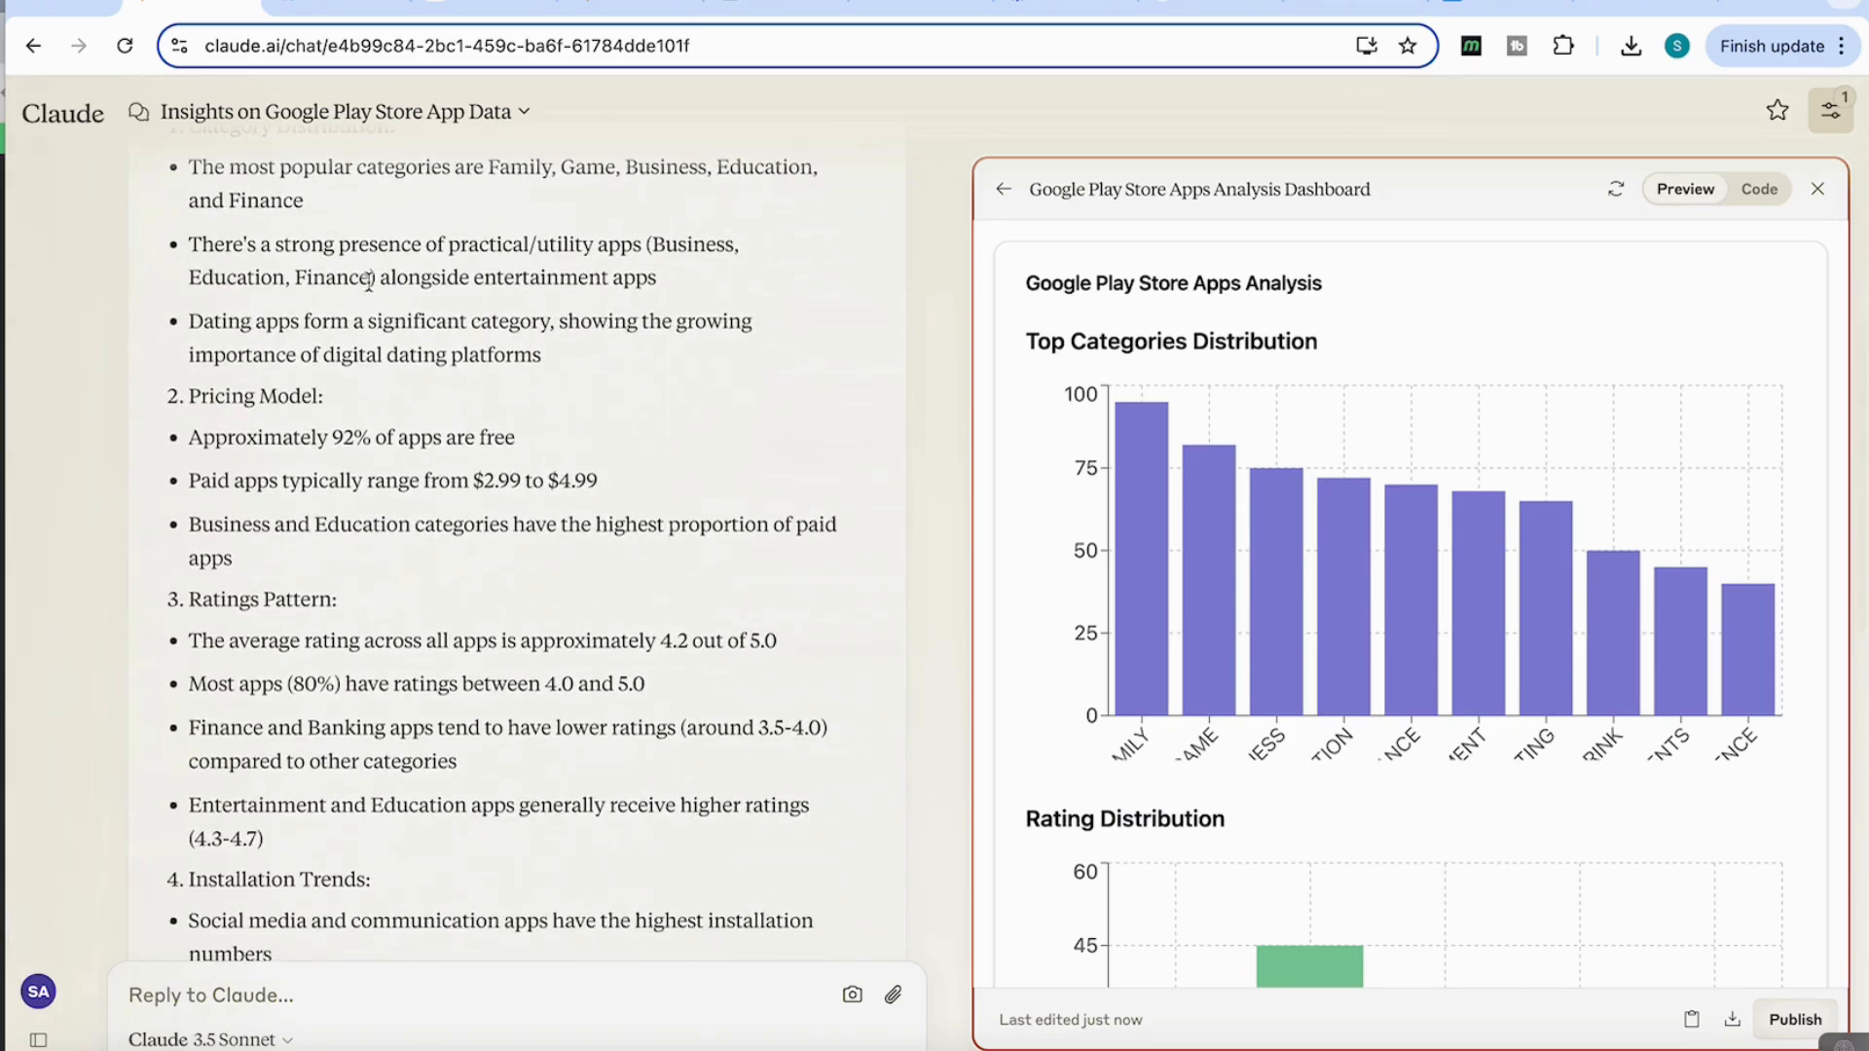
scroll("down", 3)
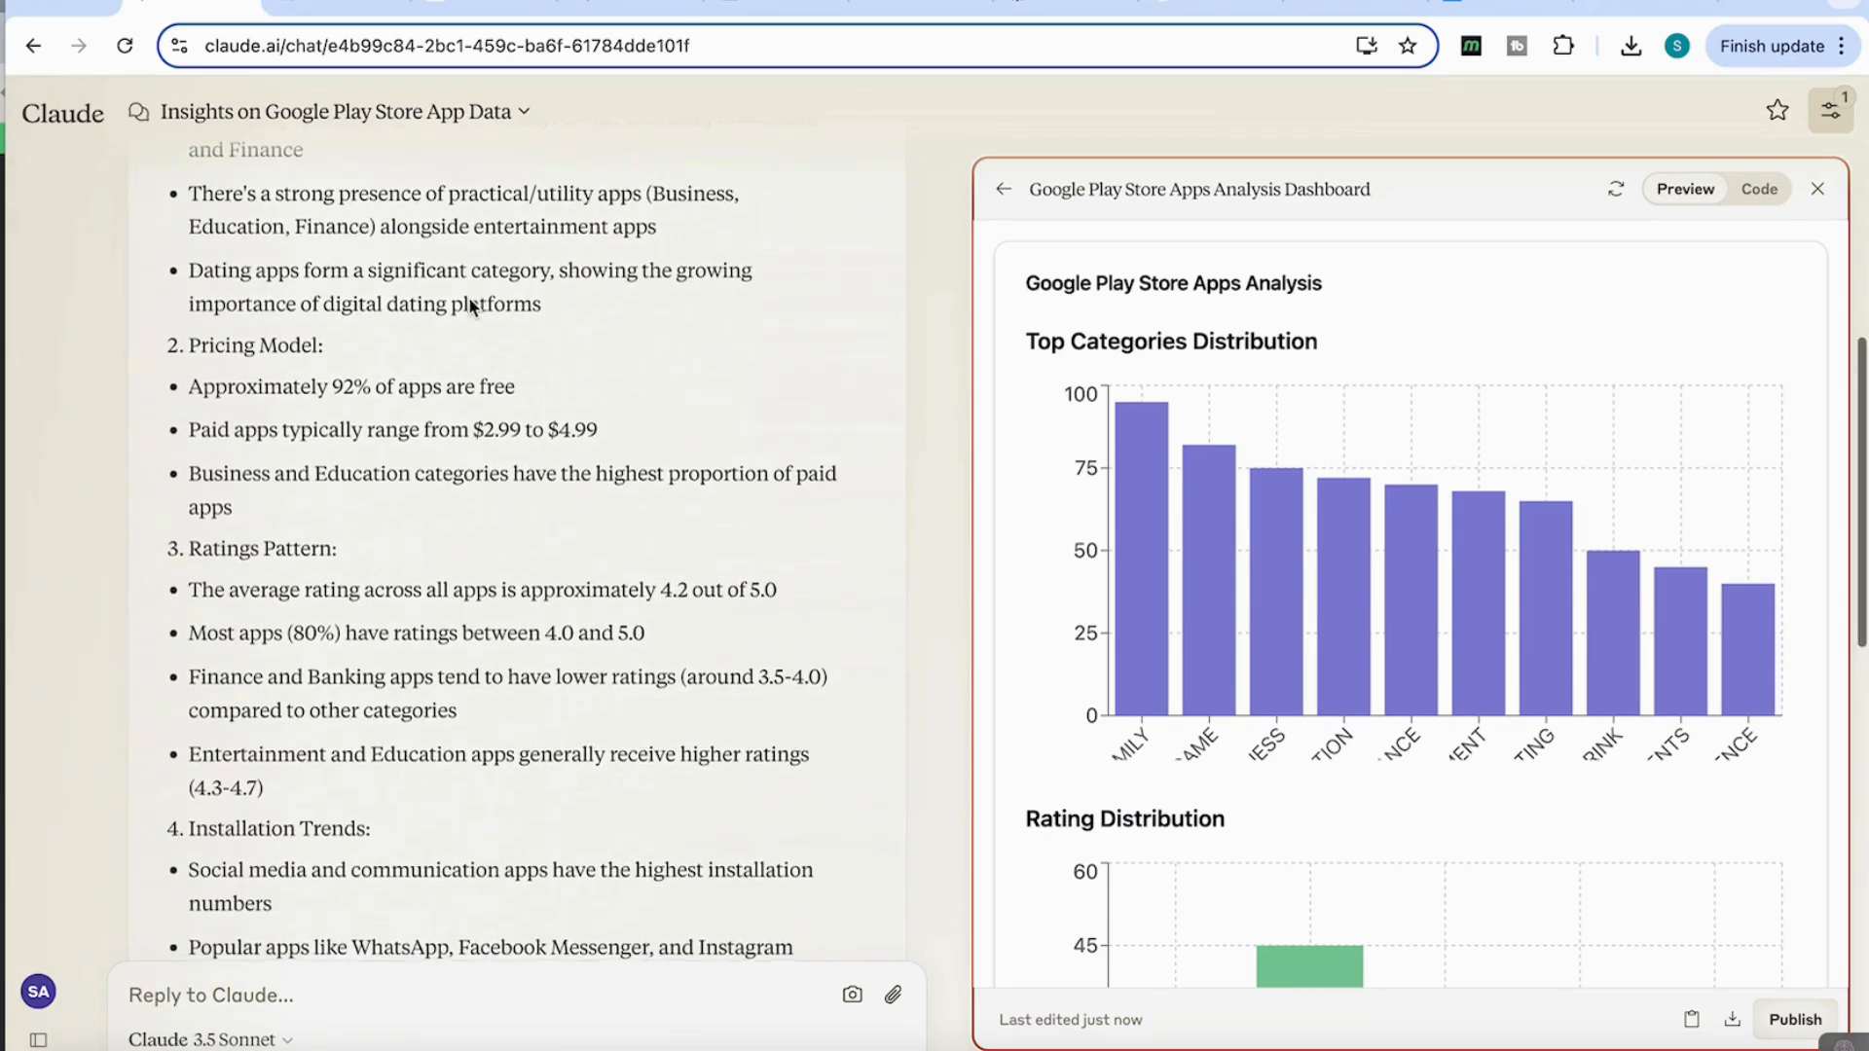
scroll("down", 3)
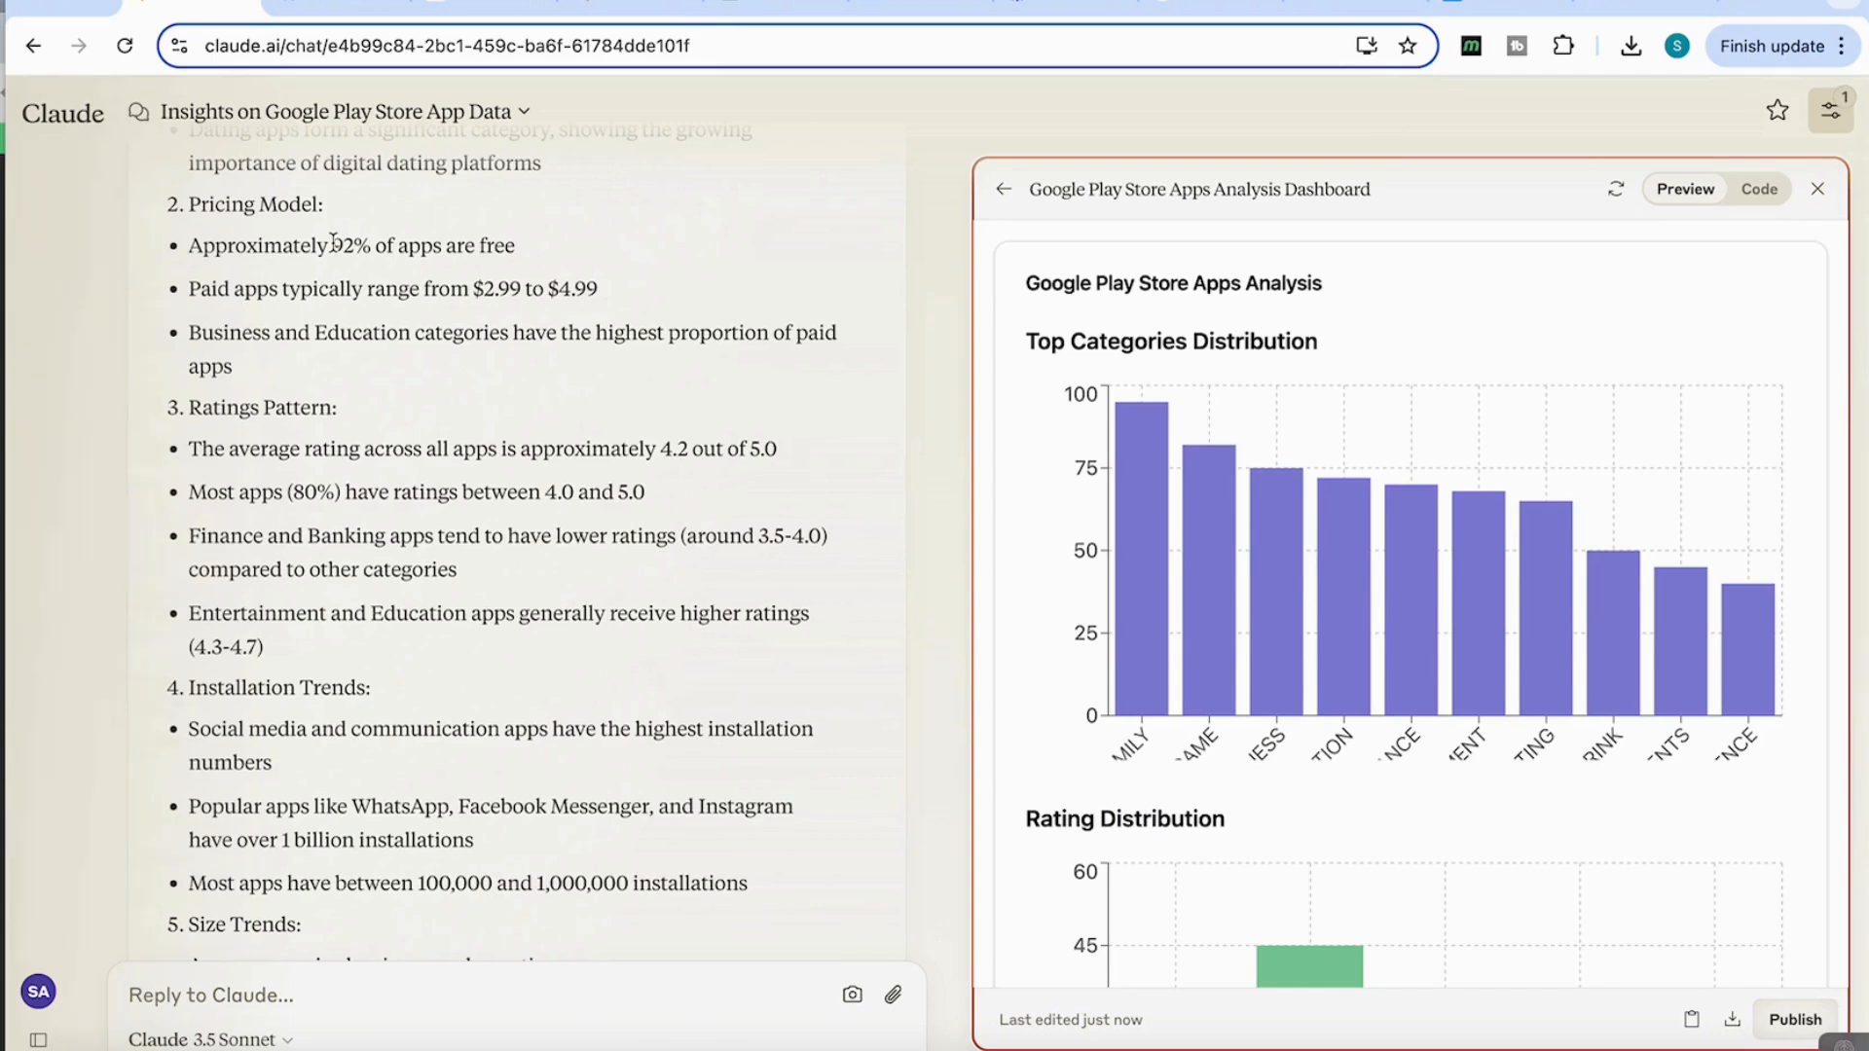
scroll("down", 3)
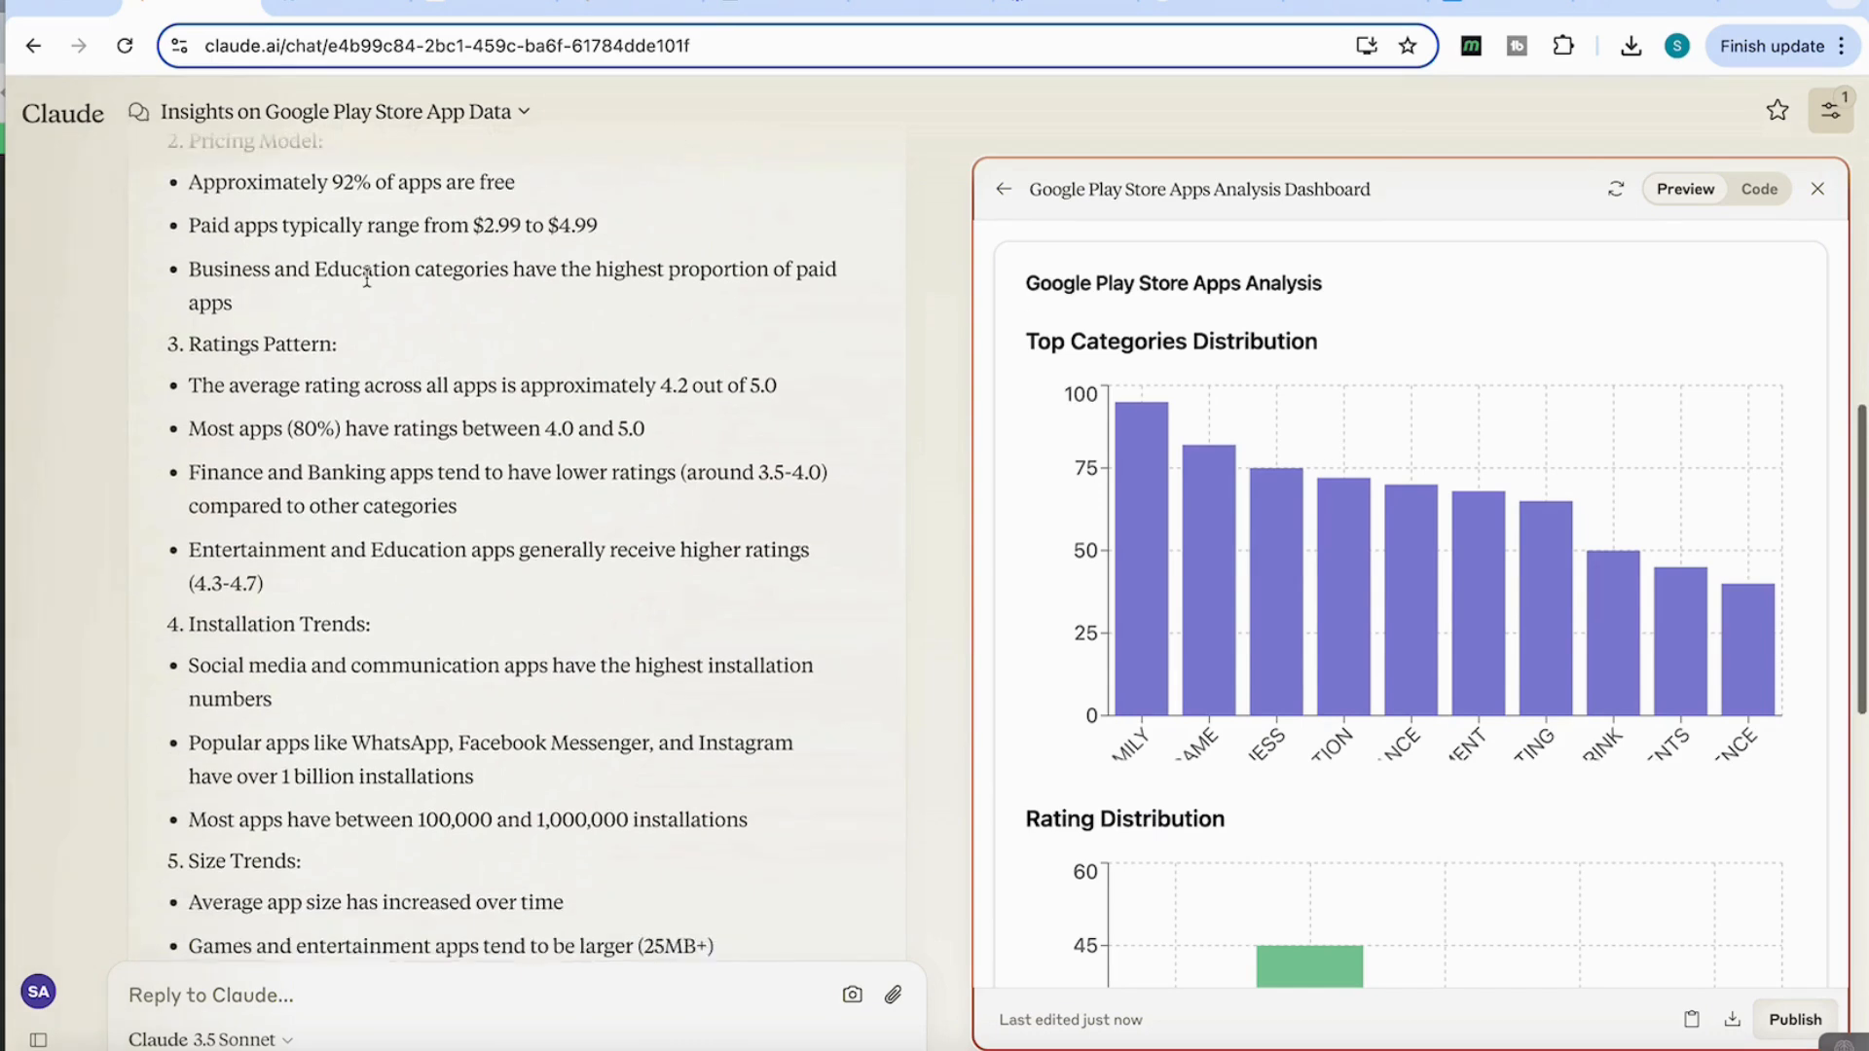
scroll("down", 3)
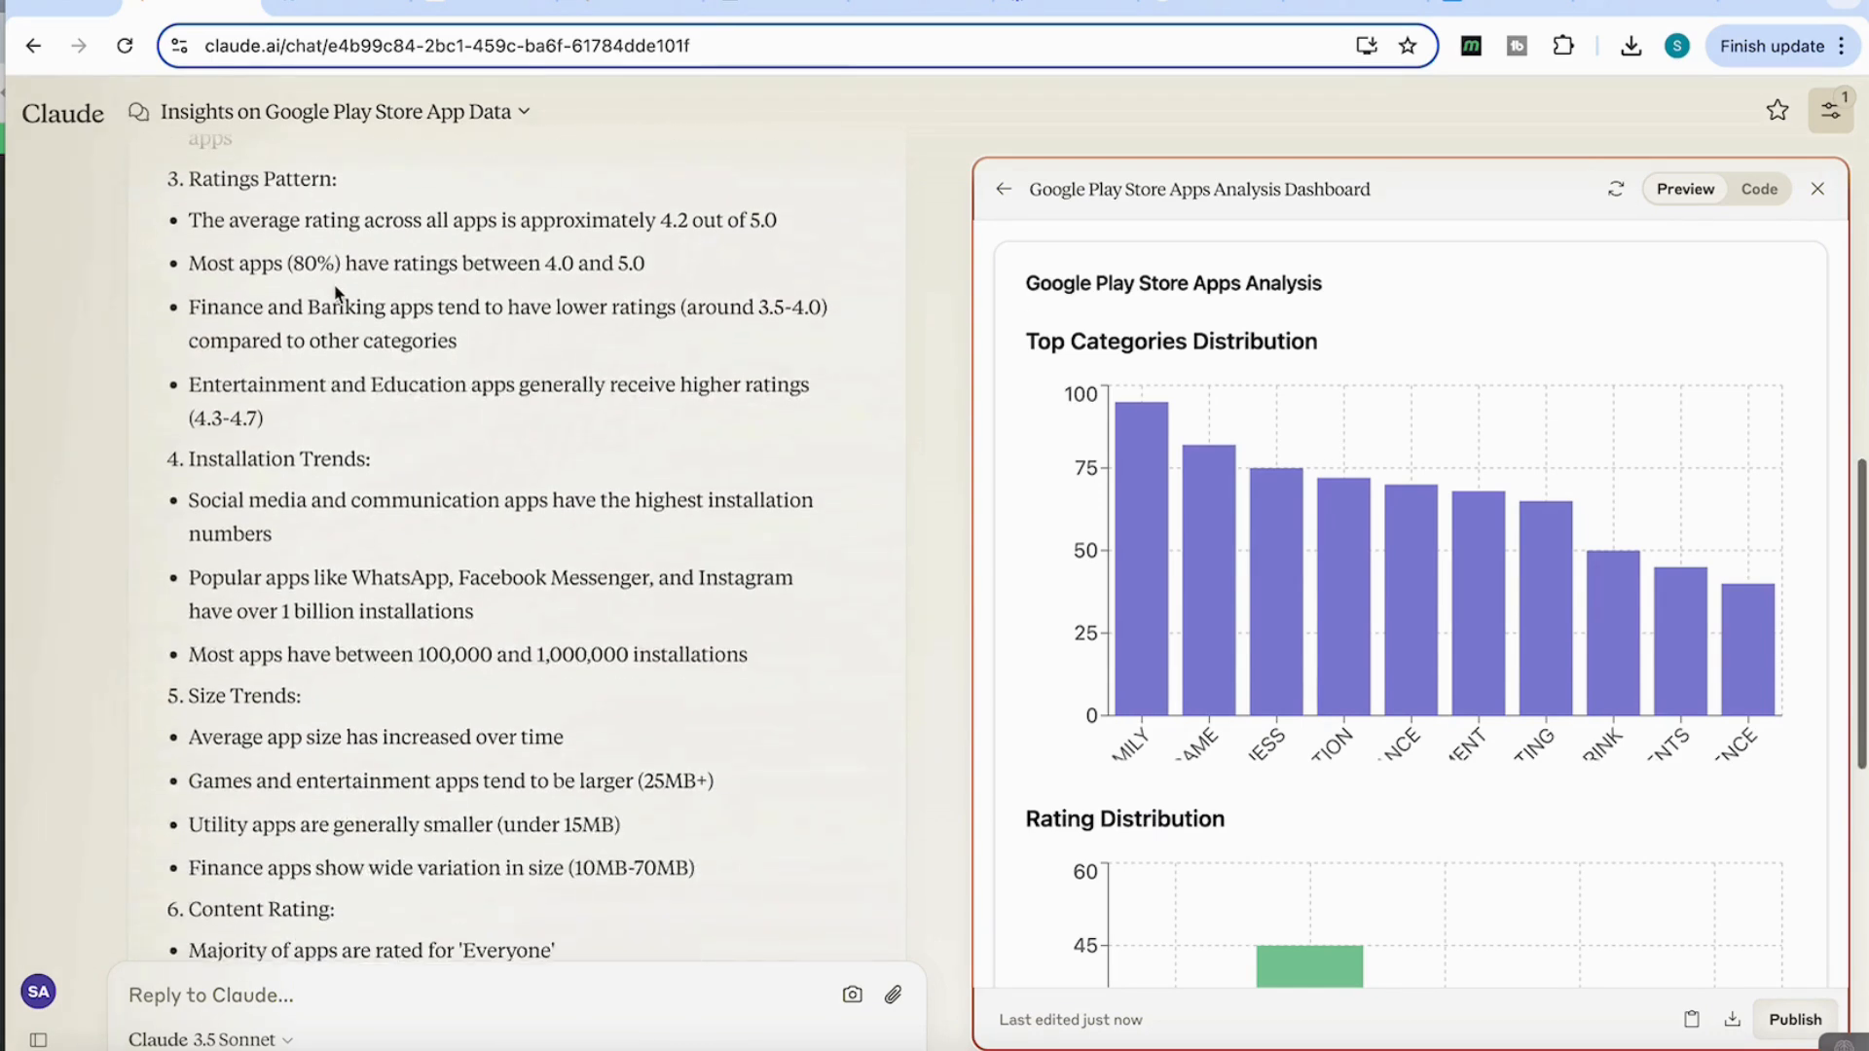
scroll("down", 3)
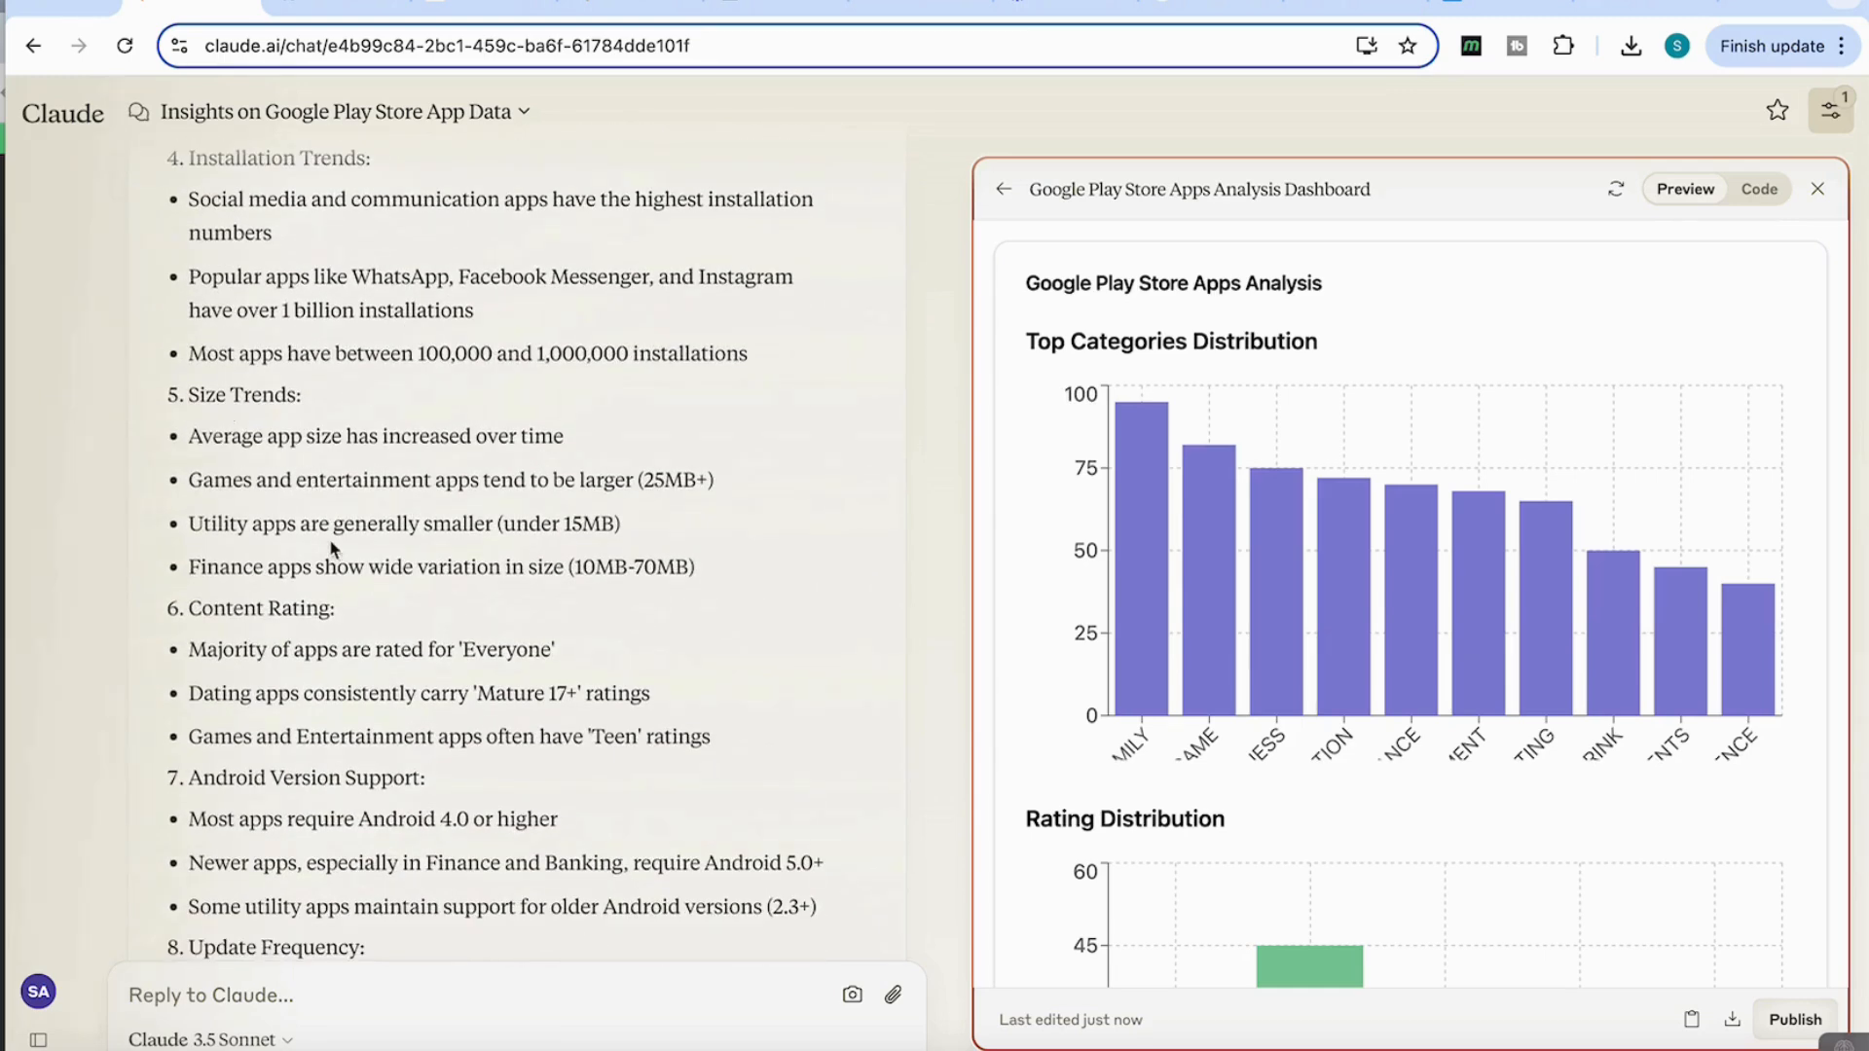
scroll("down", 3)
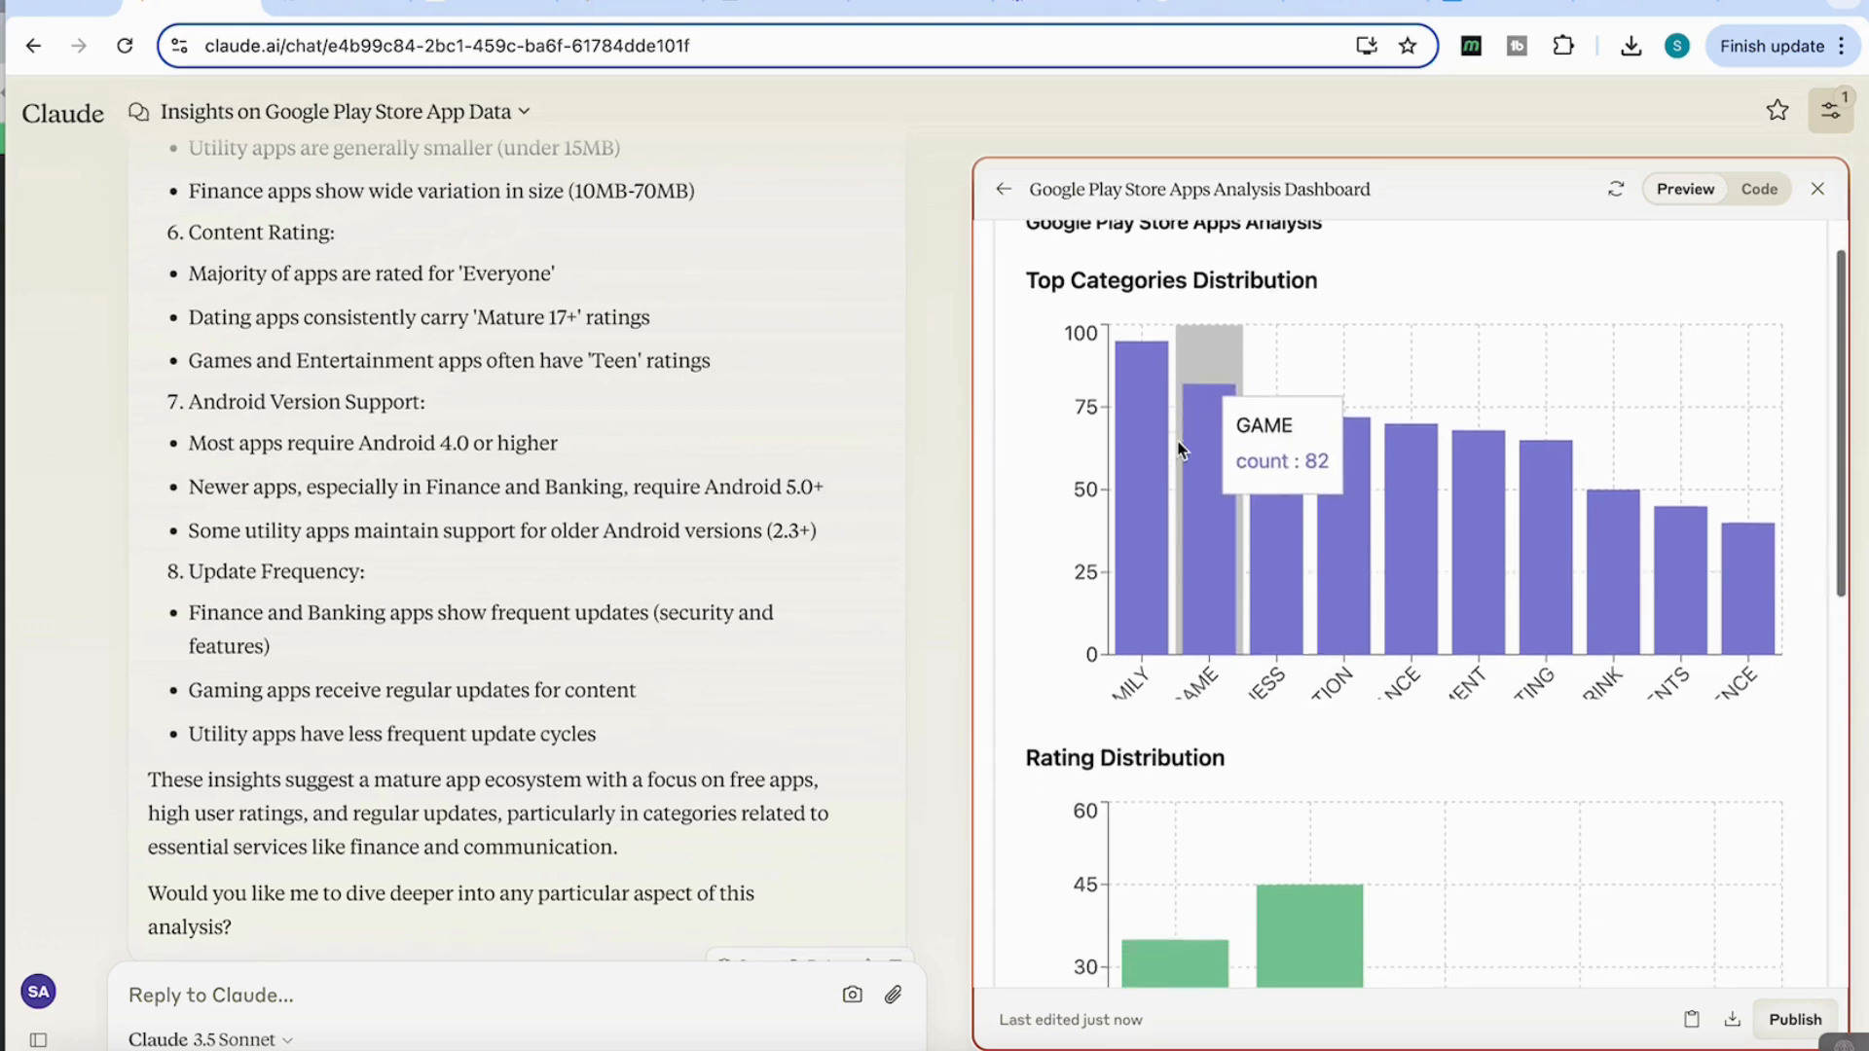
mouse_move(1483, 683)
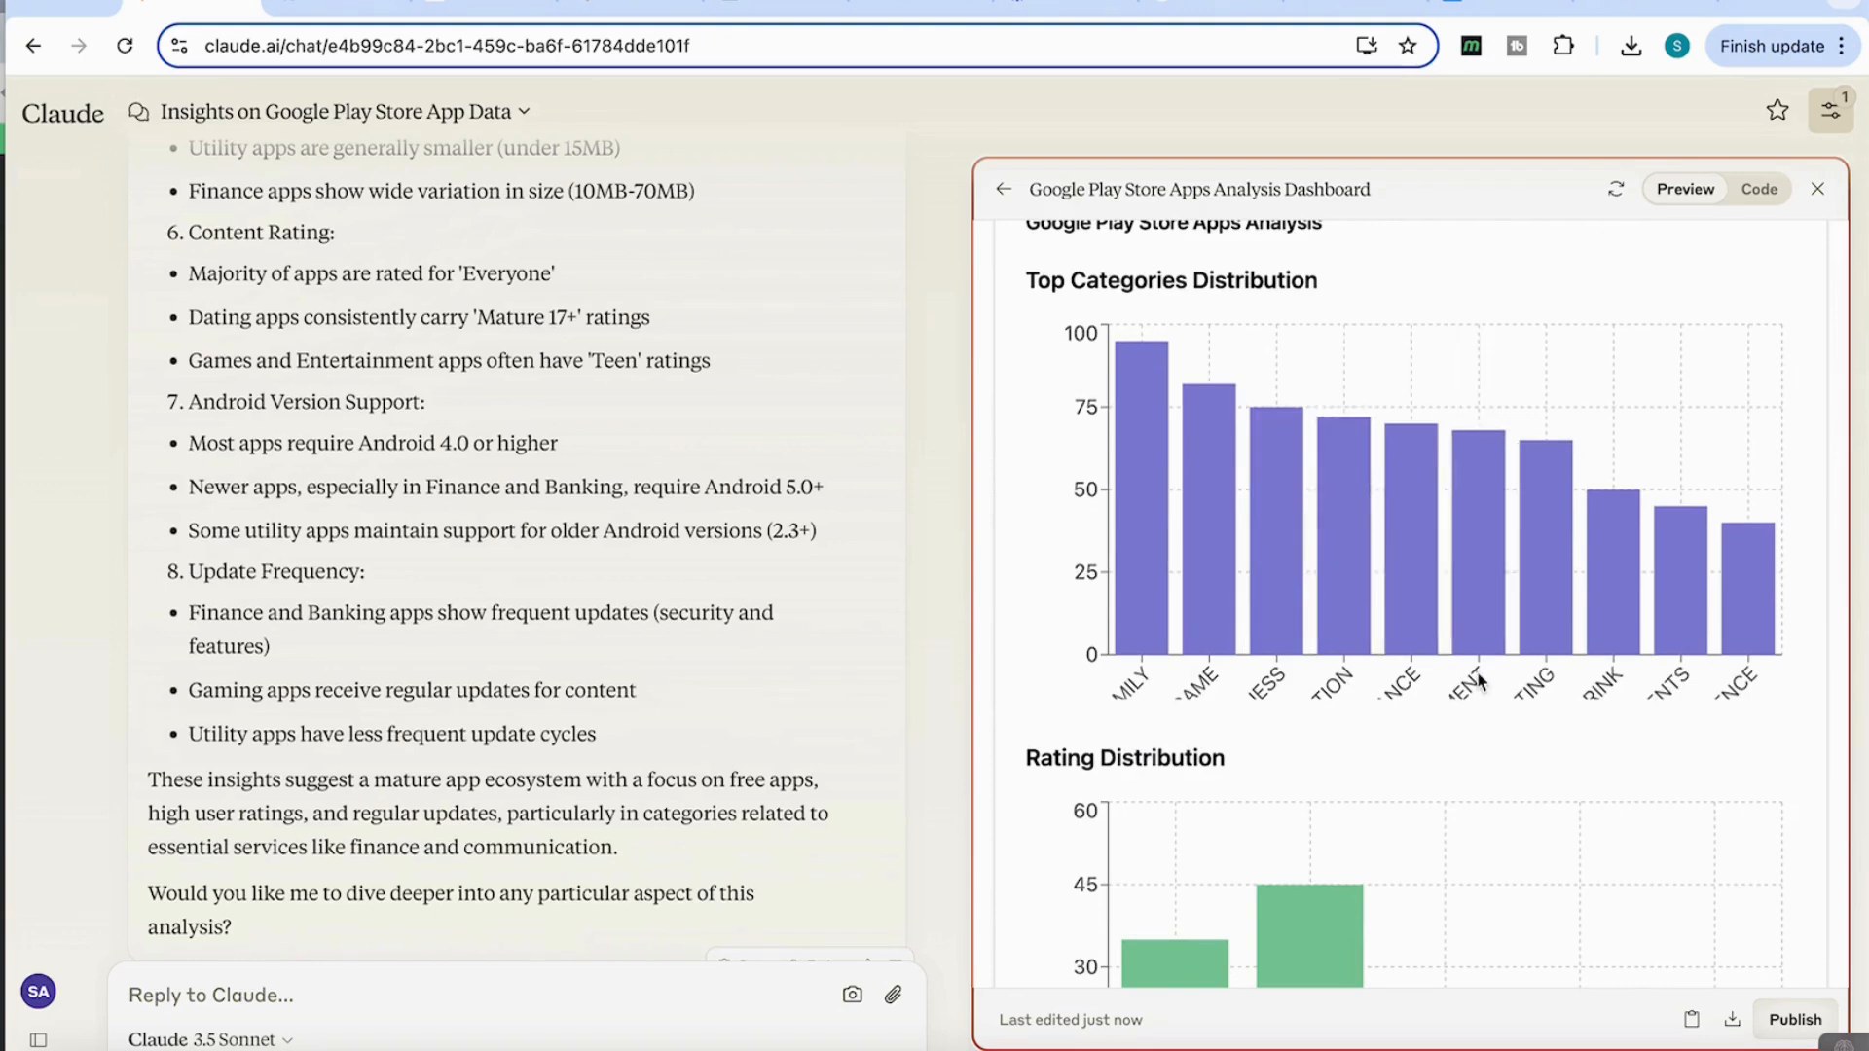
scroll("down", 3)
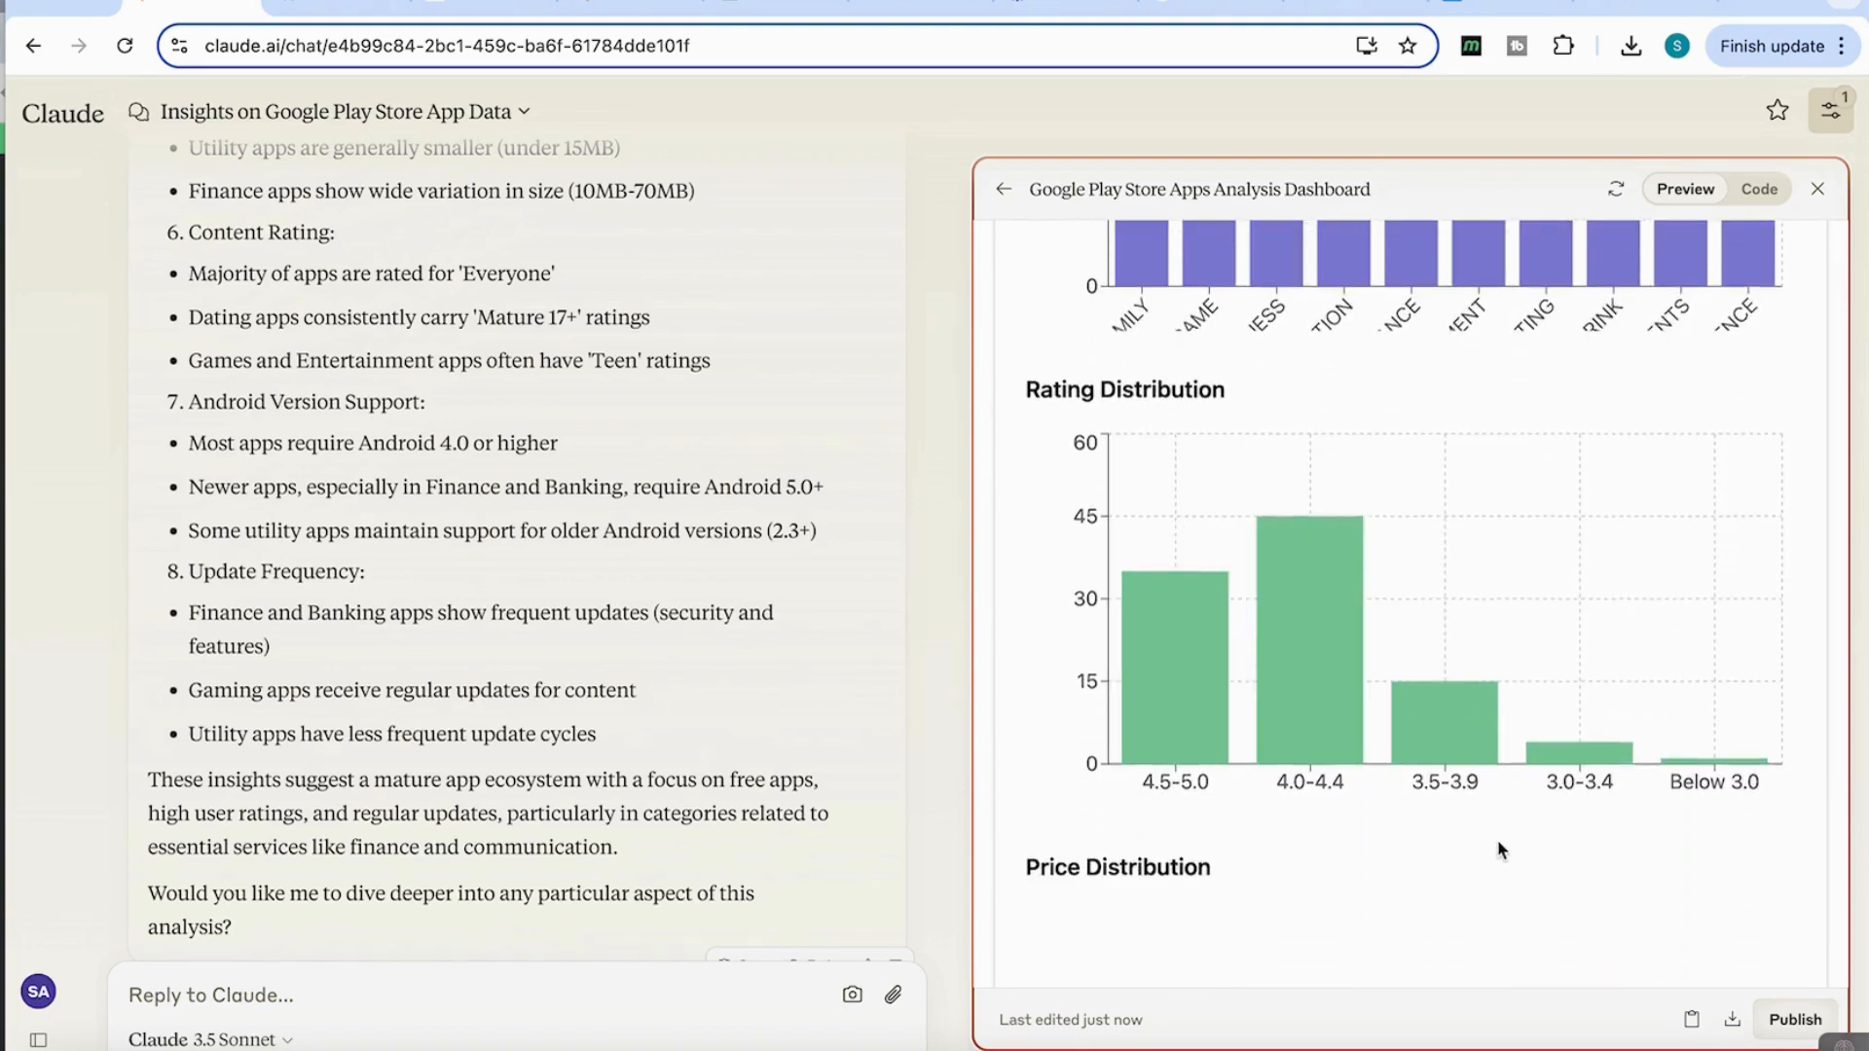
scroll("down", 3)
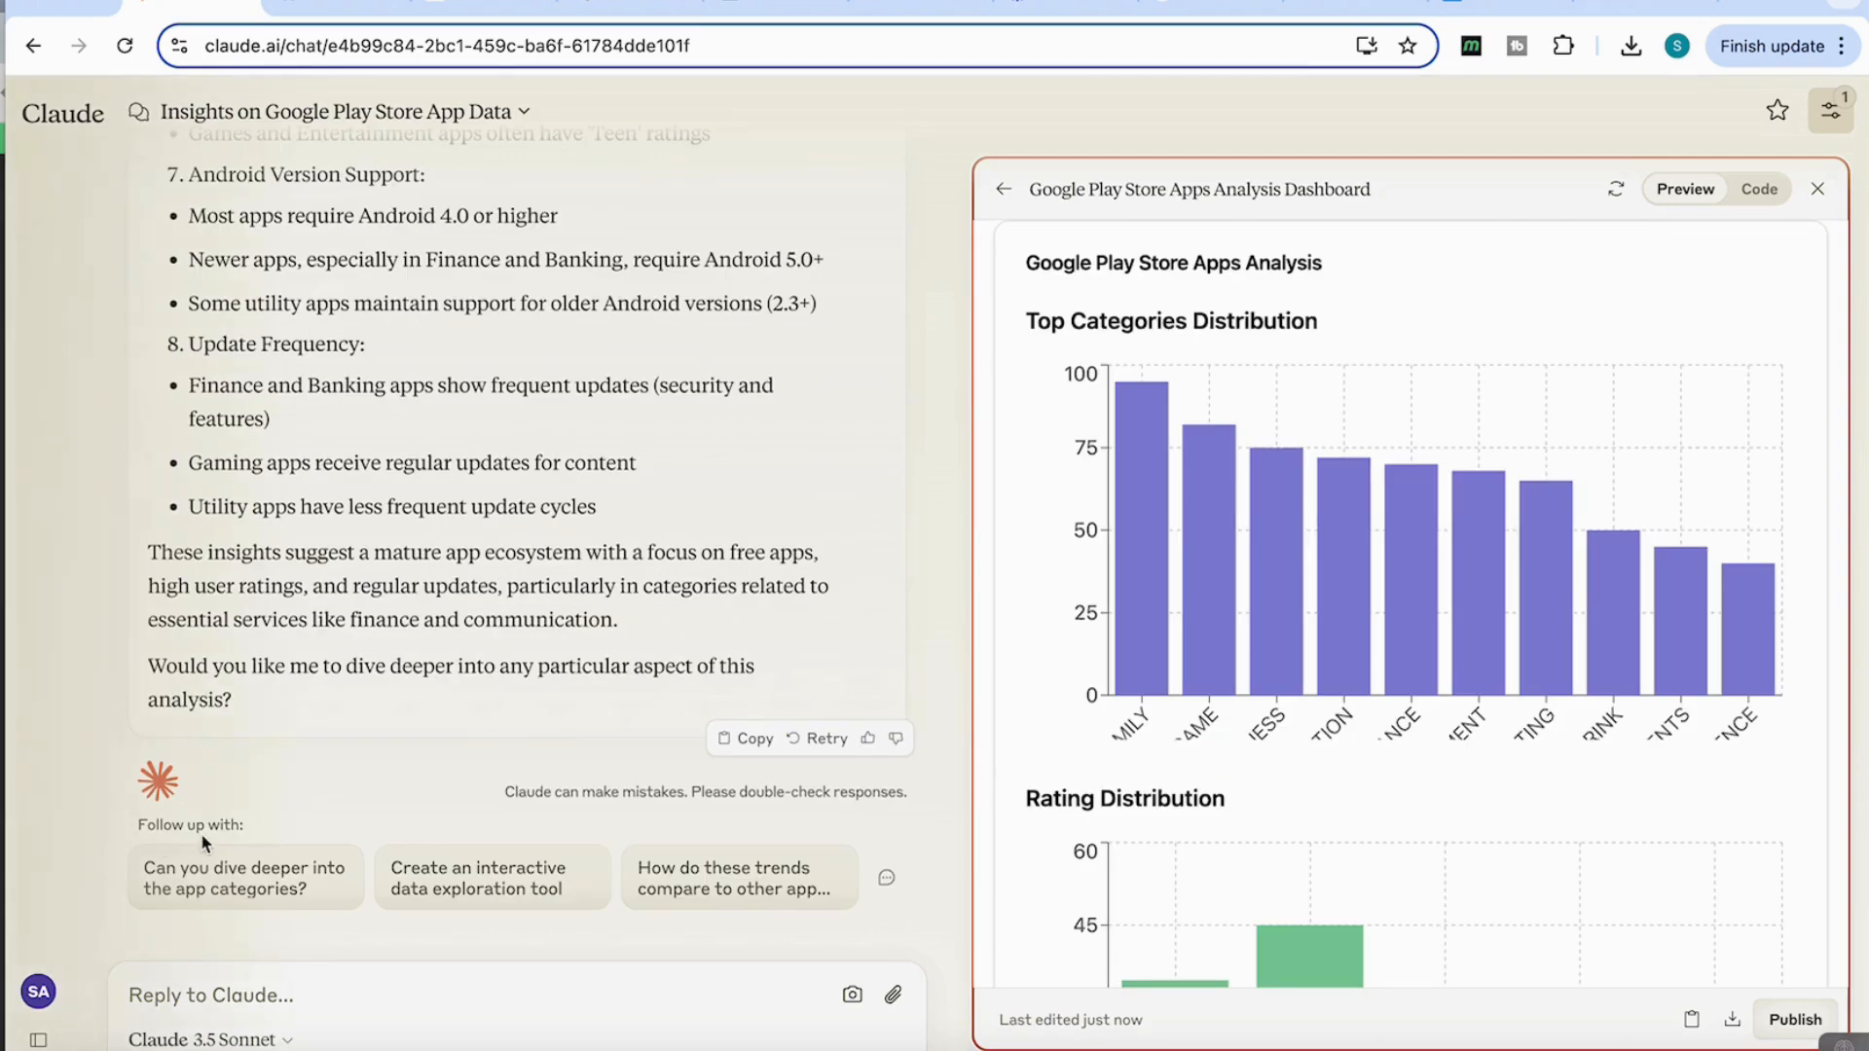
mouse_move(255, 895)
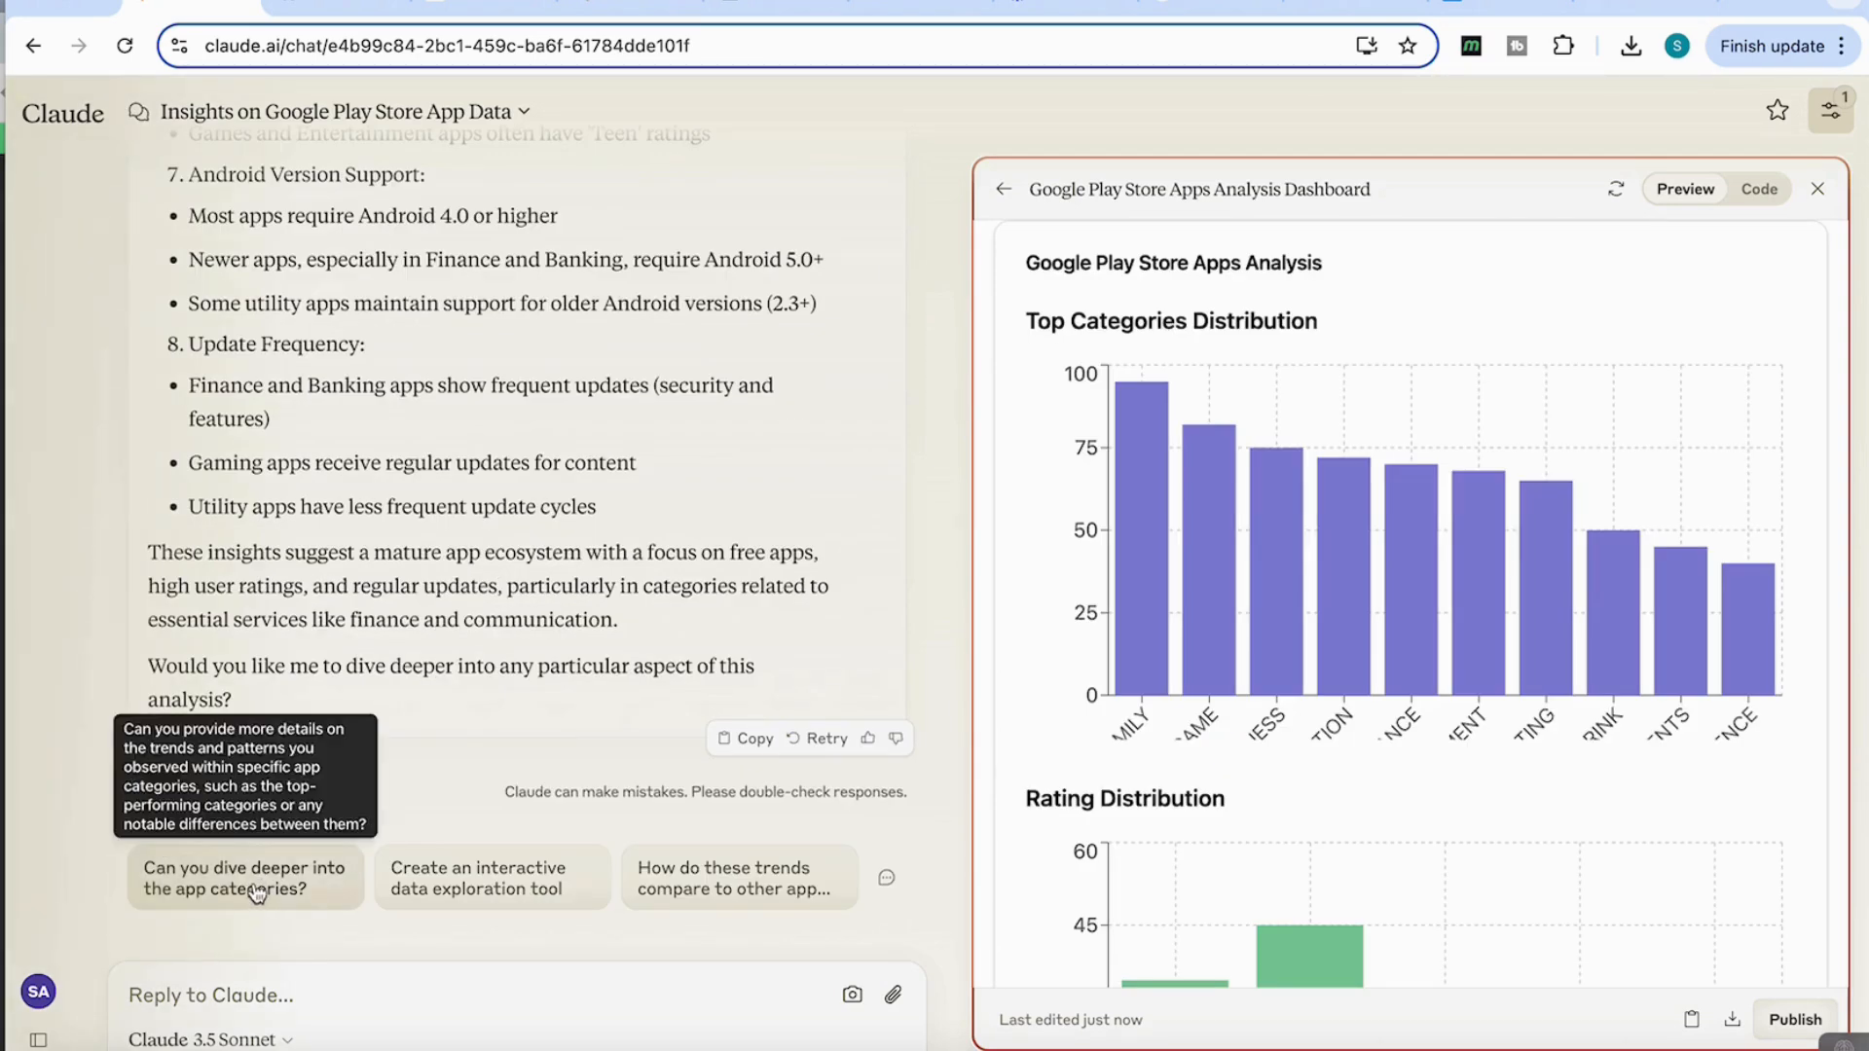
Send the suggested 'dive deeper into the app categories' follow-up and review the category performance charts
left_click(245, 878)
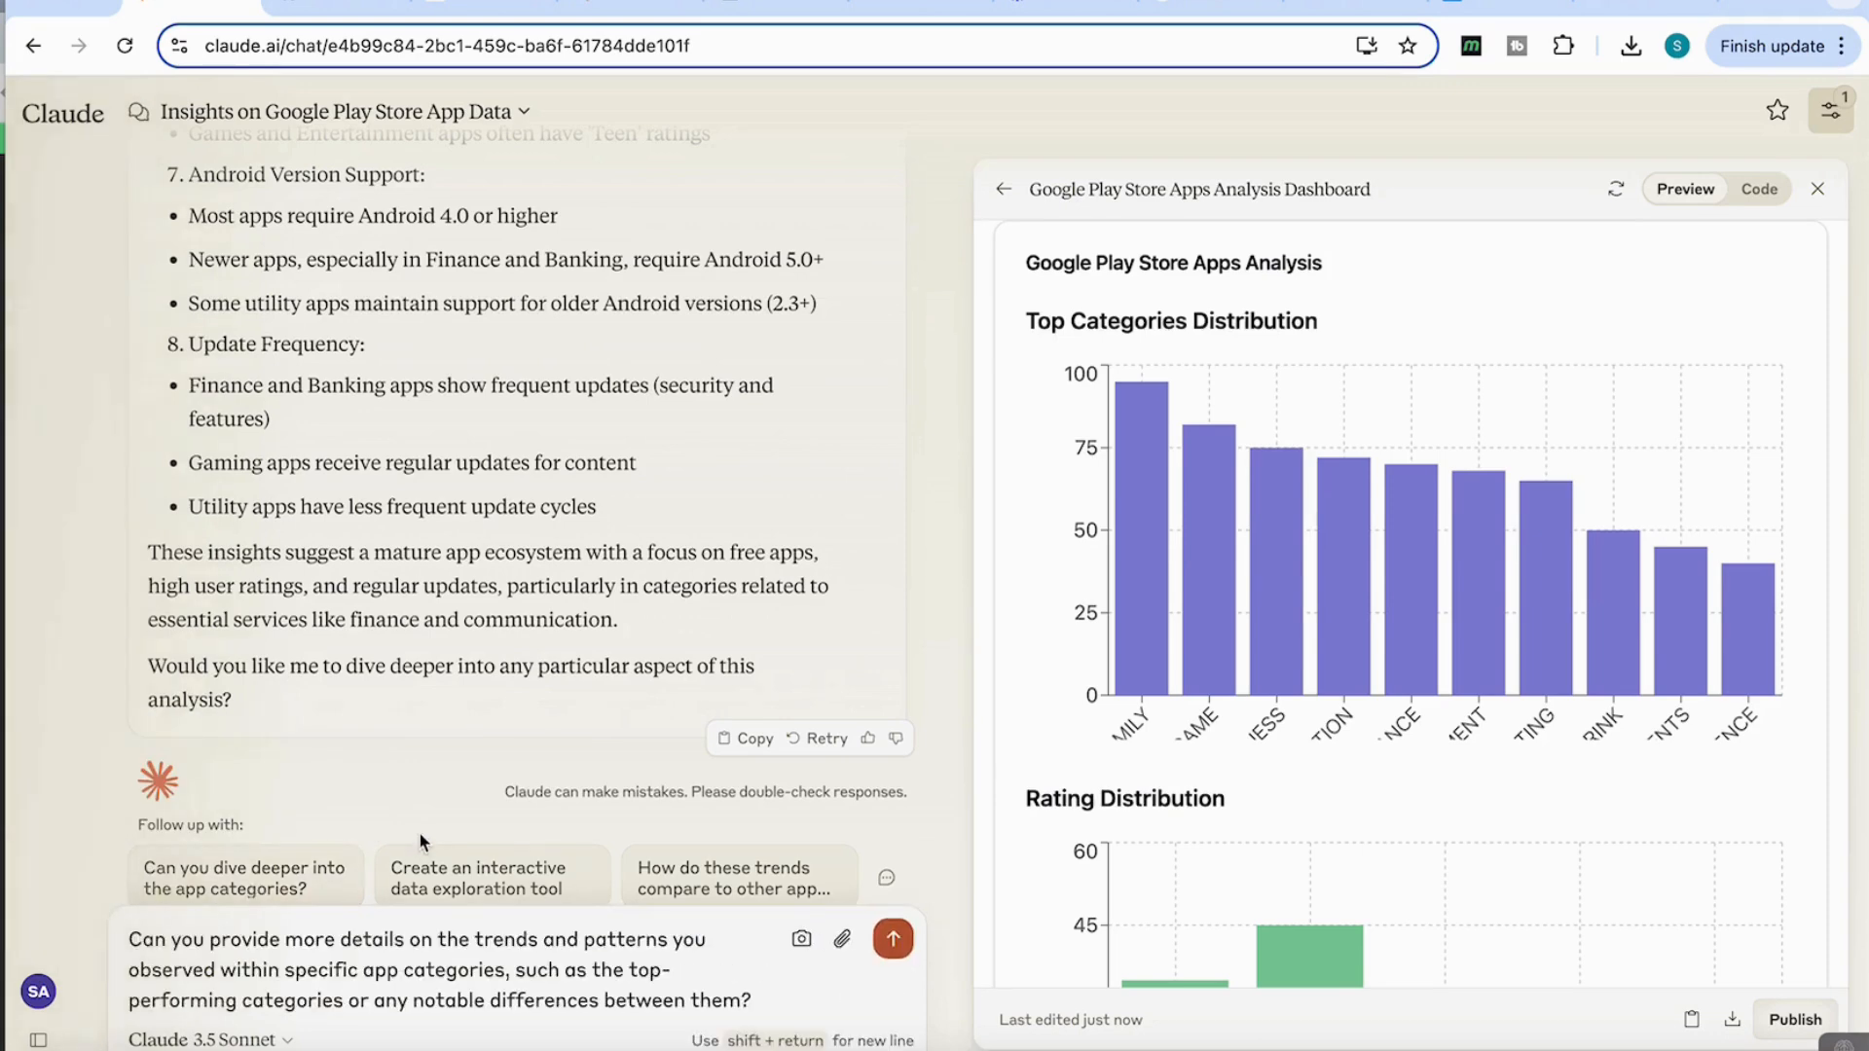
left_click(892, 939)
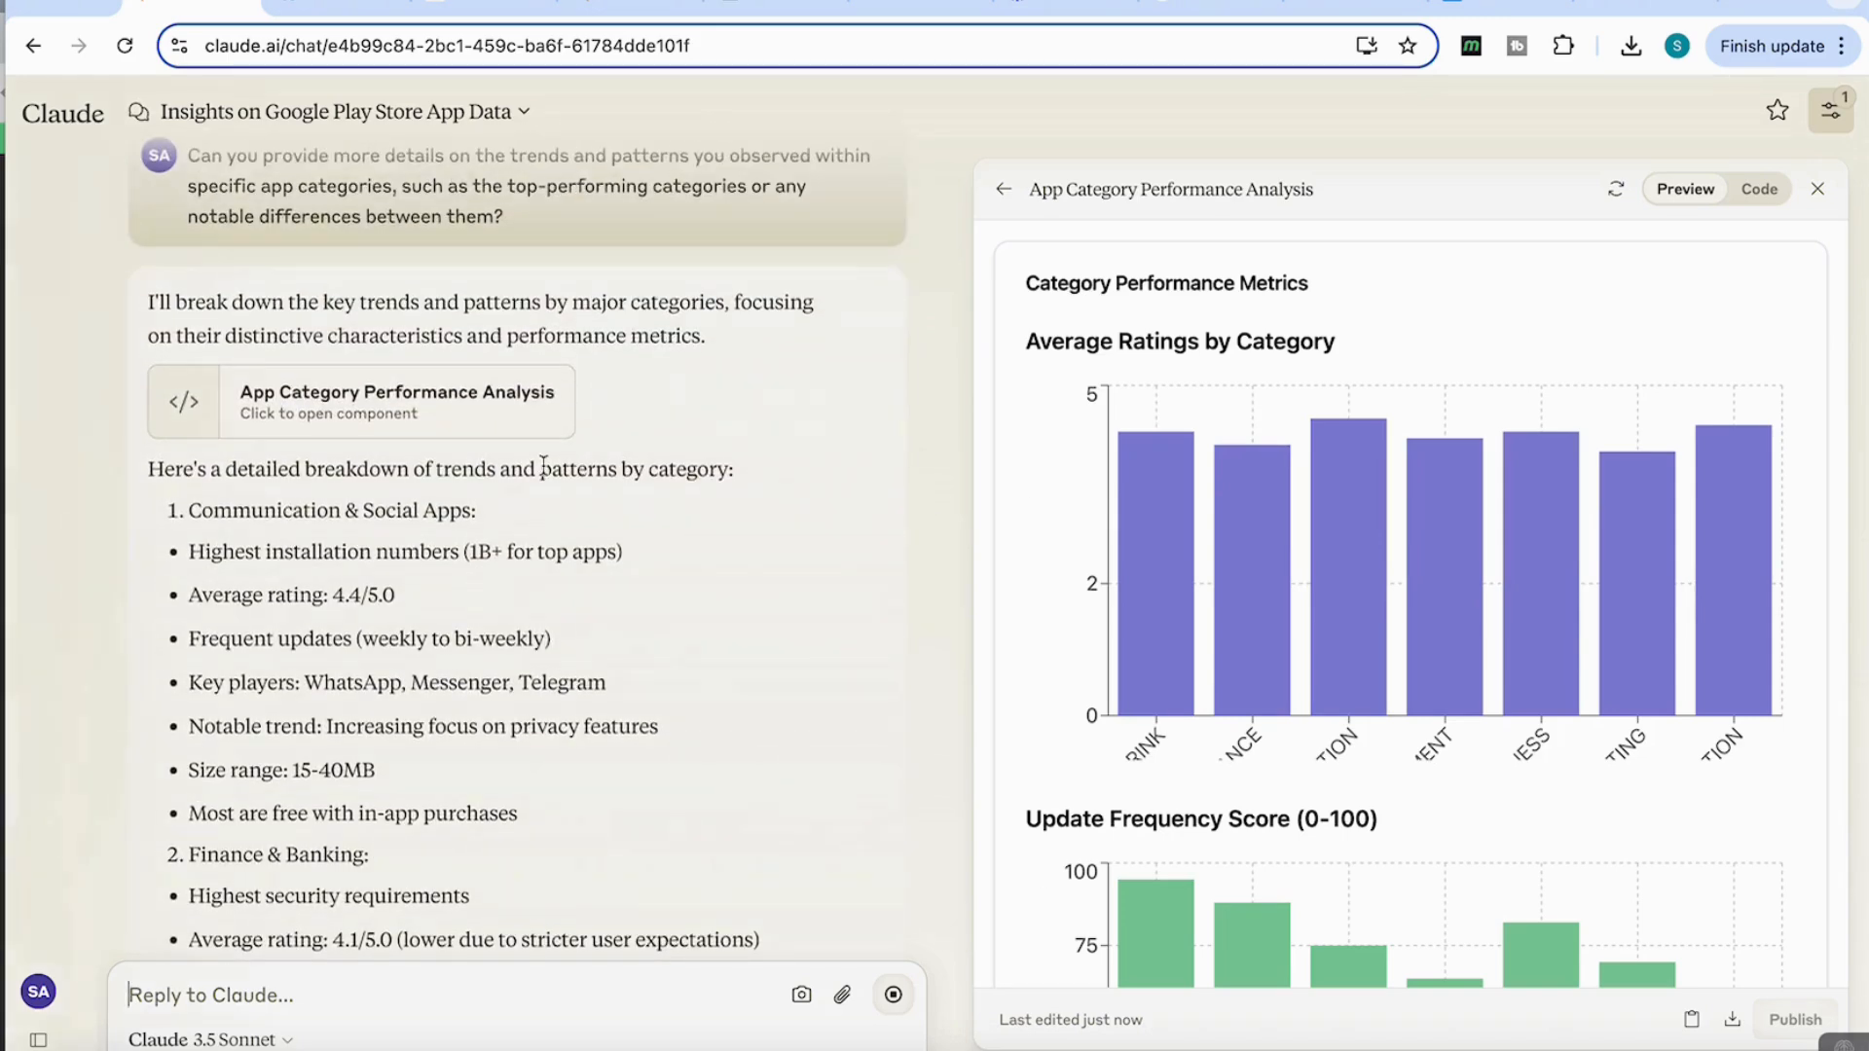
mouse_move(656, 545)
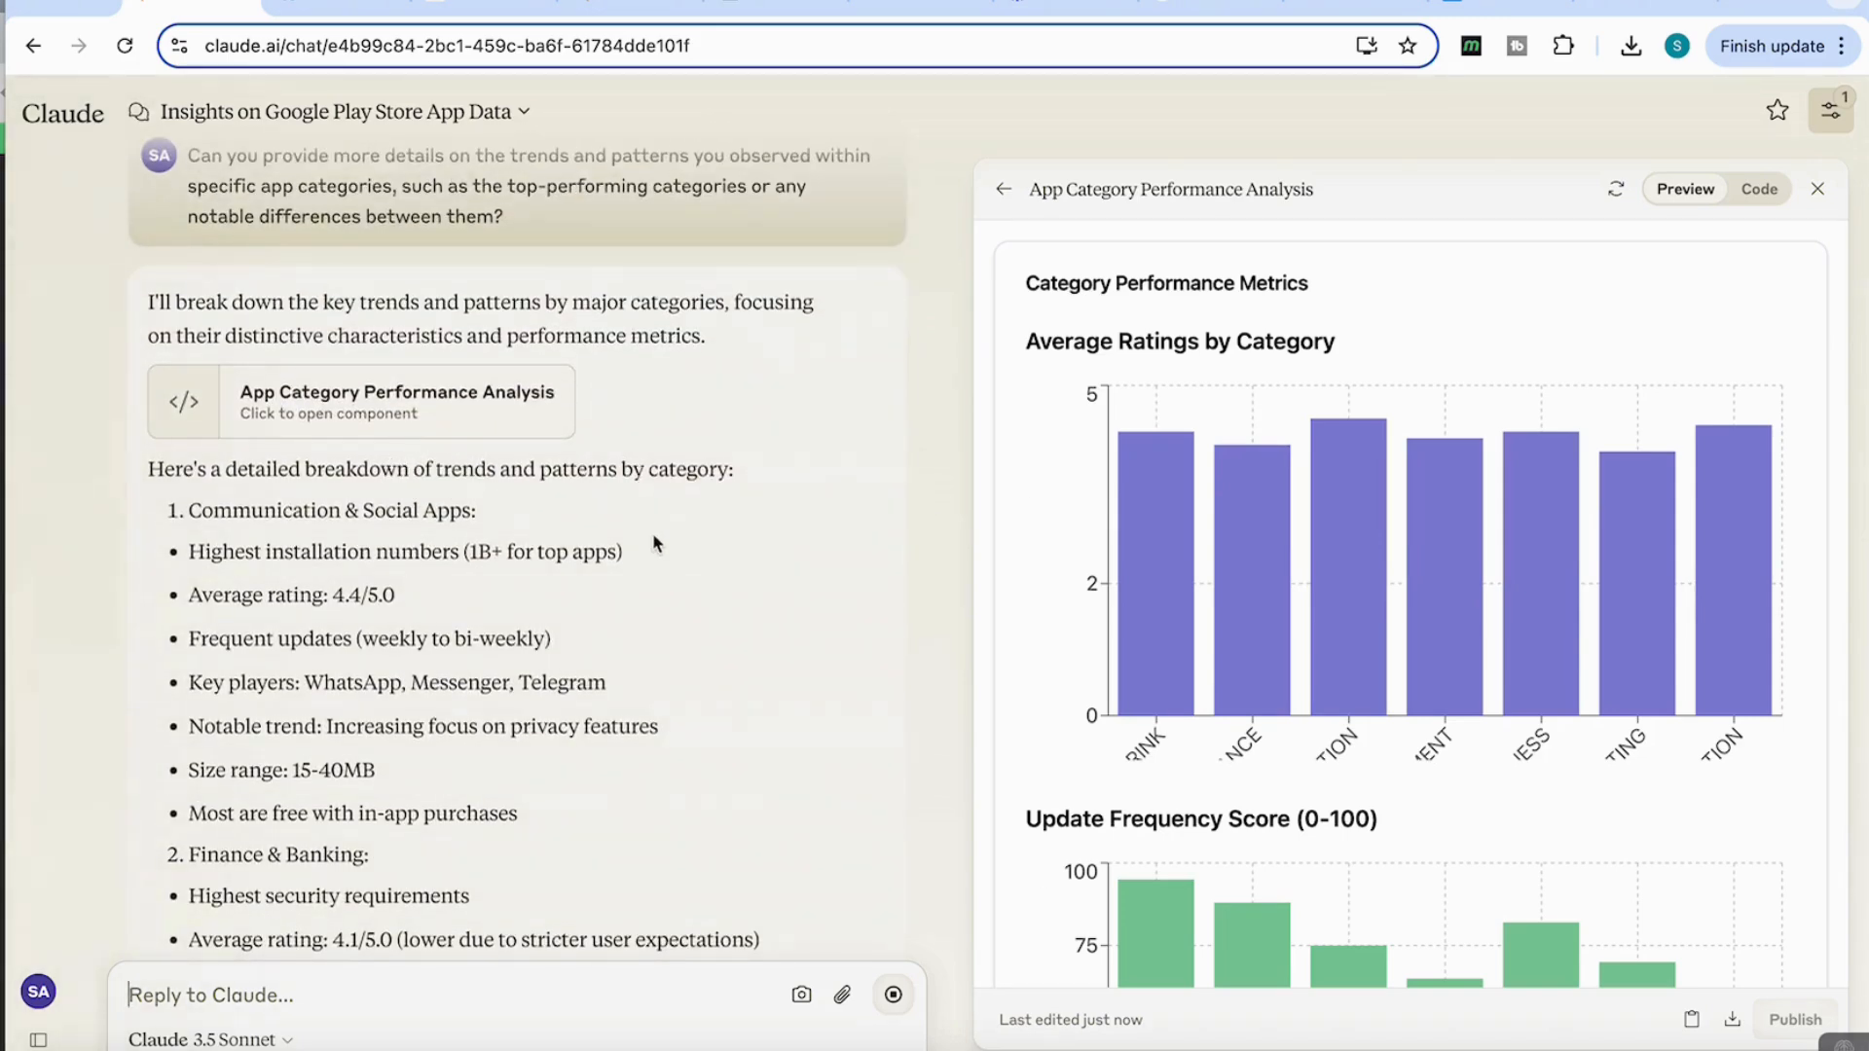
scroll("down", 3)
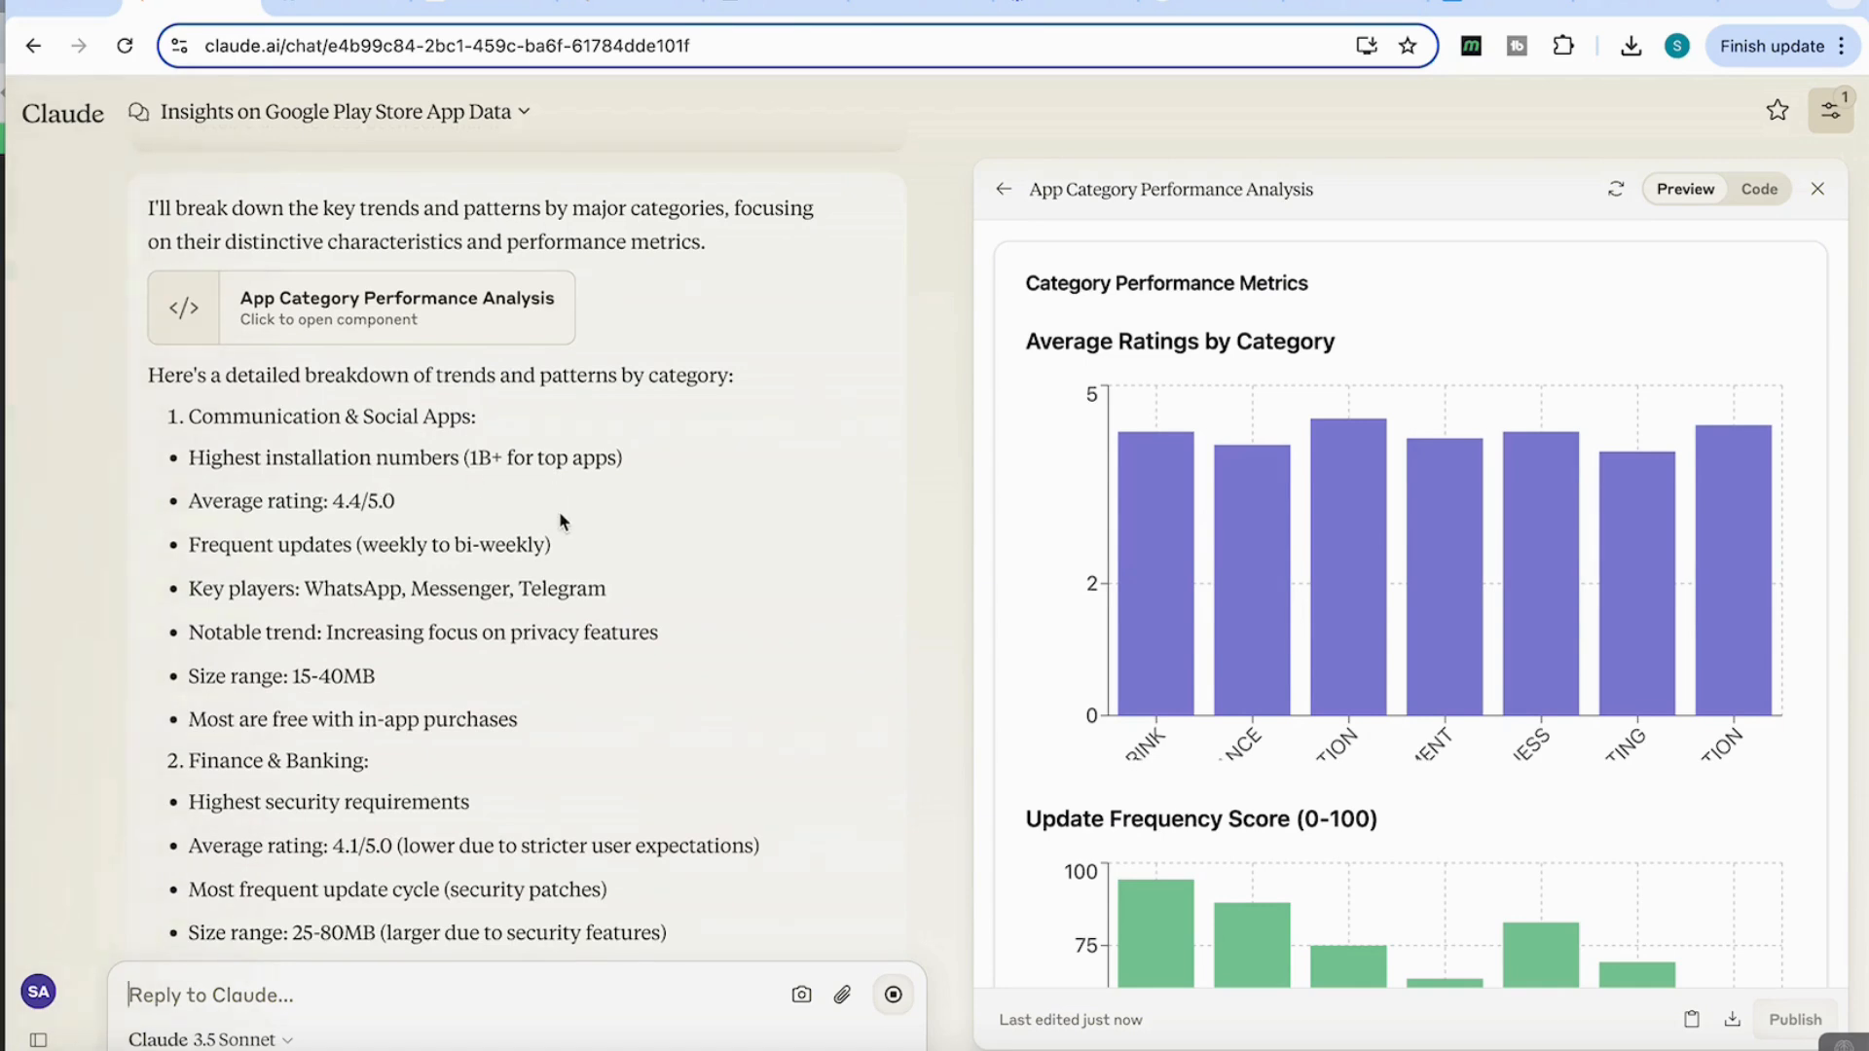
scroll("down", 3)
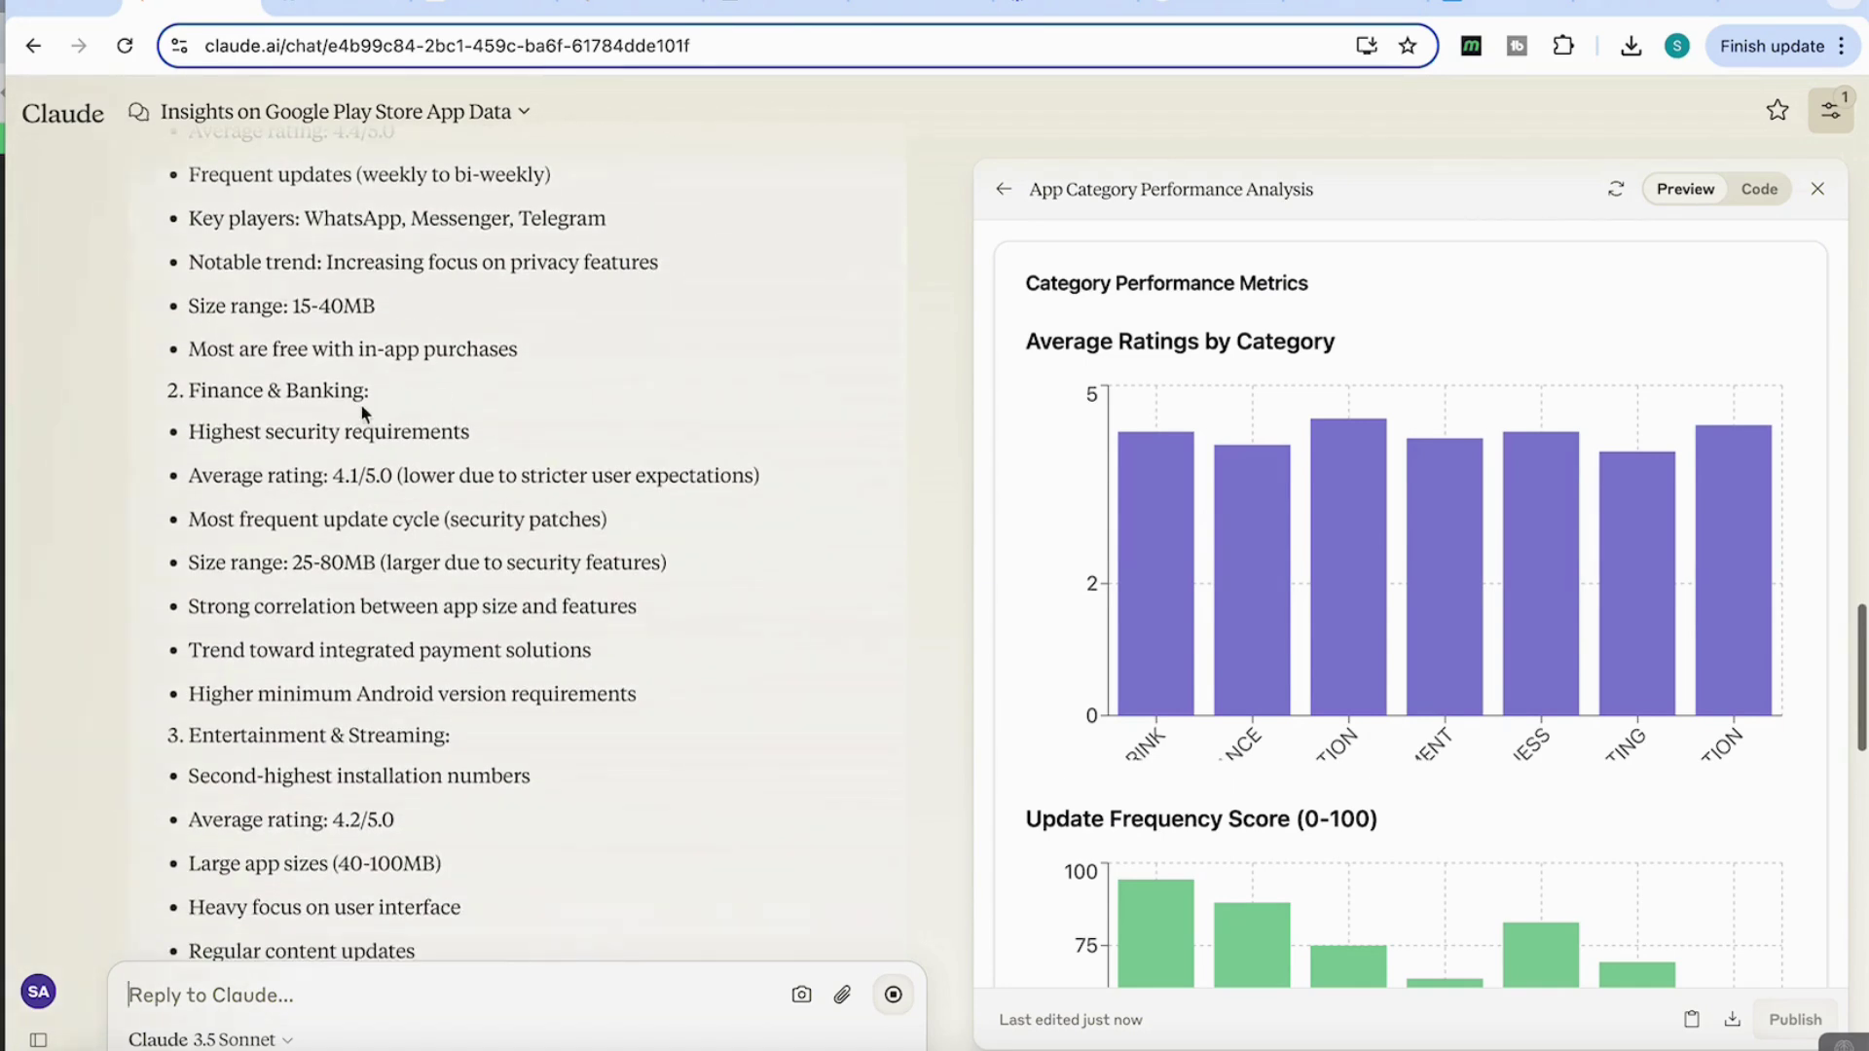
scroll("down", 3)
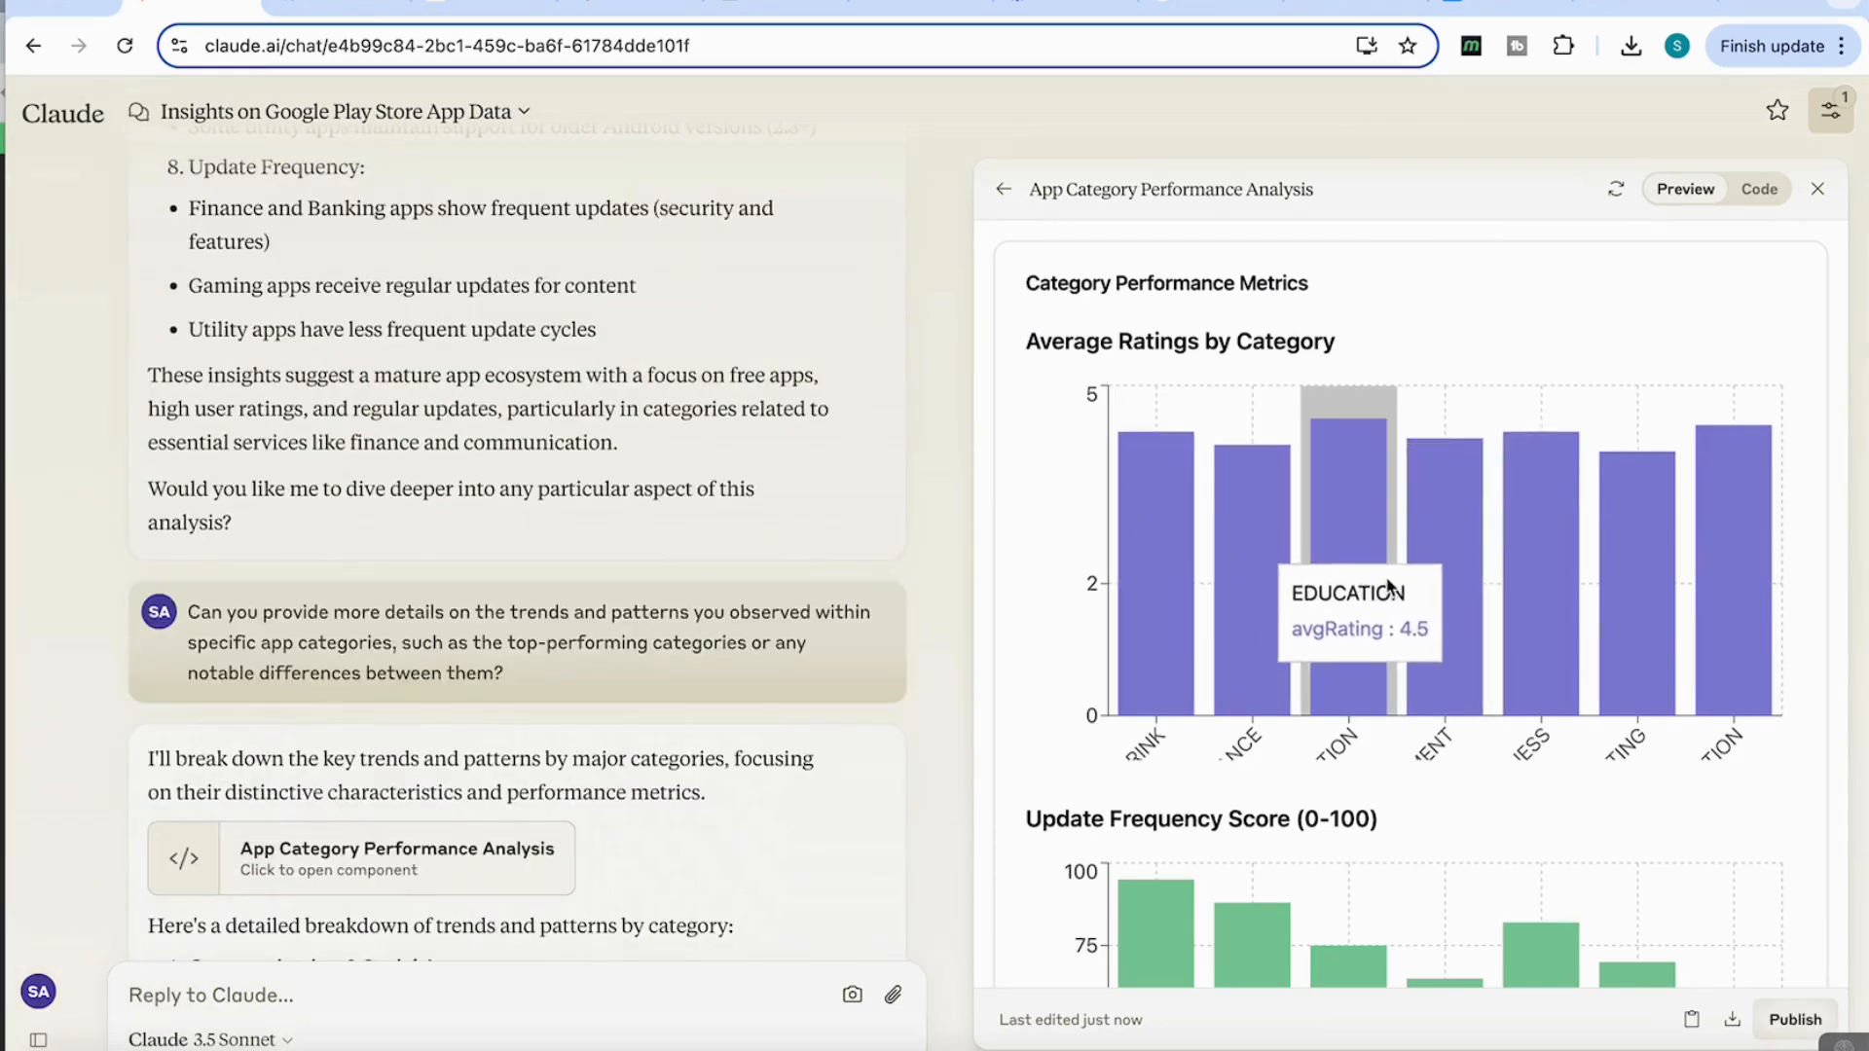
mouse_move(1497, 570)
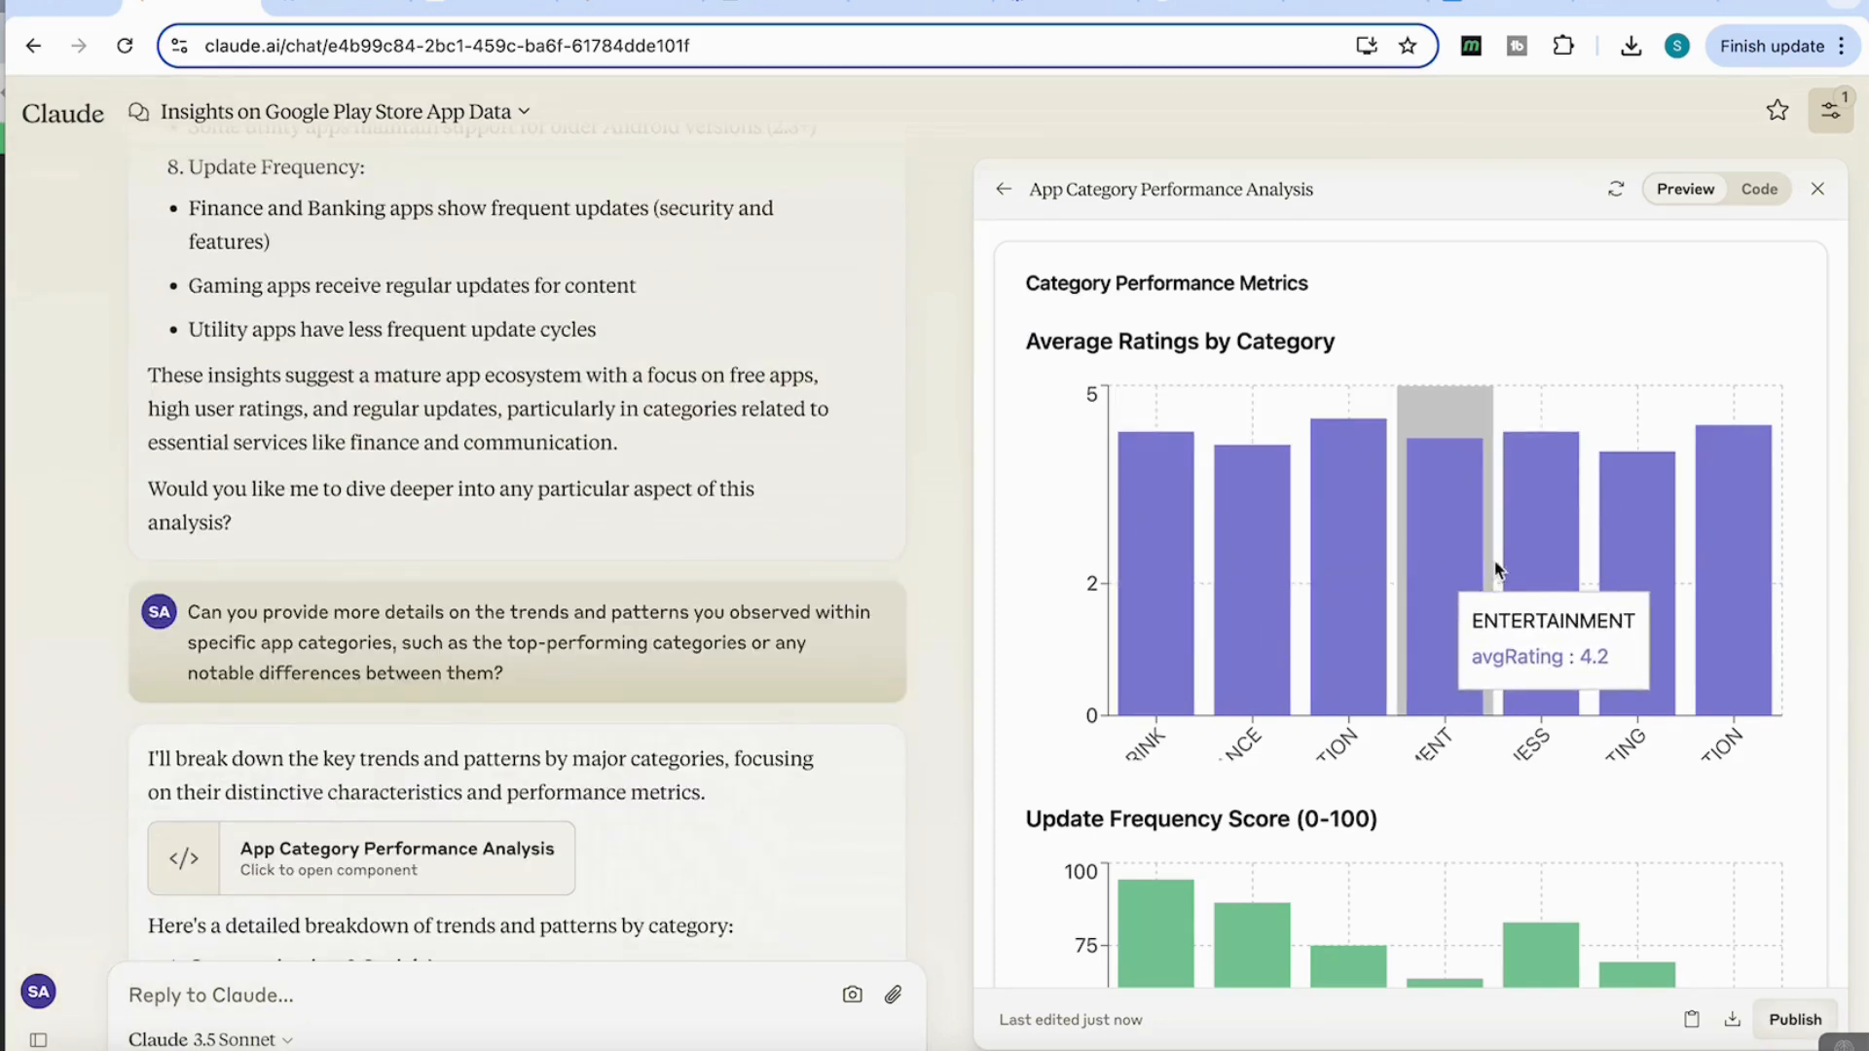
scroll("down", 3)
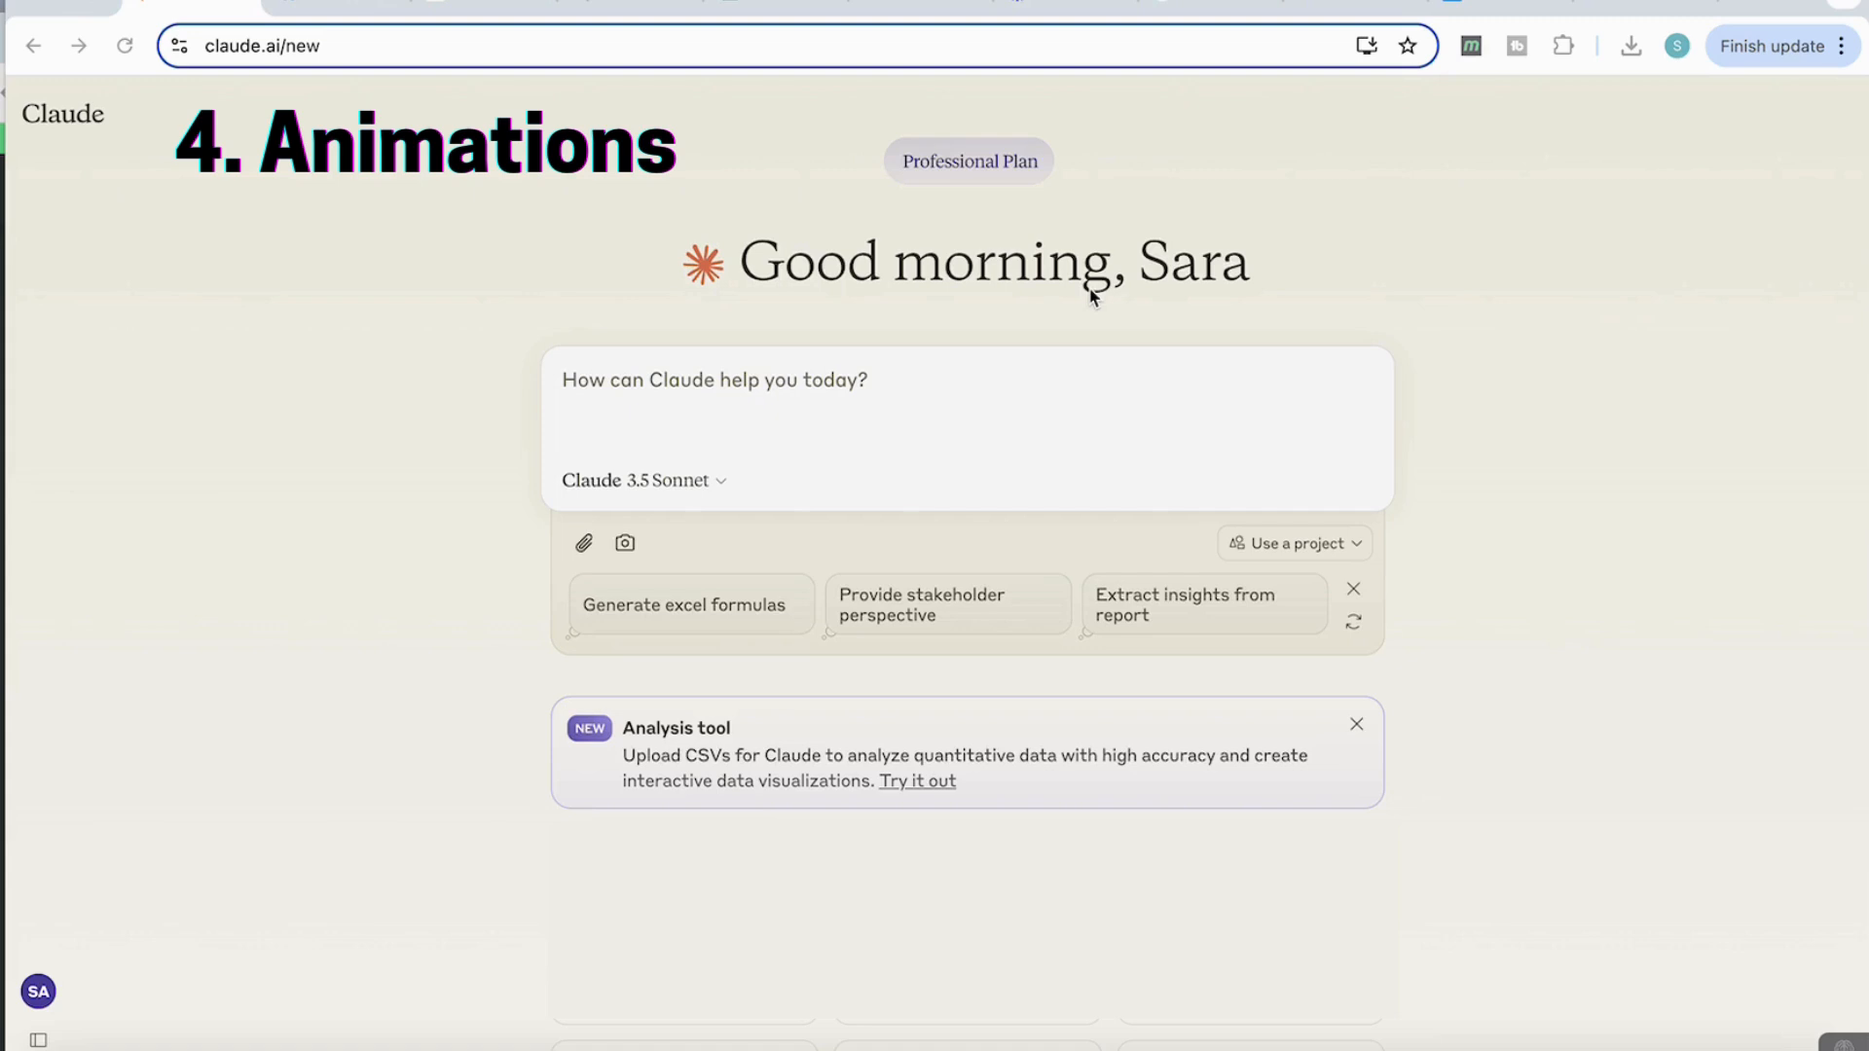
Request 'create a scientific animation of the blood vessel showing blood flow' in a new chat
type("create a scientific animation of the blood vessel showing blood flow")
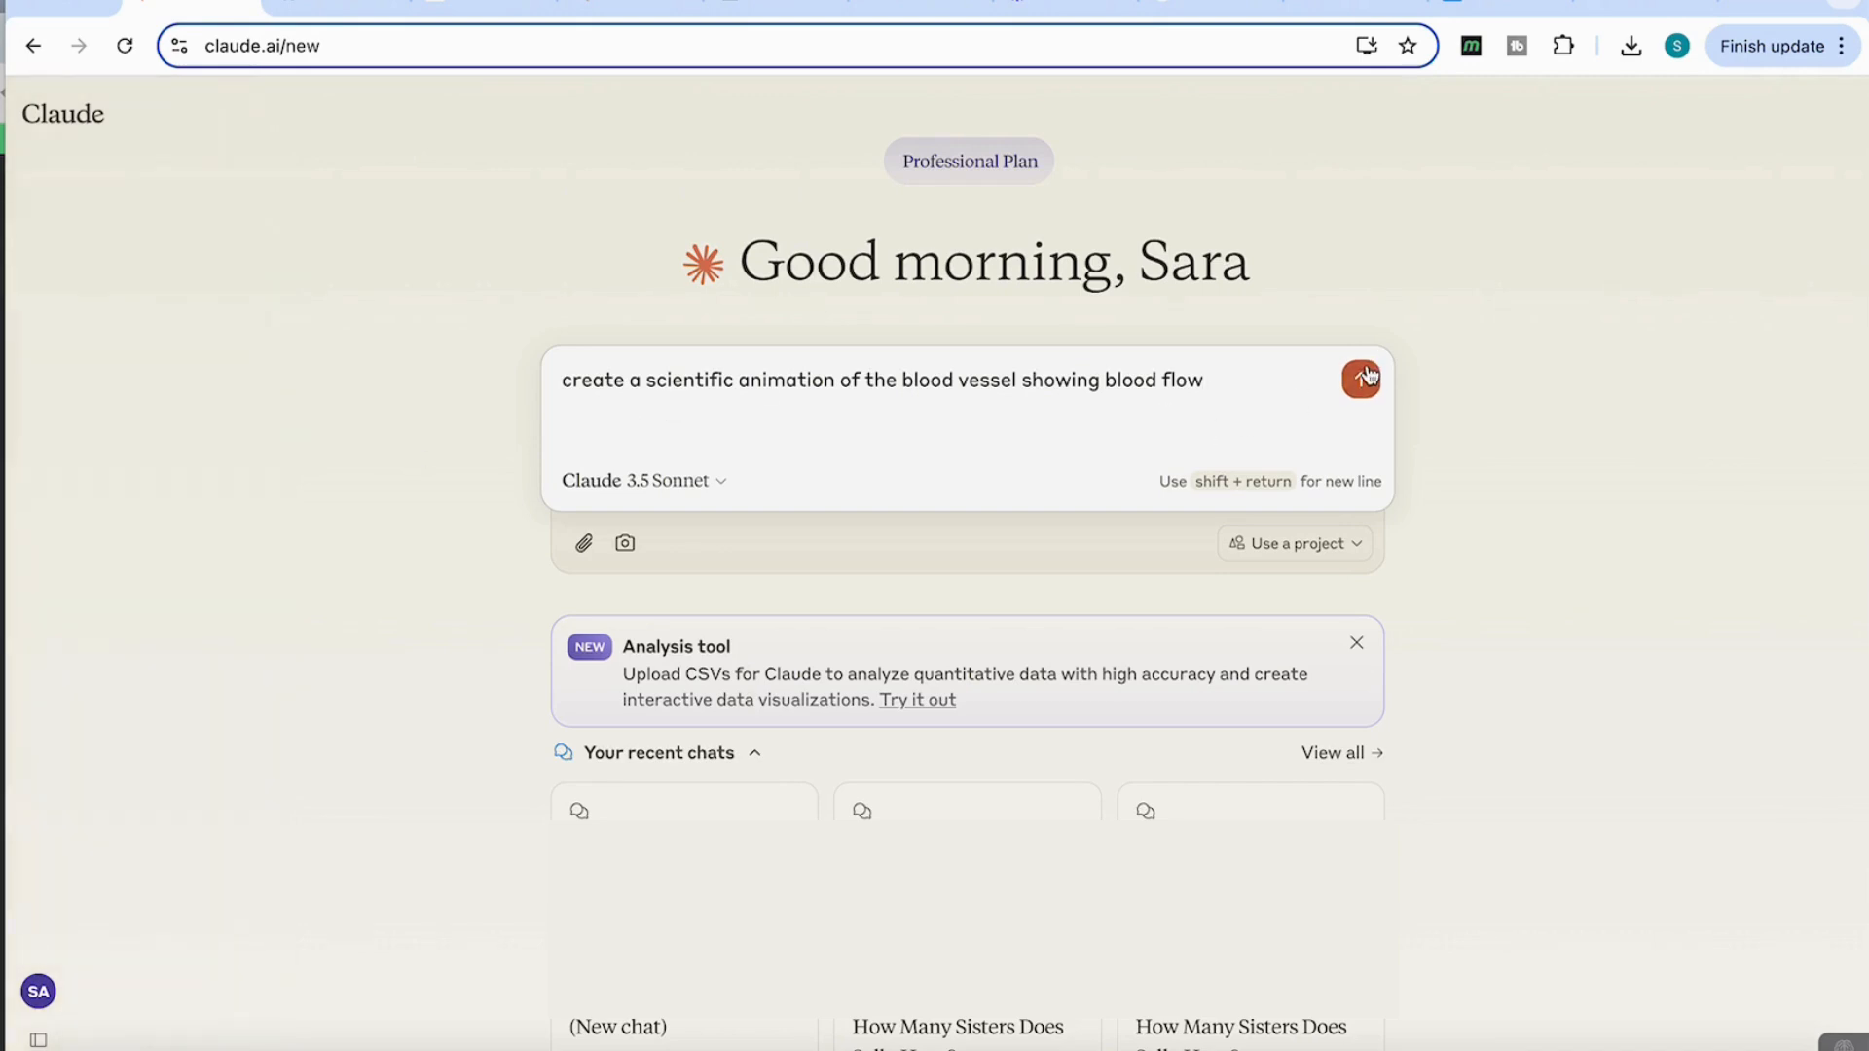
left_click(1361, 377)
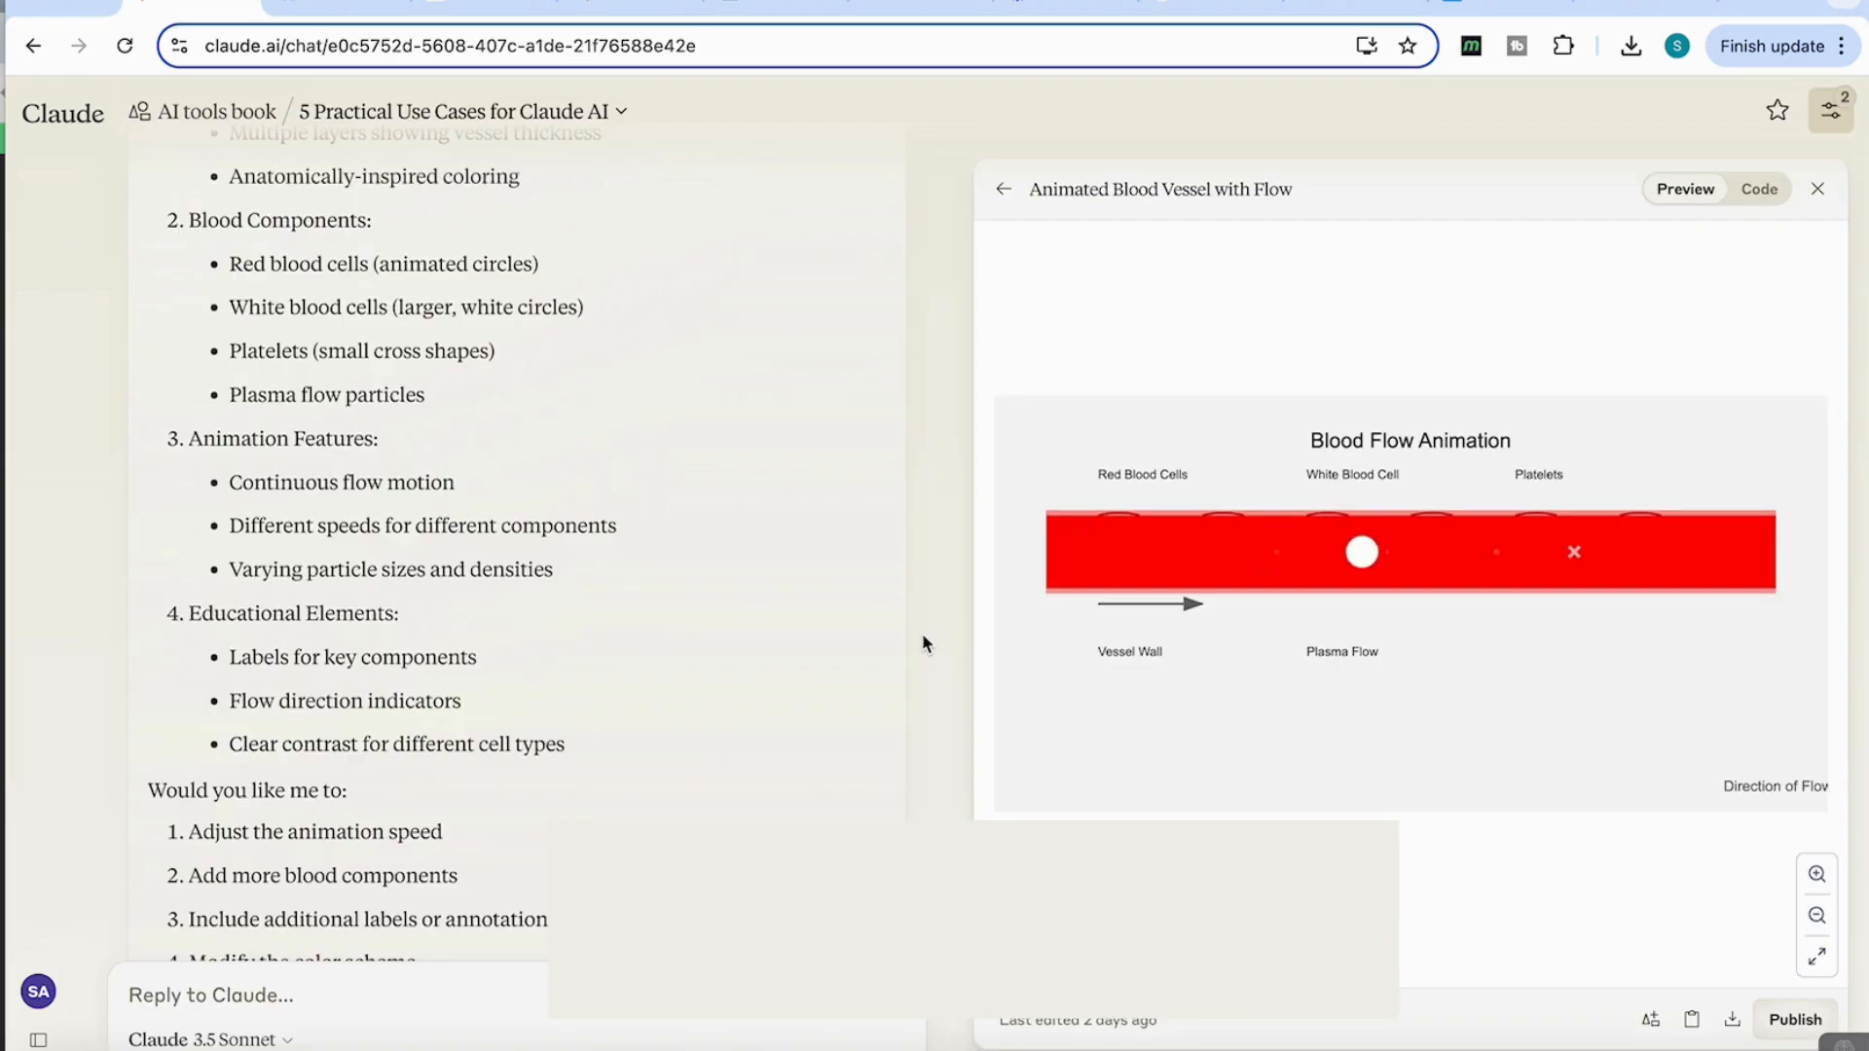